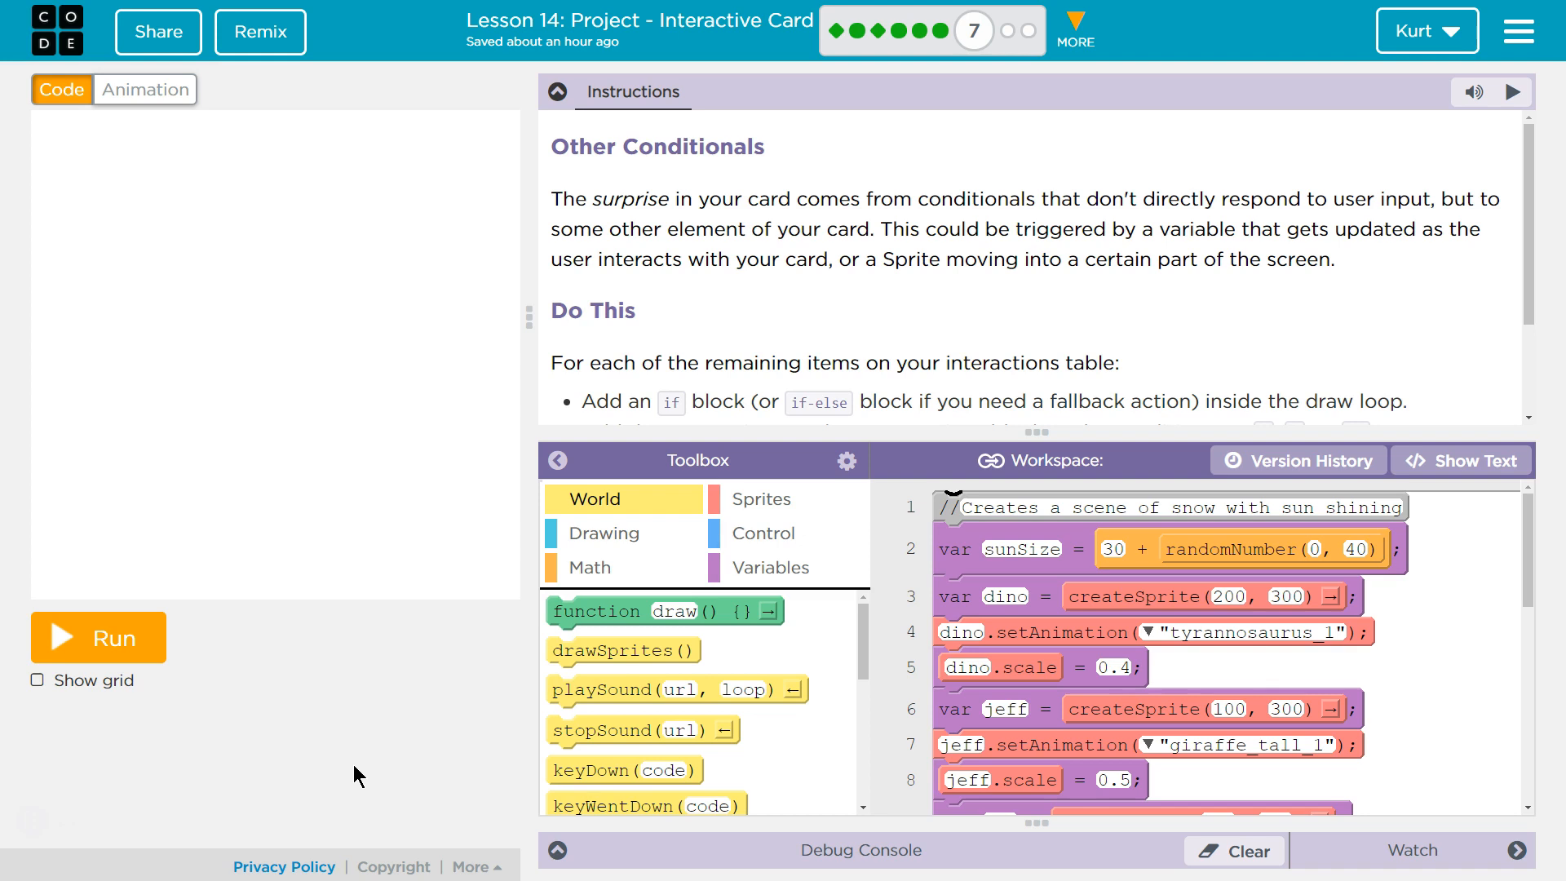
{"action": "mouse_move", "coordinate": [755, 235]}
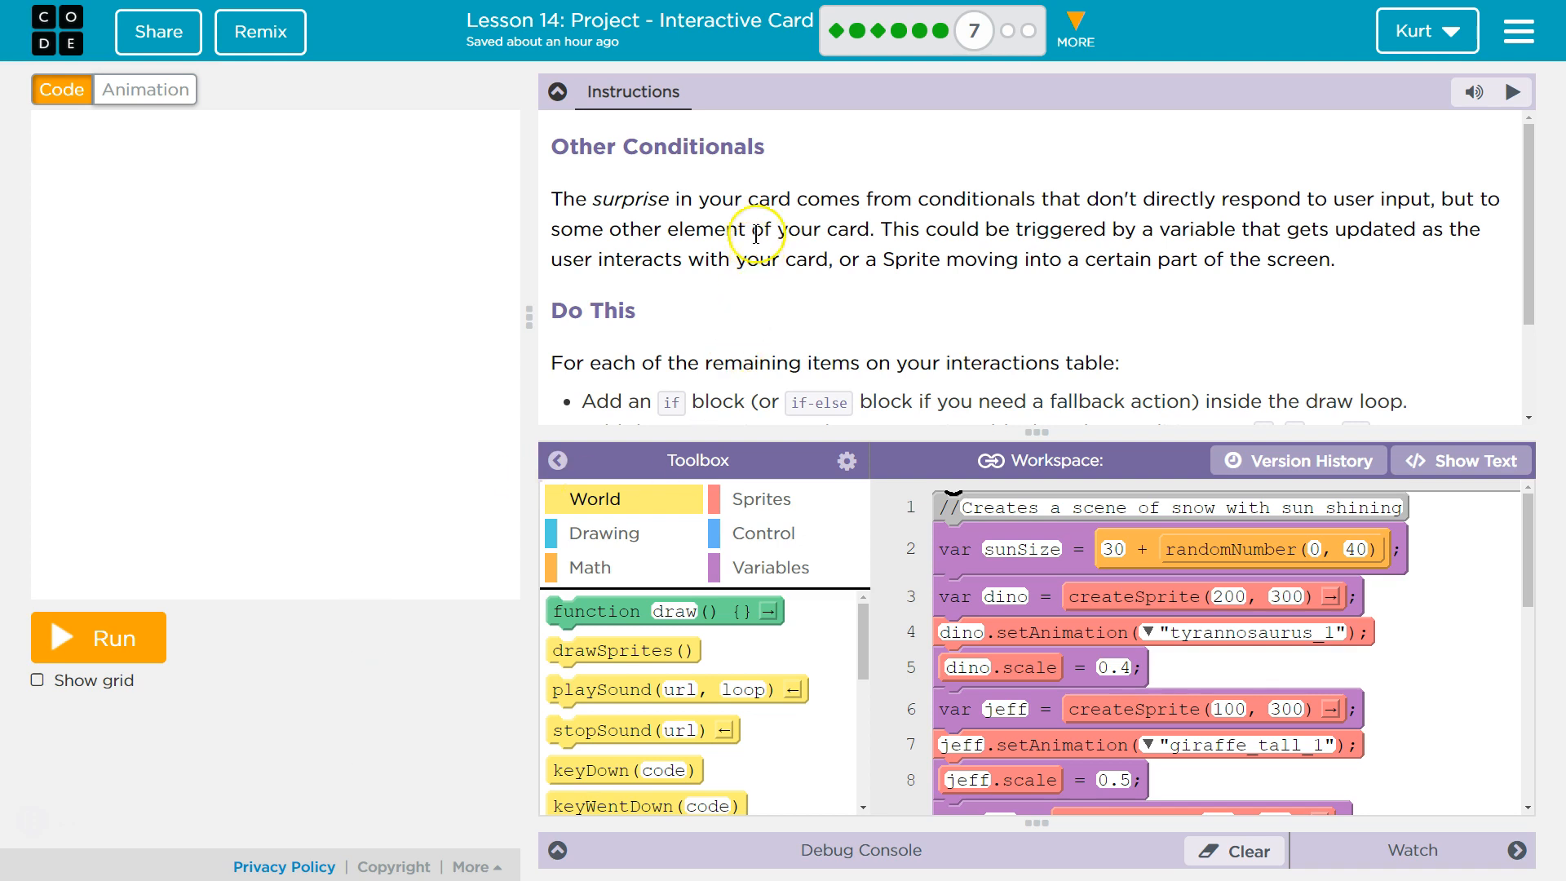
{"action": "mouse_move", "coordinate": [820, 212]}
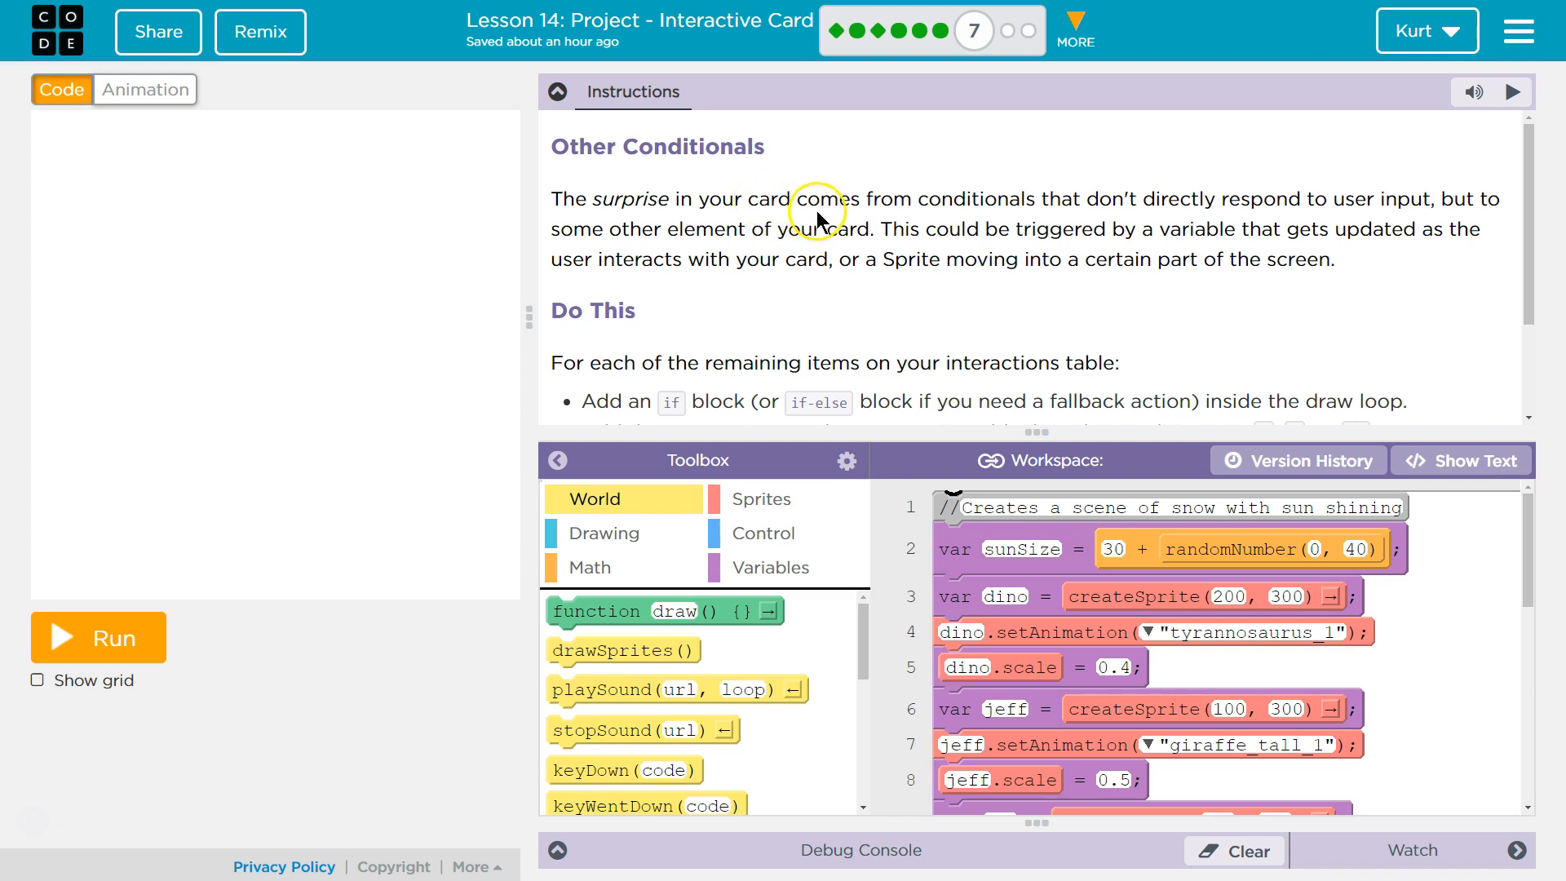
{"action": "mouse_move", "coordinate": [1008, 207]}
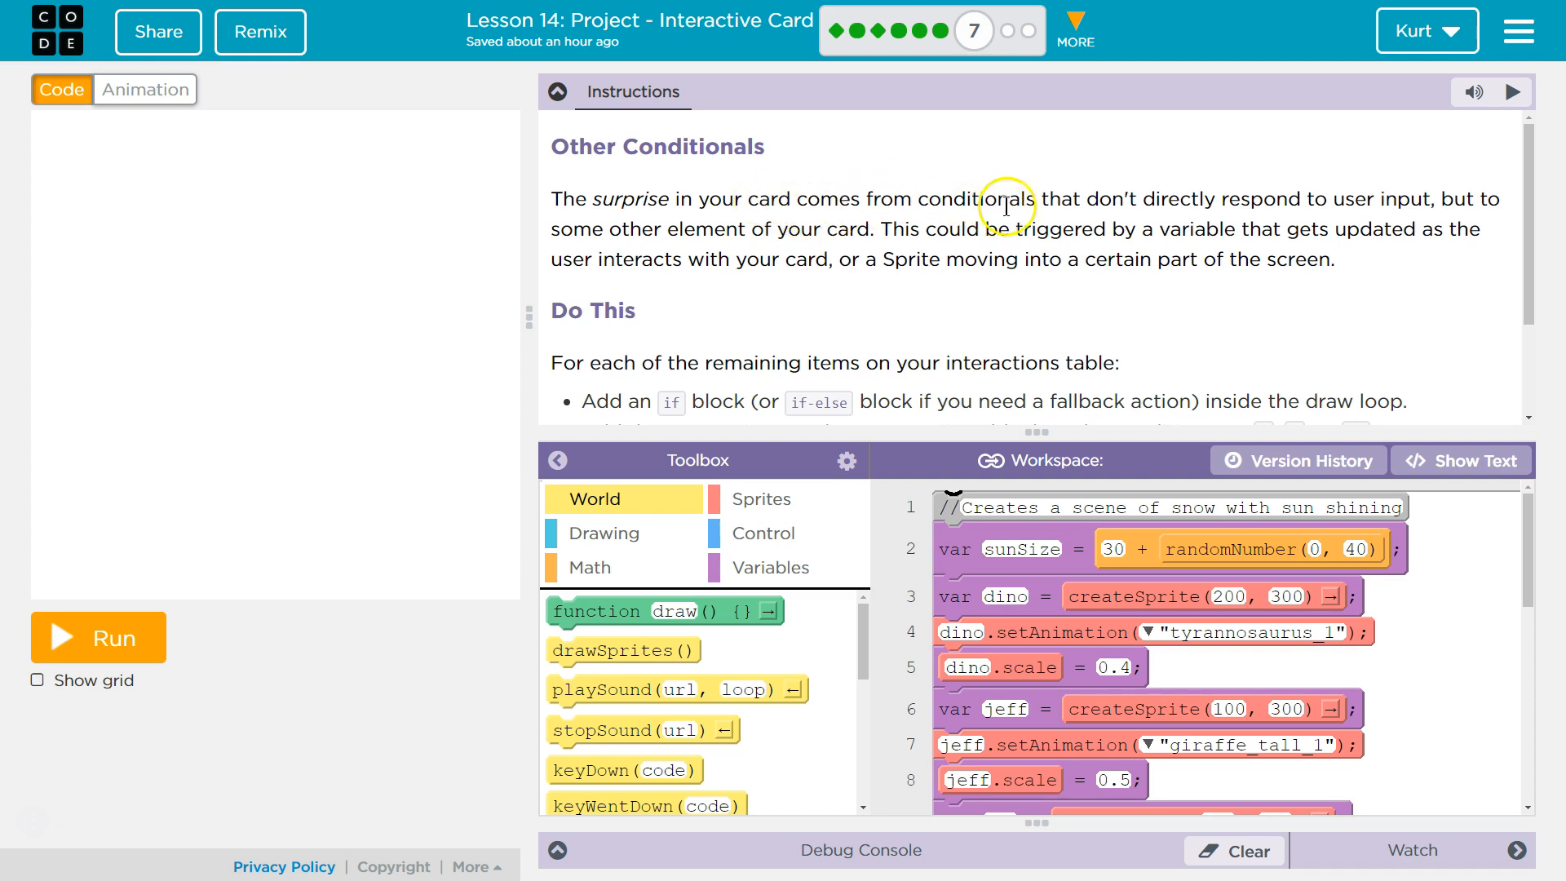
{"action": "mouse_move", "coordinate": [1354, 210]}
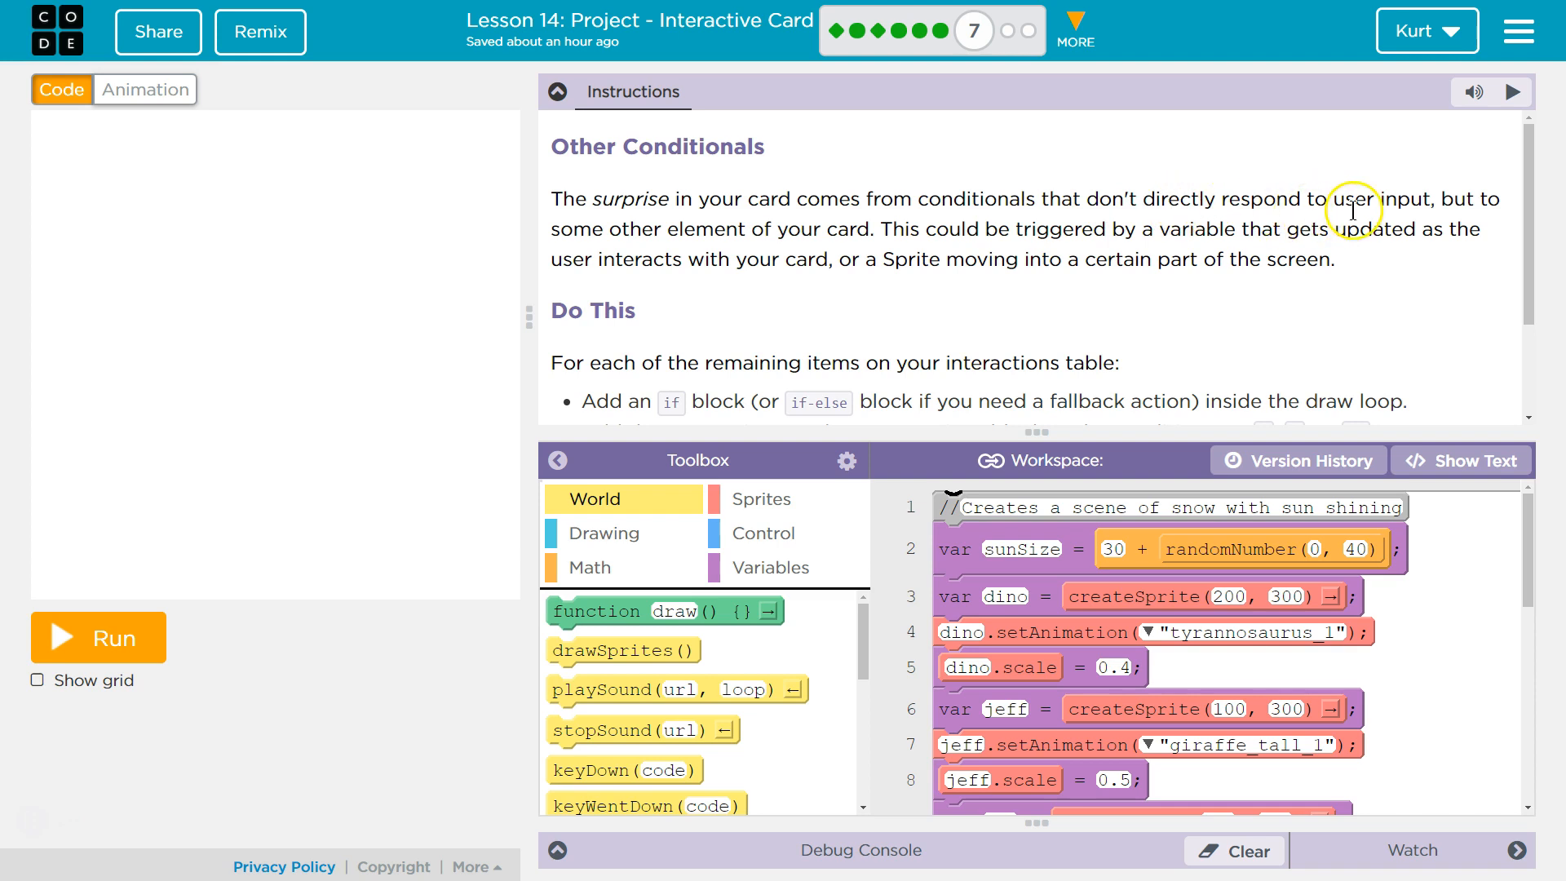
{"action": "mouse_move", "coordinate": [1488, 199]}
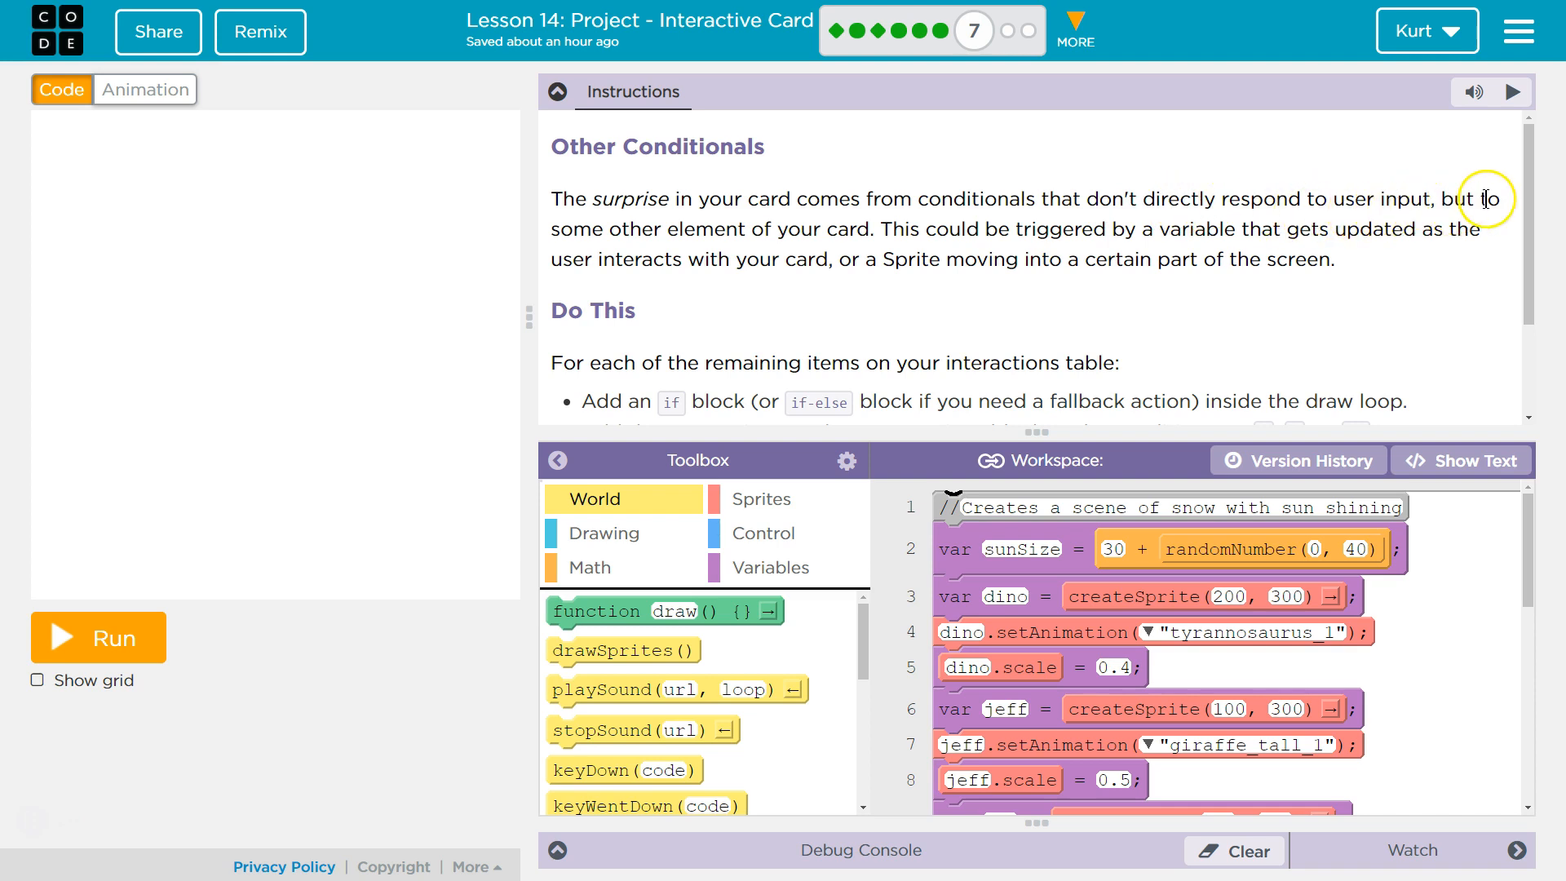
{"action": "mouse_move", "coordinate": [819, 253]}
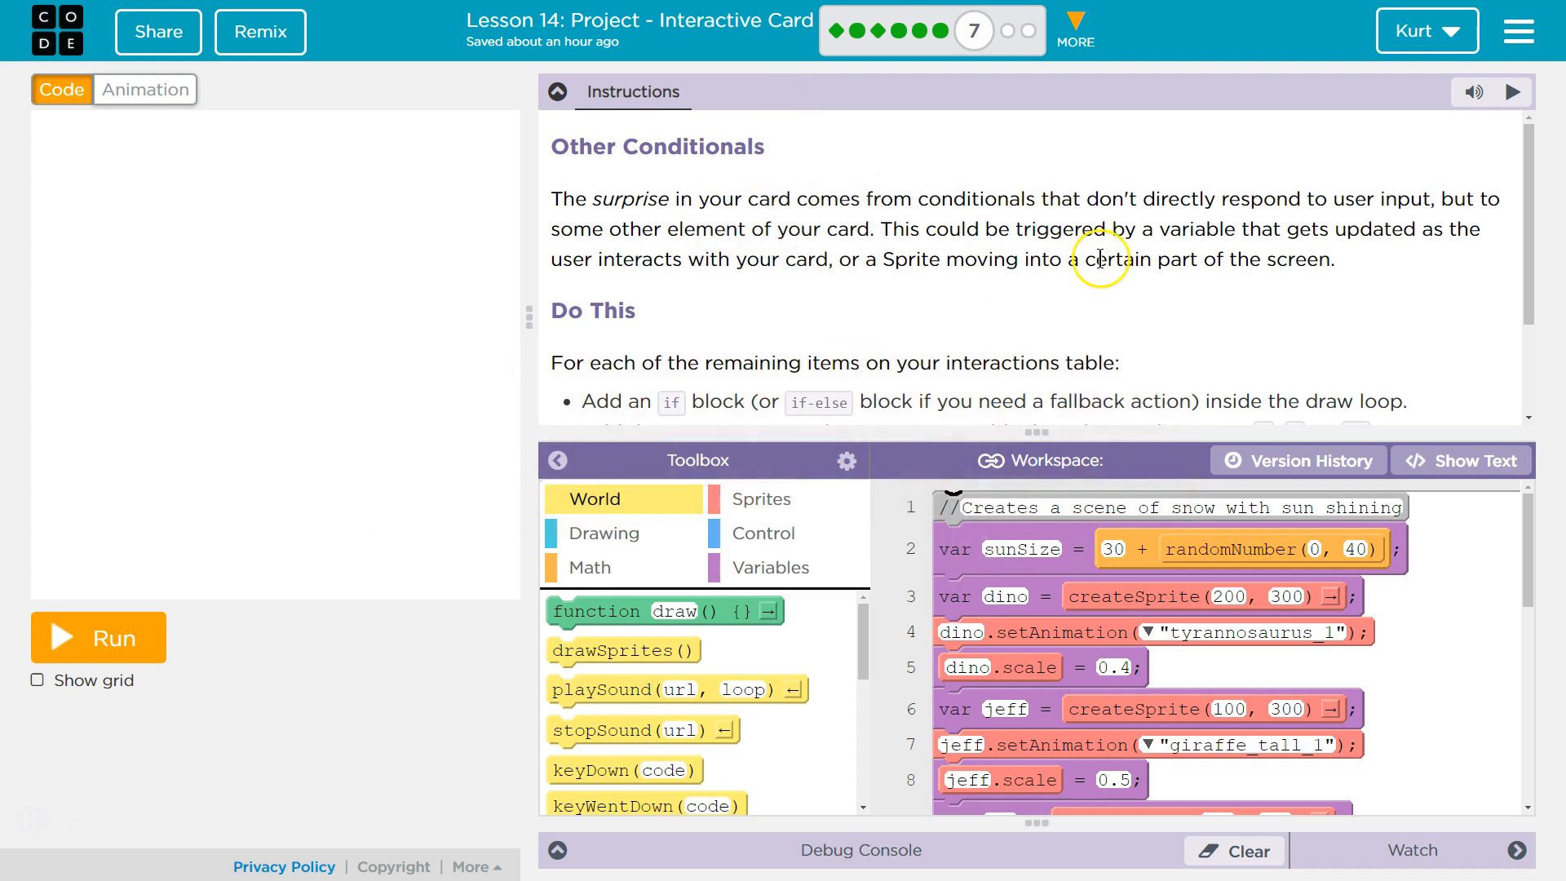
{"action": "mouse_move", "coordinate": [1313, 284]}
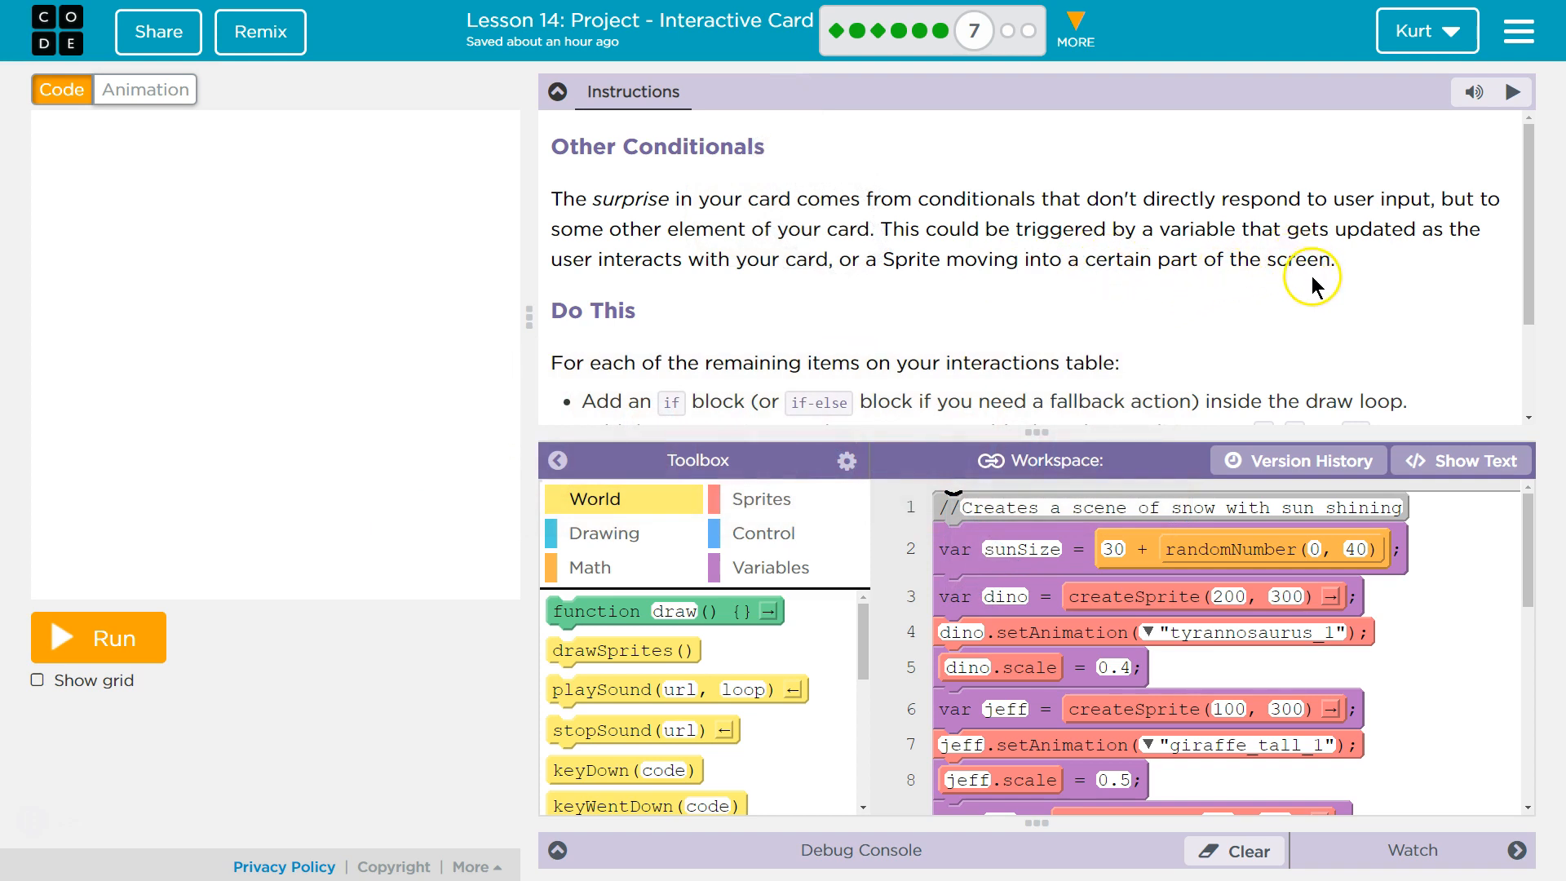
Hide the instructions and run the card to preview the snowy scene
{"action": "scroll", "scroll_direction": "down", "scroll_amount": 3}
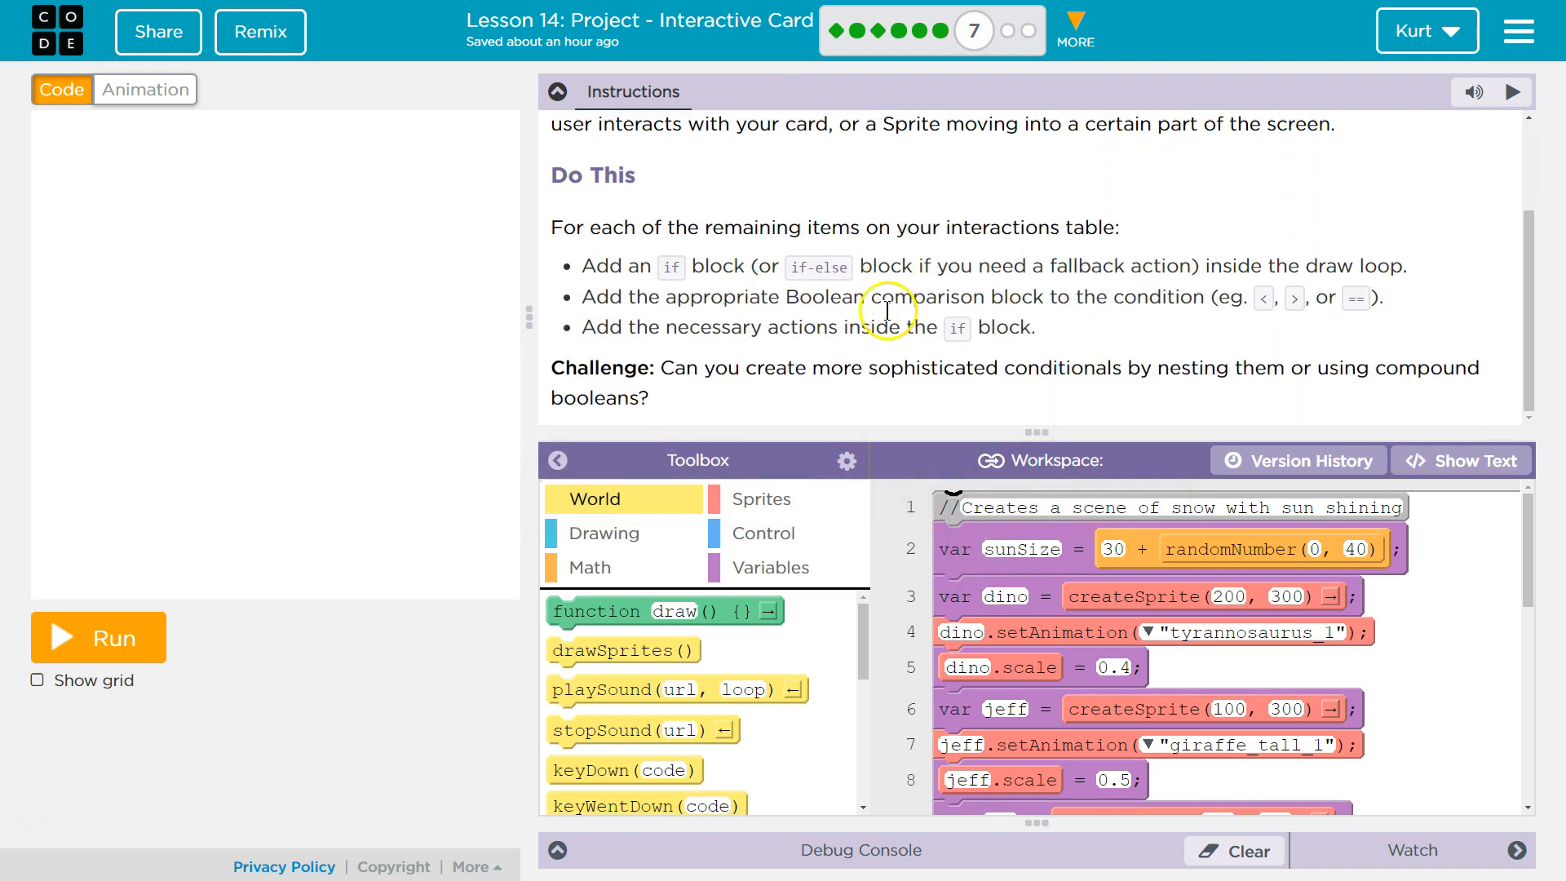
{"action": "mouse_move", "coordinate": [983, 287]}
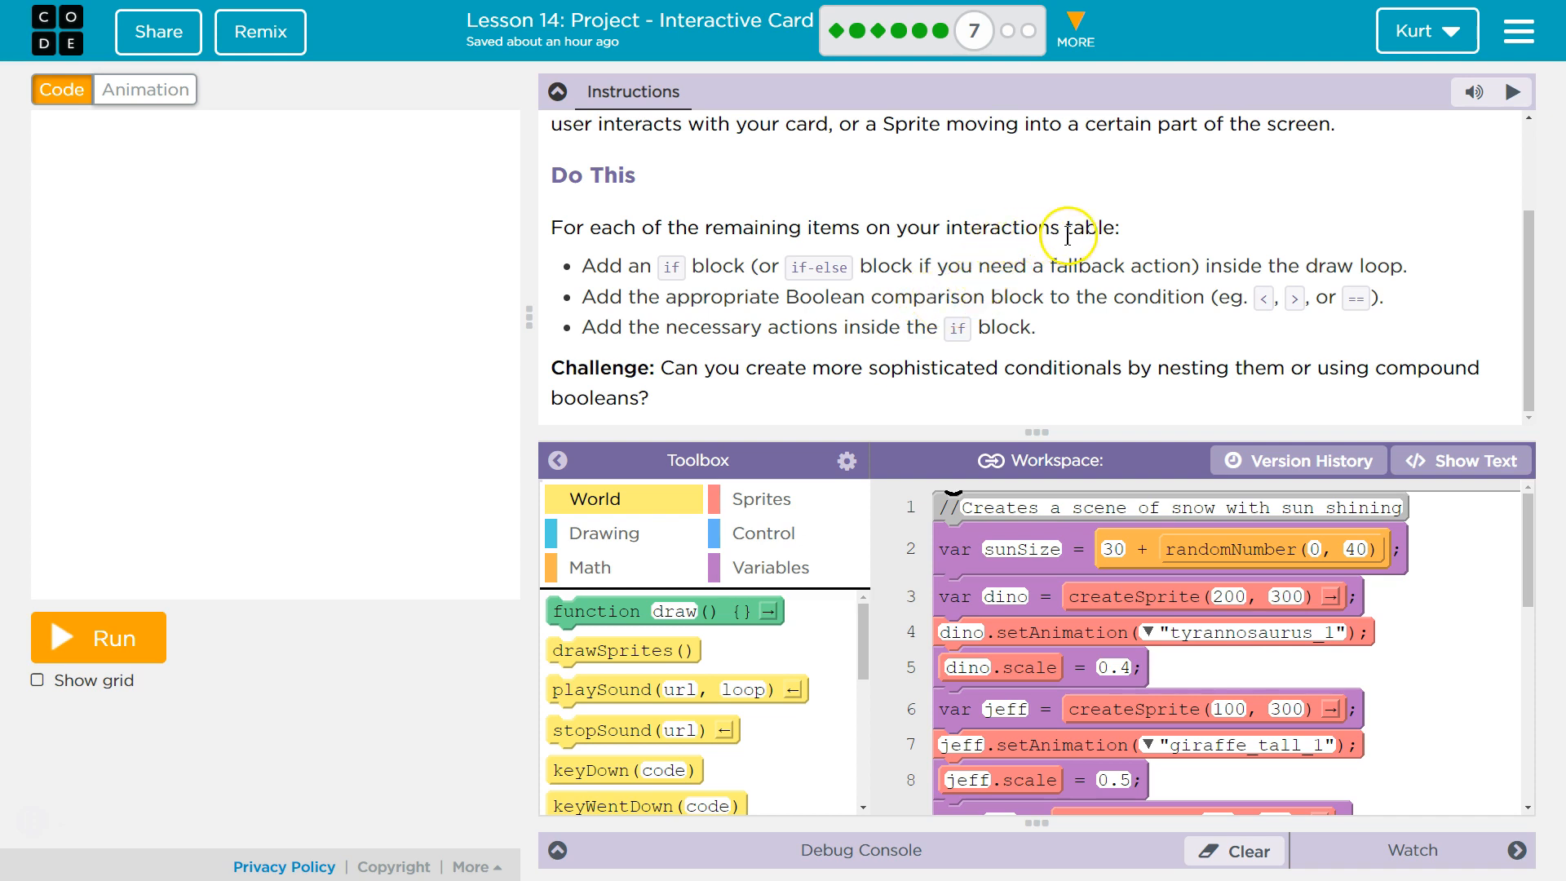
{"action": "mouse_move", "coordinate": [1077, 228]}
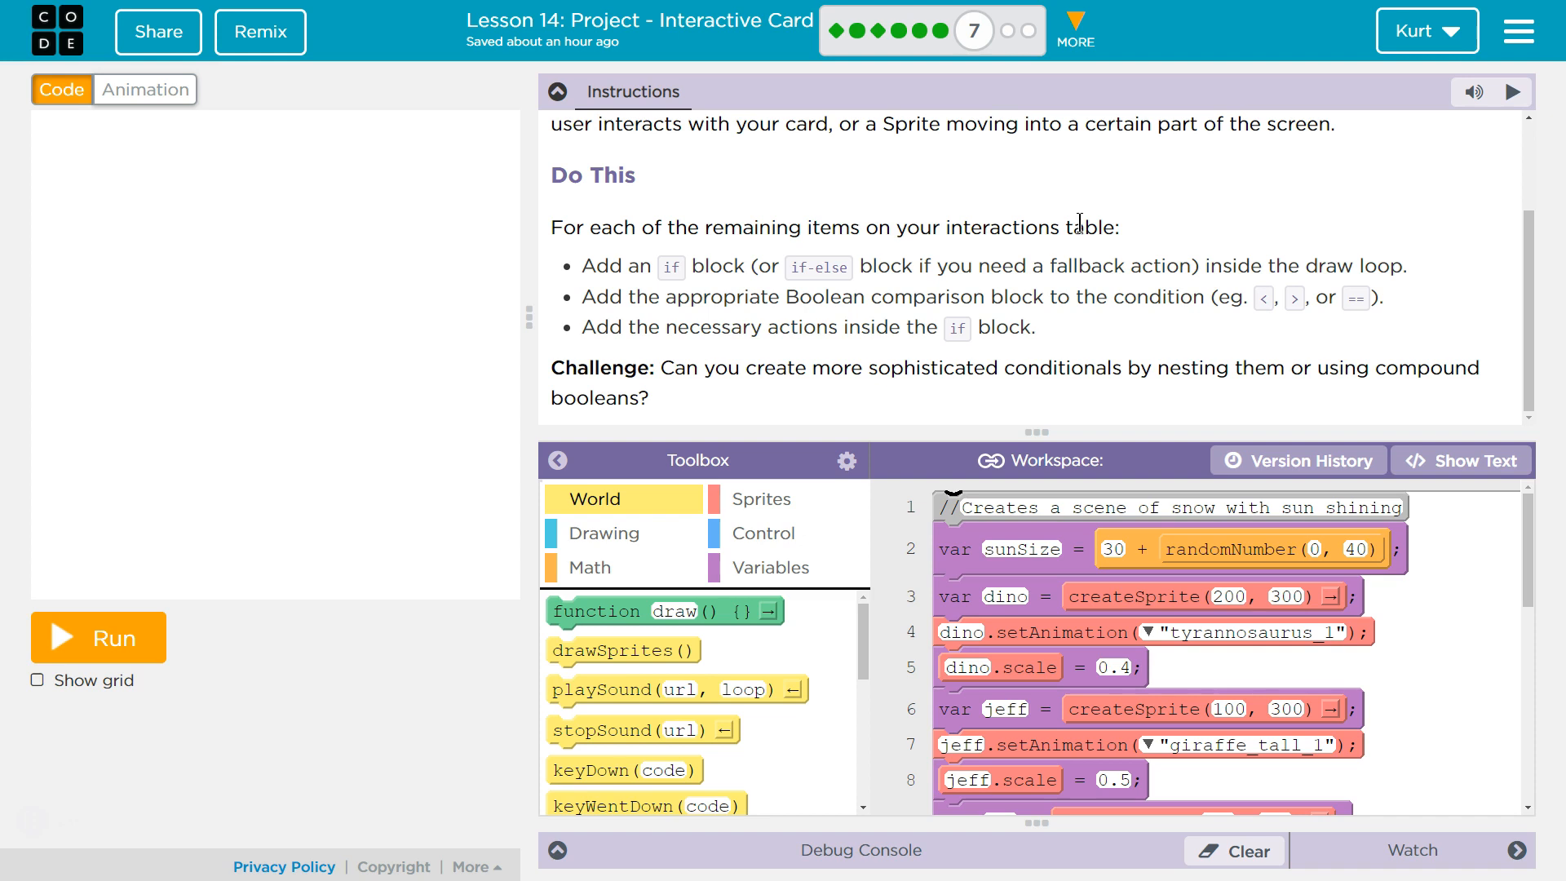
{"action": "mouse_move", "coordinate": [1328, 324]}
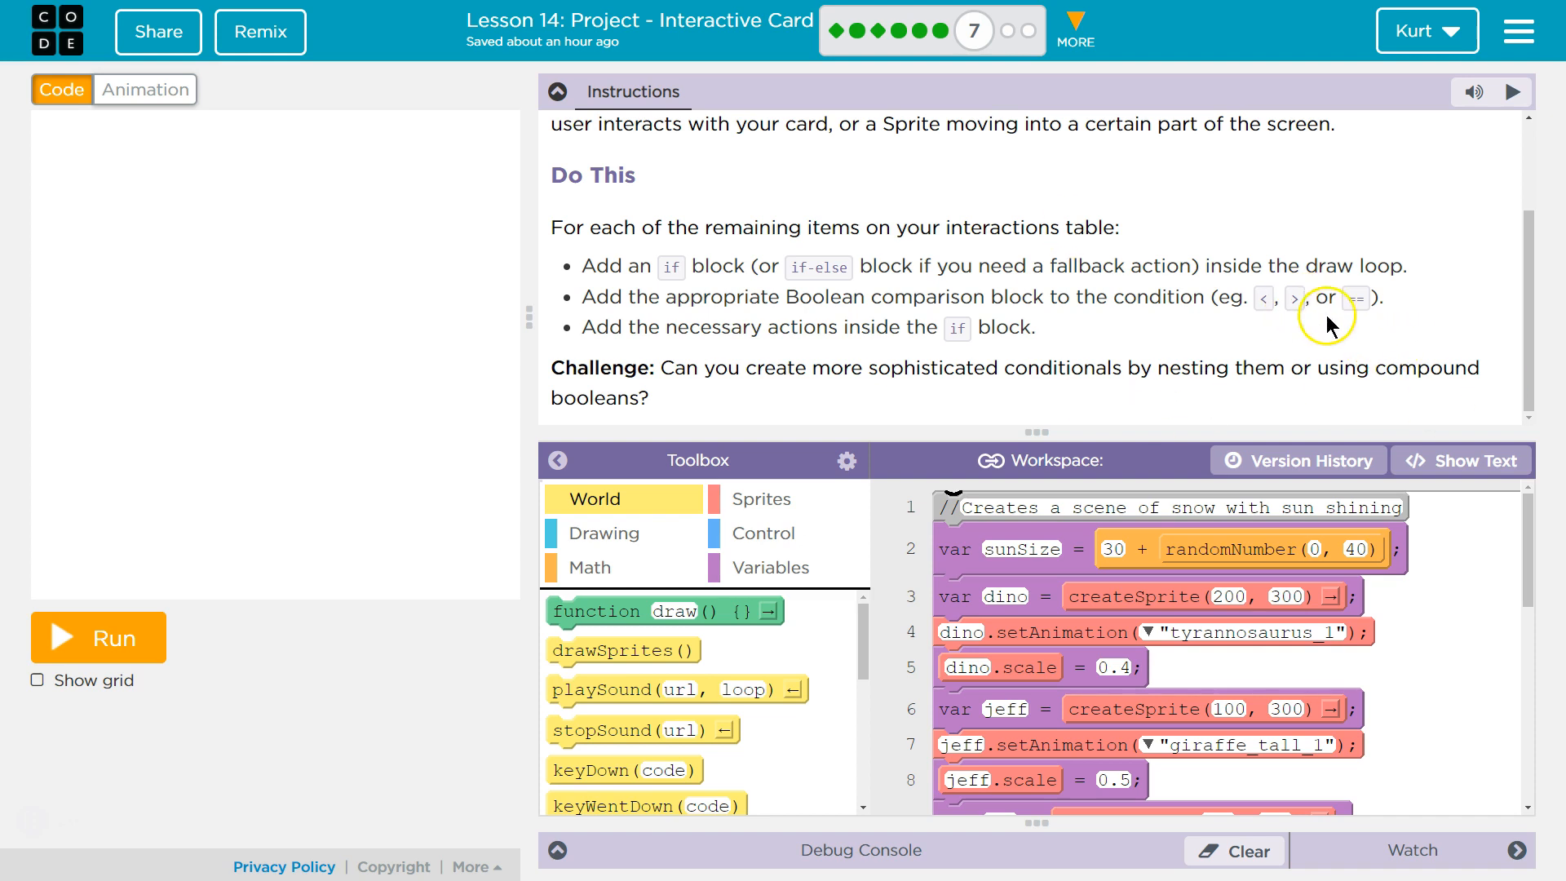
{"action": "mouse_move", "coordinate": [1354, 321]}
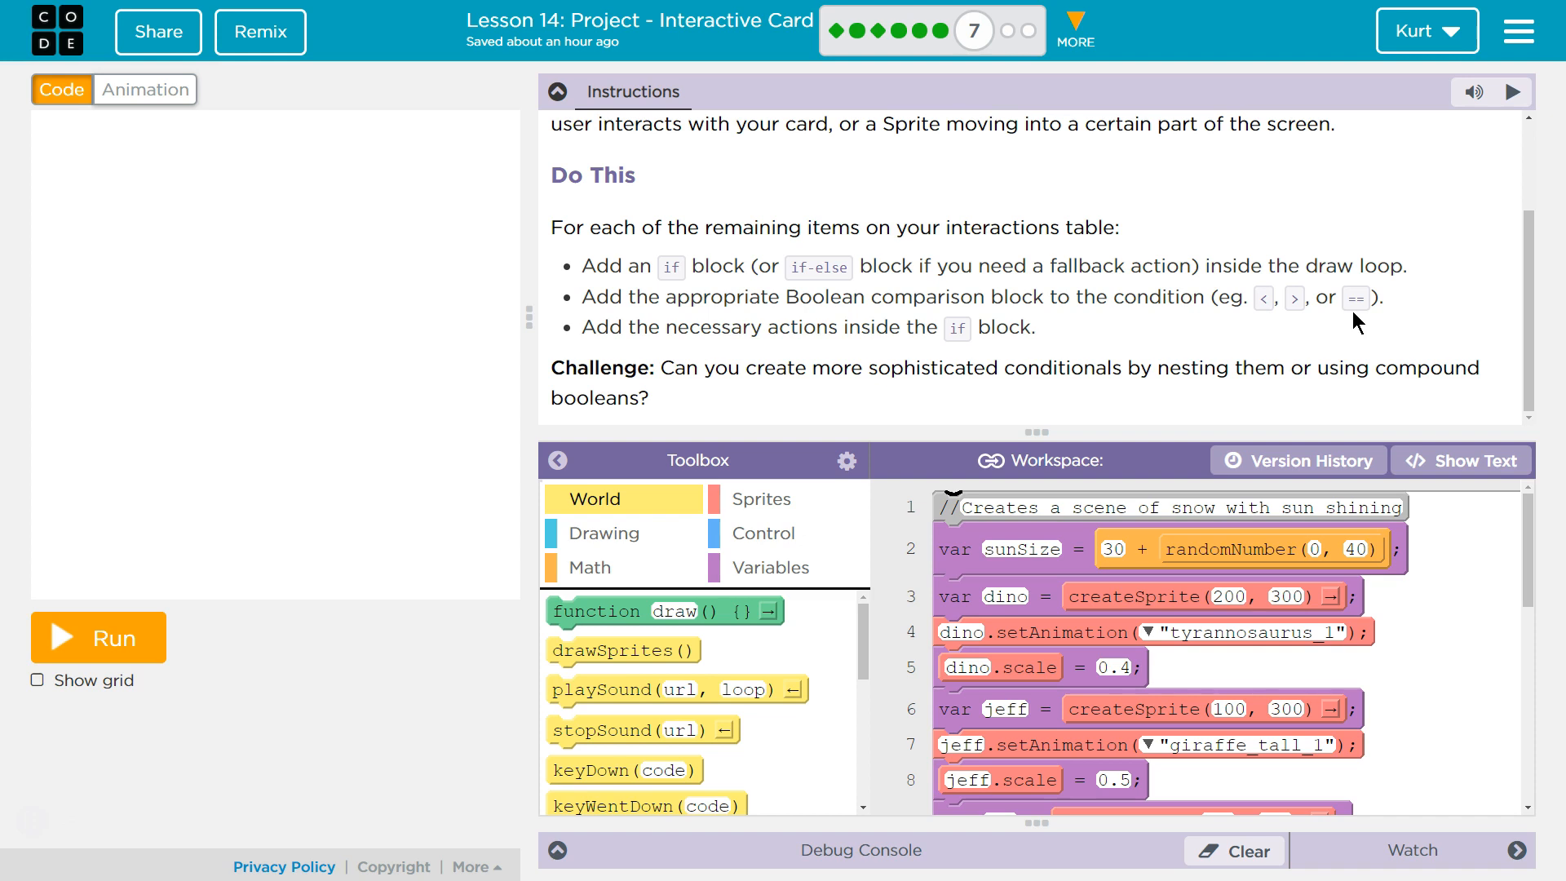
{"action": "mouse_move", "coordinate": [1230, 297]}
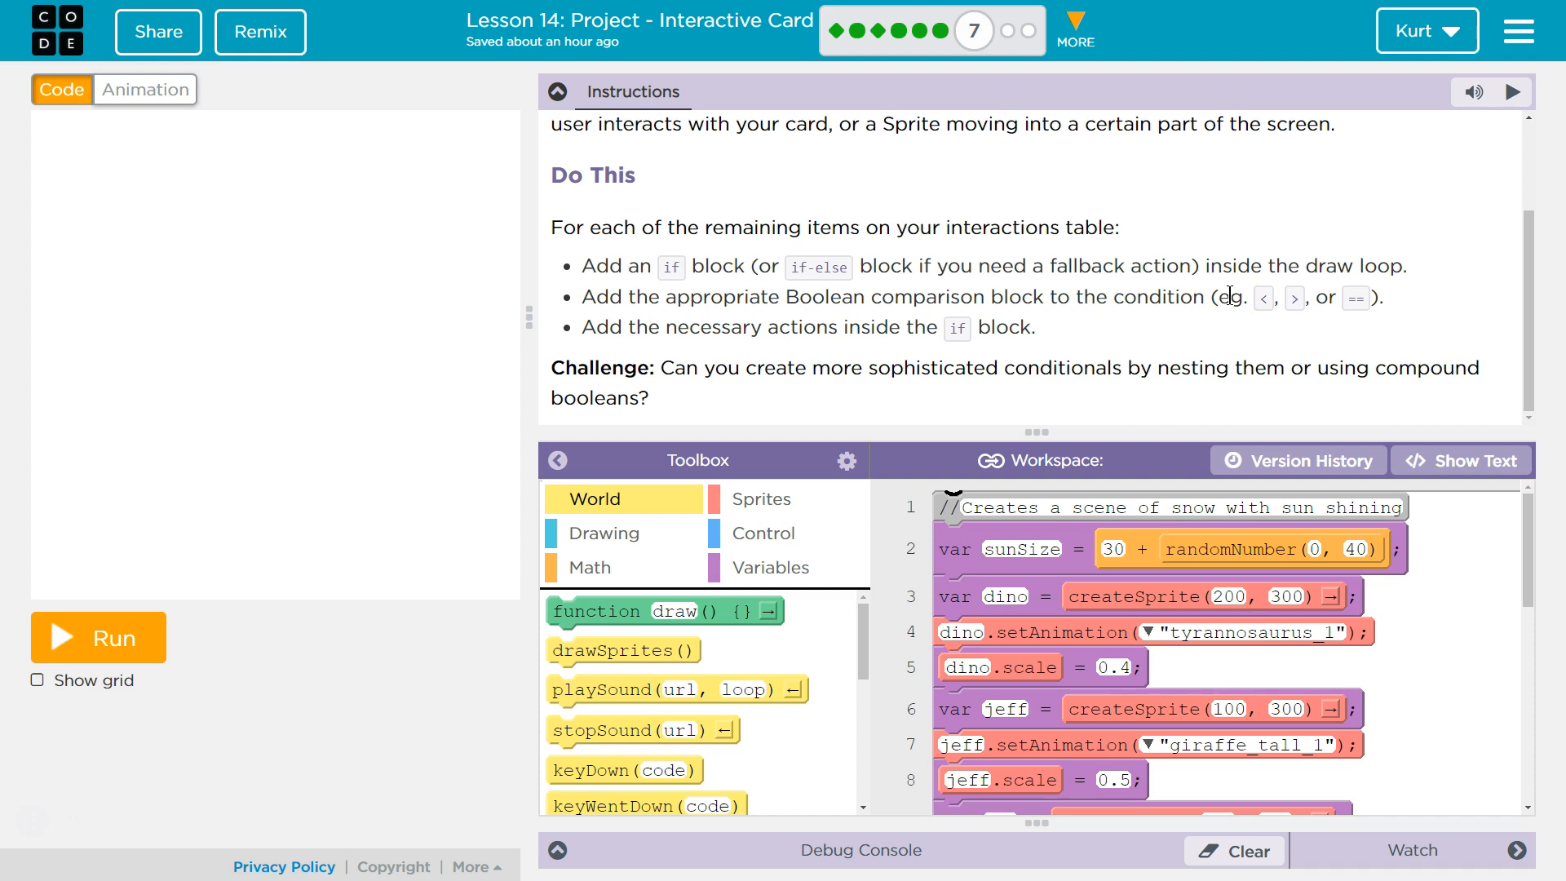
{"action": "mouse_move", "coordinate": [765, 358]}
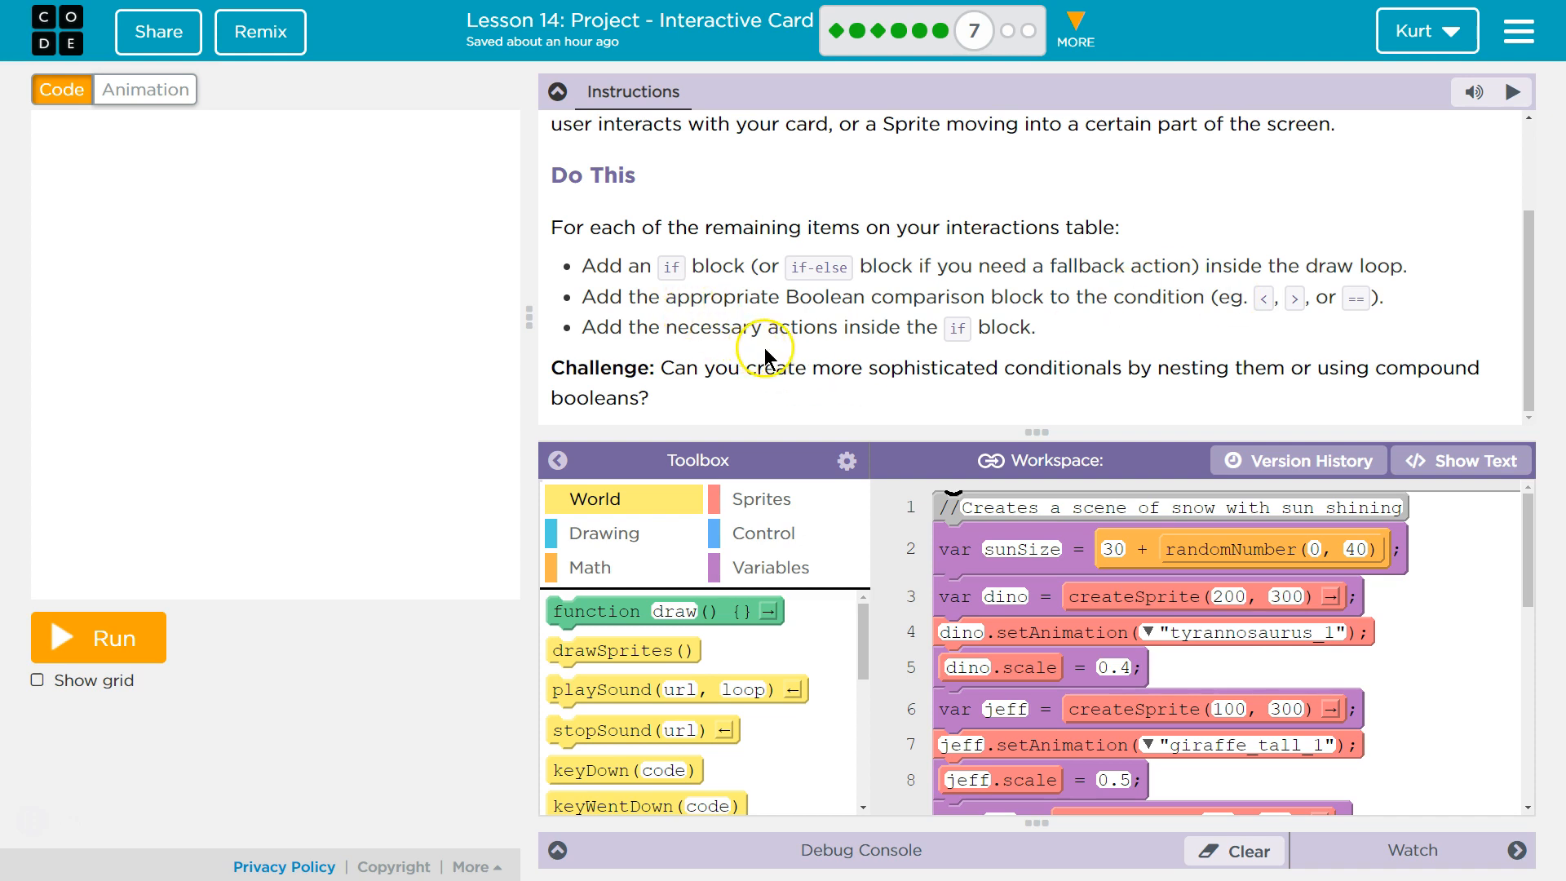
{"action": "mouse_move", "coordinate": [933, 402]}
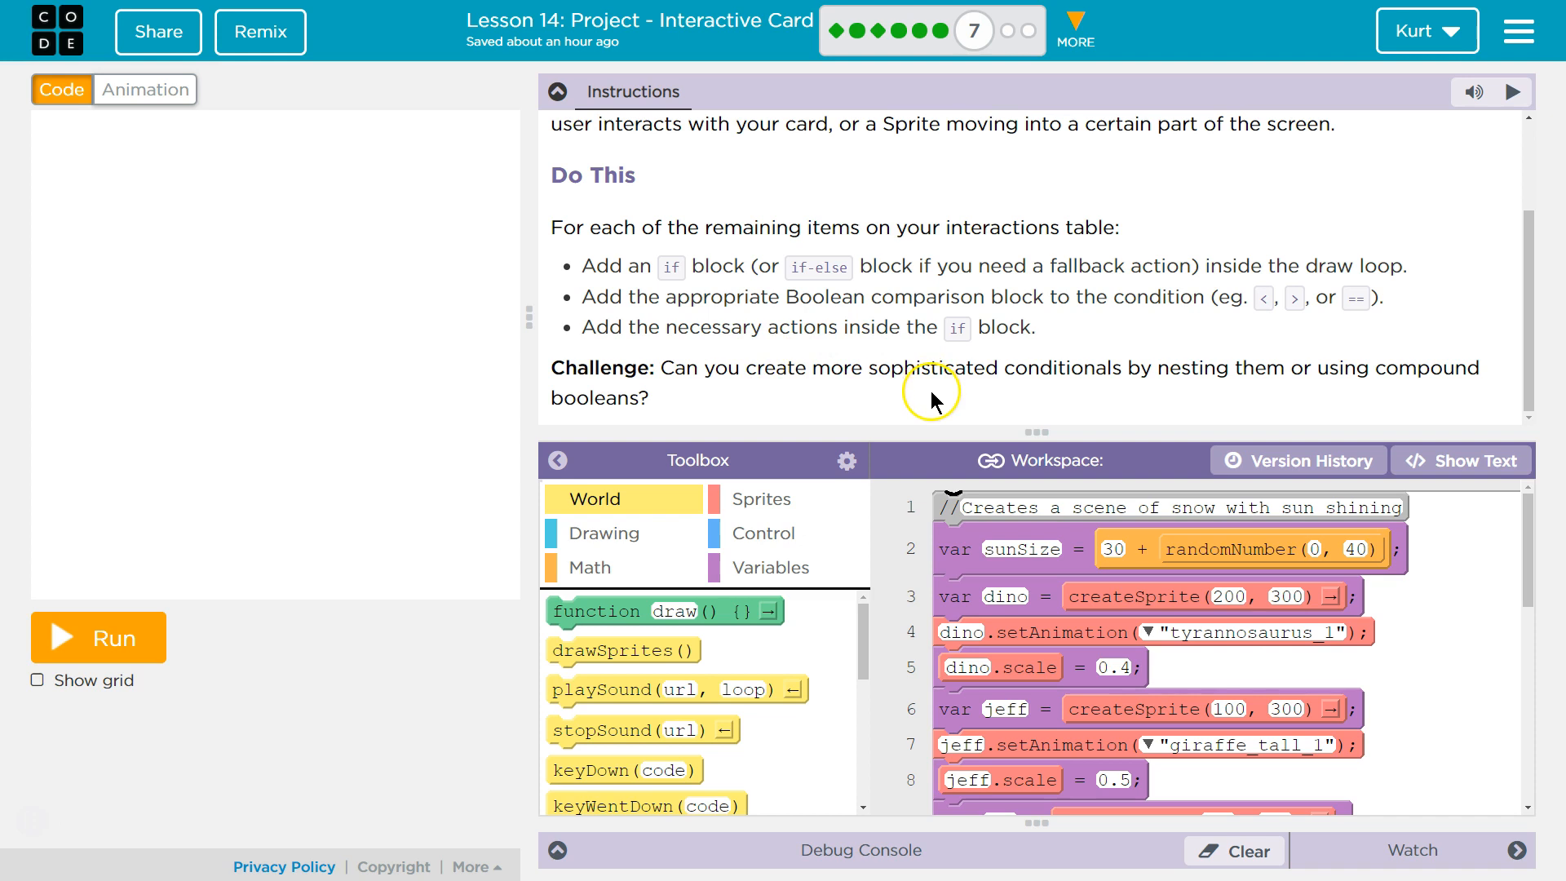
{"action": "mouse_move", "coordinate": [1010, 391]}
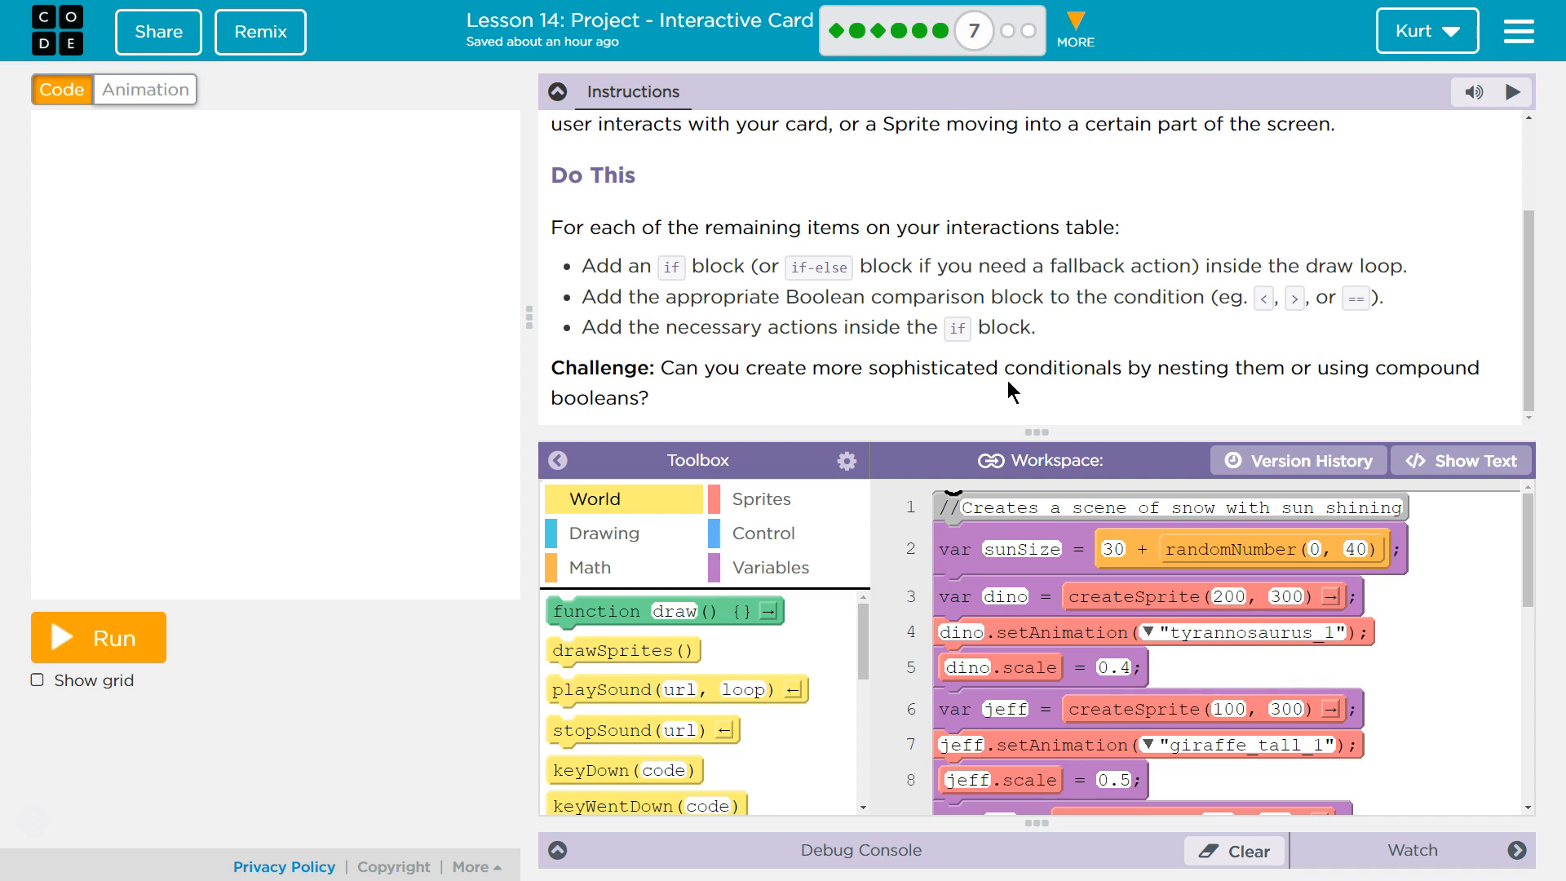
{"action": "mouse_move", "coordinate": [973, 351]}
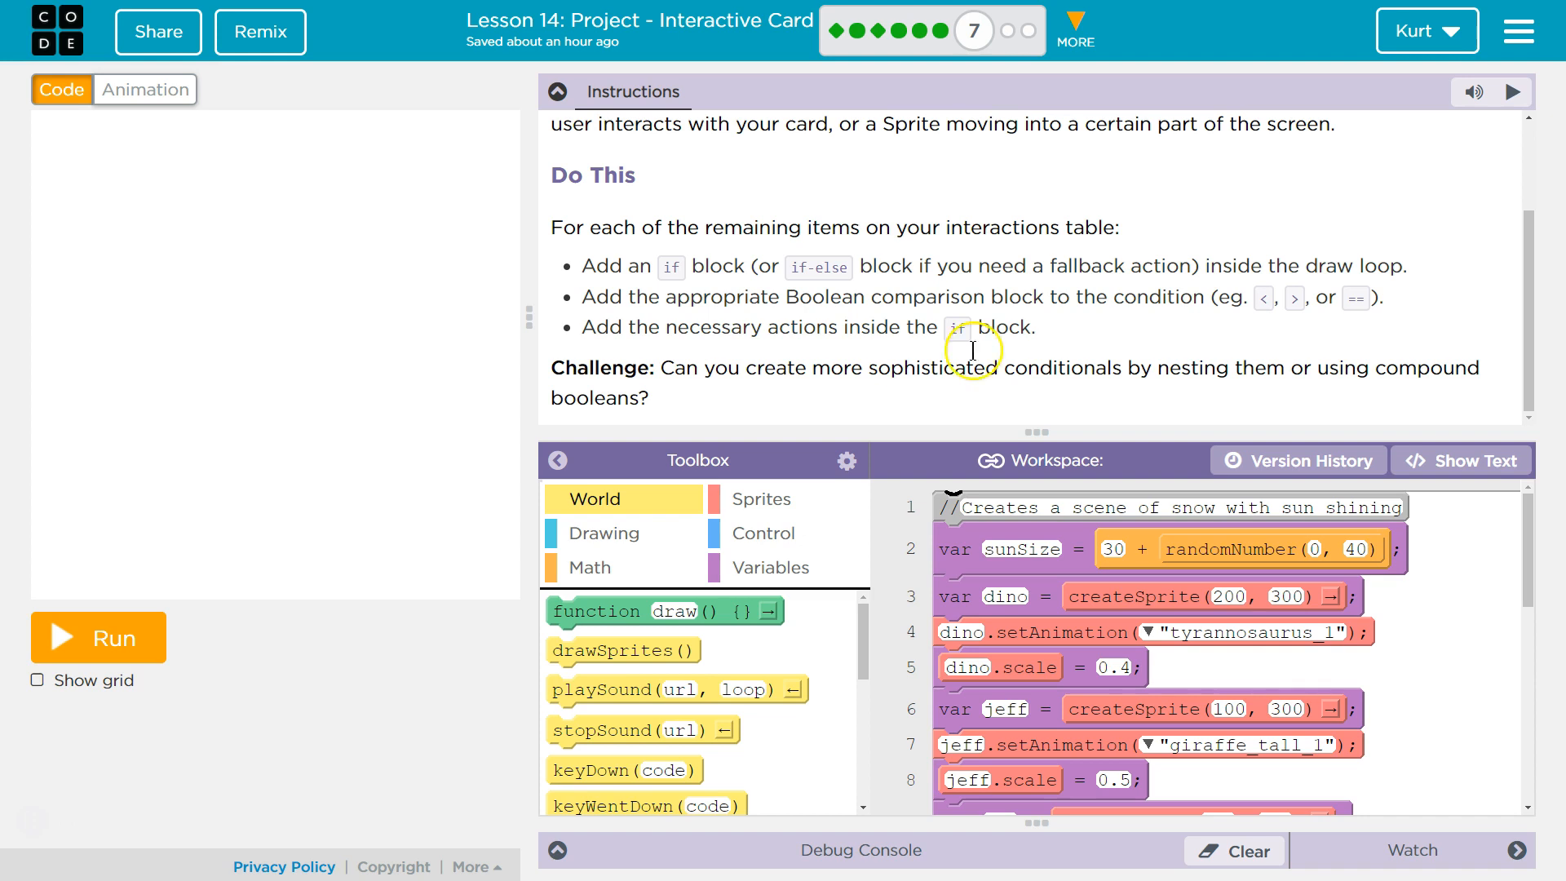
{"action": "mouse_move", "coordinate": [1004, 297]}
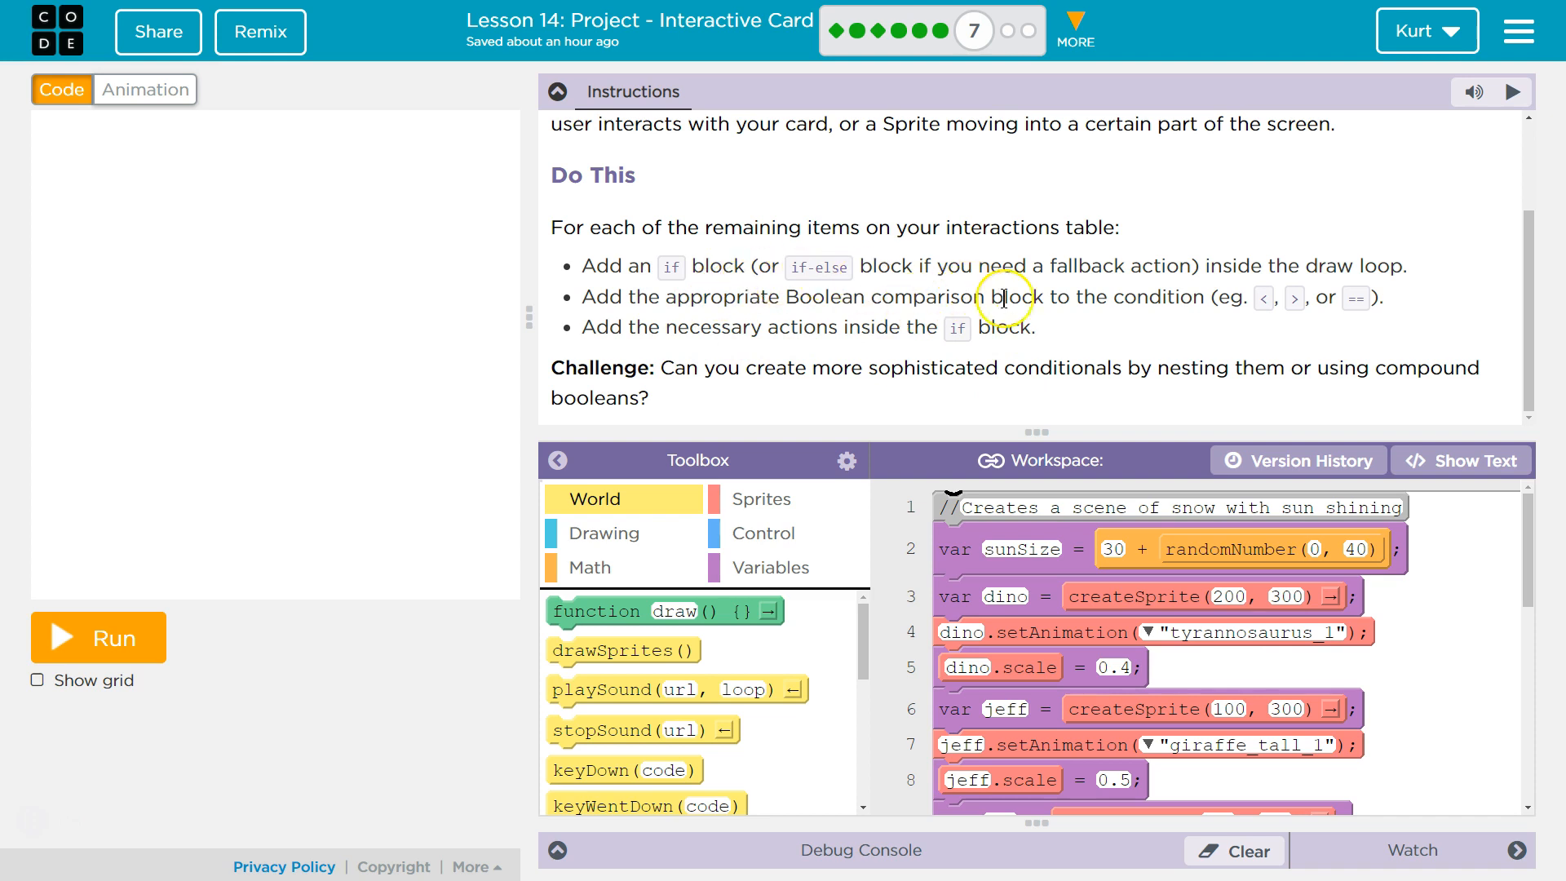
{"action": "mouse_move", "coordinate": [1396, 269]}
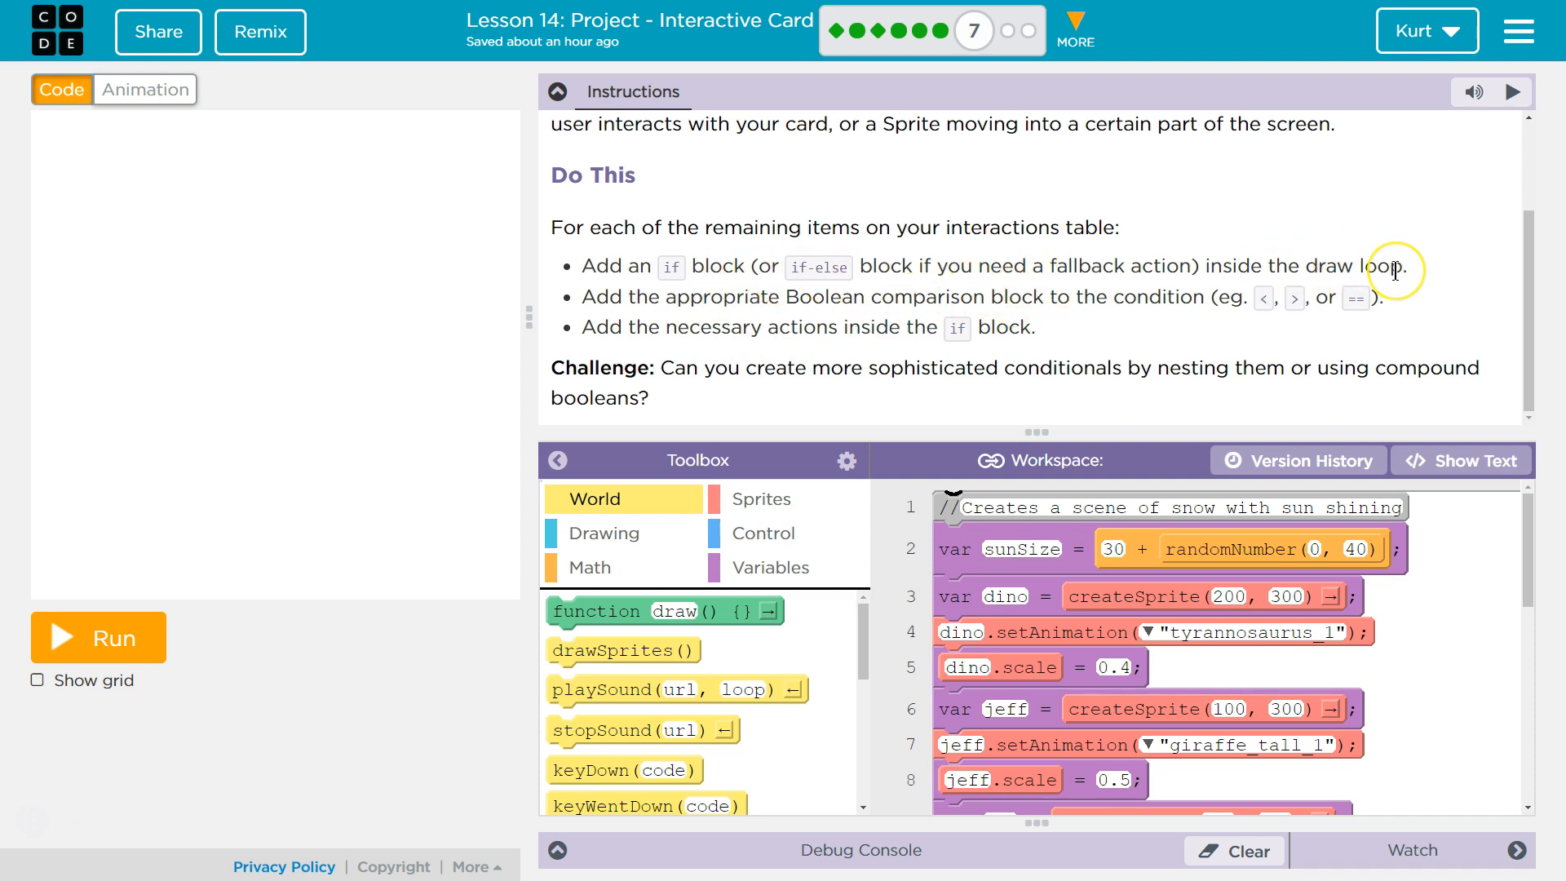
{"action": "mouse_move", "coordinate": [741, 270]}
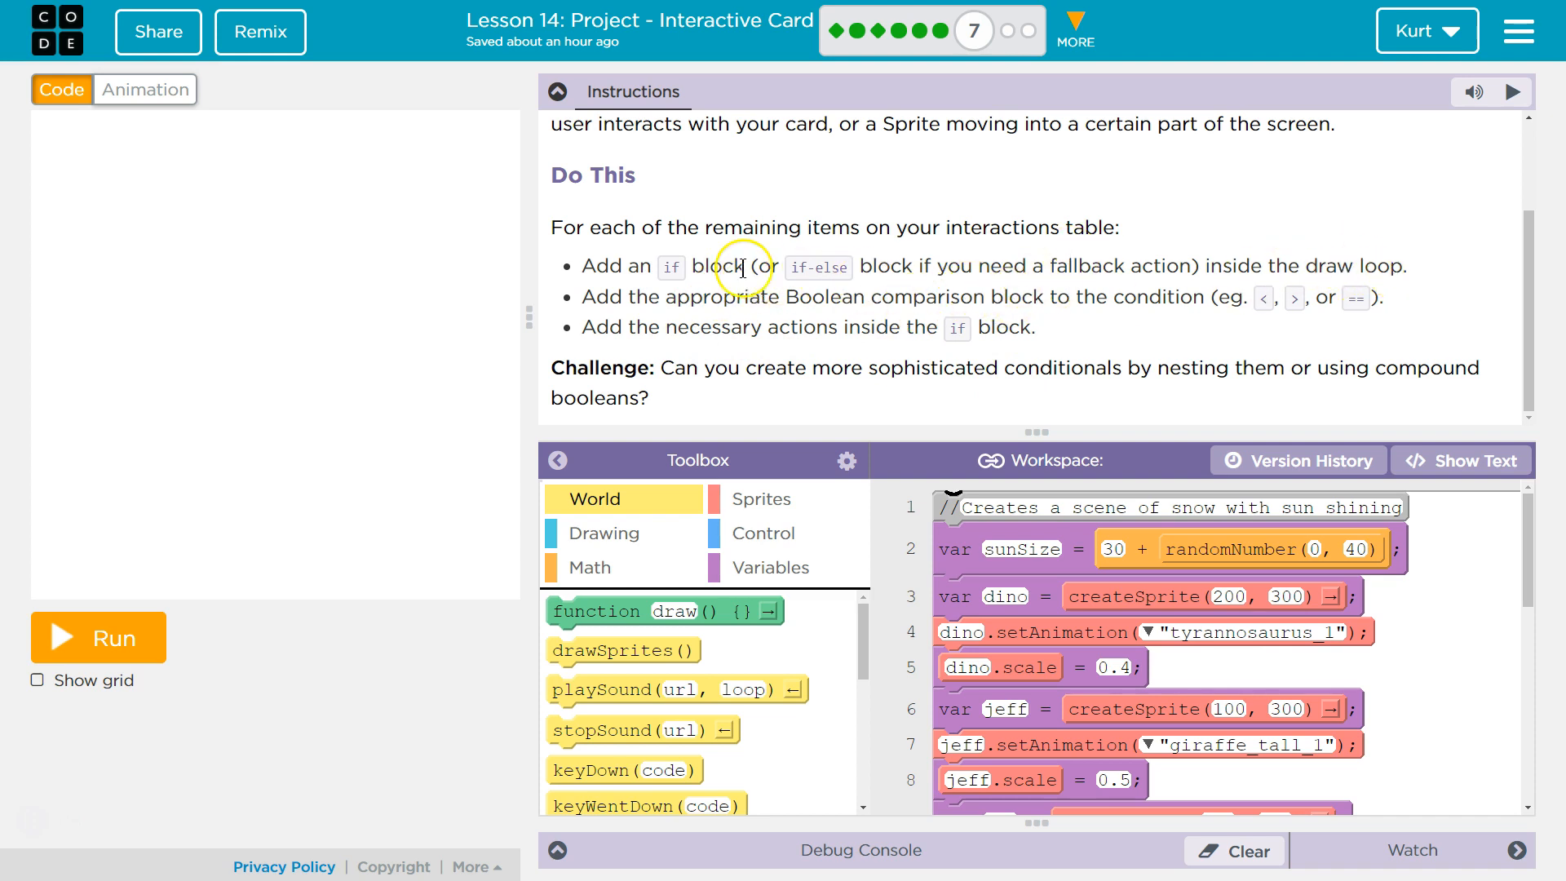
{"action": "mouse_move", "coordinate": [558, 93]}
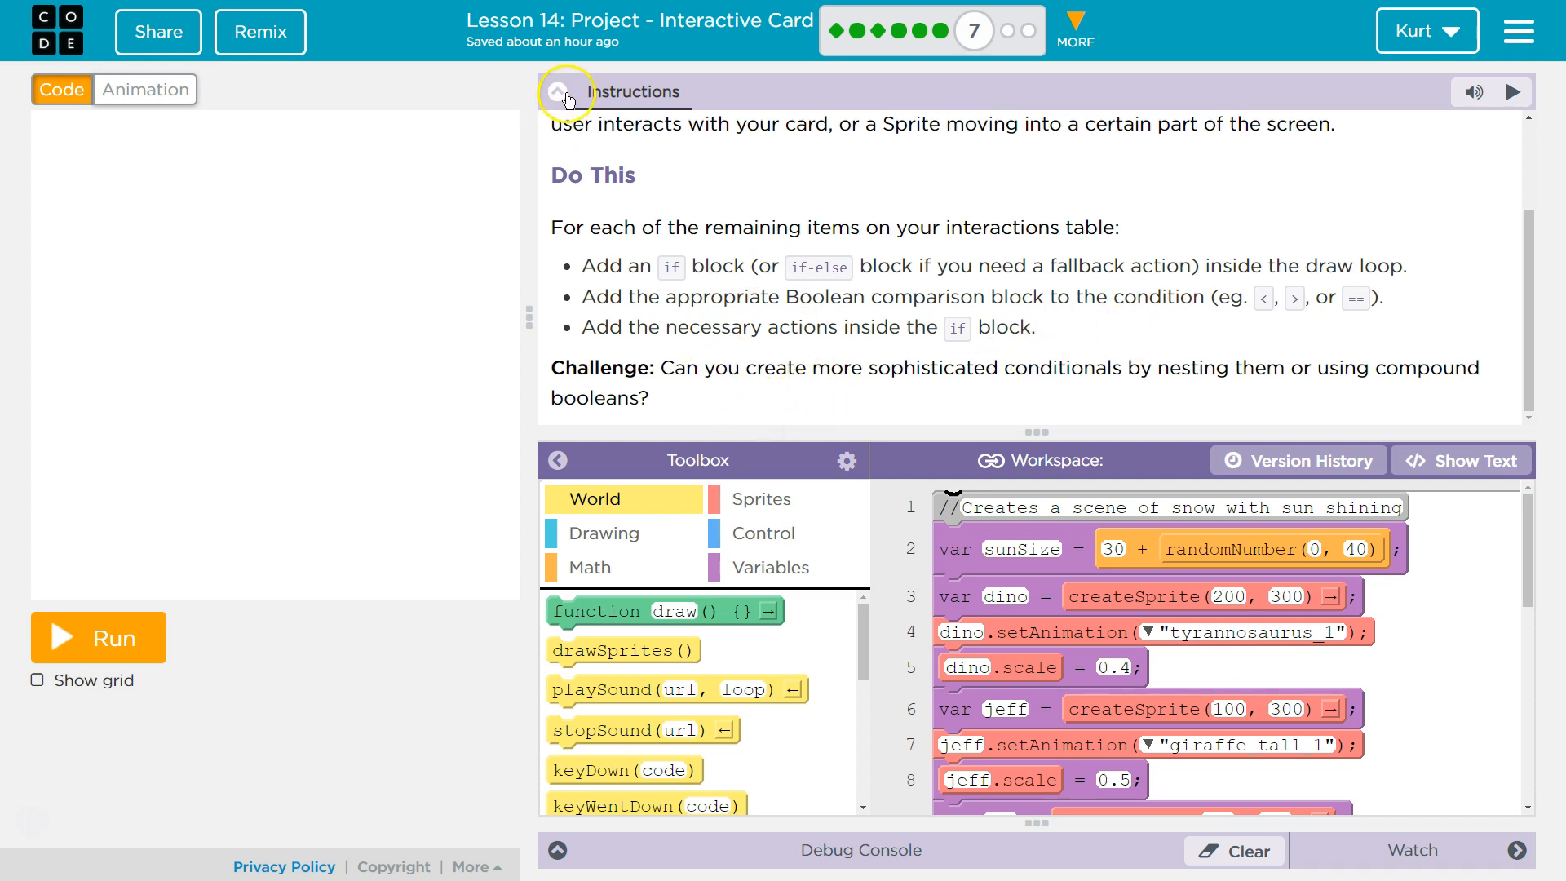
{"action": "left_click", "coordinate": [566, 91]}
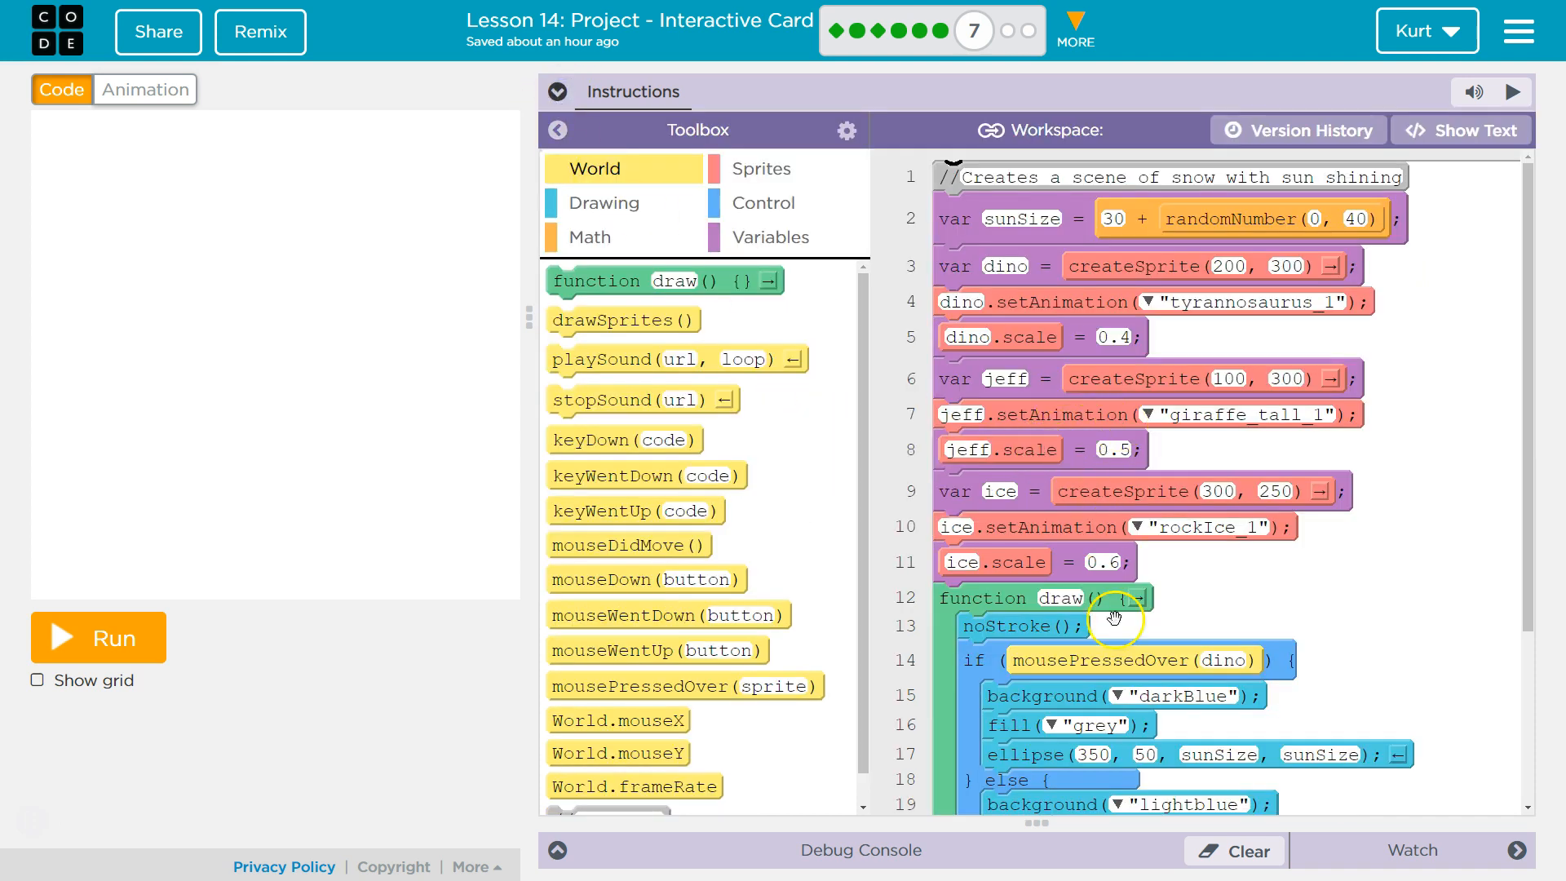
{"action": "scroll", "scroll_direction": "down", "scroll_amount": 3}
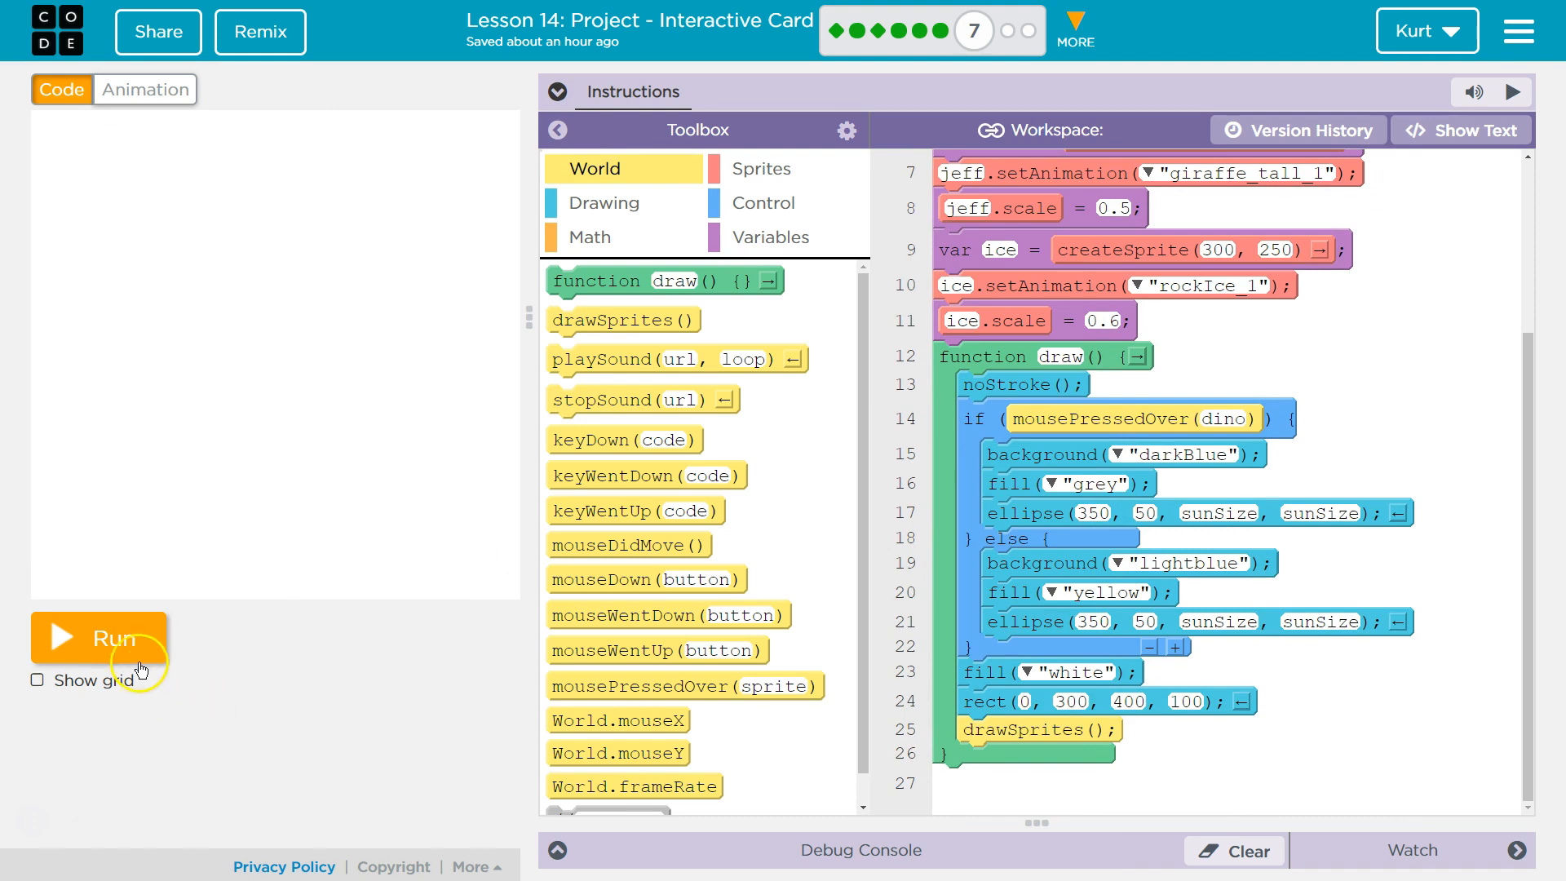
{"action": "left_click", "coordinate": [97, 638]}
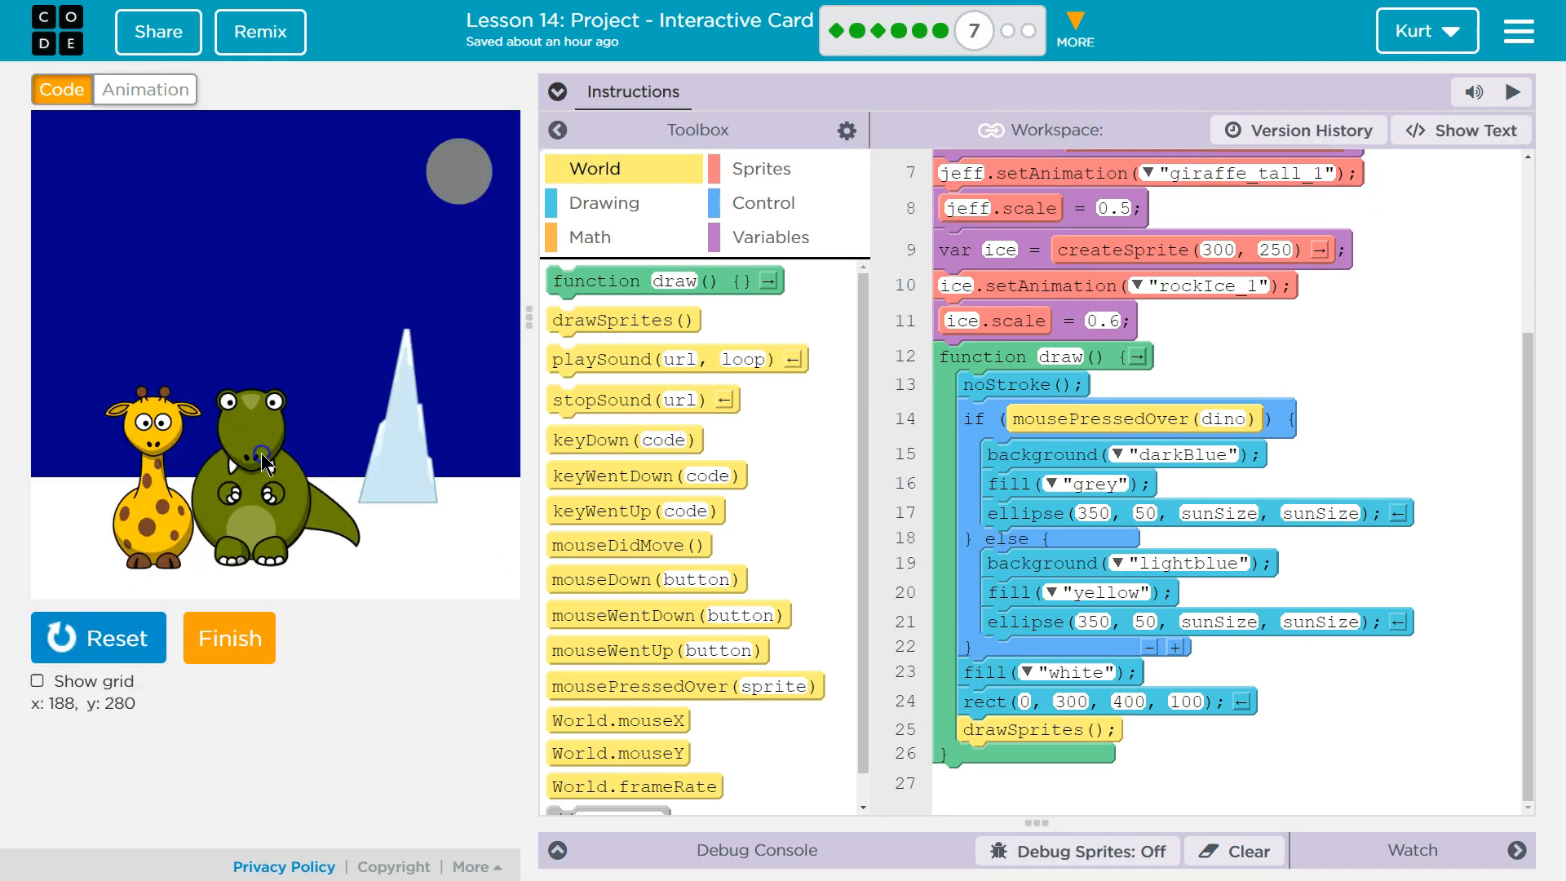
{"action": "mouse_move", "coordinate": [257, 466]}
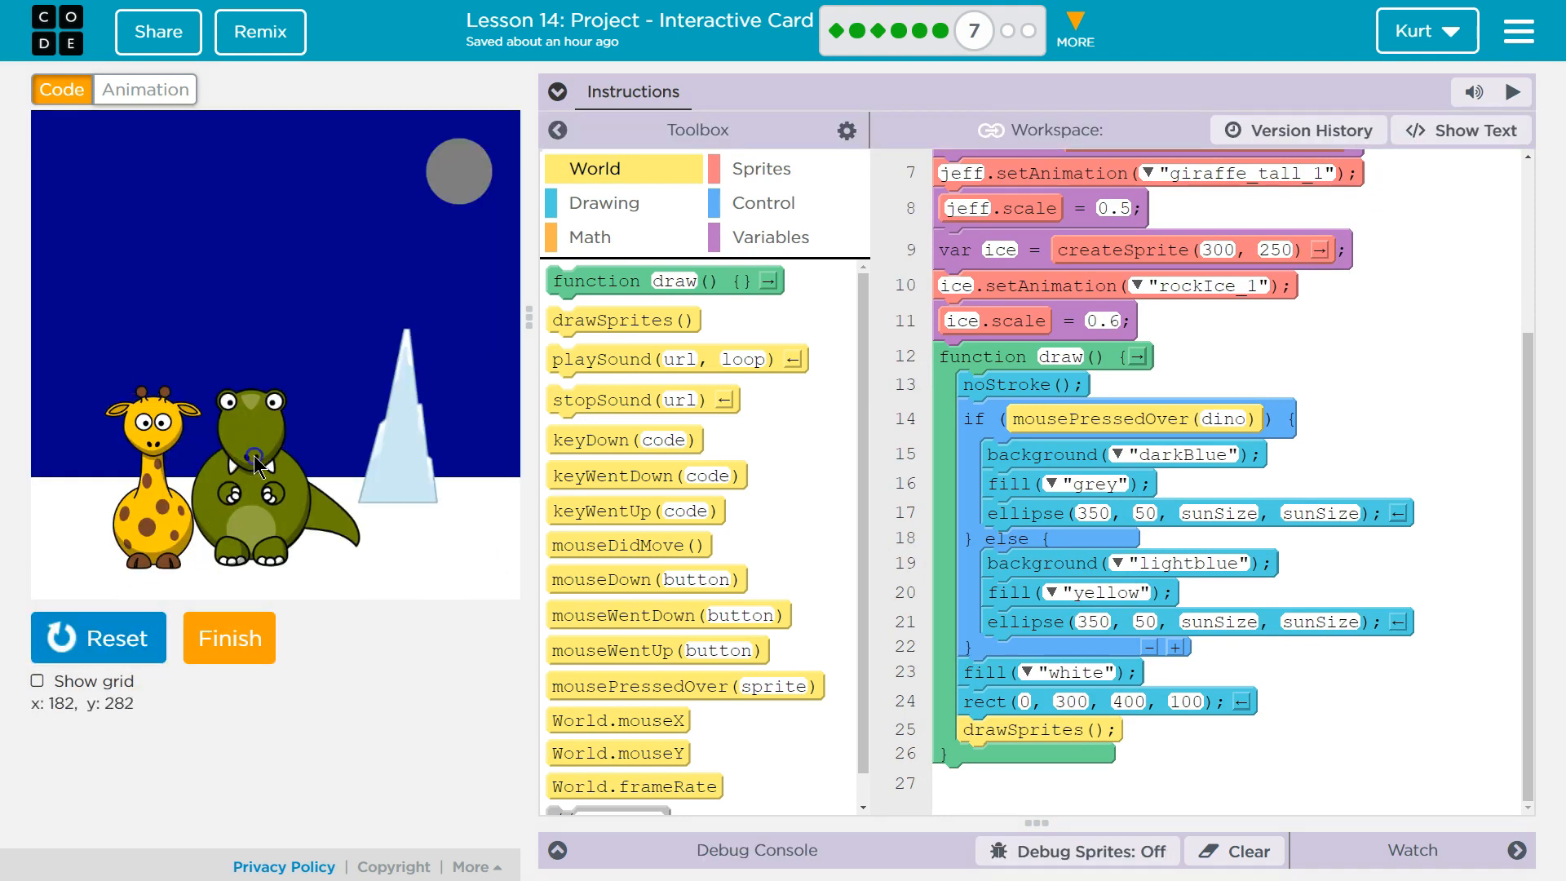
{"action": "mouse_move", "coordinate": [258, 468]}
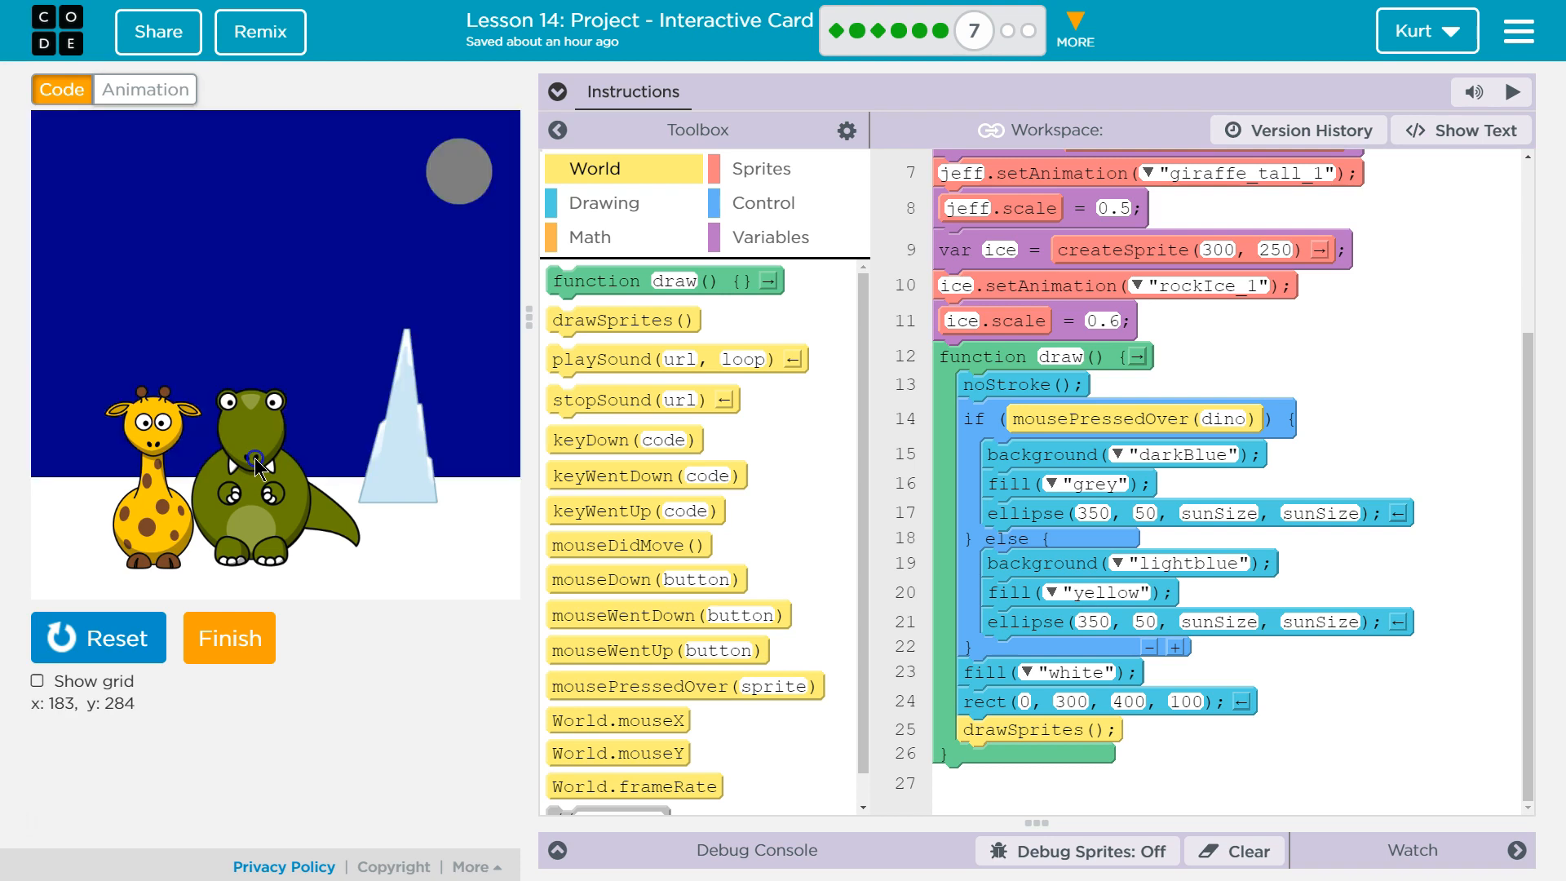
Show the card's sprite animations and start adding a new one
{"action": "left_click", "coordinate": [144, 88]}
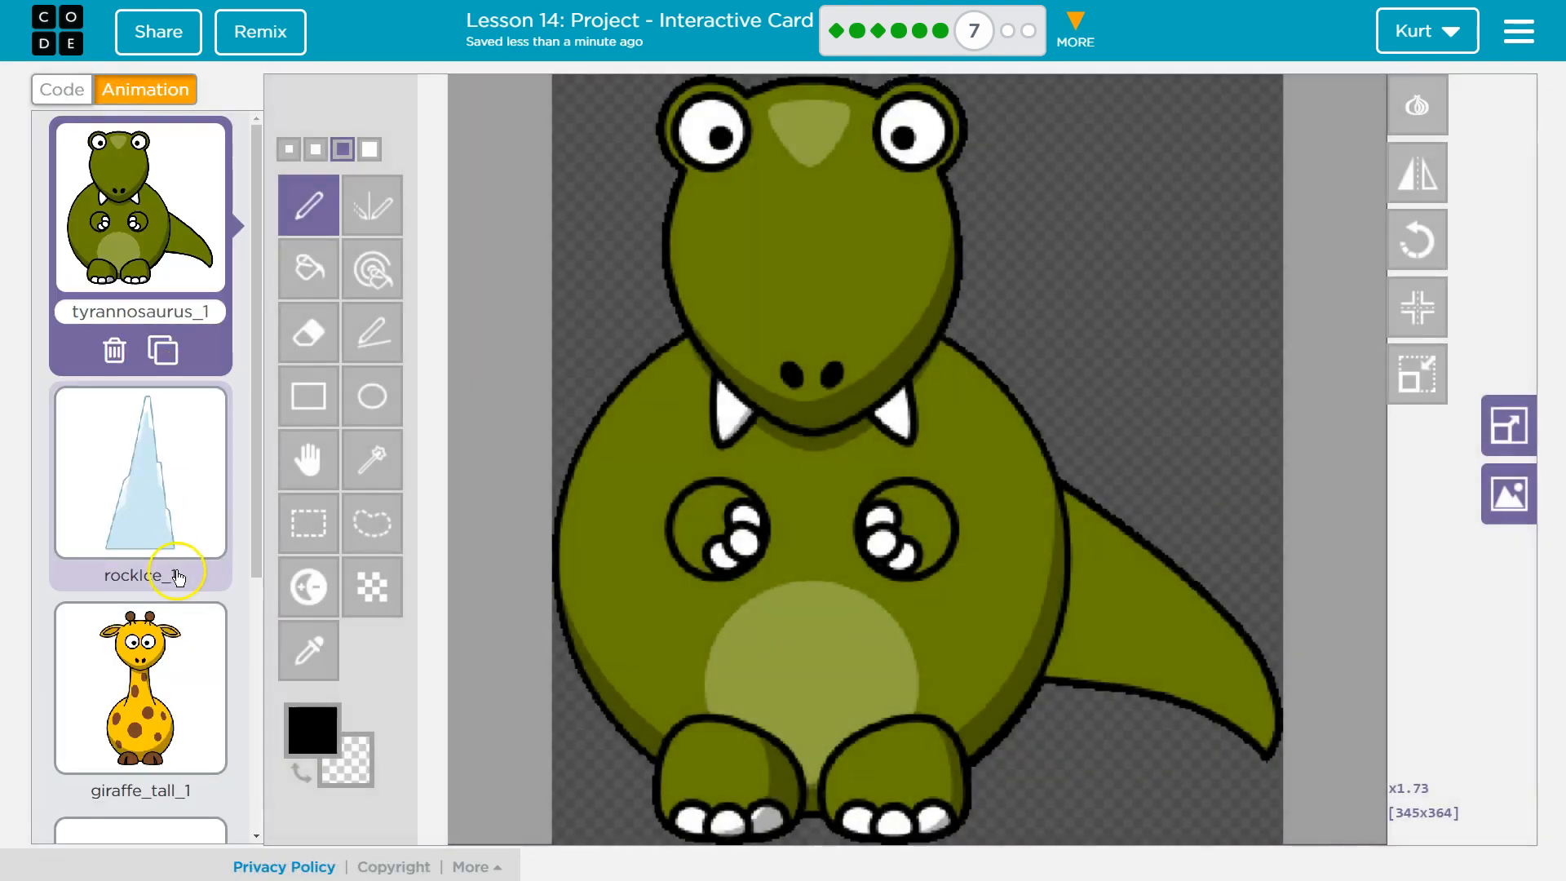
{"action": "scroll", "scroll_direction": "down", "scroll_amount": 3}
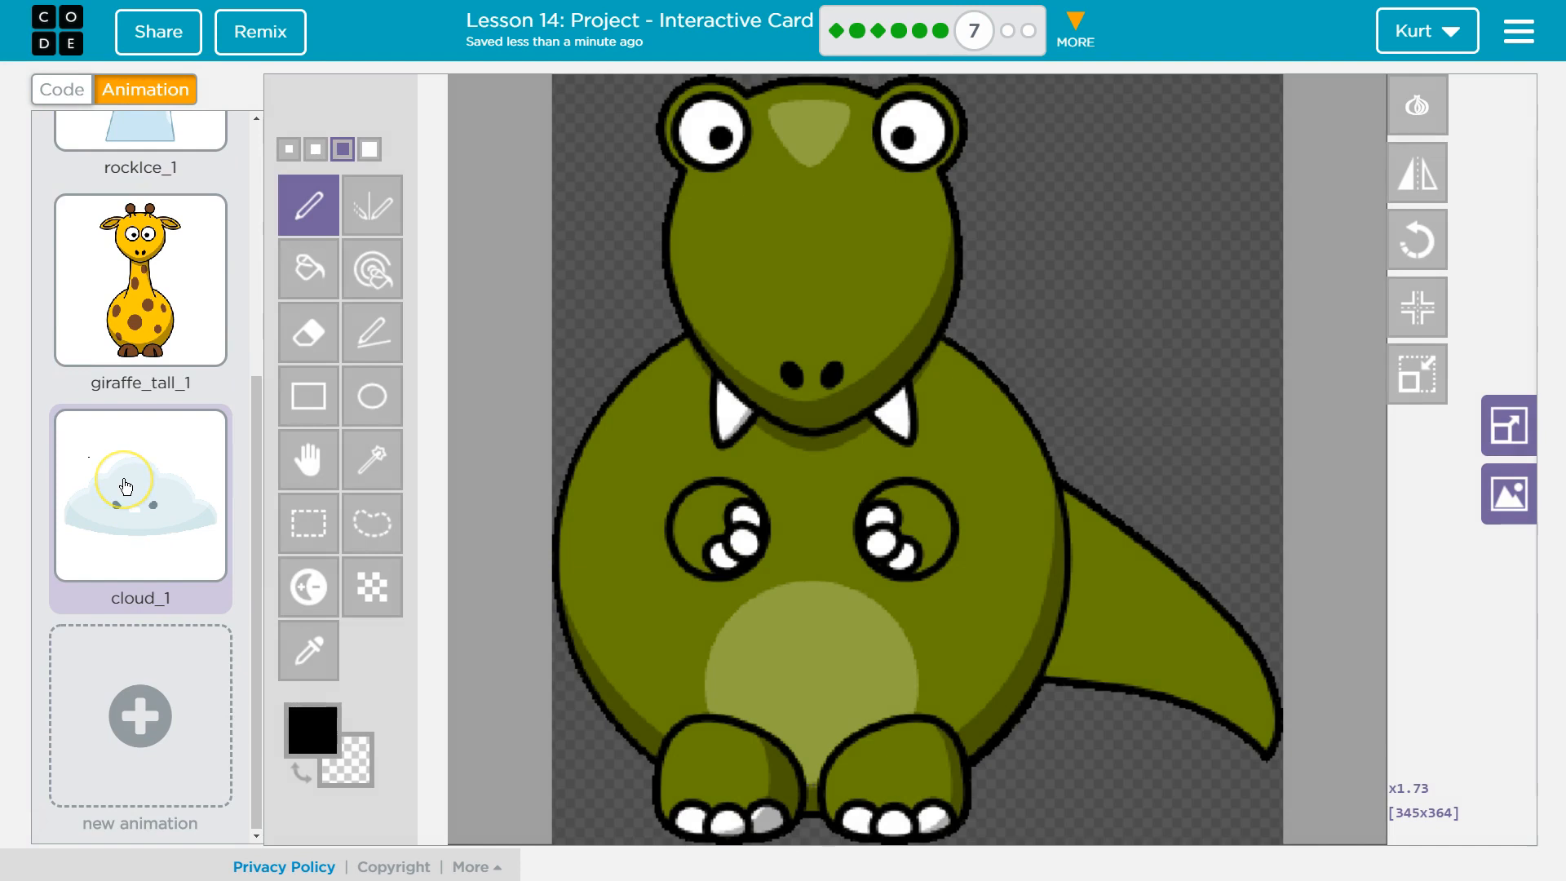
{"action": "left_click", "coordinate": [139, 716]}
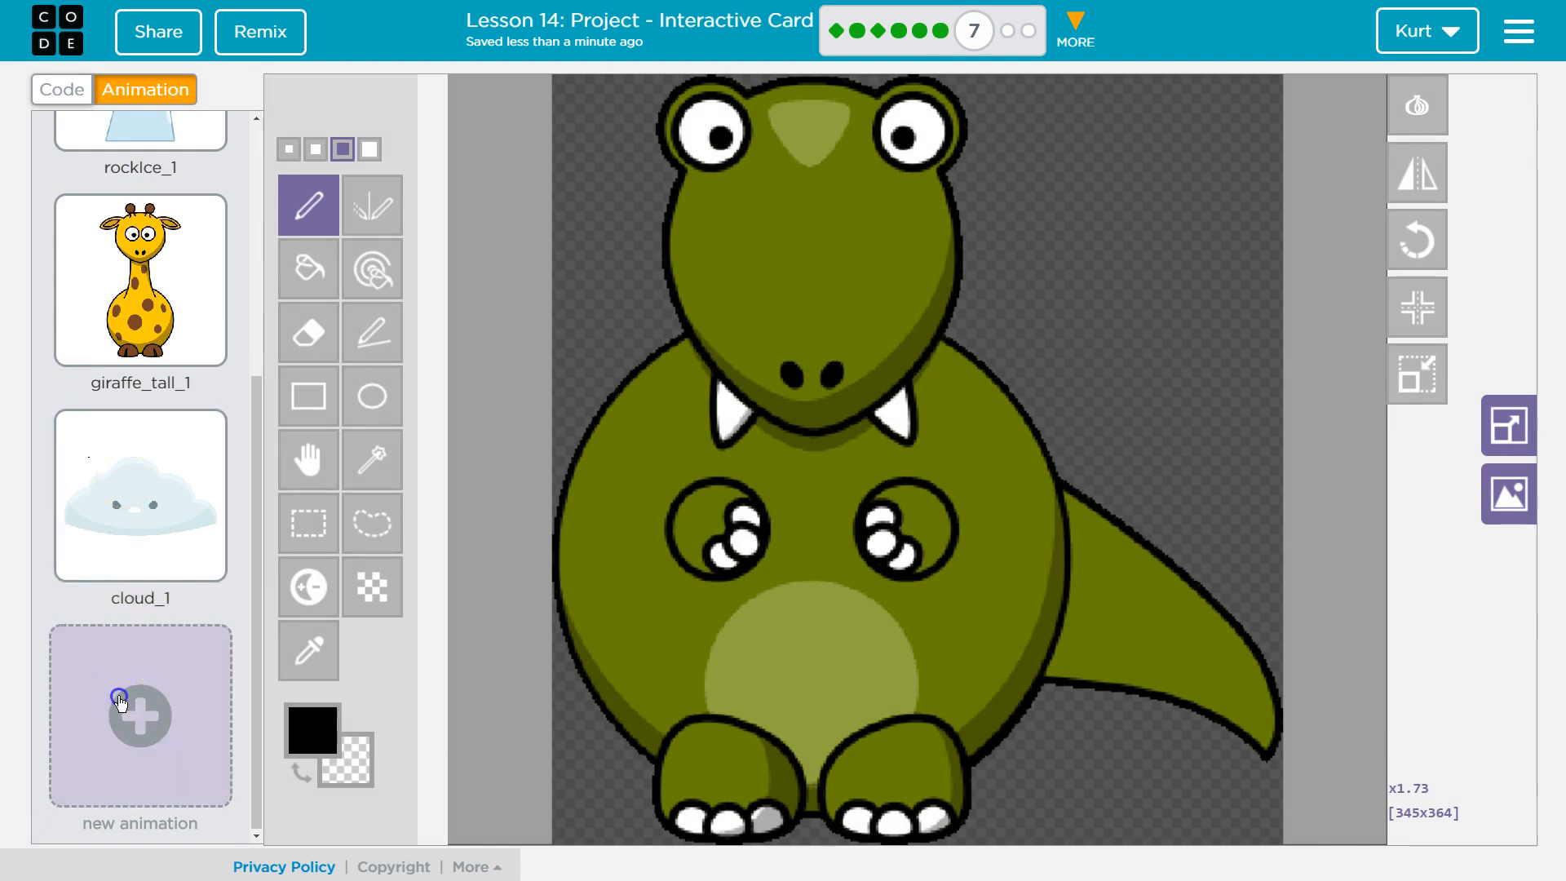
Browse the Animals library pages and add bear_with_fish as bear_with_fish_1
{"action": "left_click", "coordinate": [140, 711]}
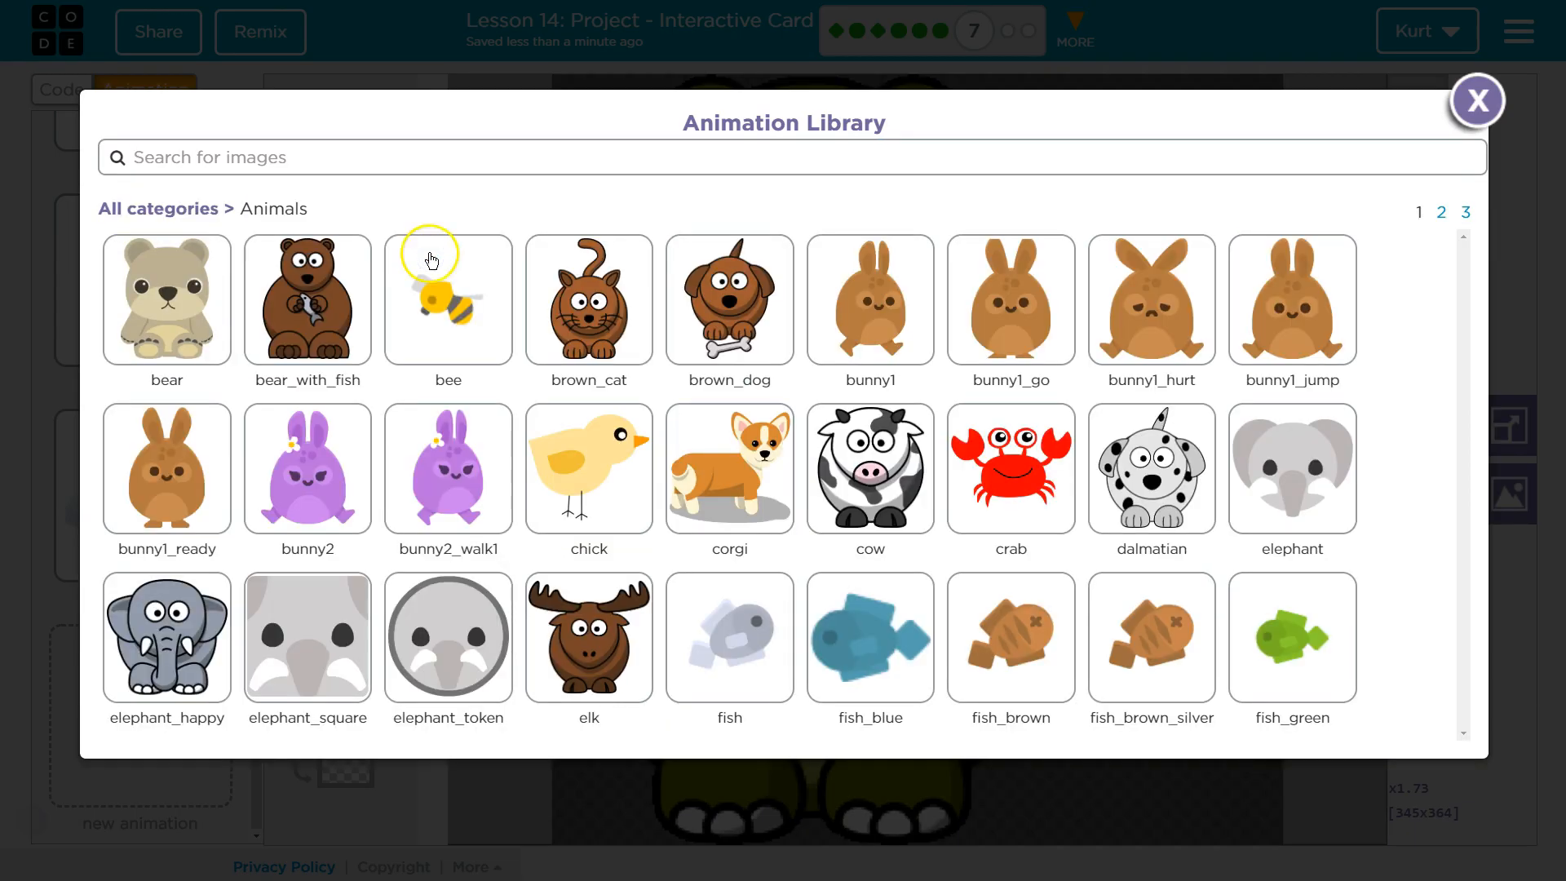
{"action": "mouse_move", "coordinate": [405, 553]}
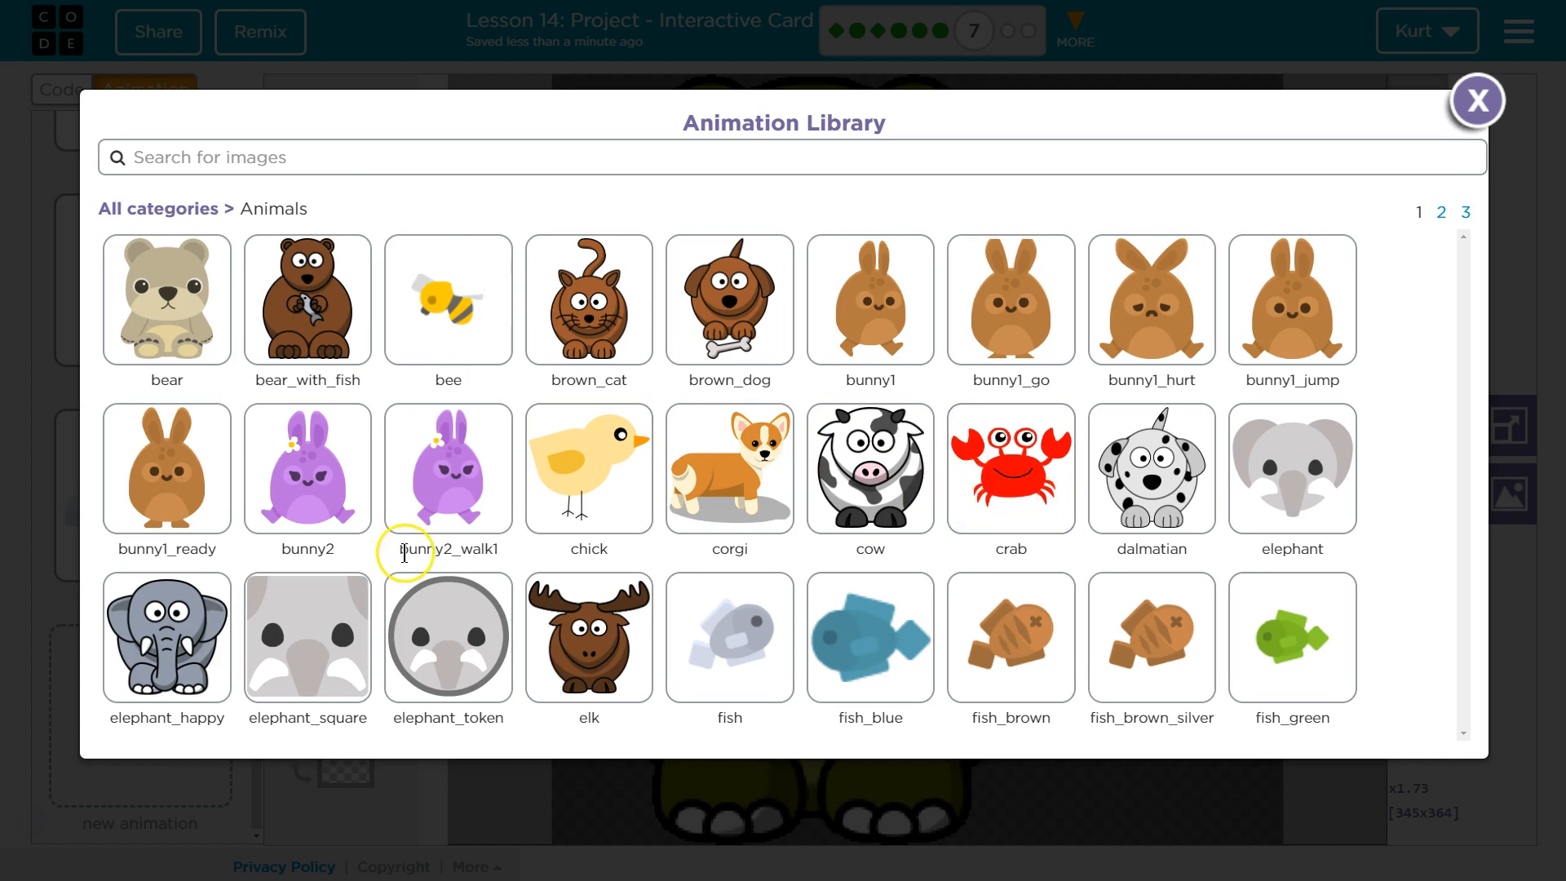
{"action": "mouse_move", "coordinate": [334, 297]}
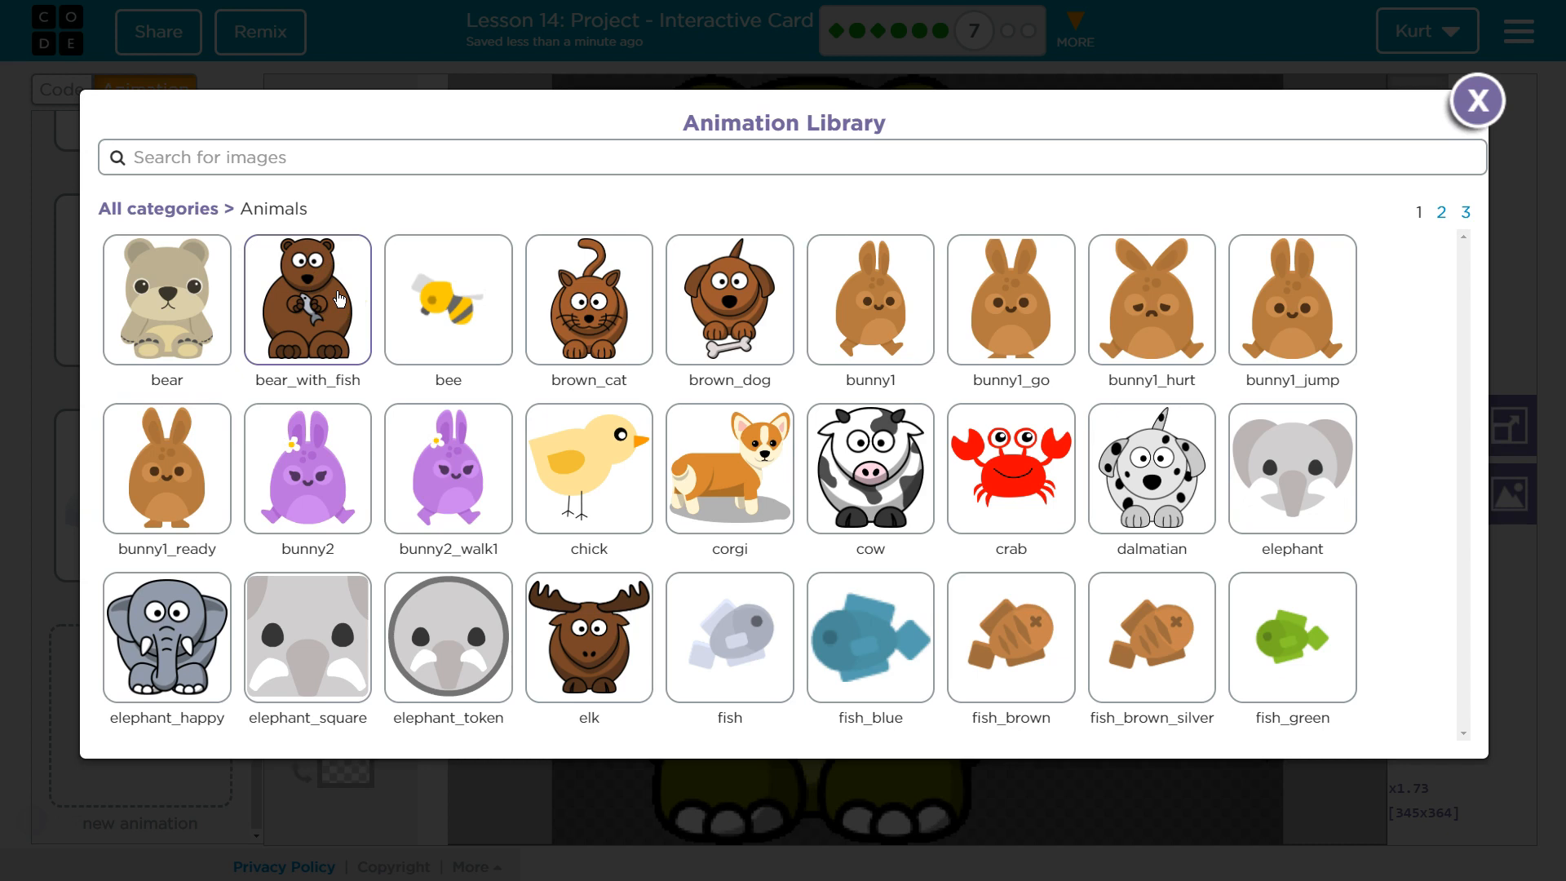
{"action": "mouse_move", "coordinate": [1423, 249]}
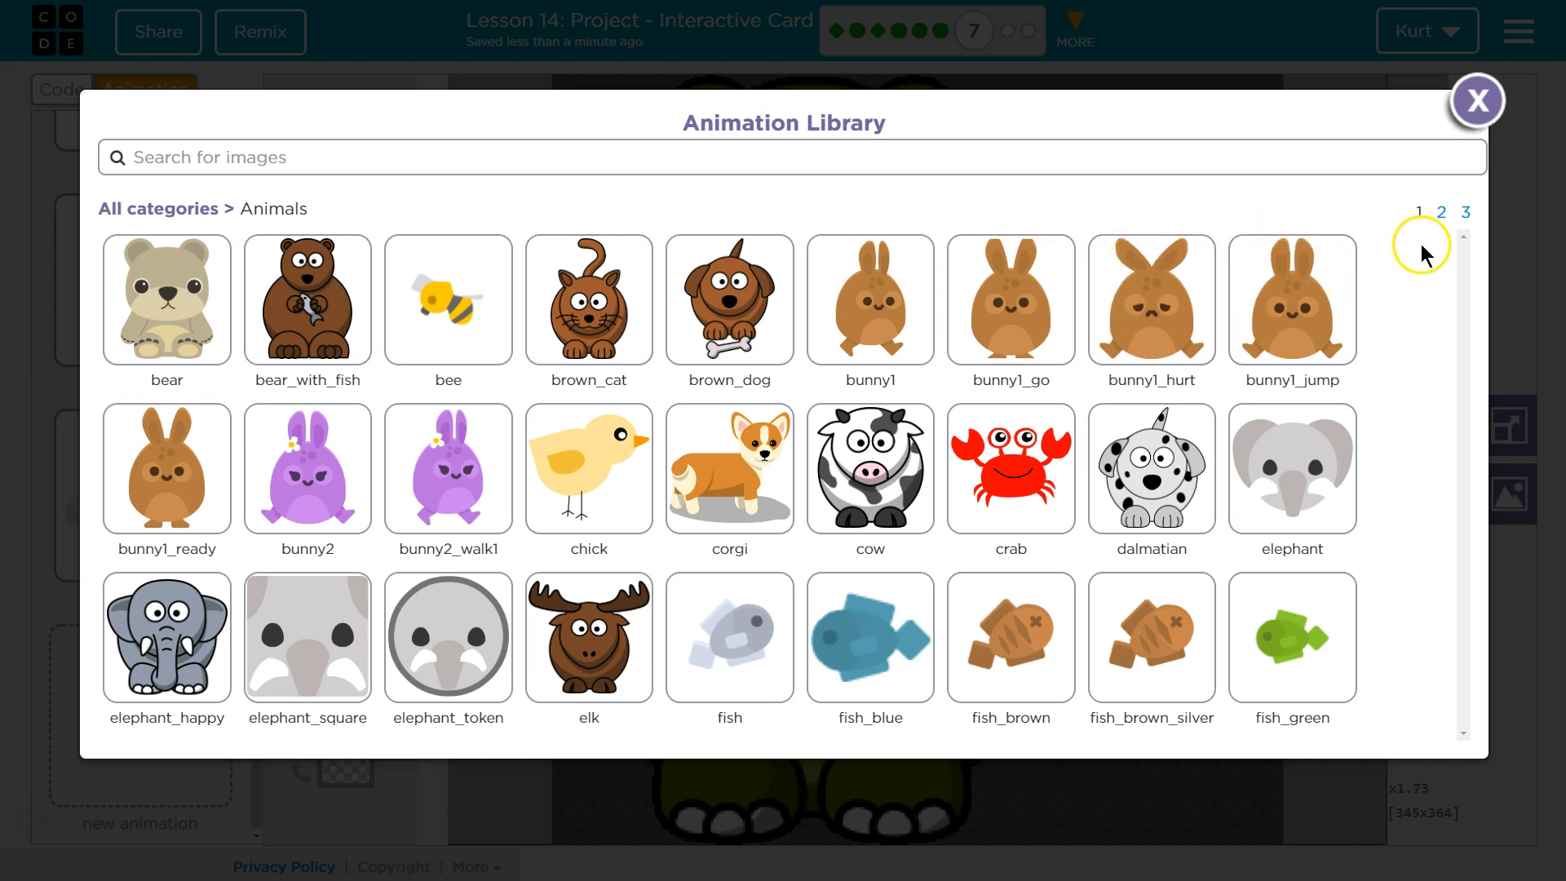
{"action": "left_click", "coordinate": [1440, 212]}
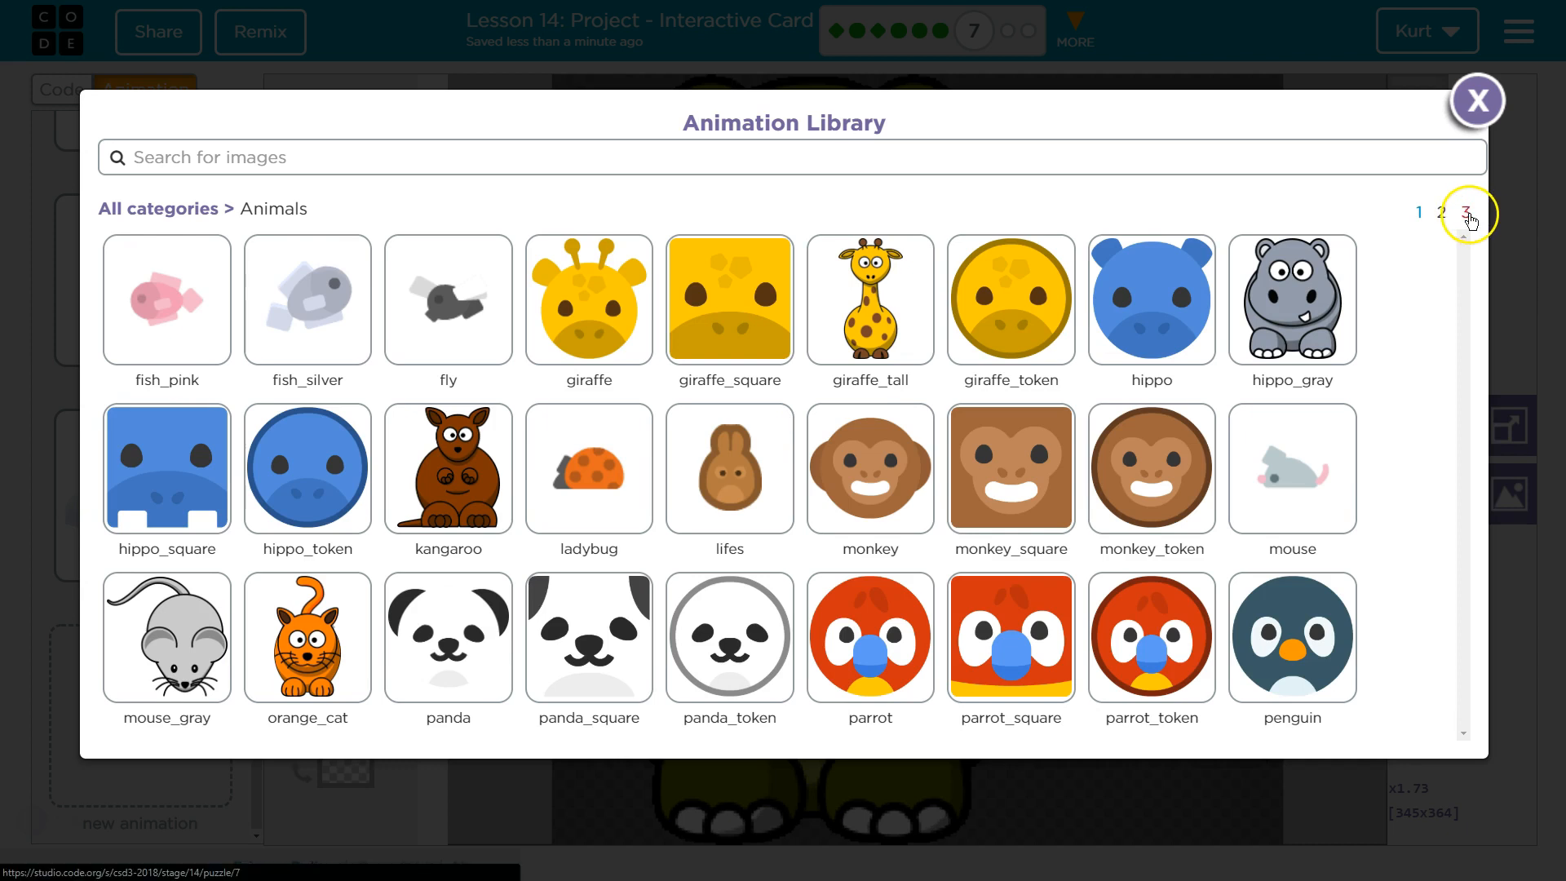
{"action": "left_click", "coordinate": [1441, 210]}
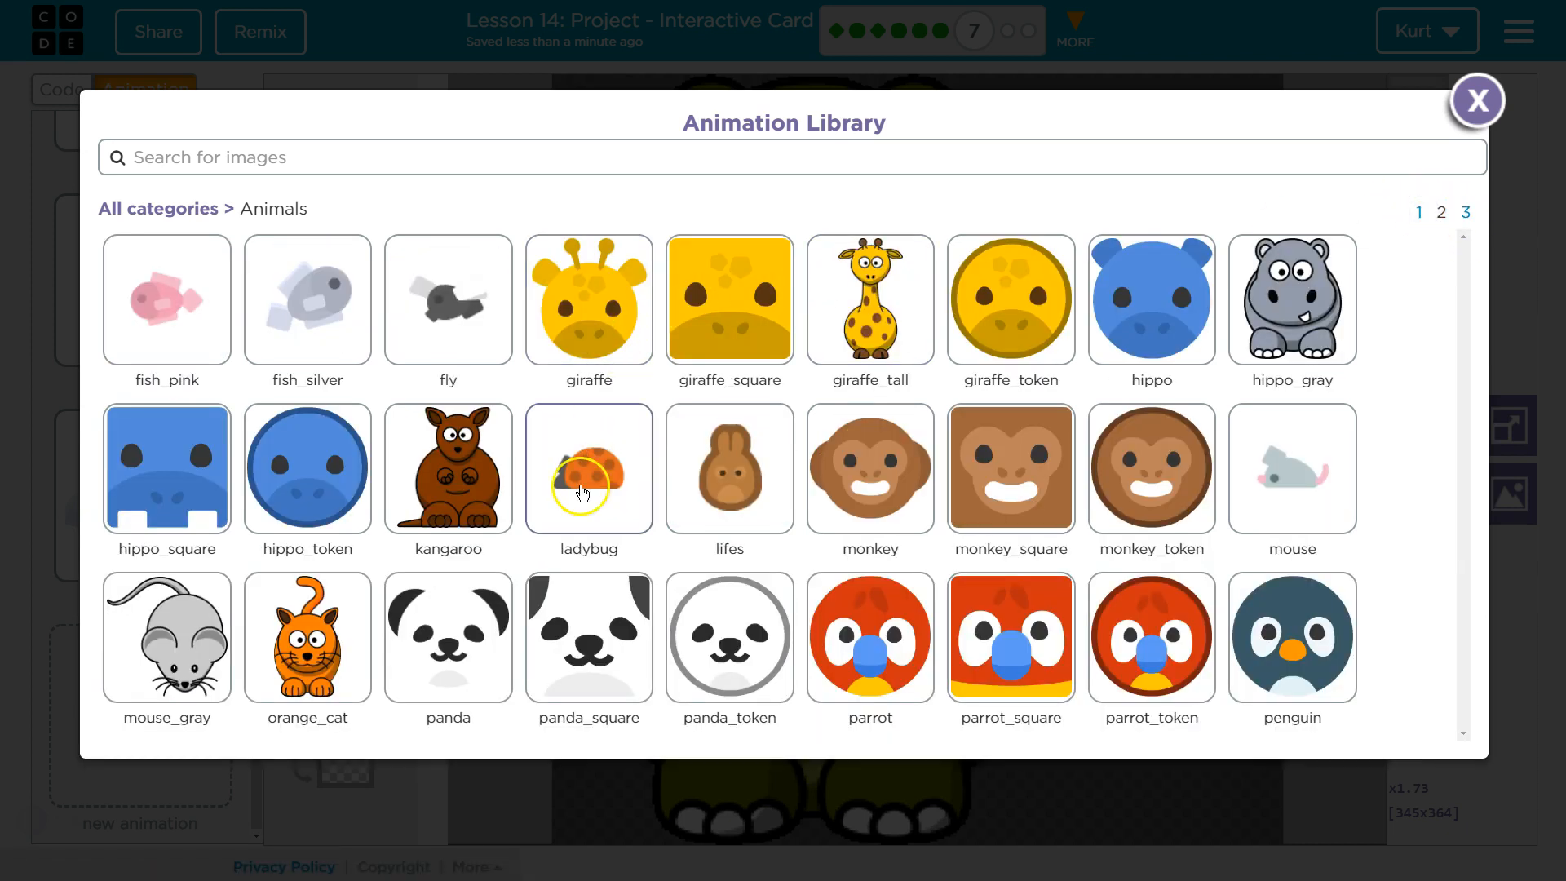
{"action": "mouse_move", "coordinate": [1124, 415]}
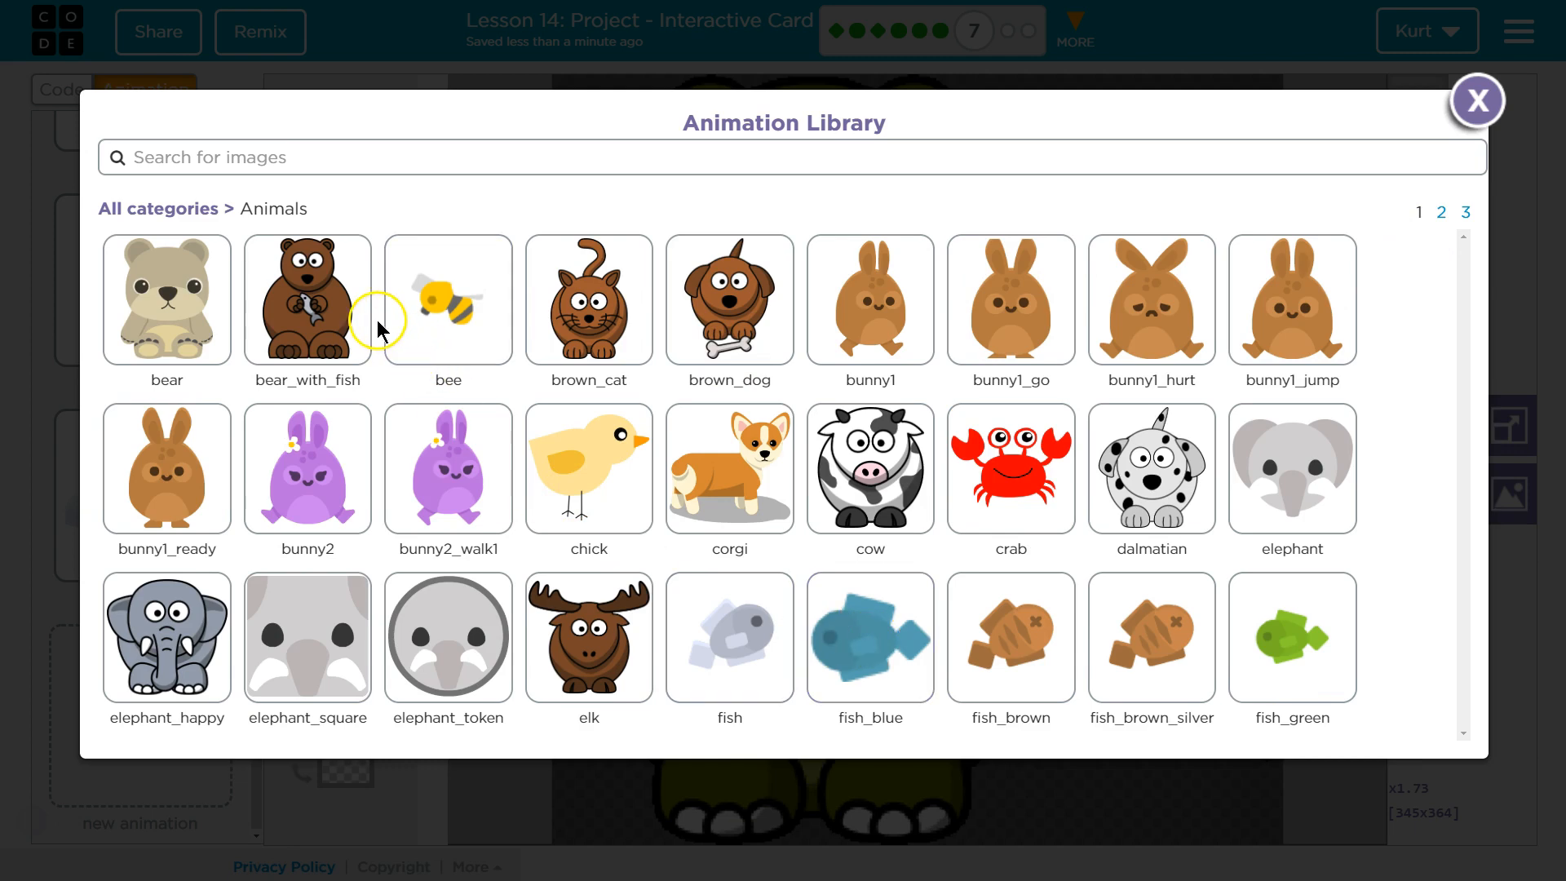
{"action": "left_click", "coordinate": [308, 300]}
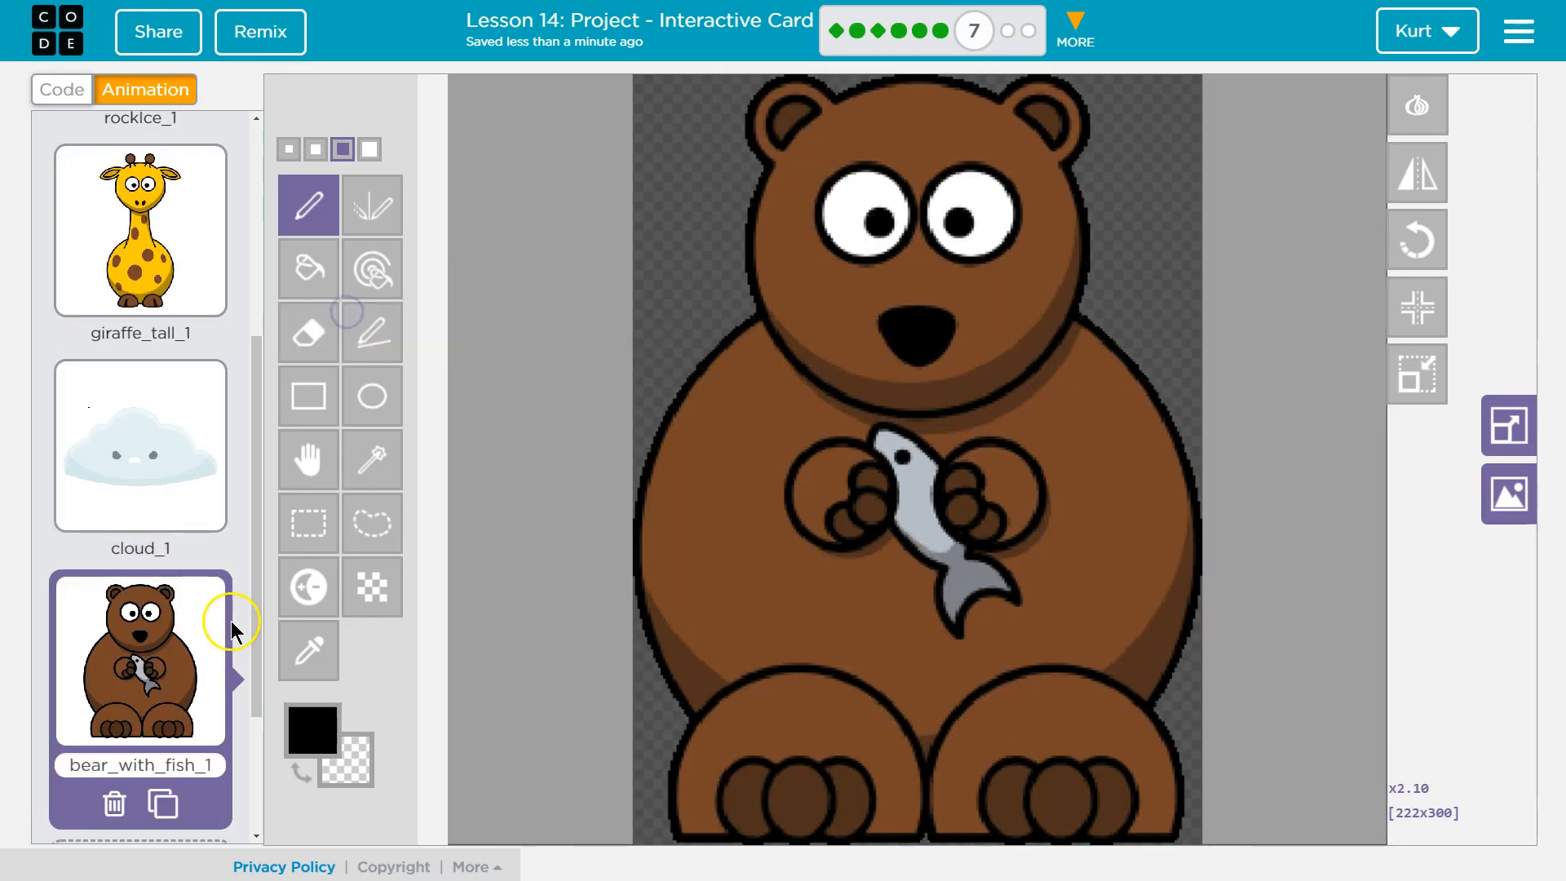
{"action": "mouse_move", "coordinate": [162, 796]}
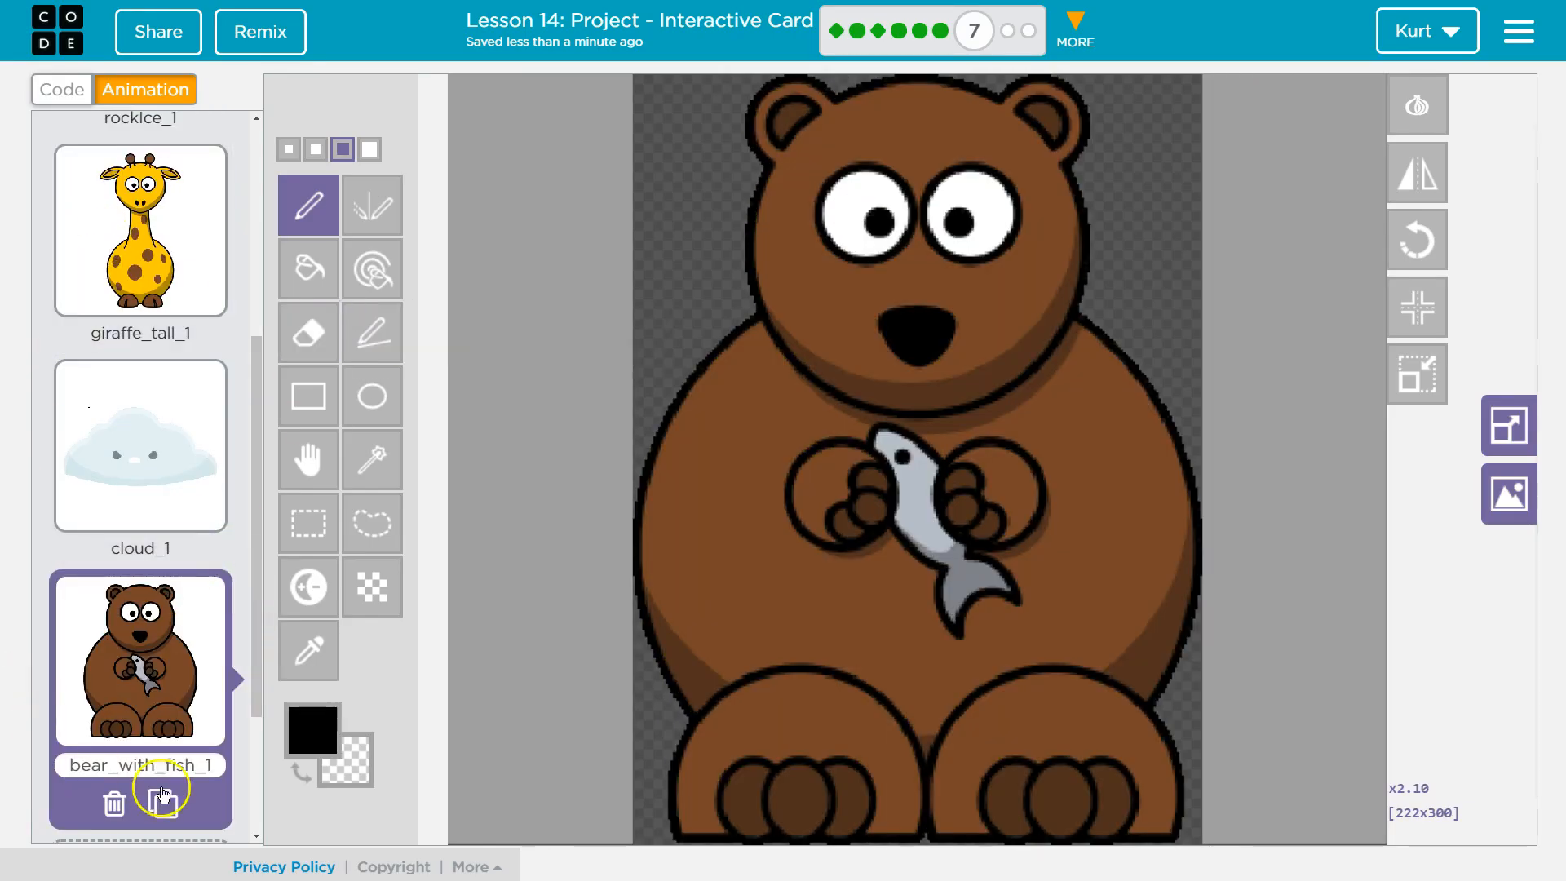
{"action": "mouse_move", "coordinate": [62, 221]}
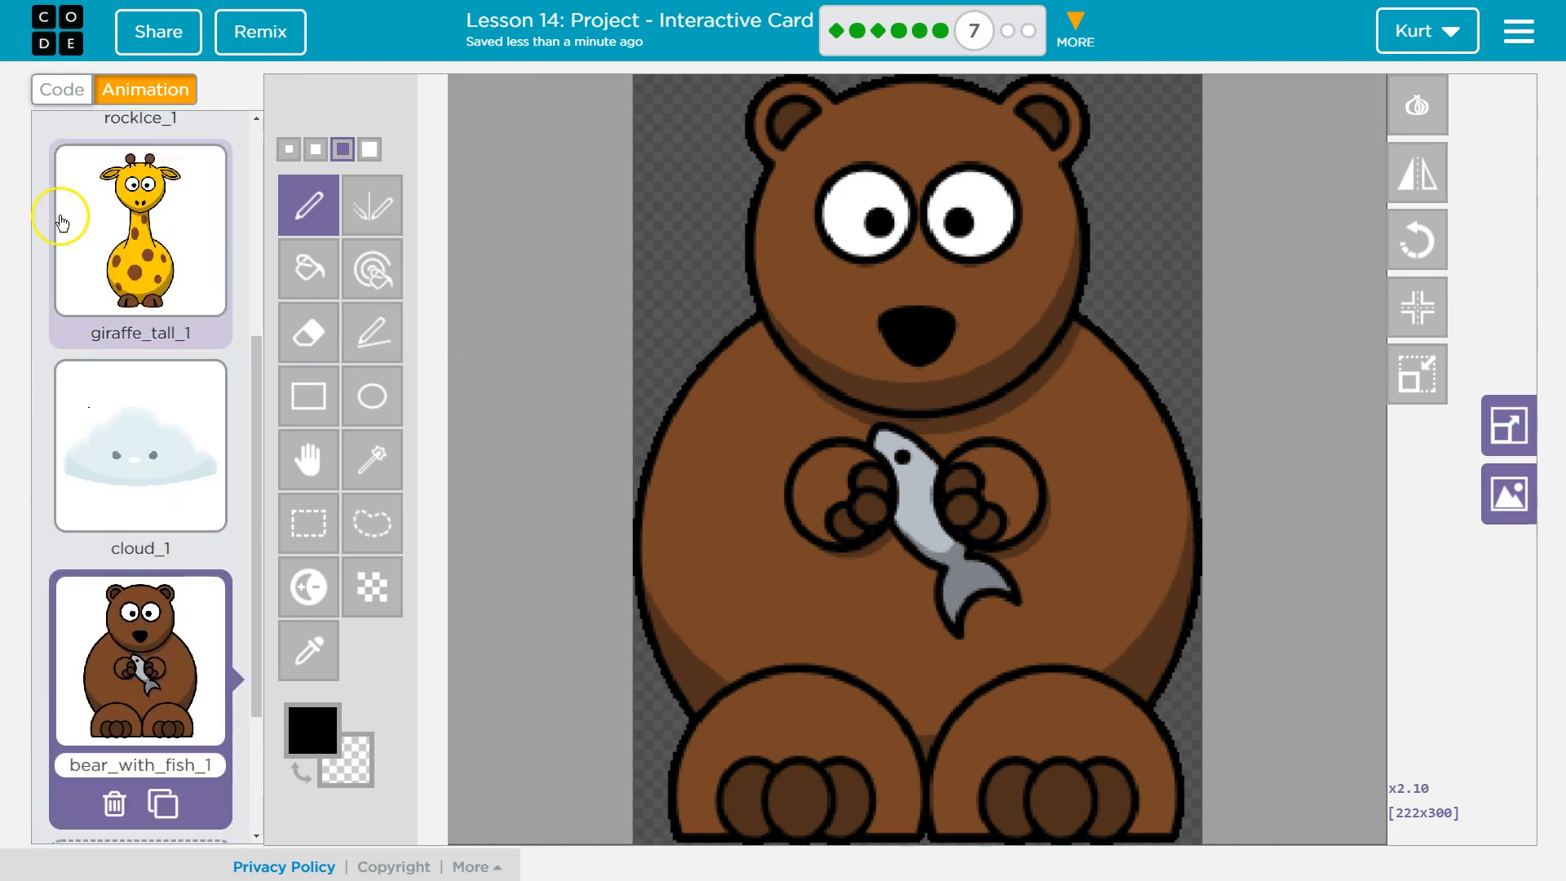
Return to the code, run the card, and bring the program back to its first lines
{"action": "left_click", "coordinate": [60, 88]}
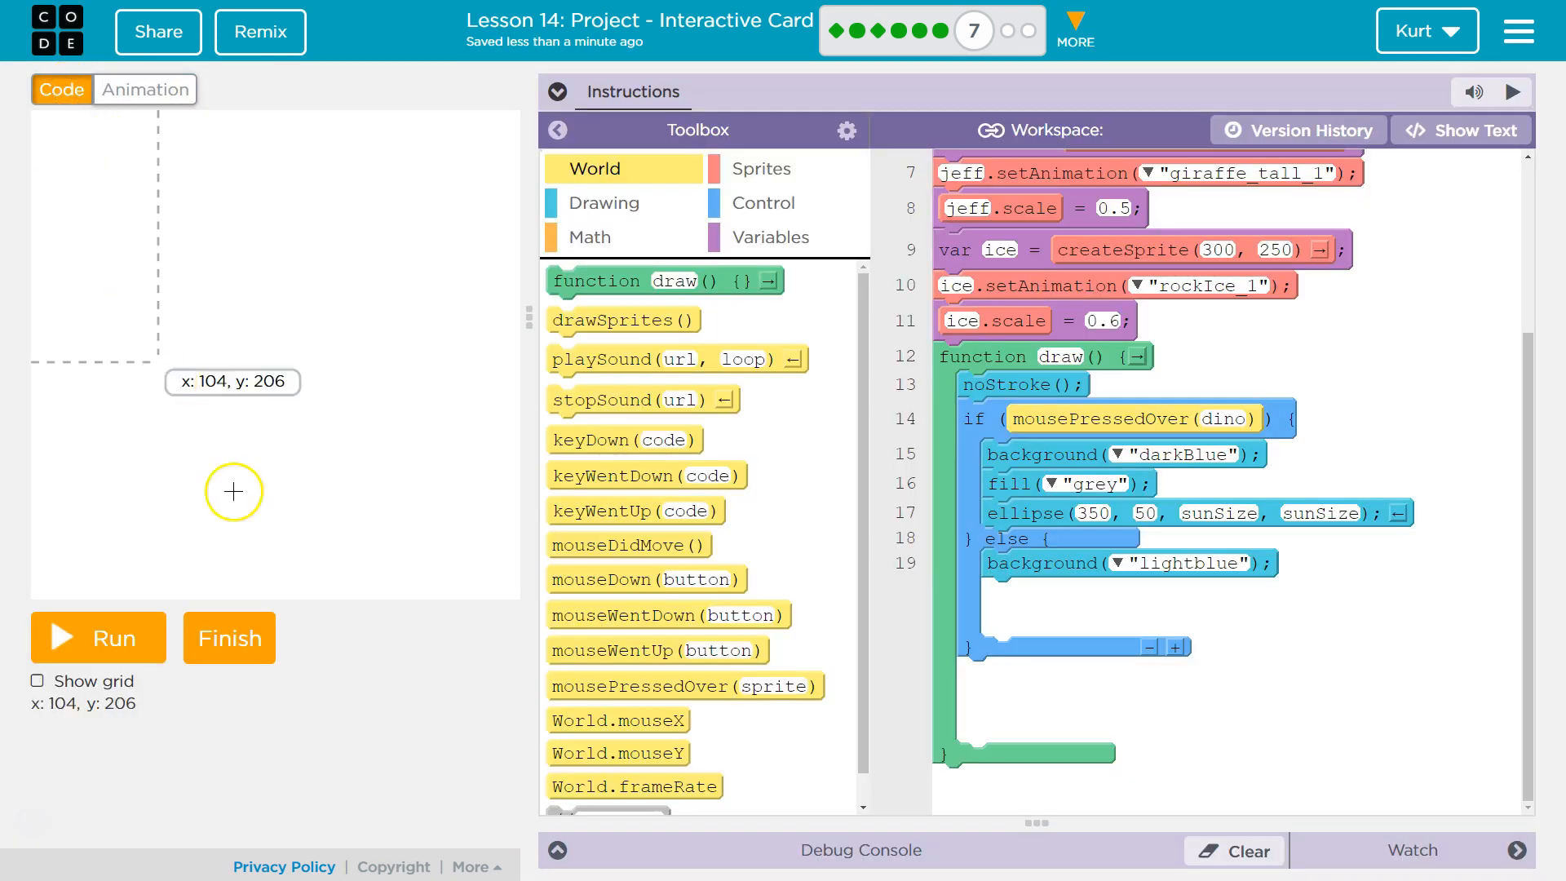
{"action": "left_click", "coordinate": [97, 638]}
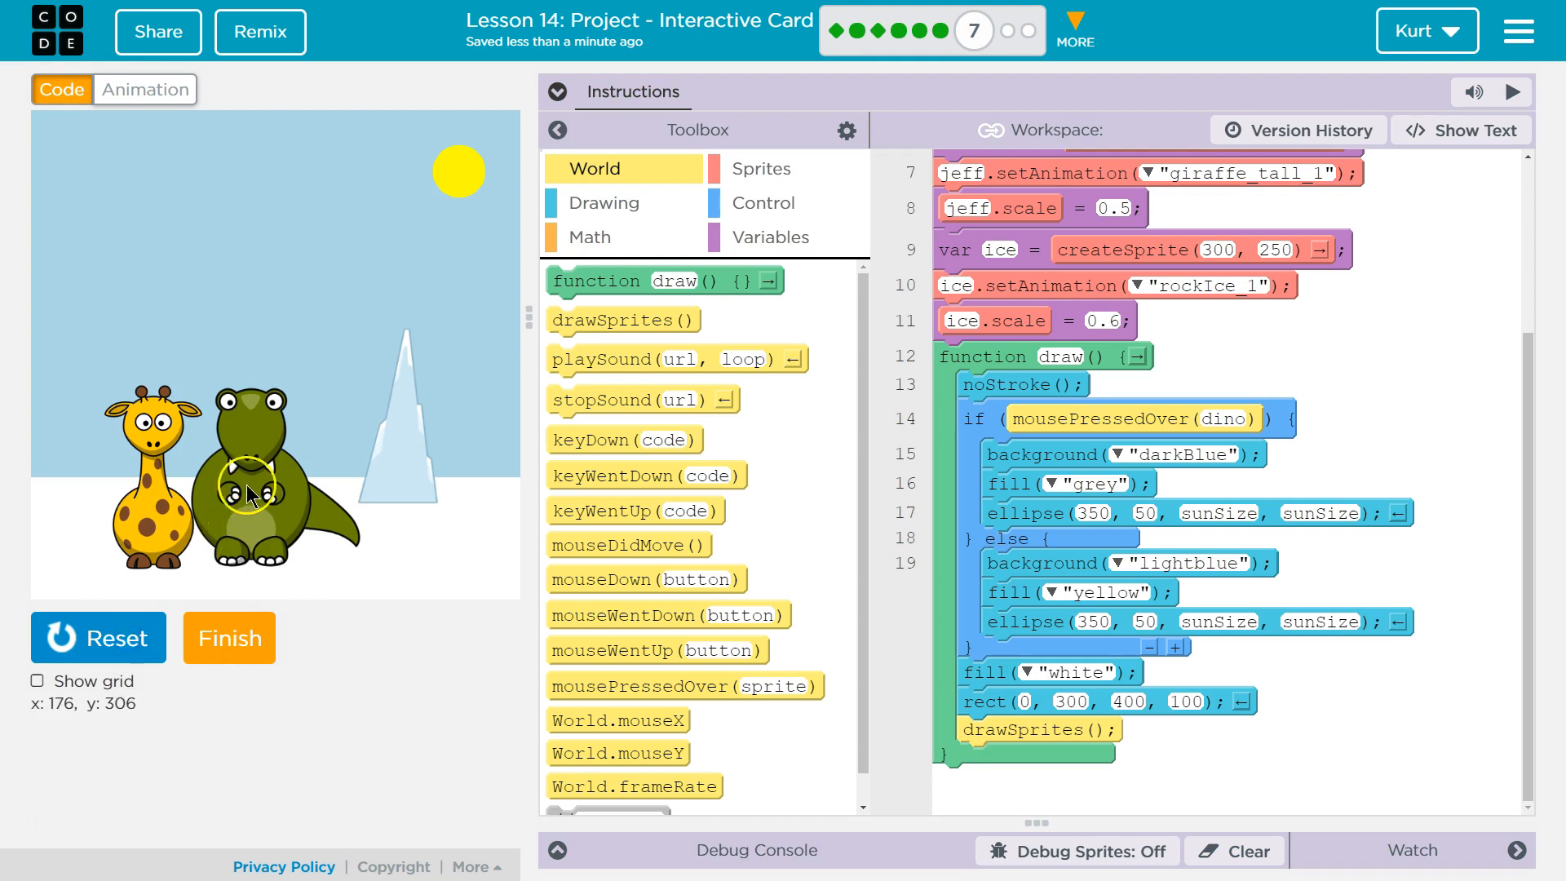
{"action": "mouse_move", "coordinate": [248, 494]}
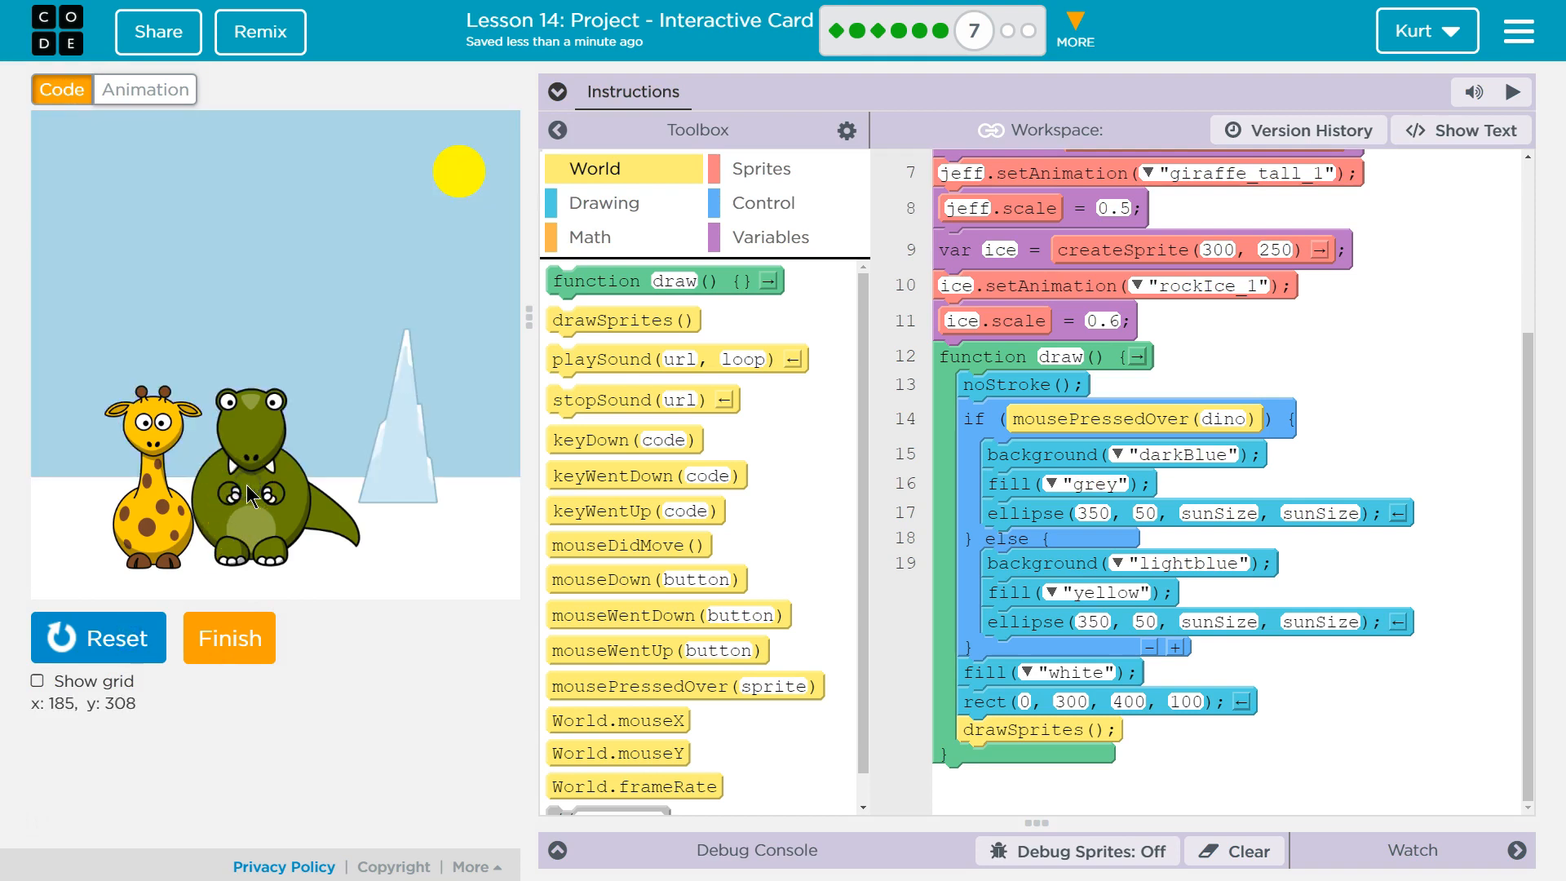
{"action": "mouse_move", "coordinate": [410, 452]}
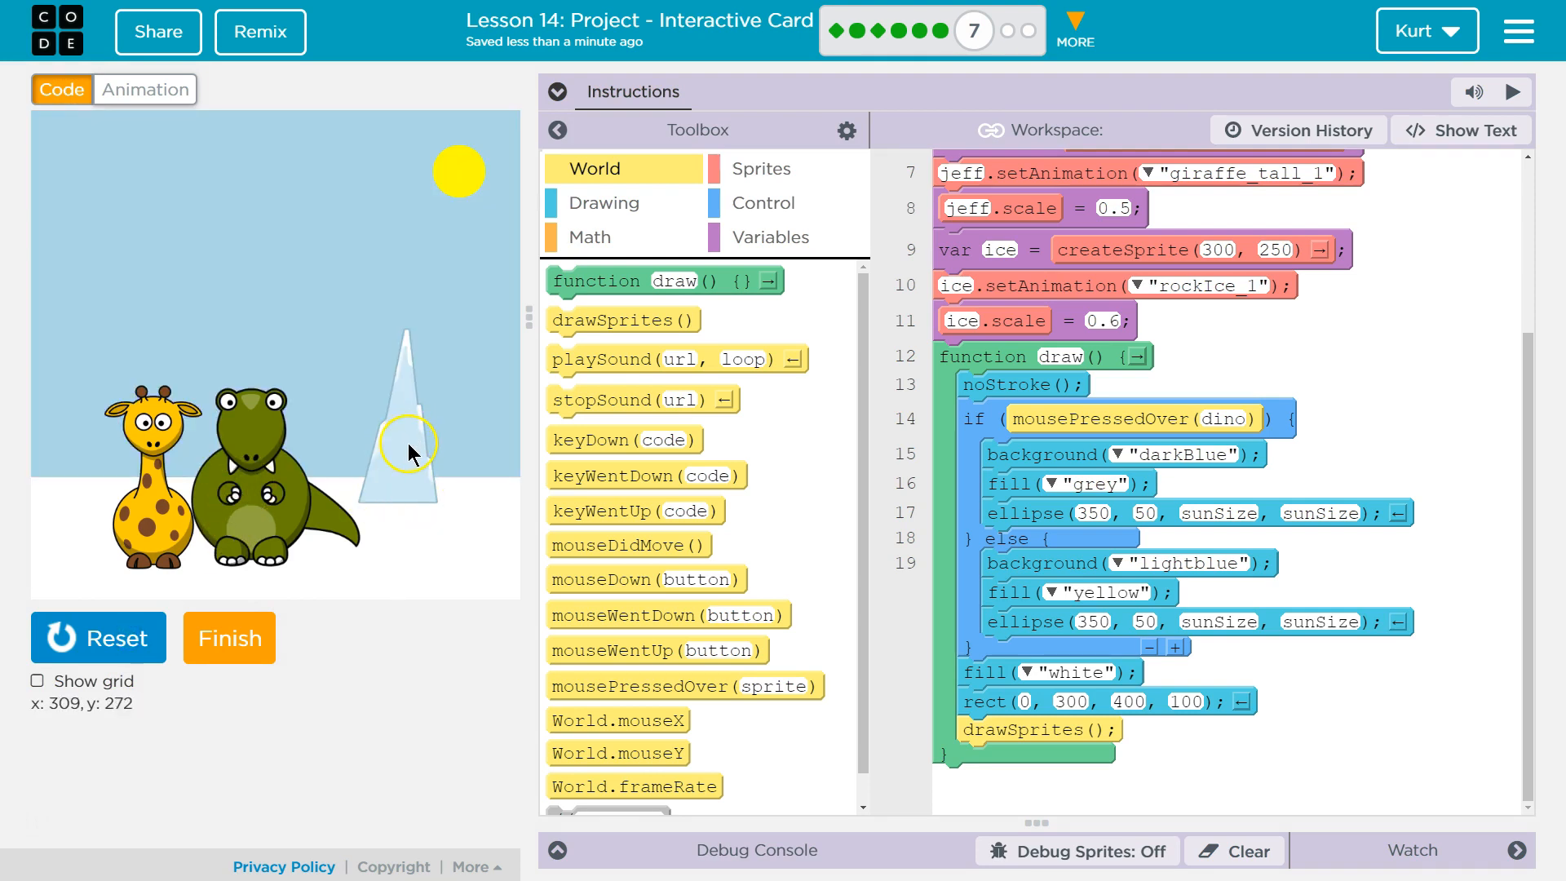
{"action": "mouse_move", "coordinate": [419, 584]}
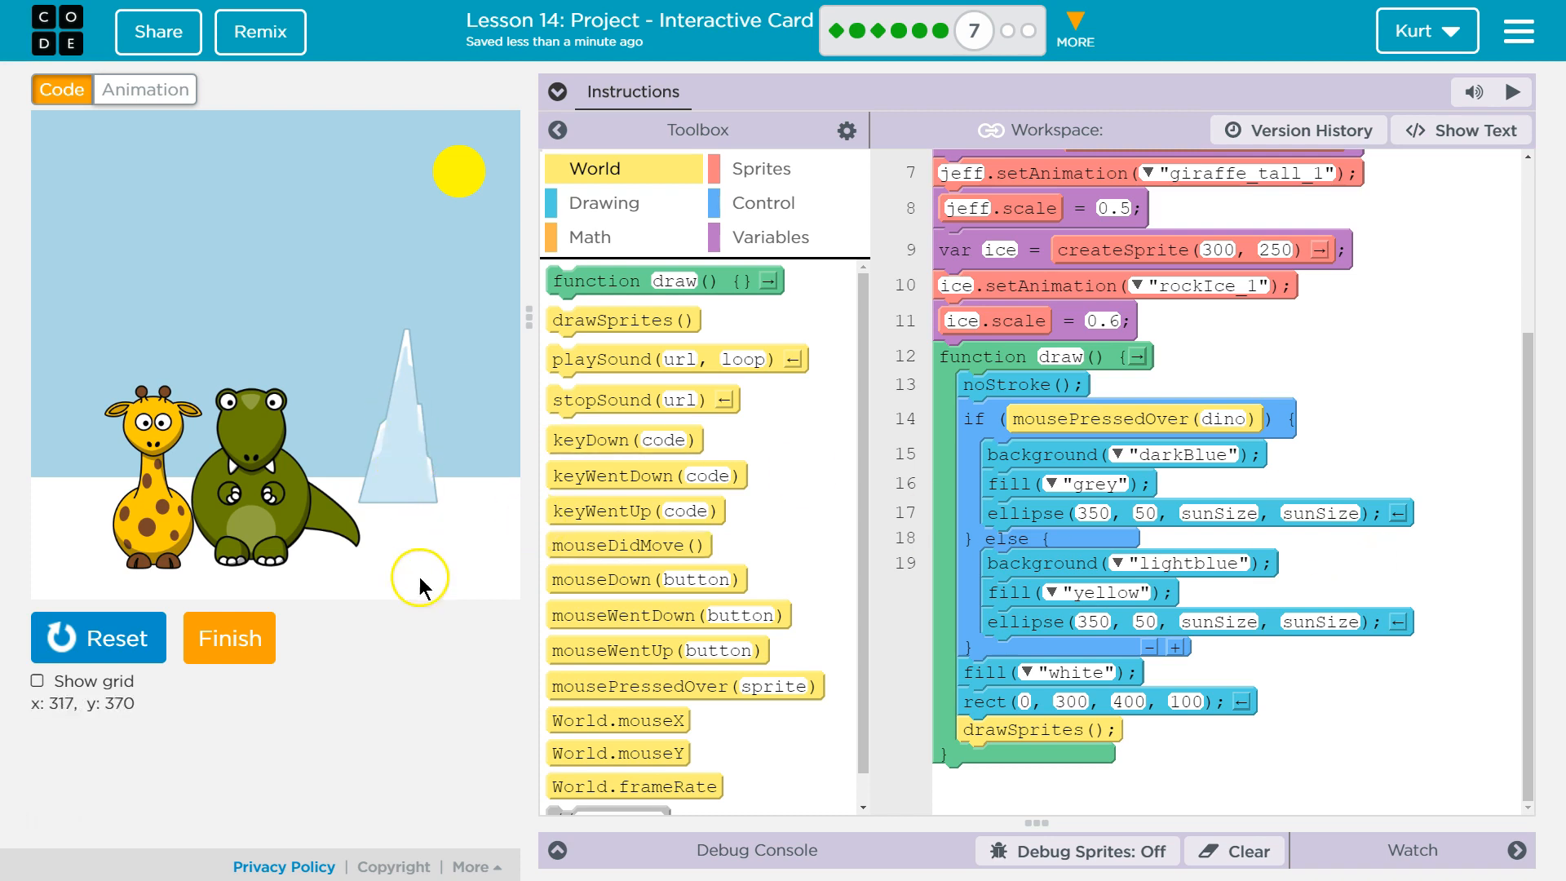
{"action": "mouse_move", "coordinate": [419, 413]}
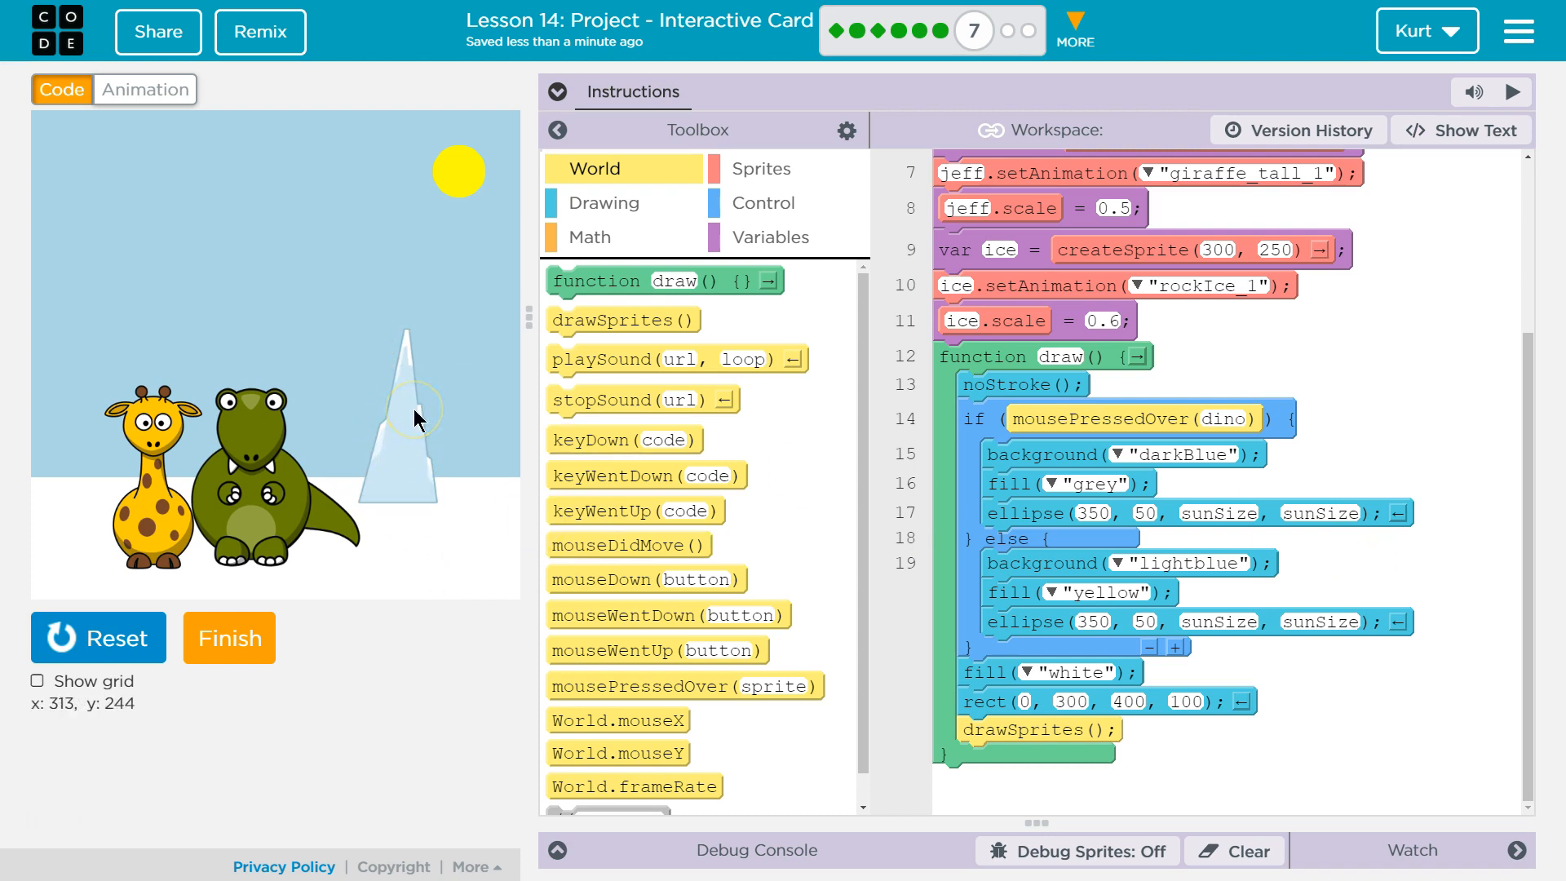
{"action": "mouse_move", "coordinate": [631, 305]}
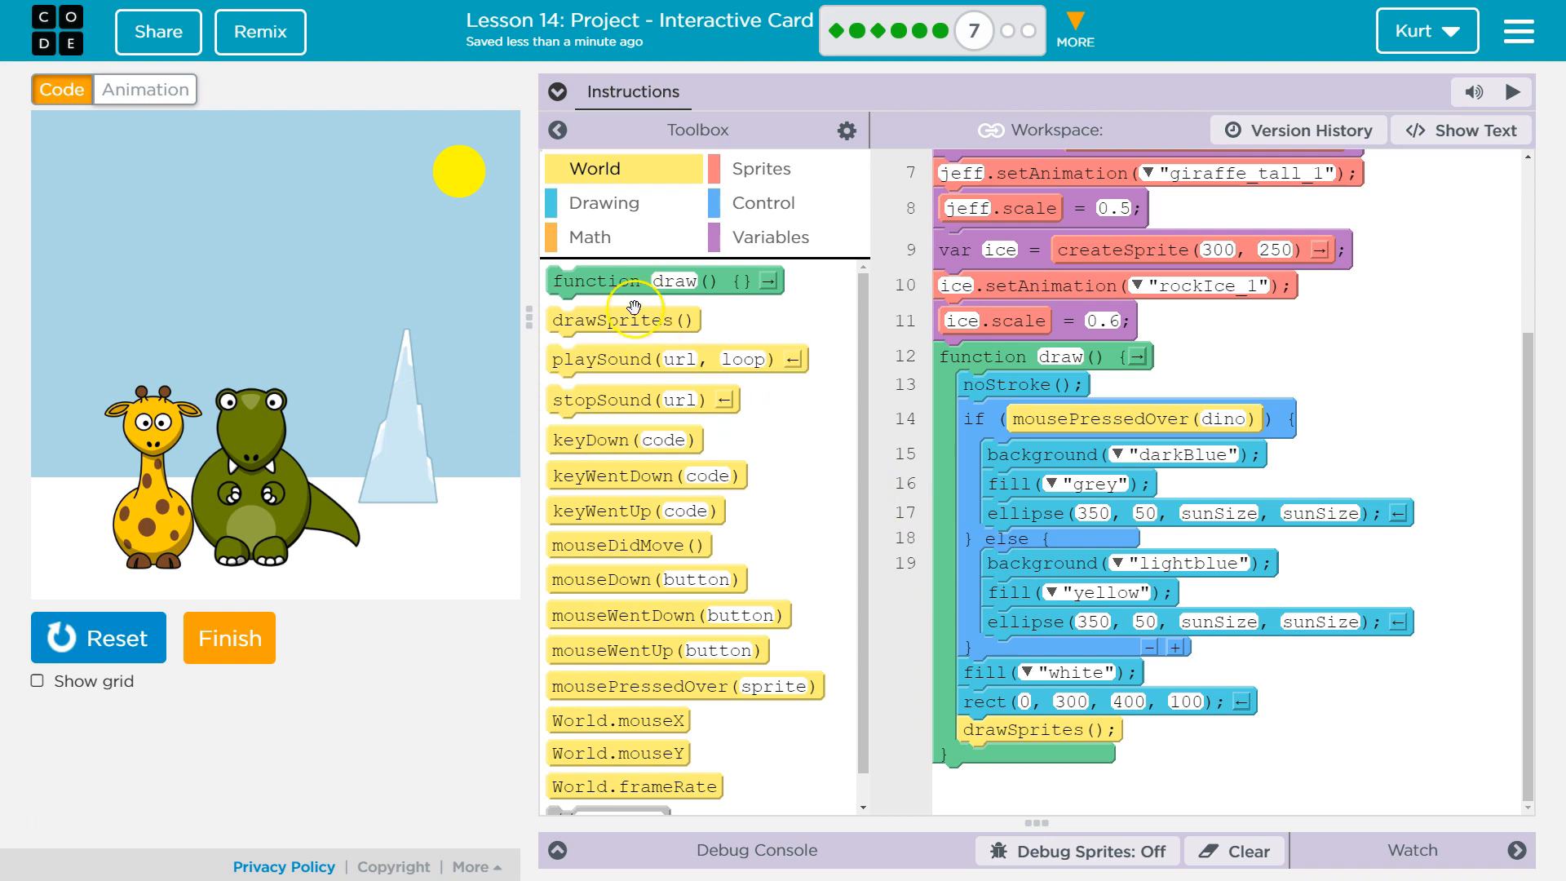
{"action": "mouse_move", "coordinate": [1152, 455]}
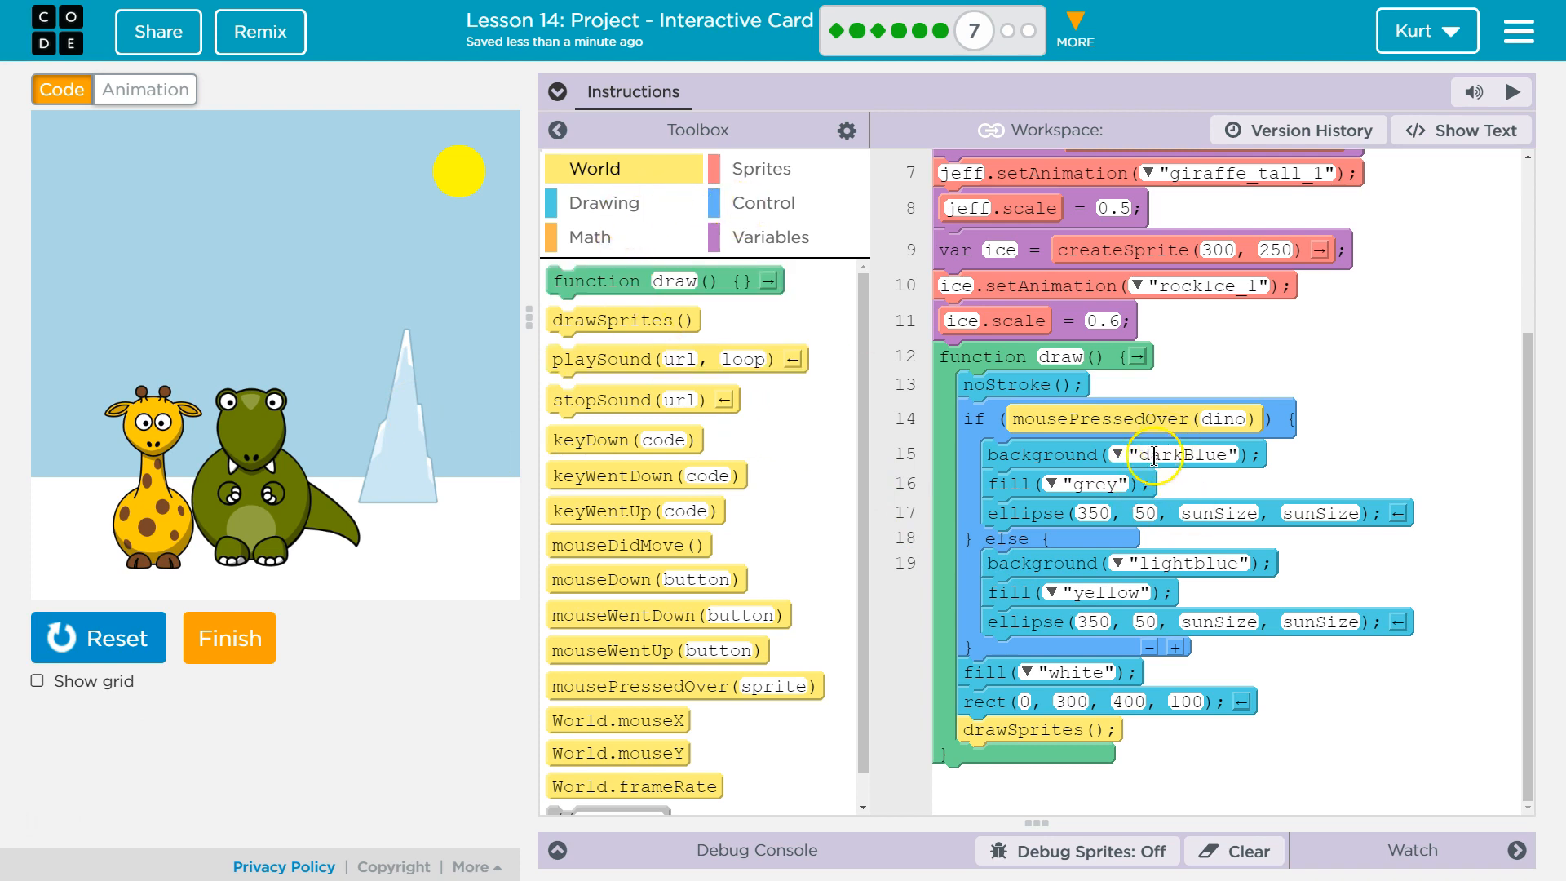
{"action": "mouse_move", "coordinate": [1012, 625]}
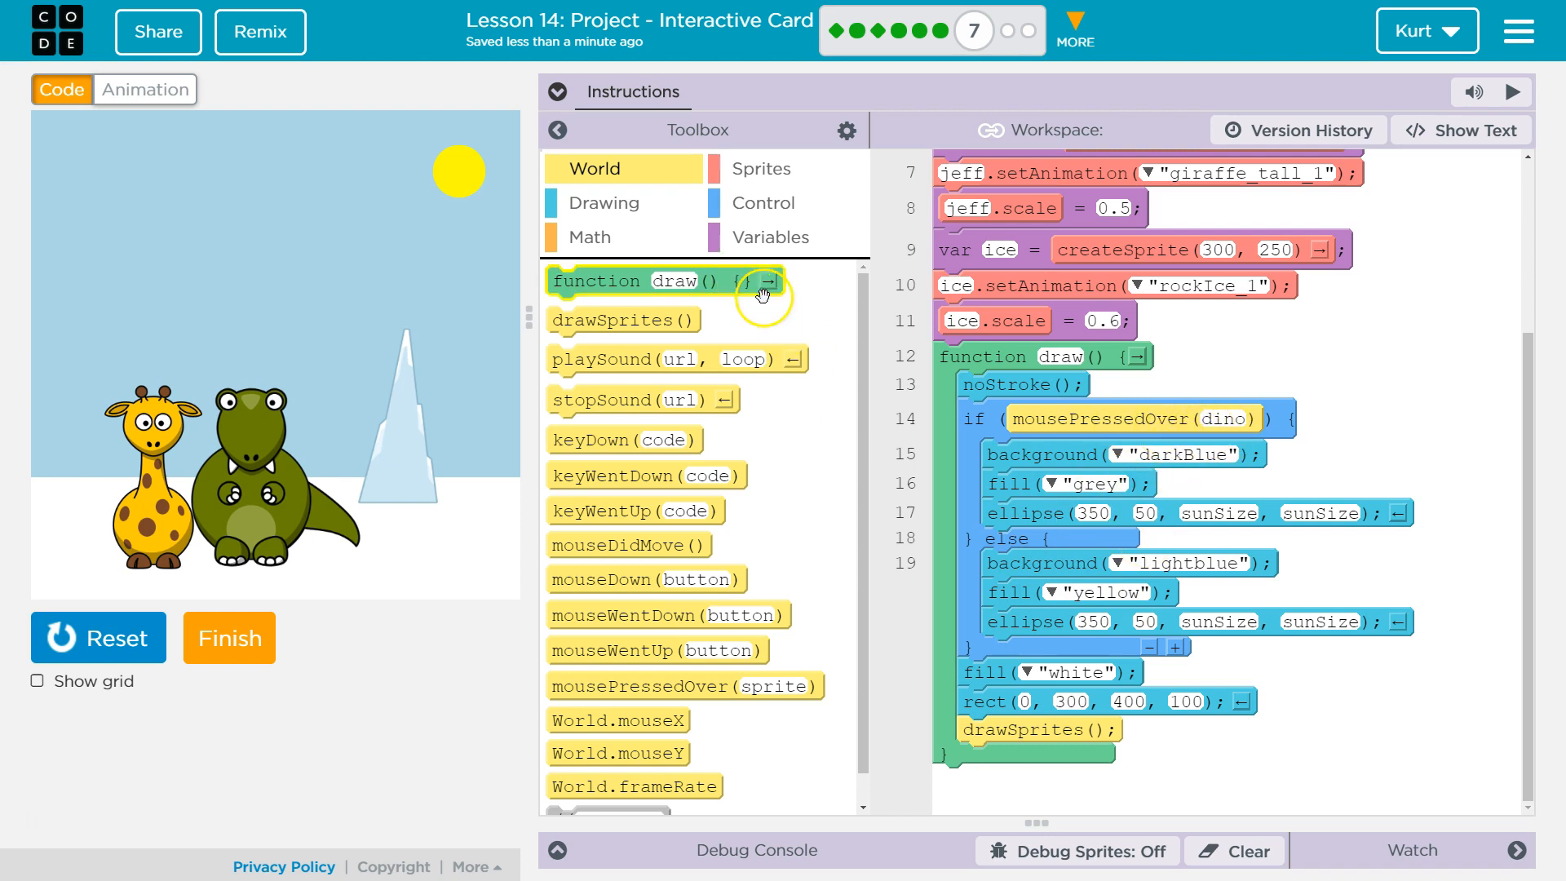
{"action": "scroll", "scroll_direction": "up", "scroll_amount": 3}
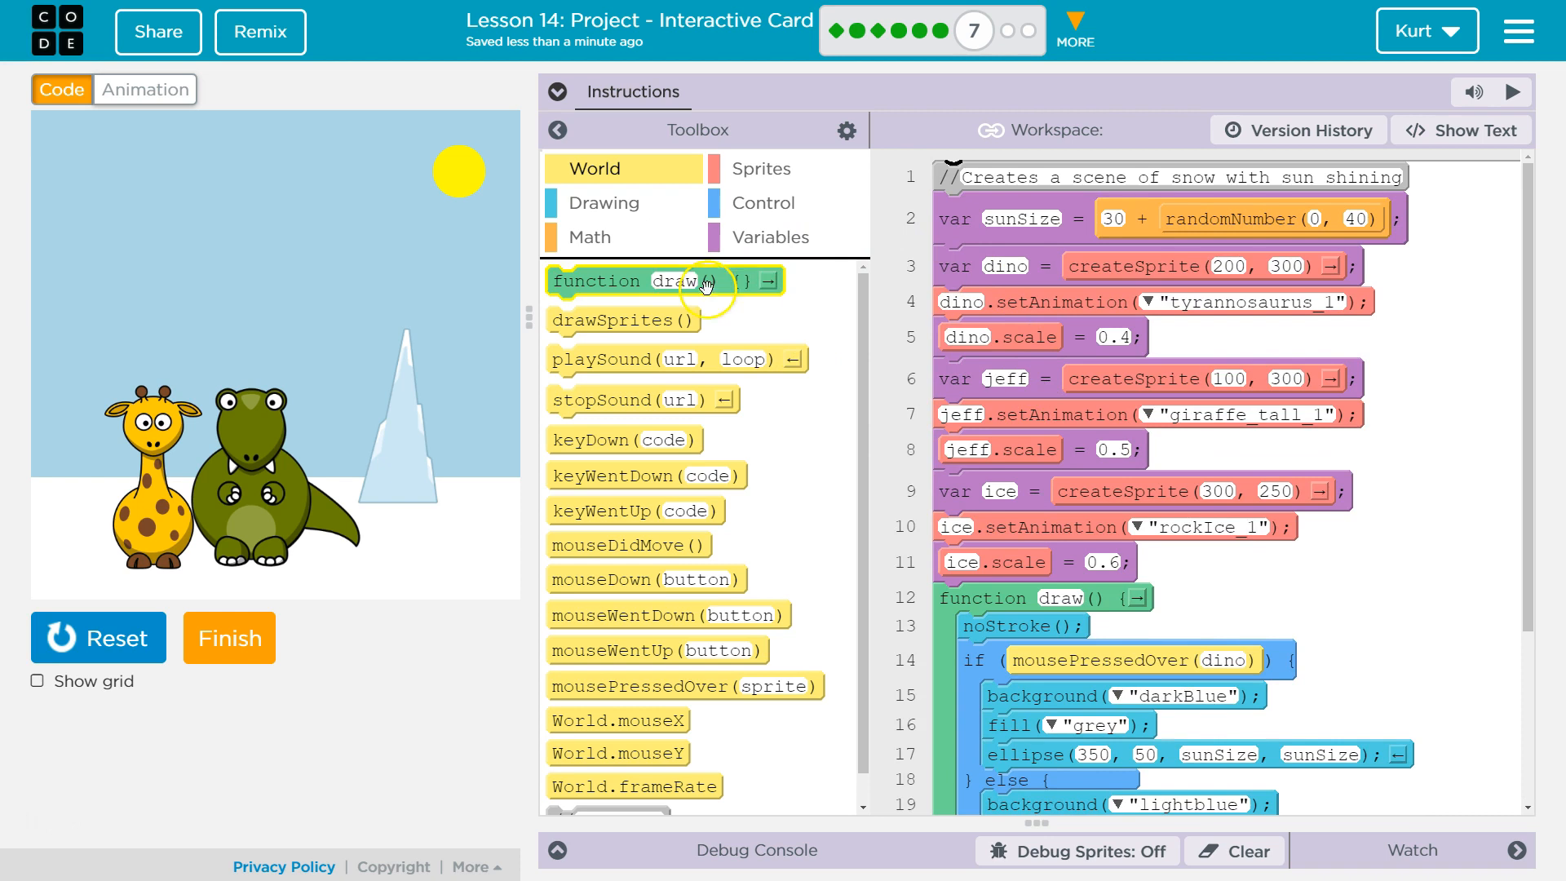
Create a variable named count set to 0 at the top of the code
{"action": "left_click", "coordinate": [770, 237]}
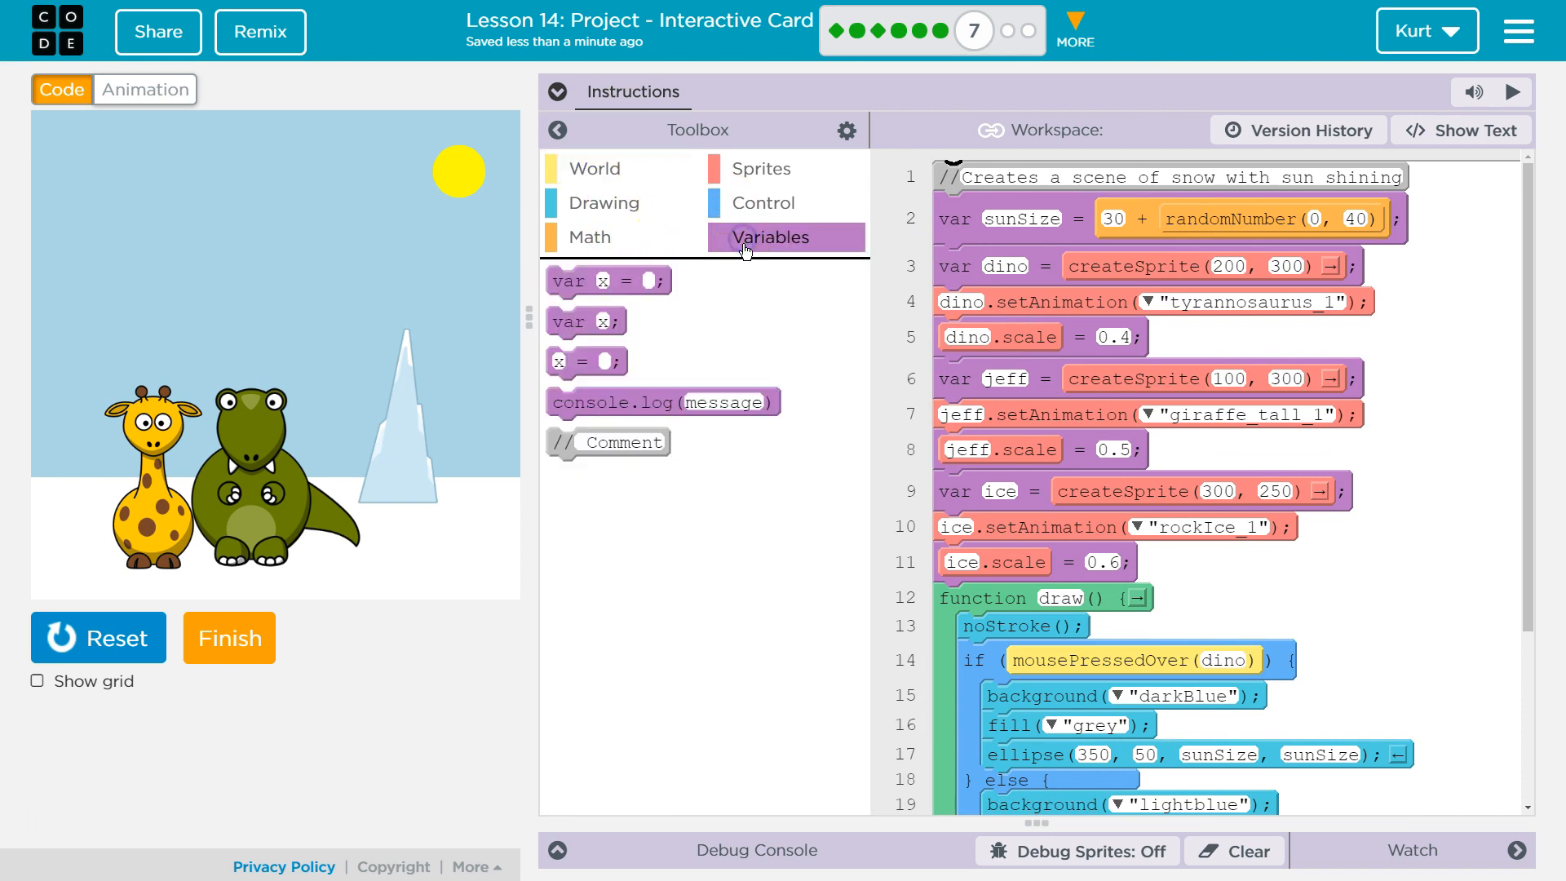
{"action": "mouse_move", "coordinate": [574, 362]}
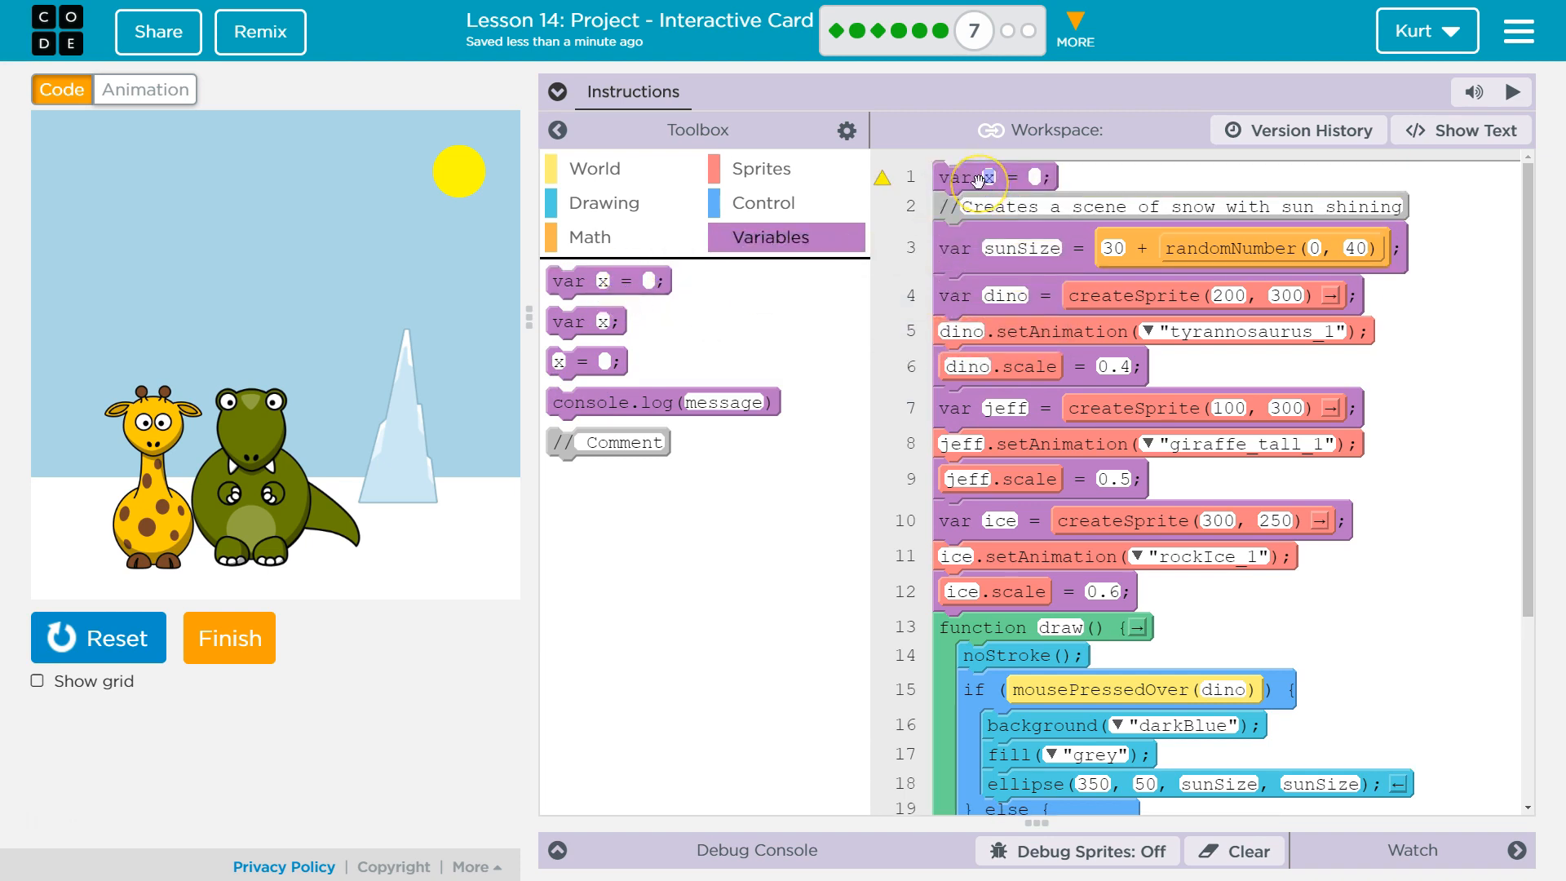
{"action": "type", "text": "count"}
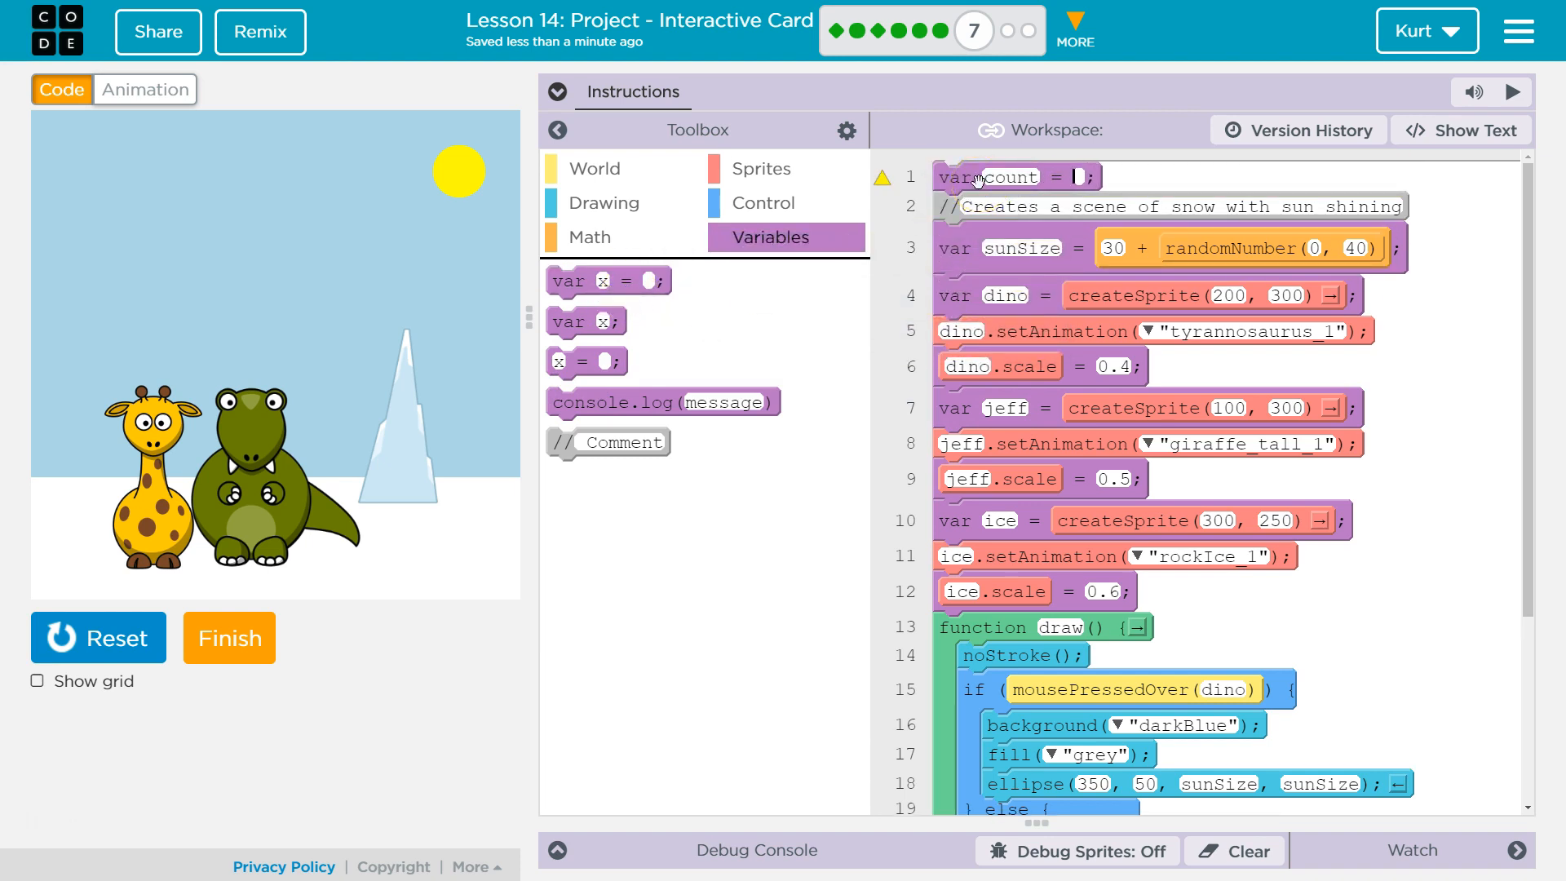
{"action": "scroll", "scroll_direction": "down", "scroll_amount": 3}
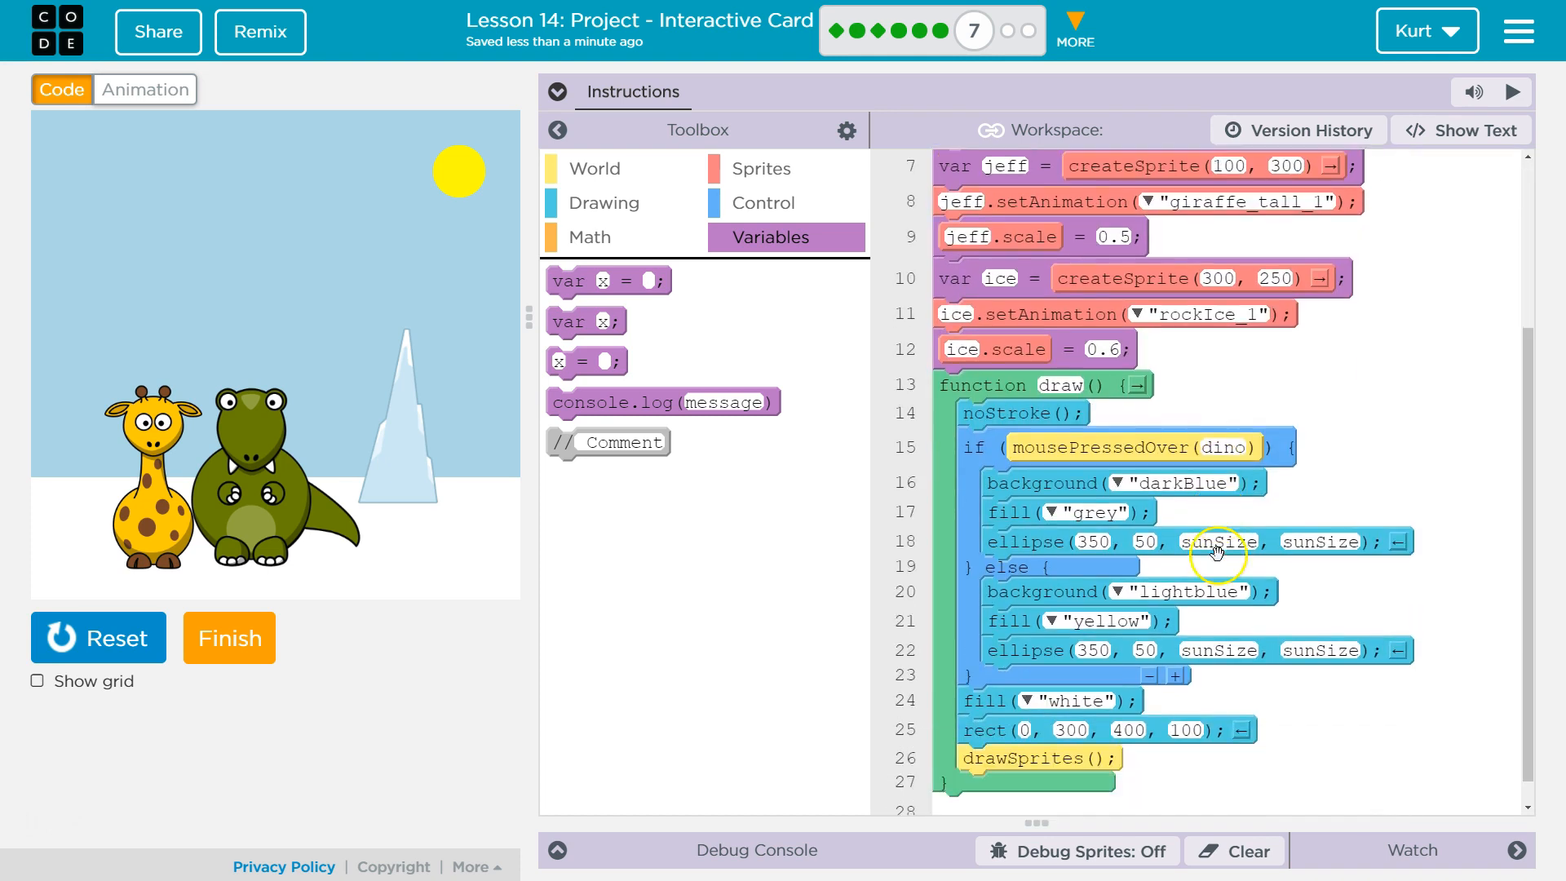
{"action": "mouse_move", "coordinate": [585, 361]}
{"action": "type", "text": "count"}
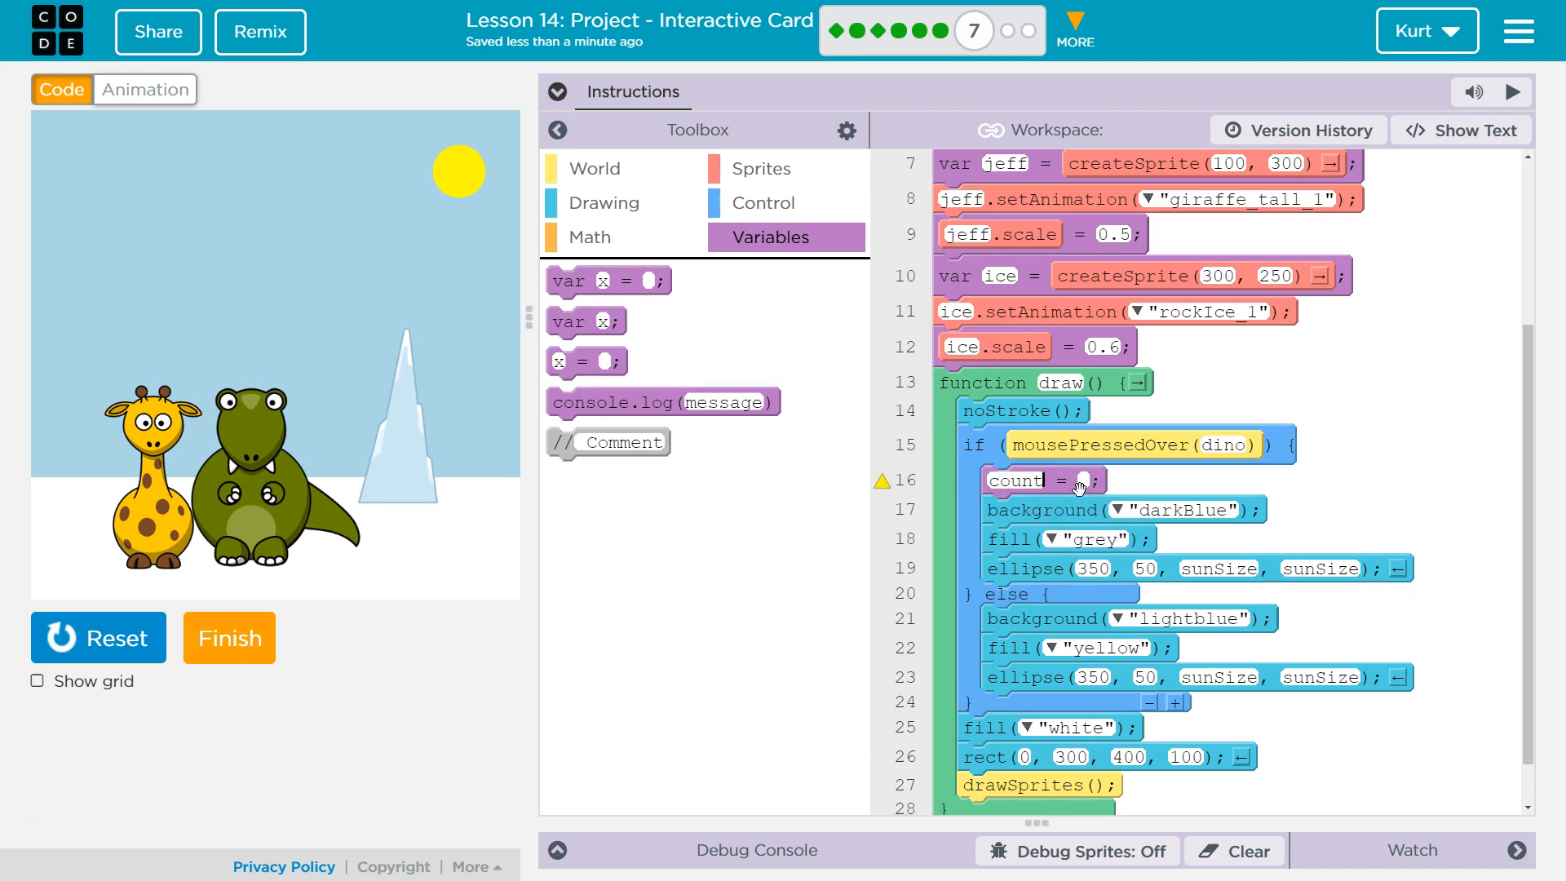
Add count = count + 1 inside the dinosaur-press branch and test it on the dinosaur
{"action": "left_click", "coordinate": [587, 236]}
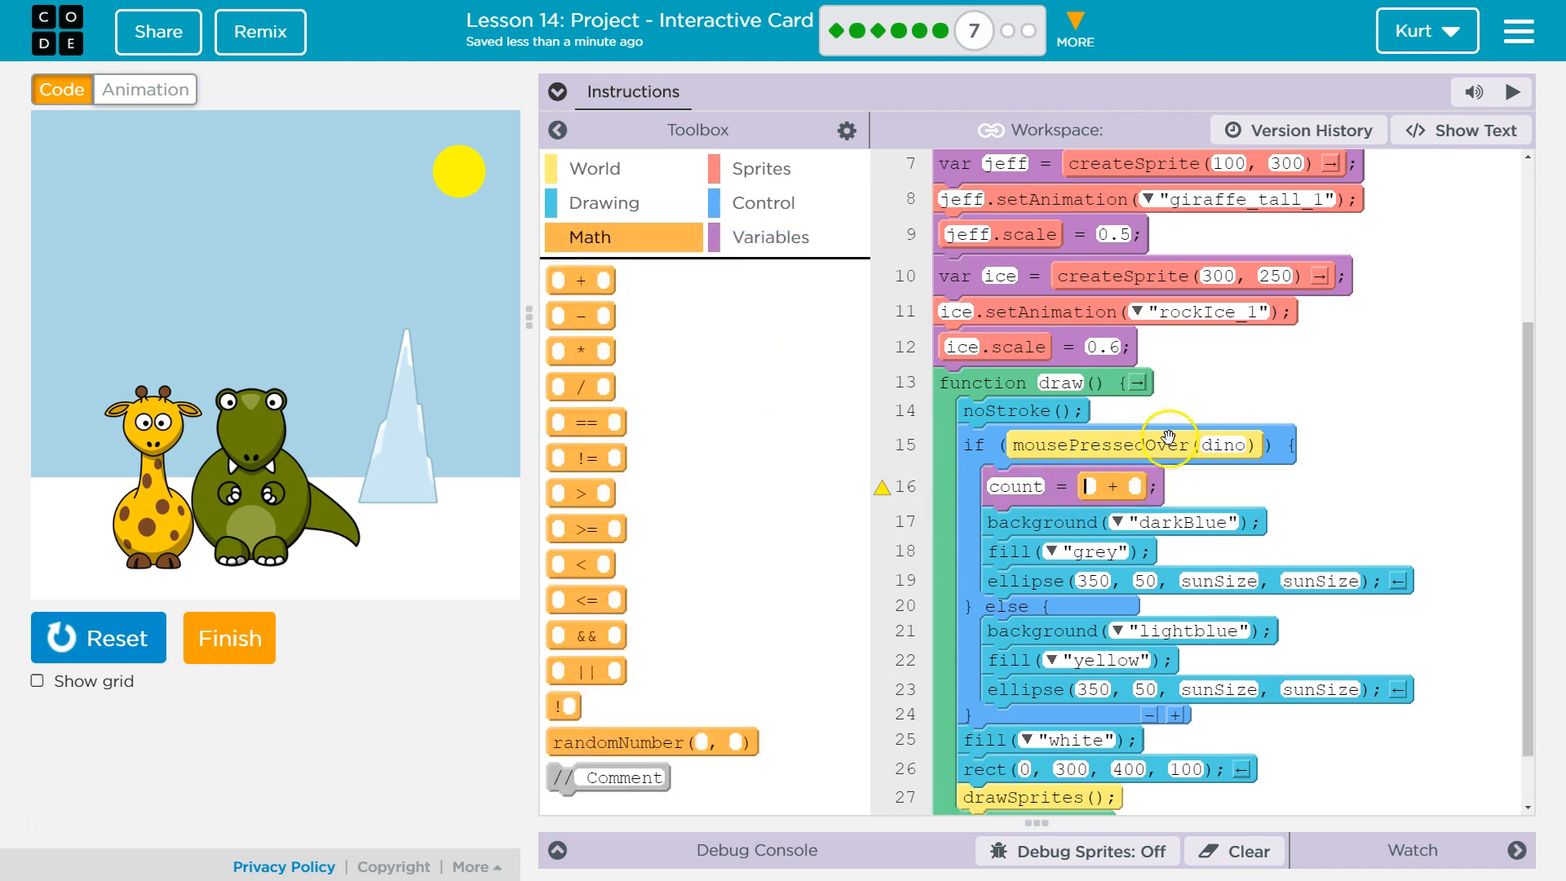
{"action": "mouse_move", "coordinate": [1075, 537]}
{"action": "type", "text": "1"}
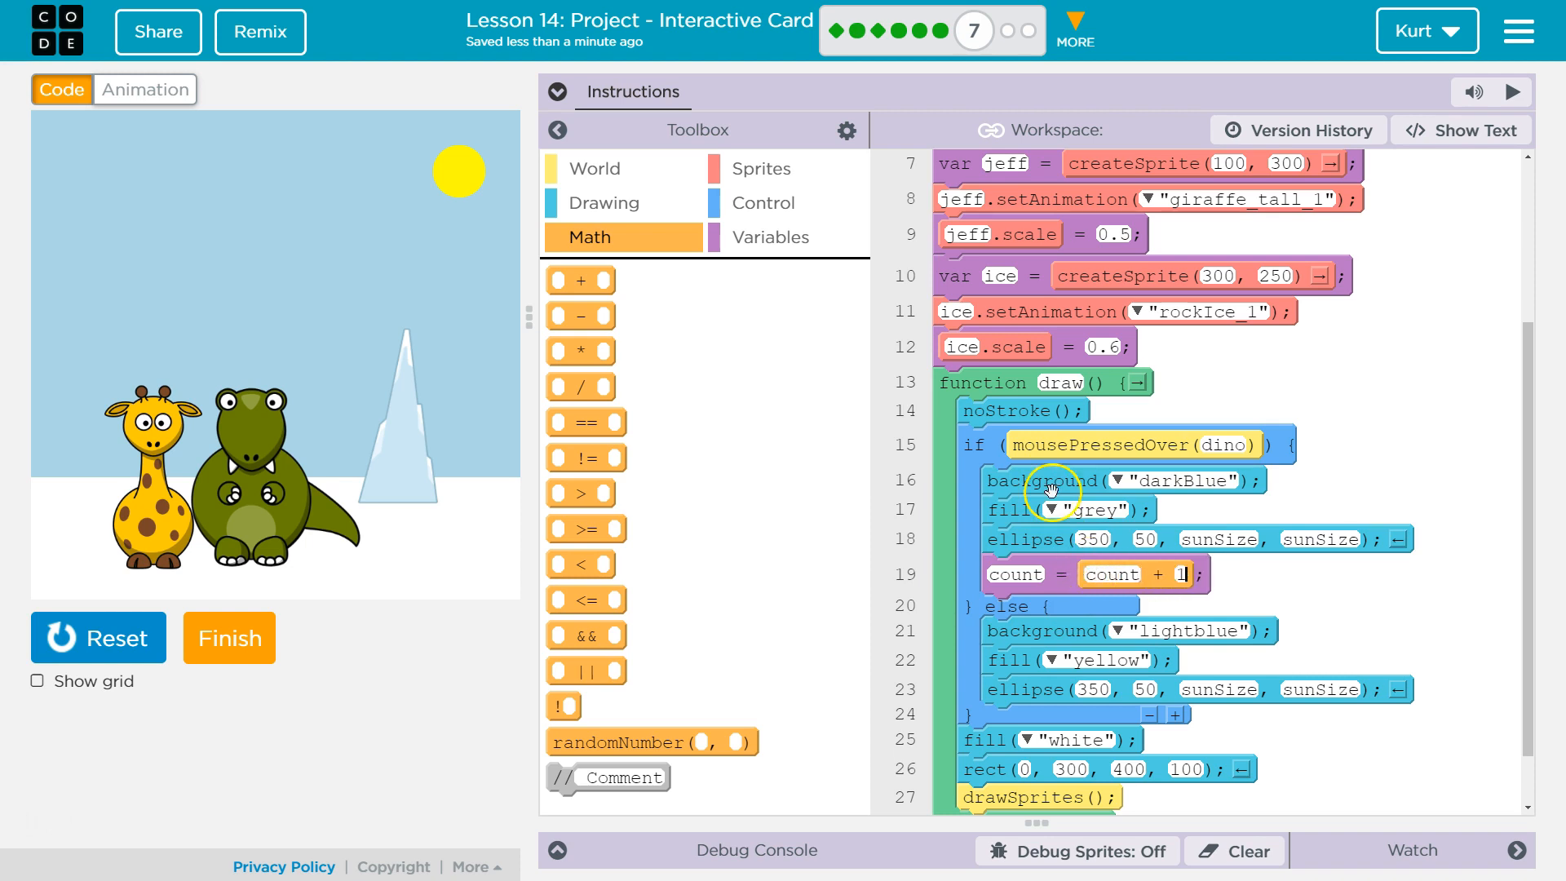
{"action": "scroll", "scroll_direction": "up", "scroll_amount": 3}
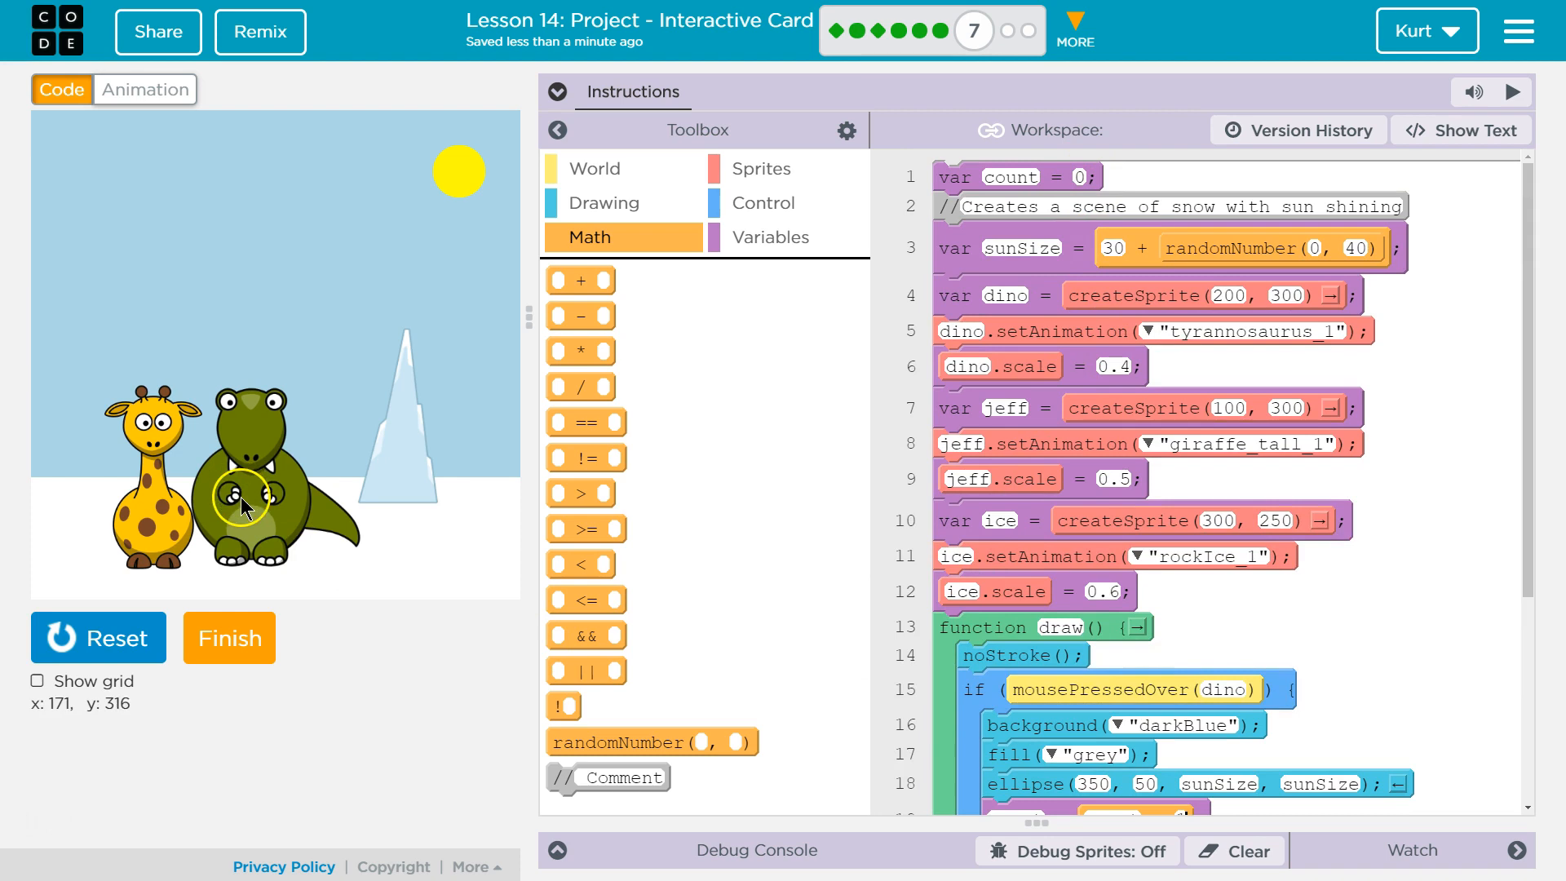
{"action": "left_click", "coordinate": [245, 504]}
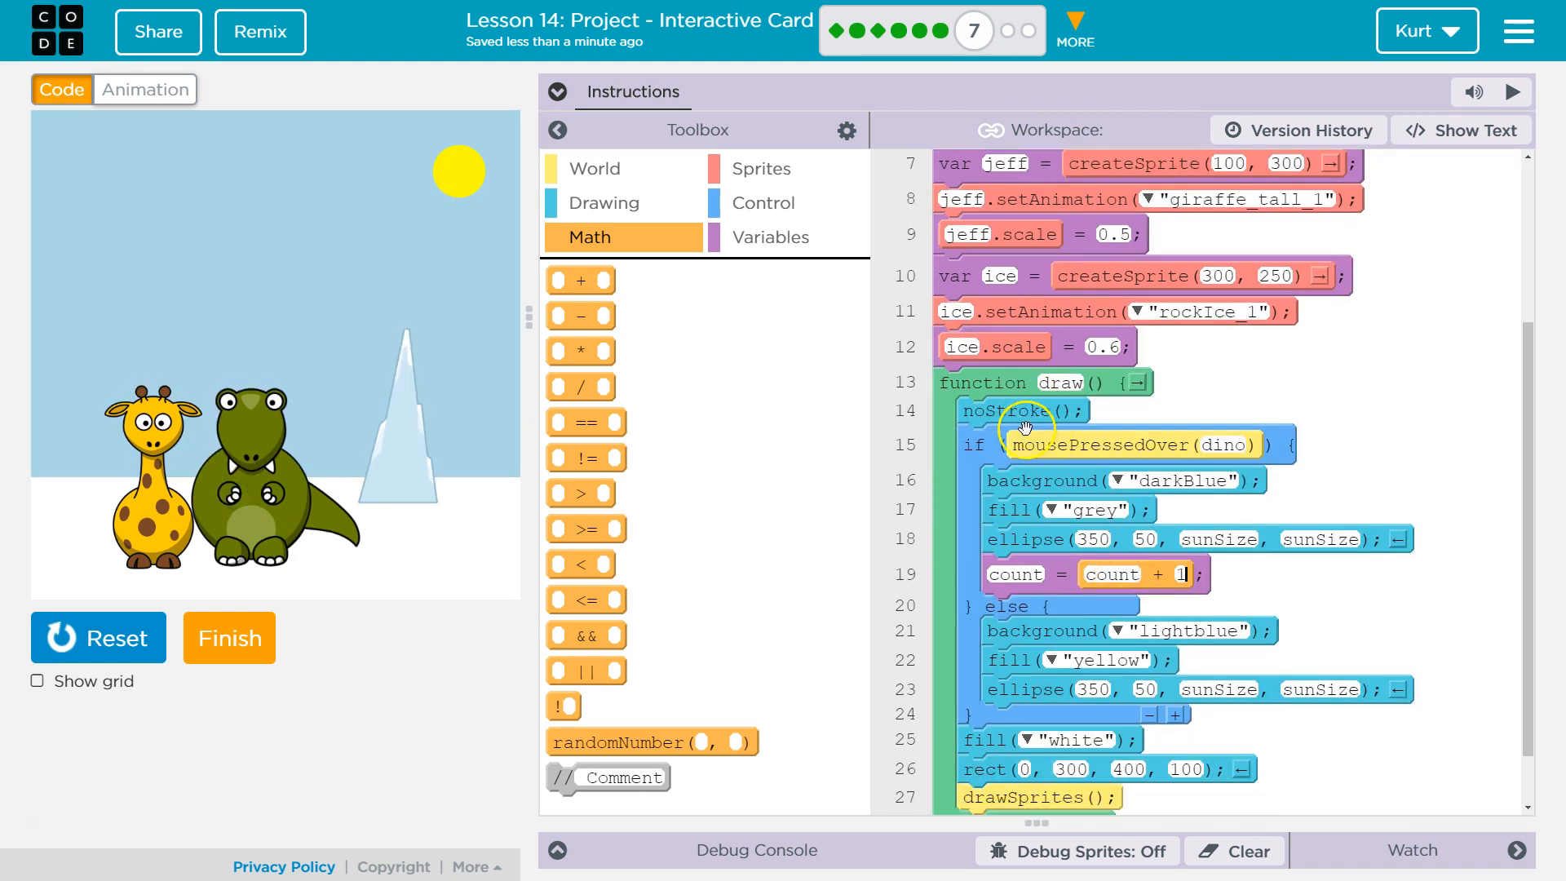
{"action": "mouse_move", "coordinate": [1248, 440]}
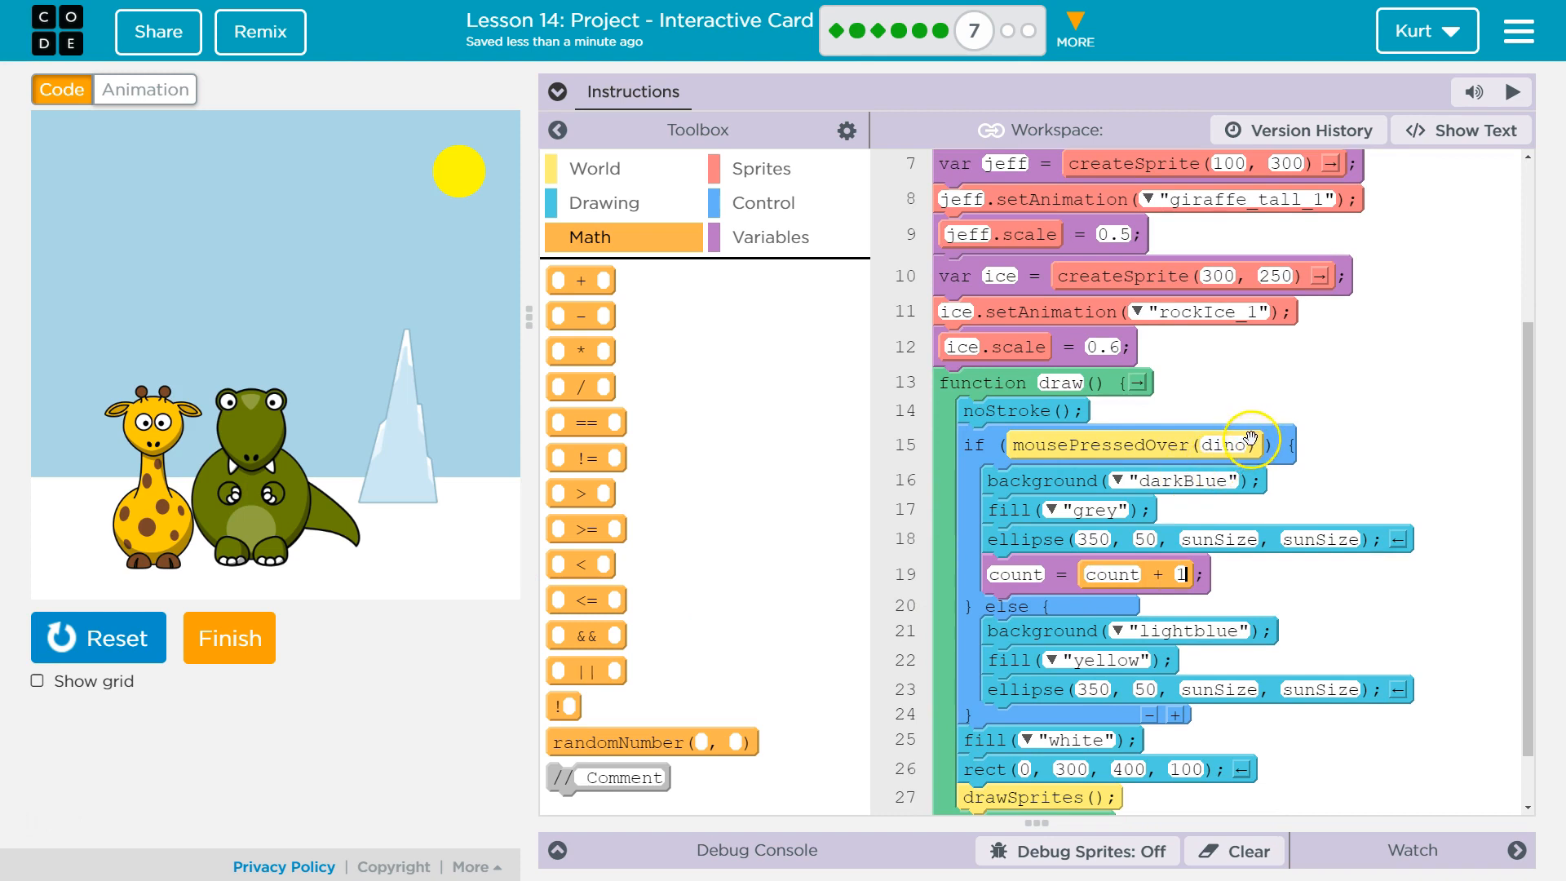
{"action": "mouse_move", "coordinate": [1178, 479]}
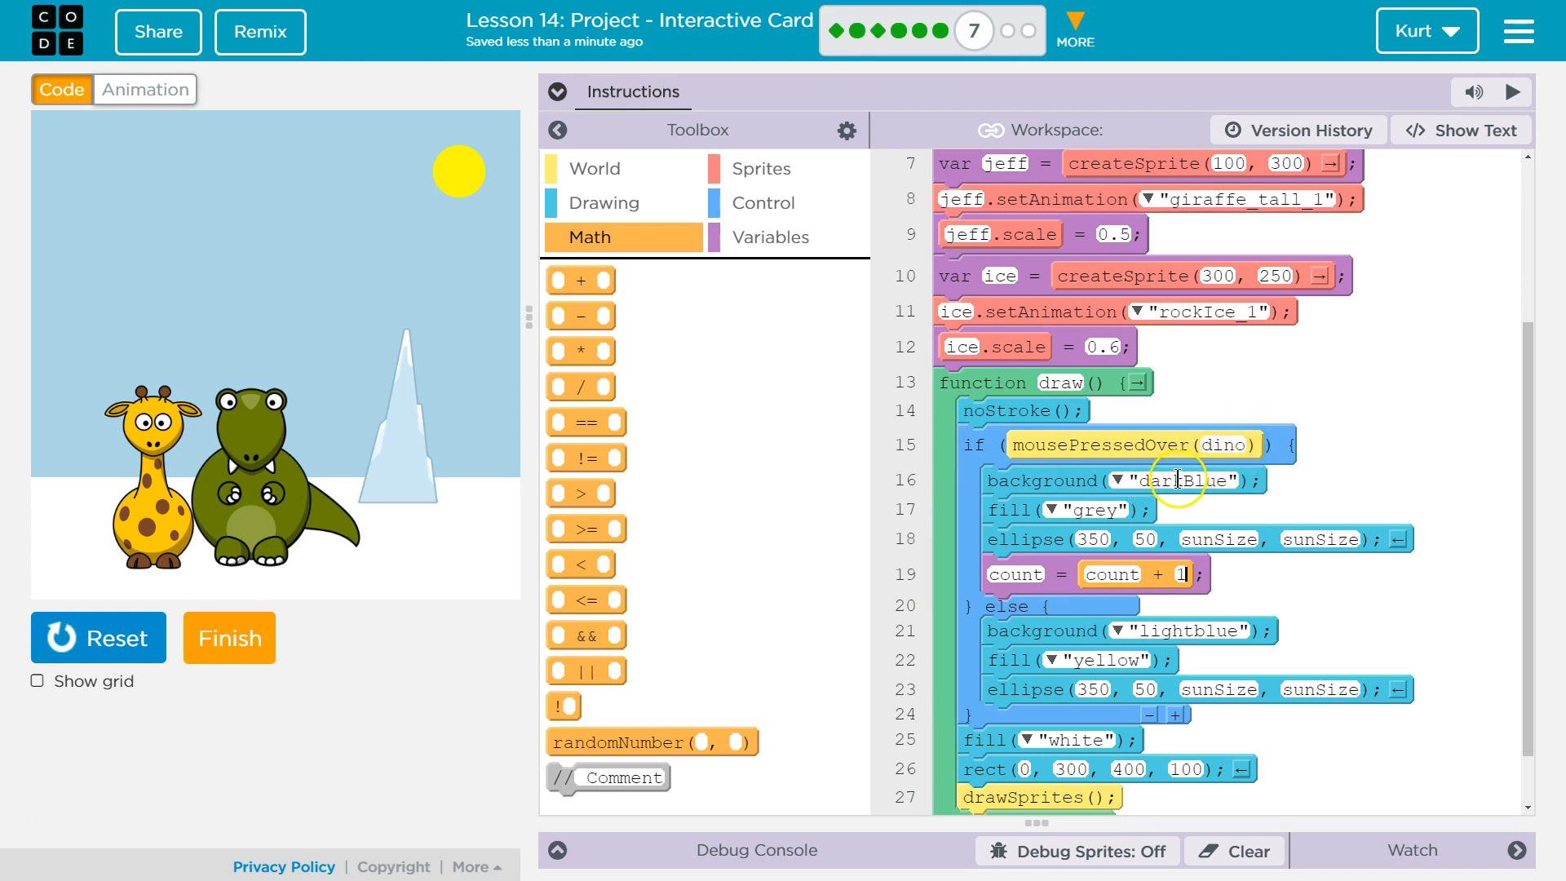
{"action": "mouse_move", "coordinate": [1127, 582]}
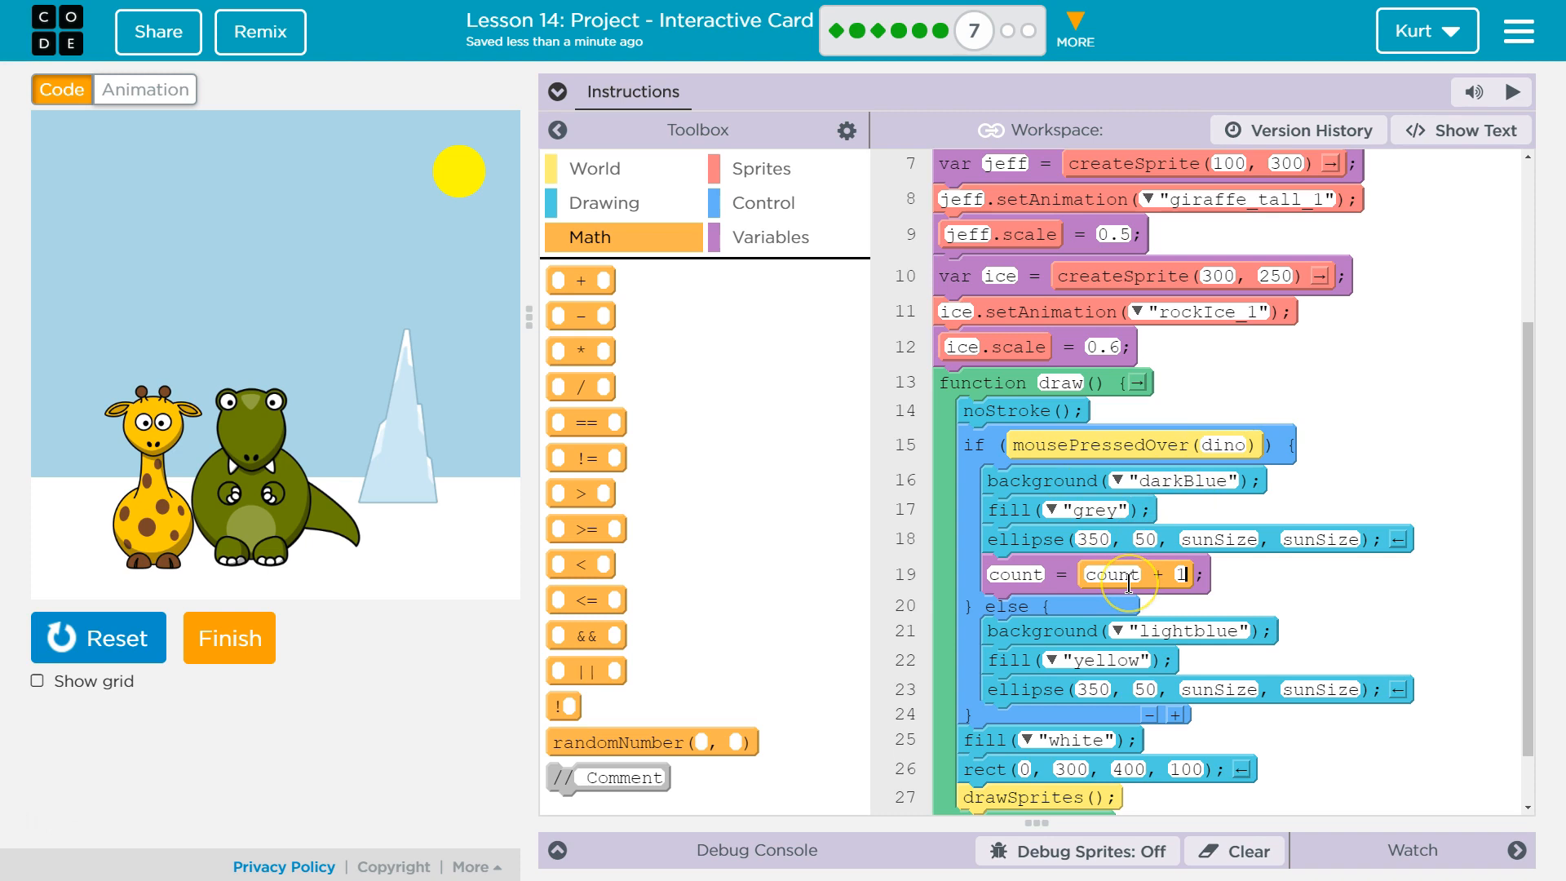
{"action": "mouse_move", "coordinate": [1196, 571]}
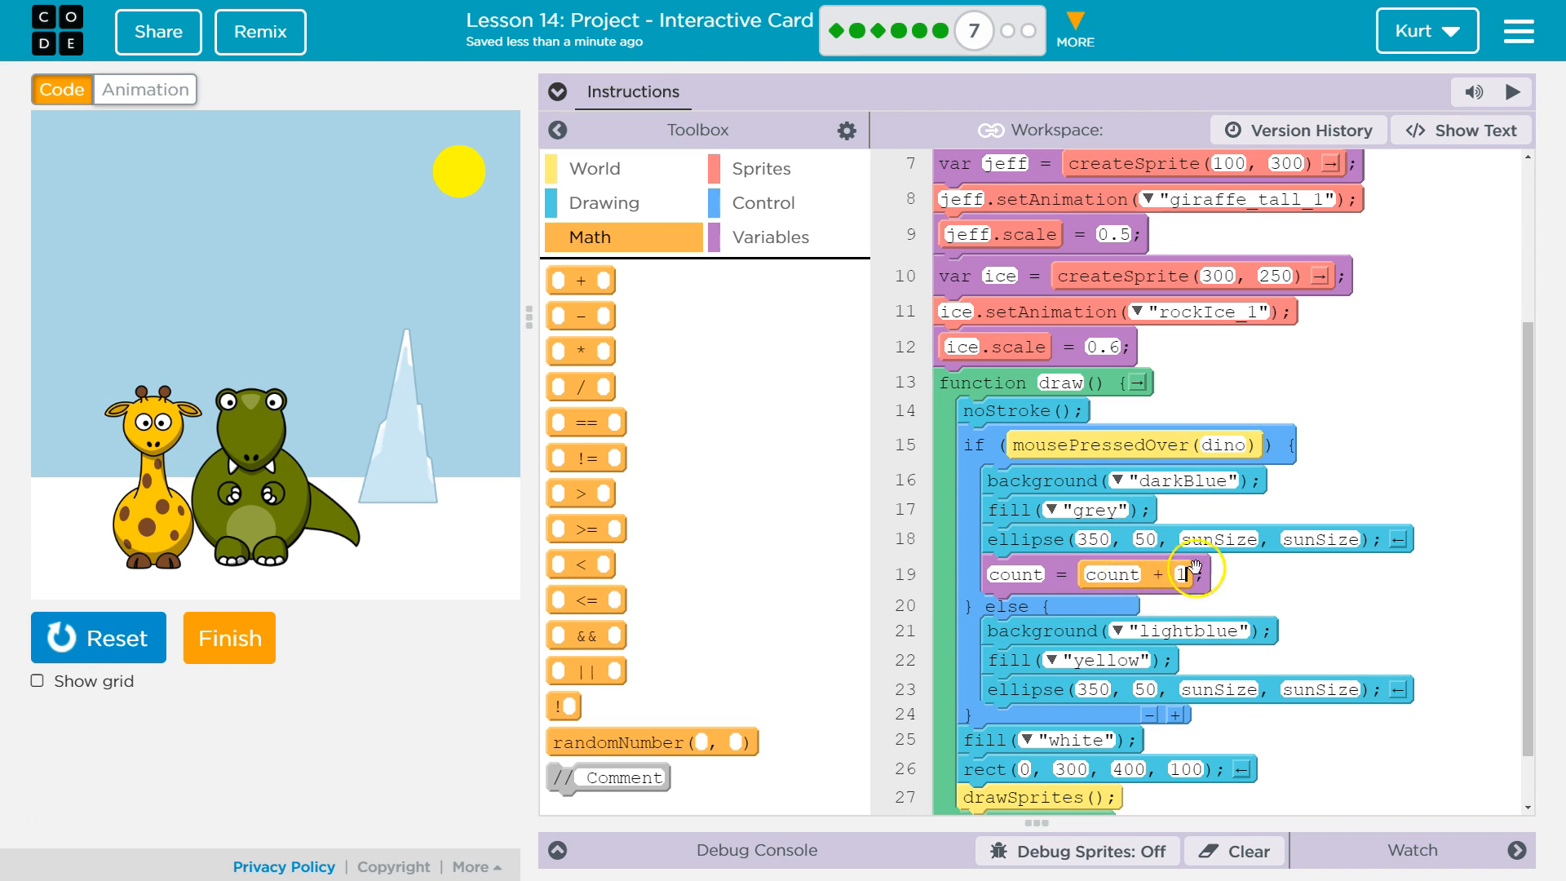
{"action": "mouse_move", "coordinate": [888, 790]}
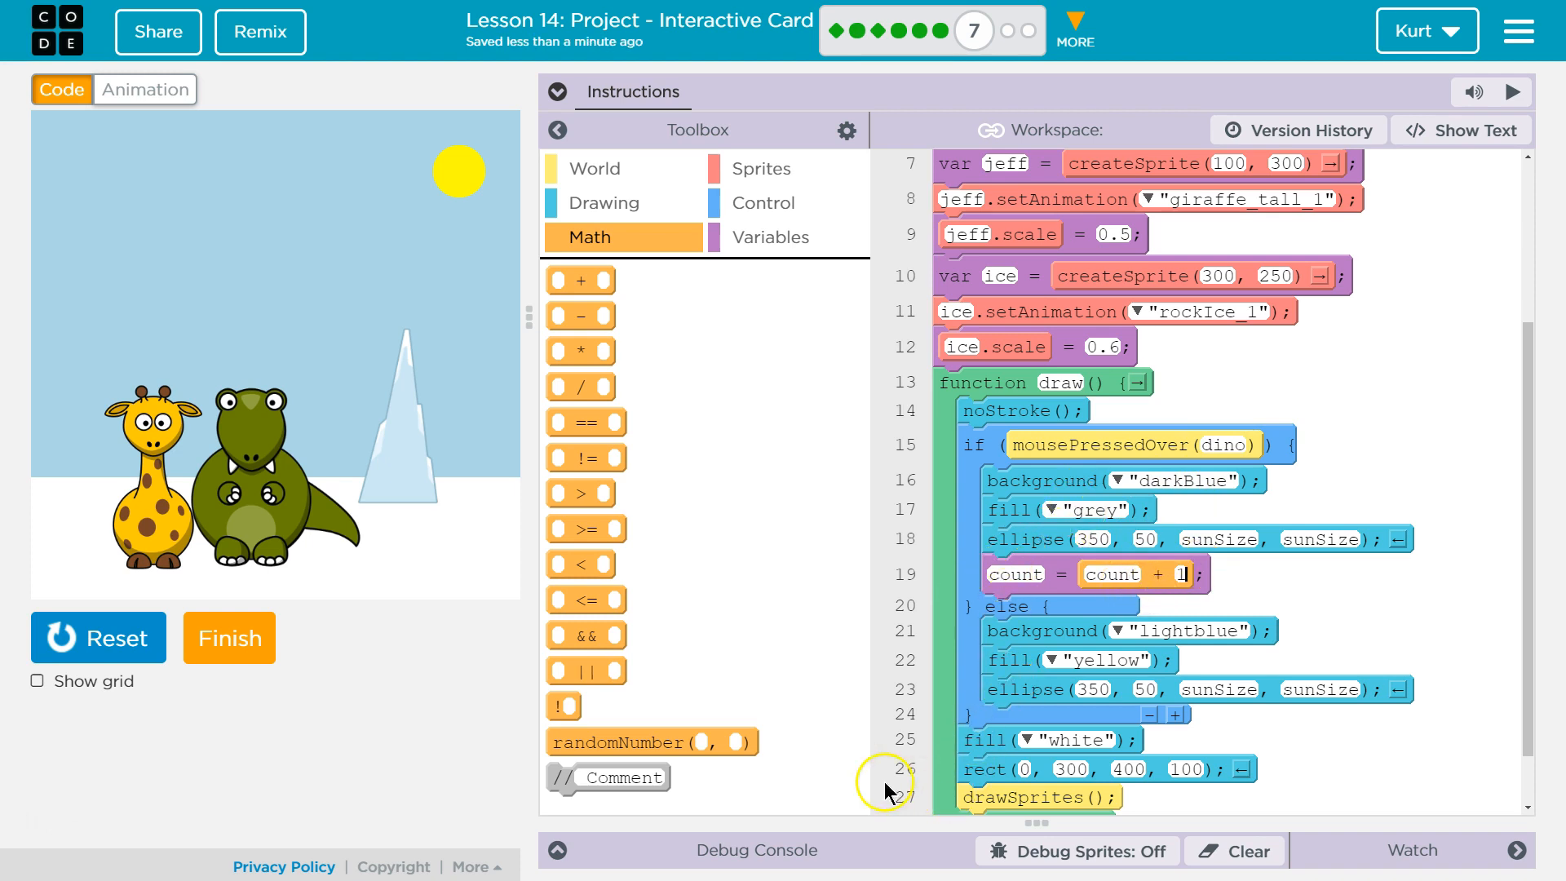
{"action": "mouse_move", "coordinate": [256, 488]}
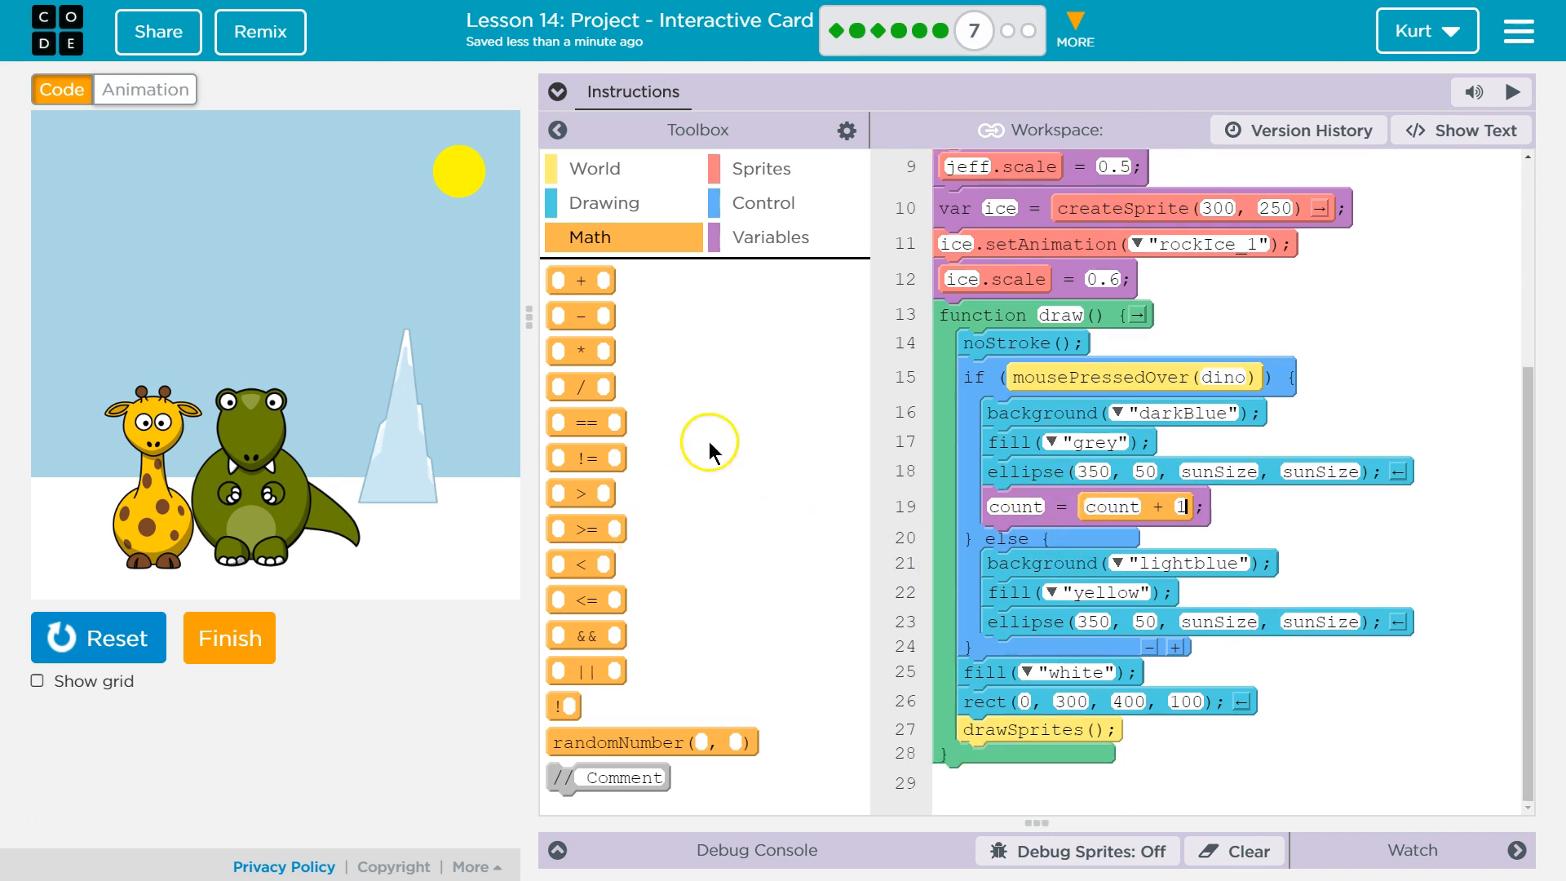
Add an if block below the if/else with the condition count > 3
{"action": "left_click", "coordinate": [760, 203]}
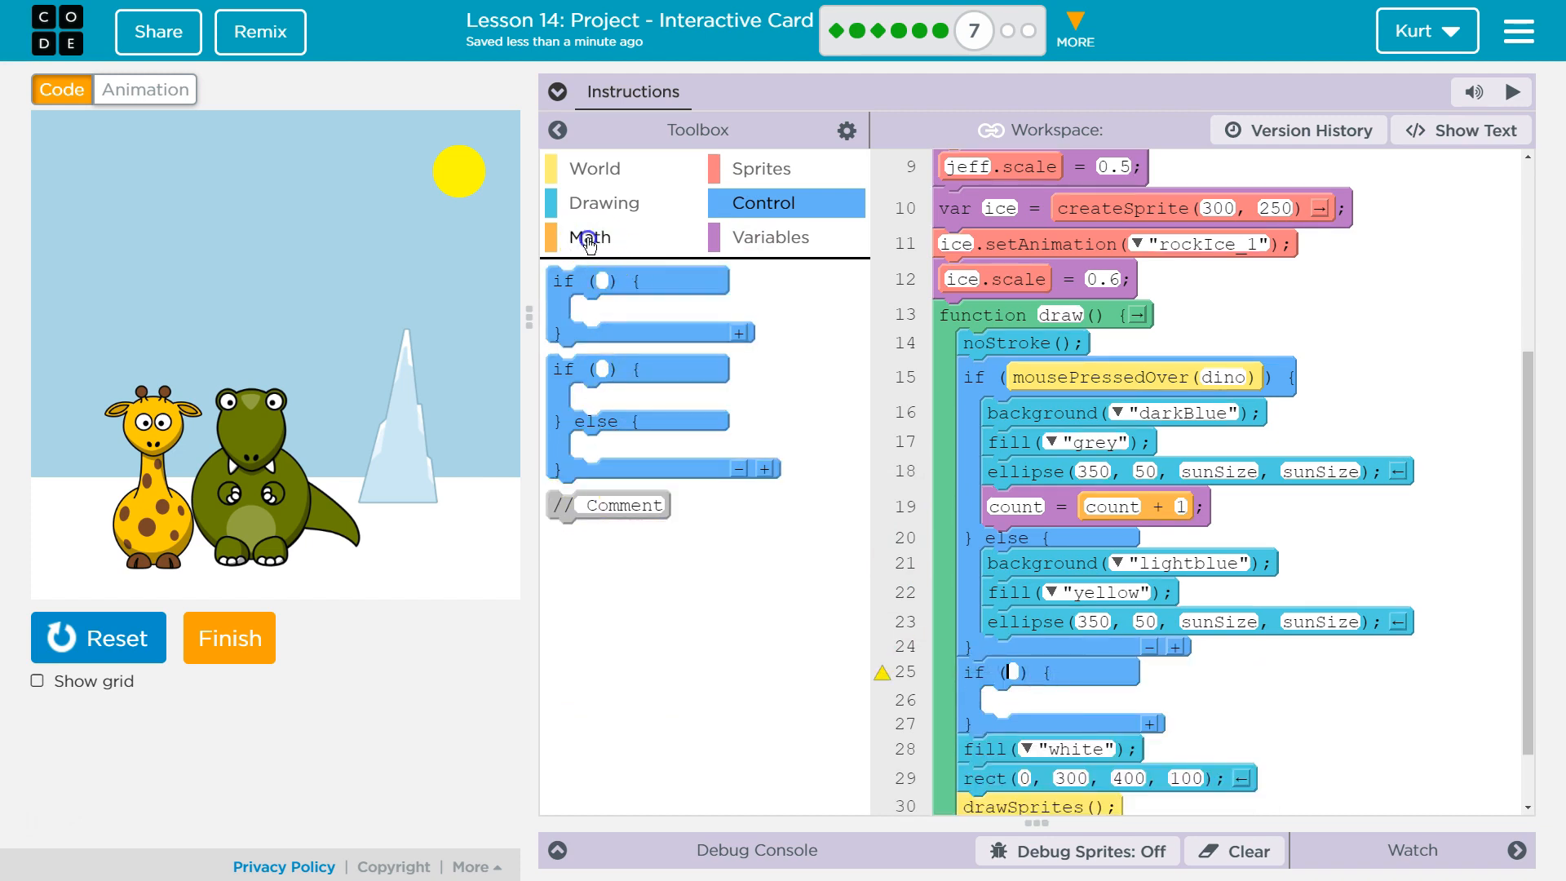
{"action": "left_click", "coordinate": [589, 237]}
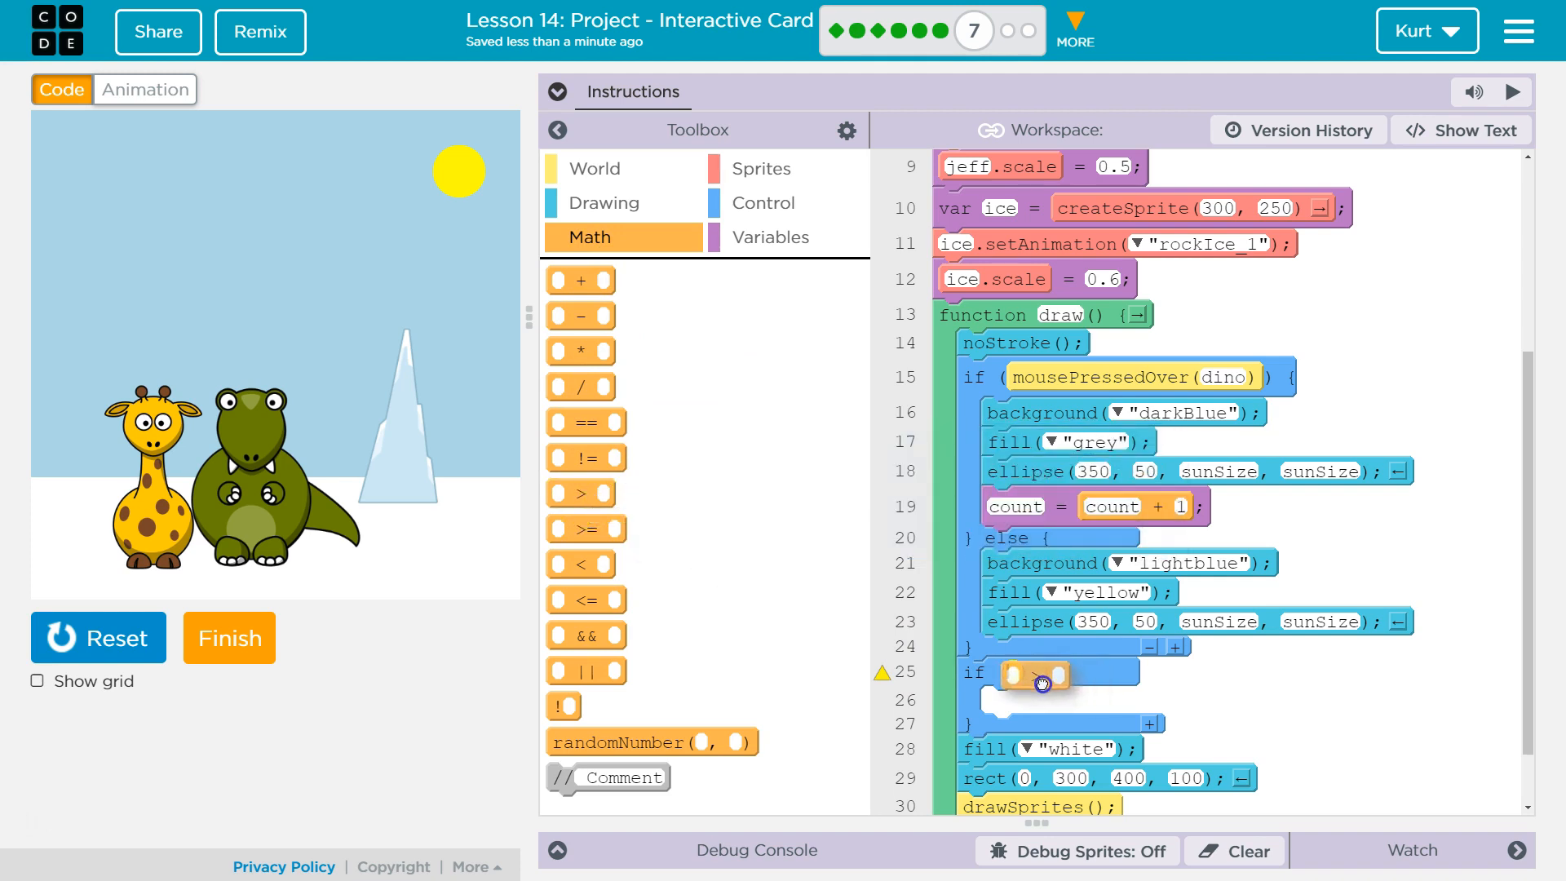
{"action": "left_click", "coordinate": [1039, 674]}
{"action": "type", "text": "count"}
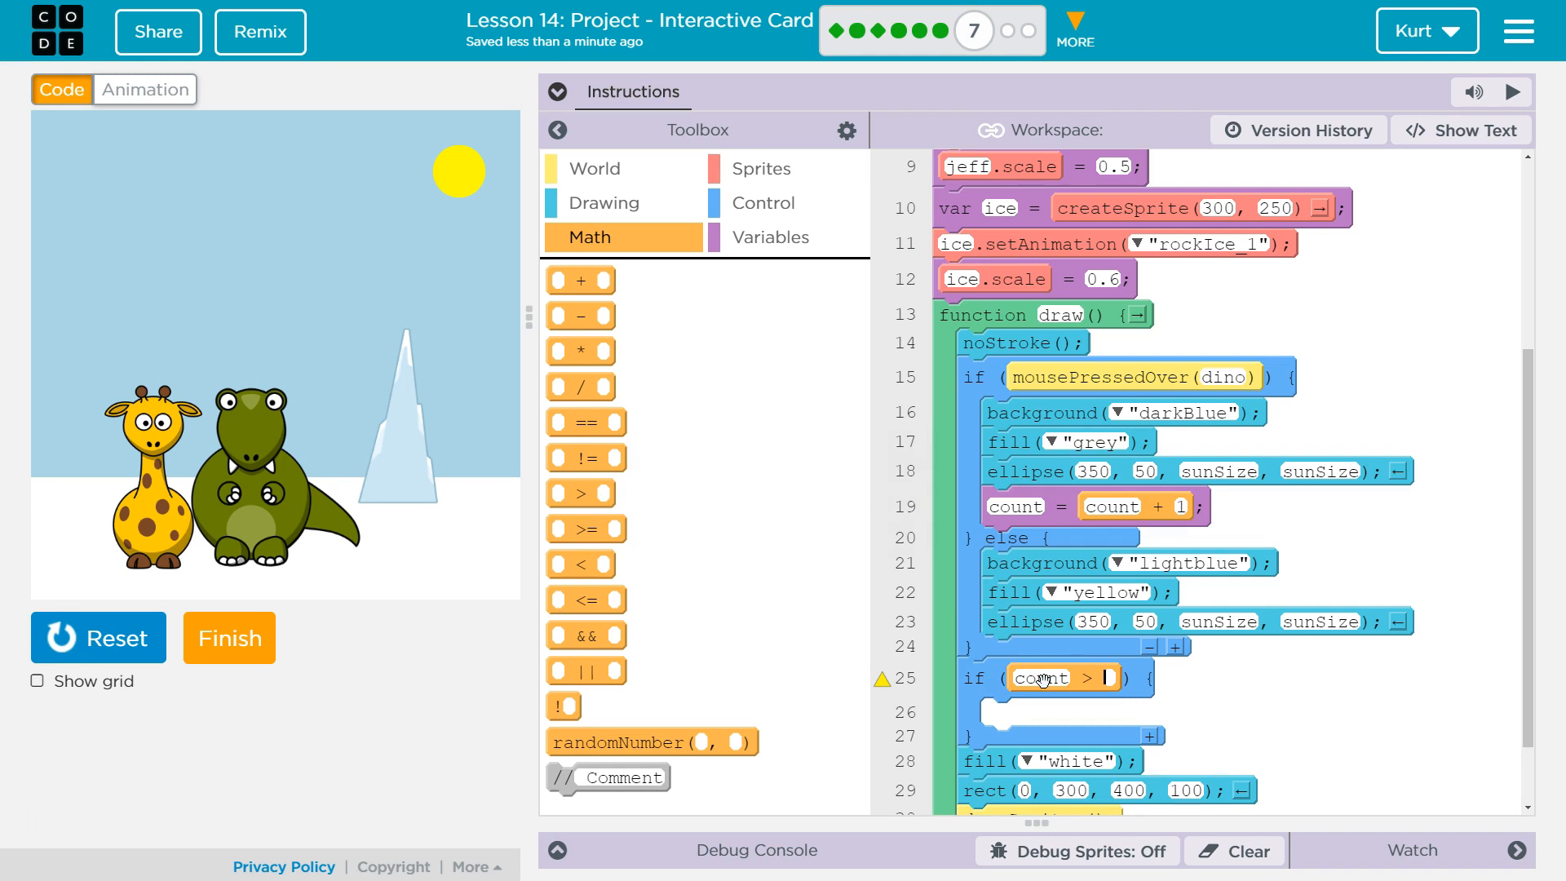
{"action": "type", "text": "3"}
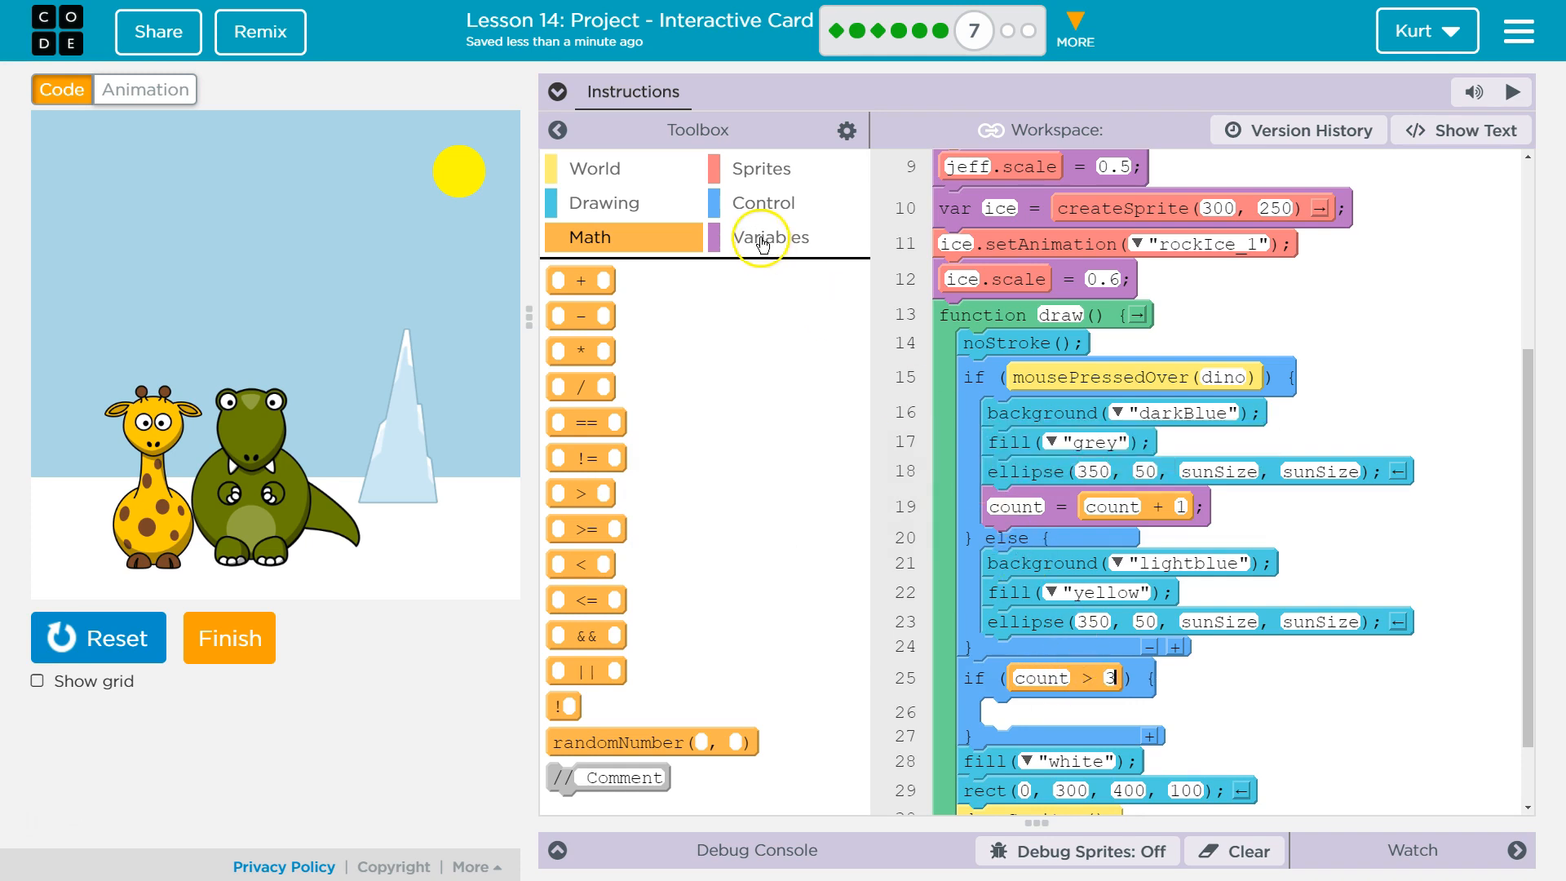
Place ice.setAnimation inside the count > 3 block and show its animation choices
{"action": "left_click", "coordinate": [760, 168]}
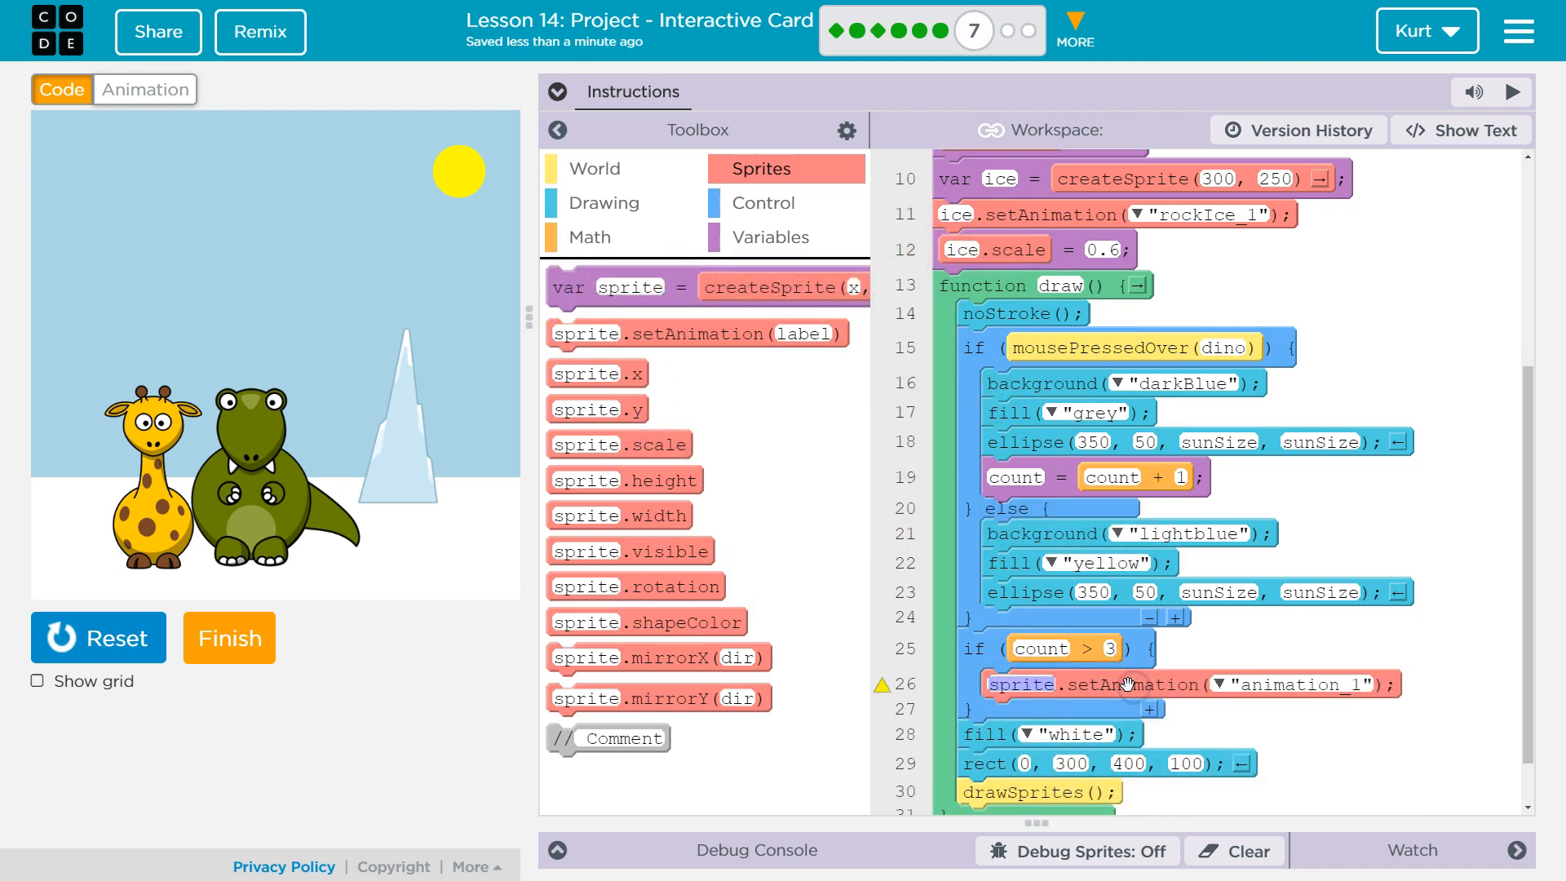
{"action": "scroll", "scroll_direction": "down", "scroll_amount": 3}
{"action": "type", "text": "ice"}
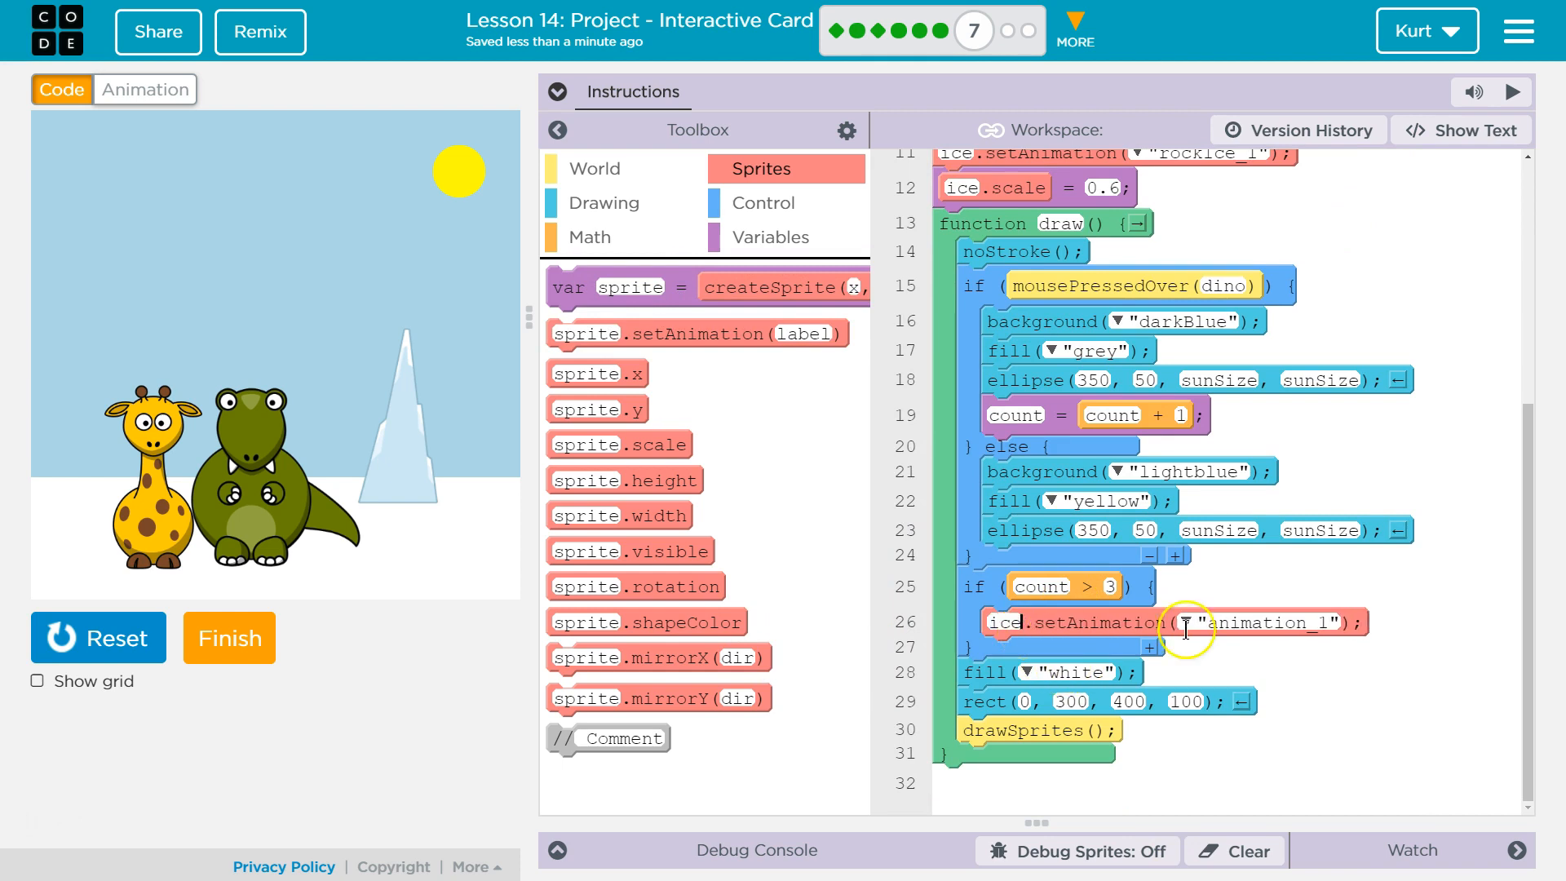
{"action": "left_click", "coordinate": [1189, 621]}
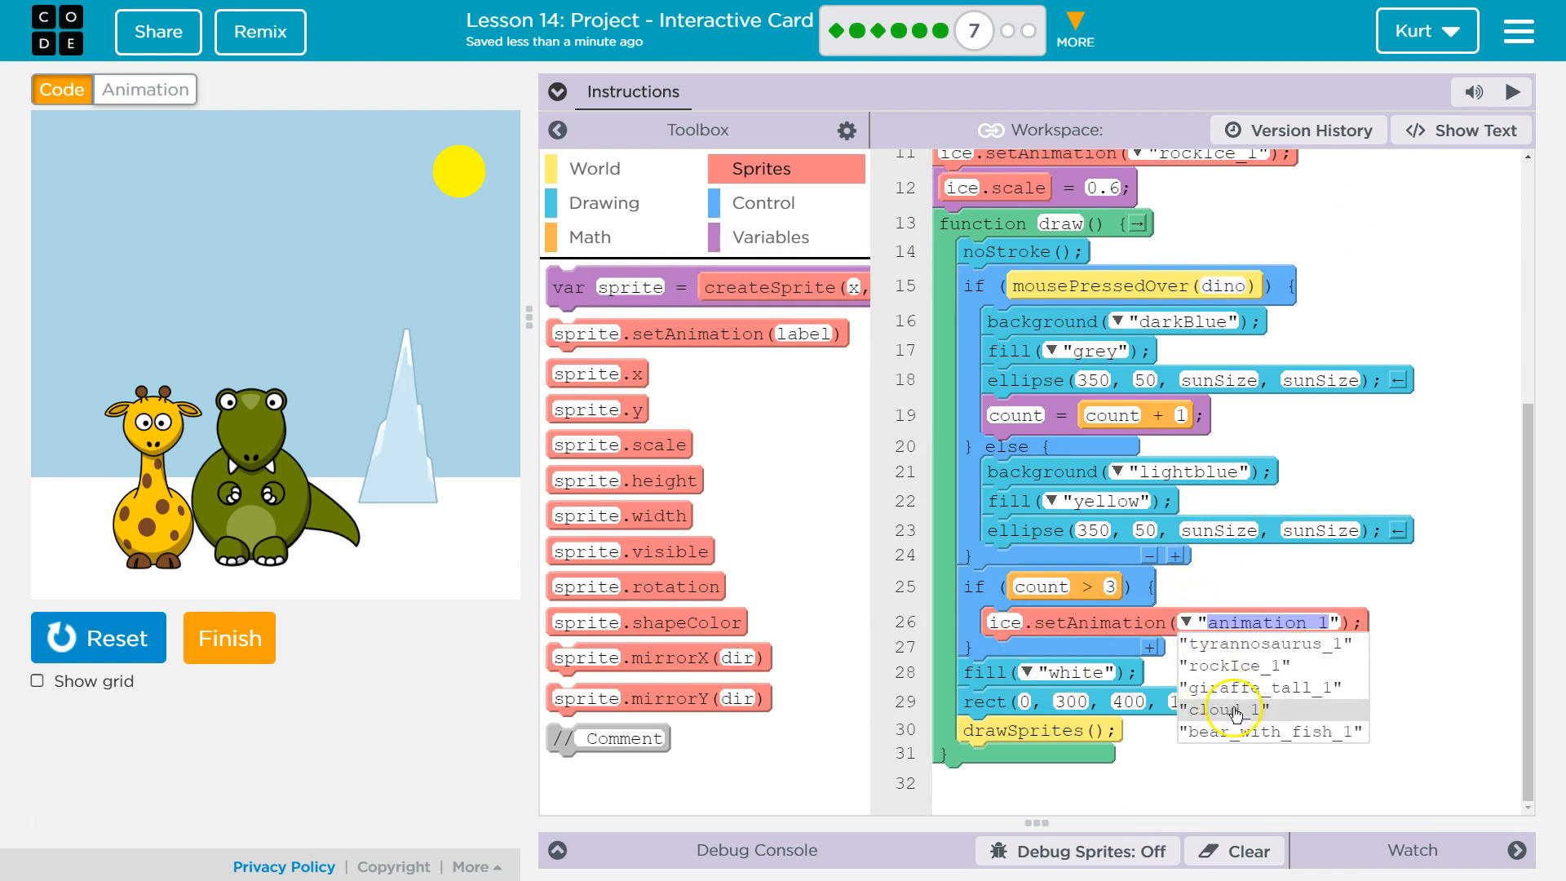
Set the ice's animation to bear_with_fish_1 and test by pressing the dinosaur
{"action": "left_click", "coordinate": [1269, 731]}
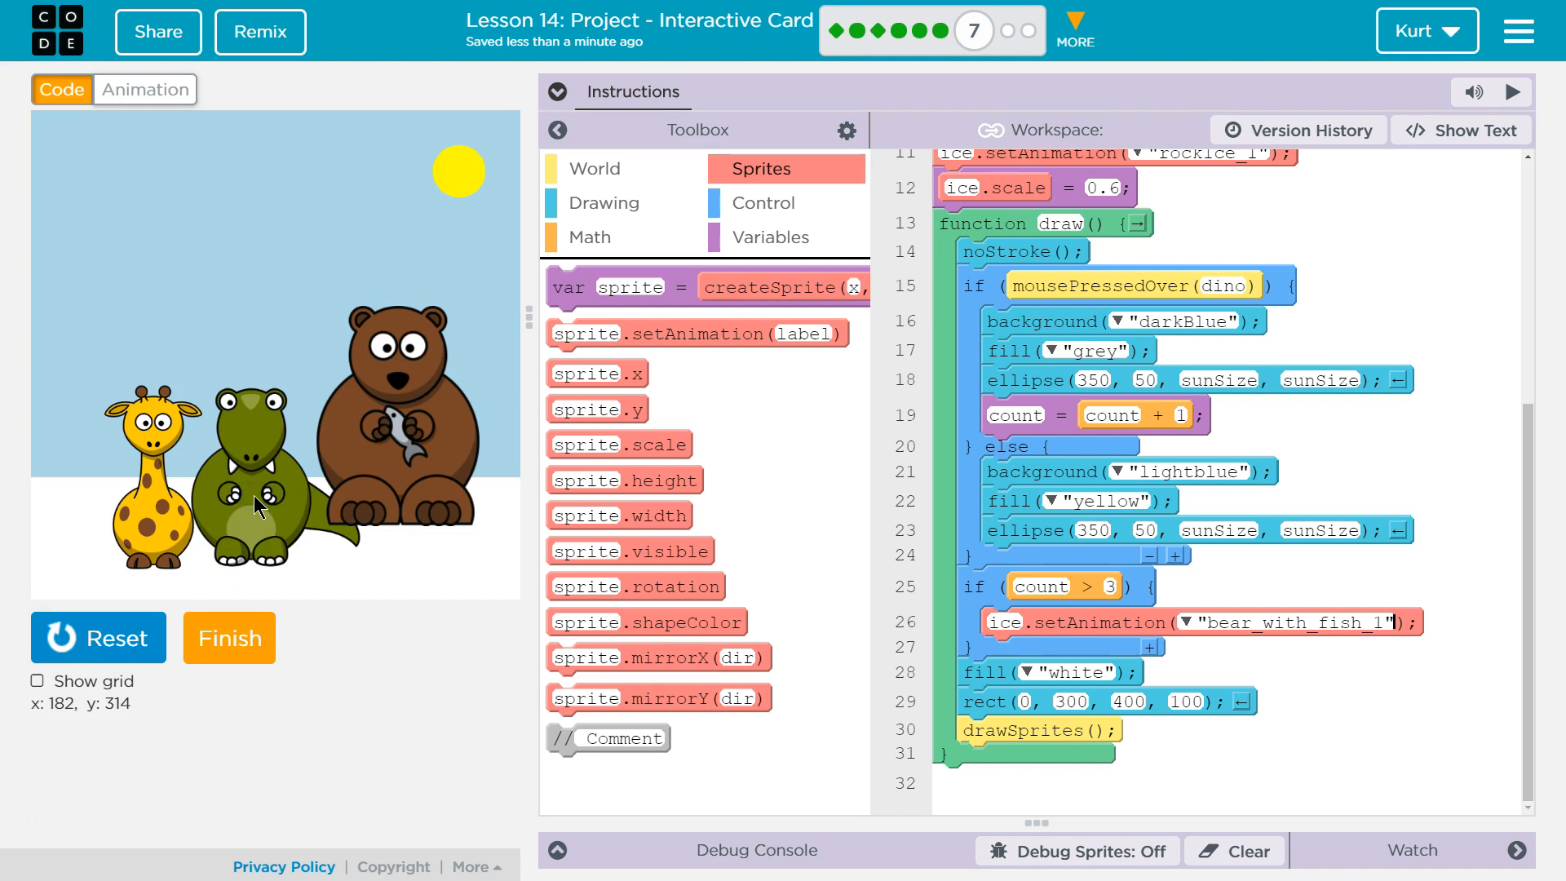
{"action": "mouse_move", "coordinate": [1189, 416]}
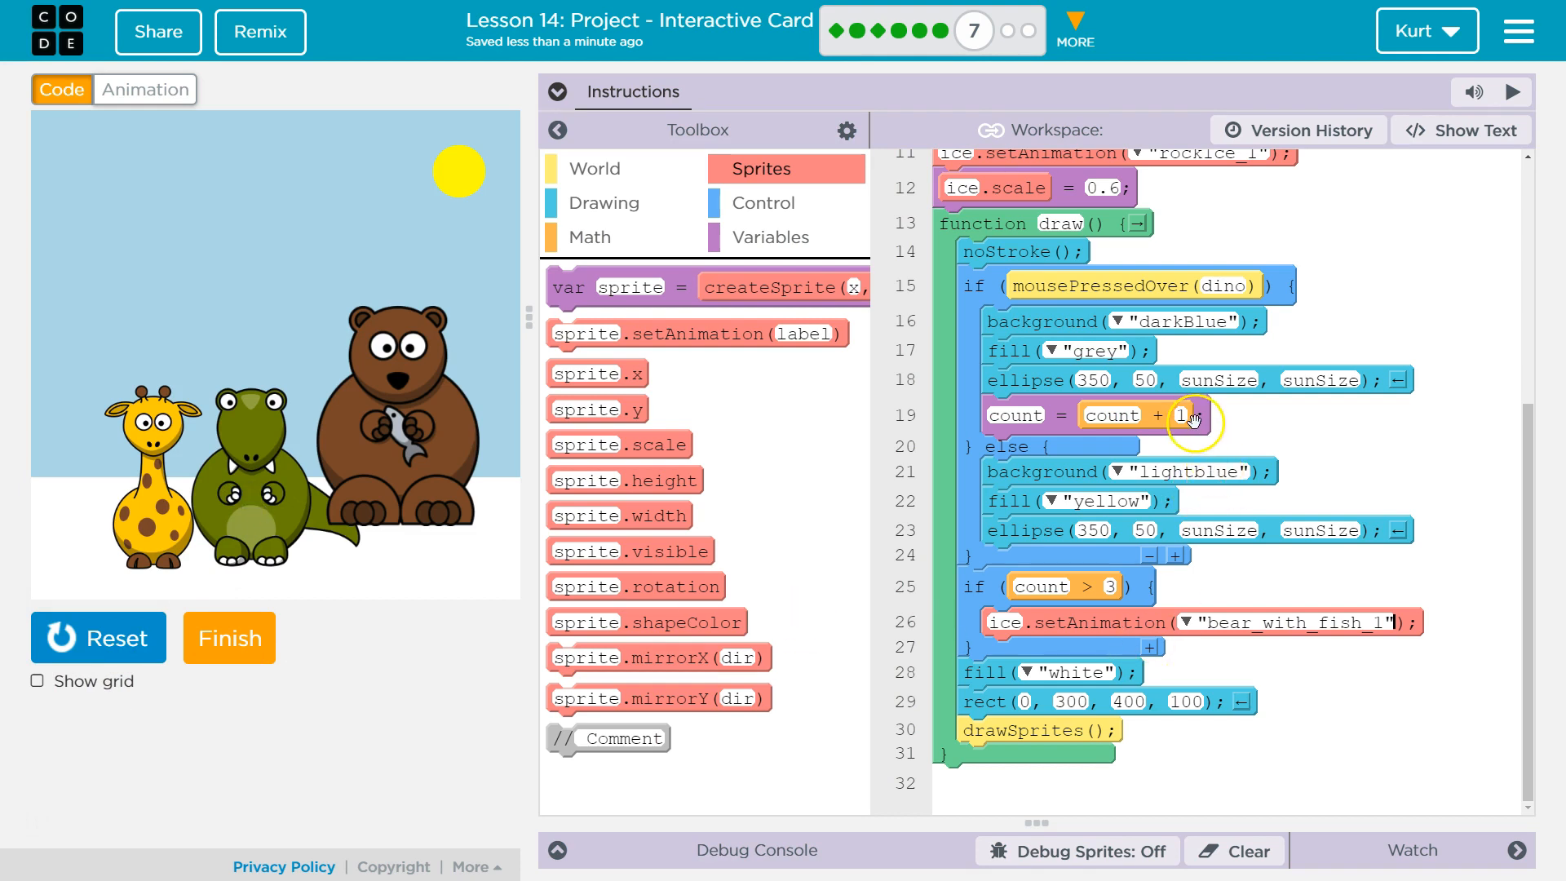
{"action": "mouse_move", "coordinate": [1209, 388]}
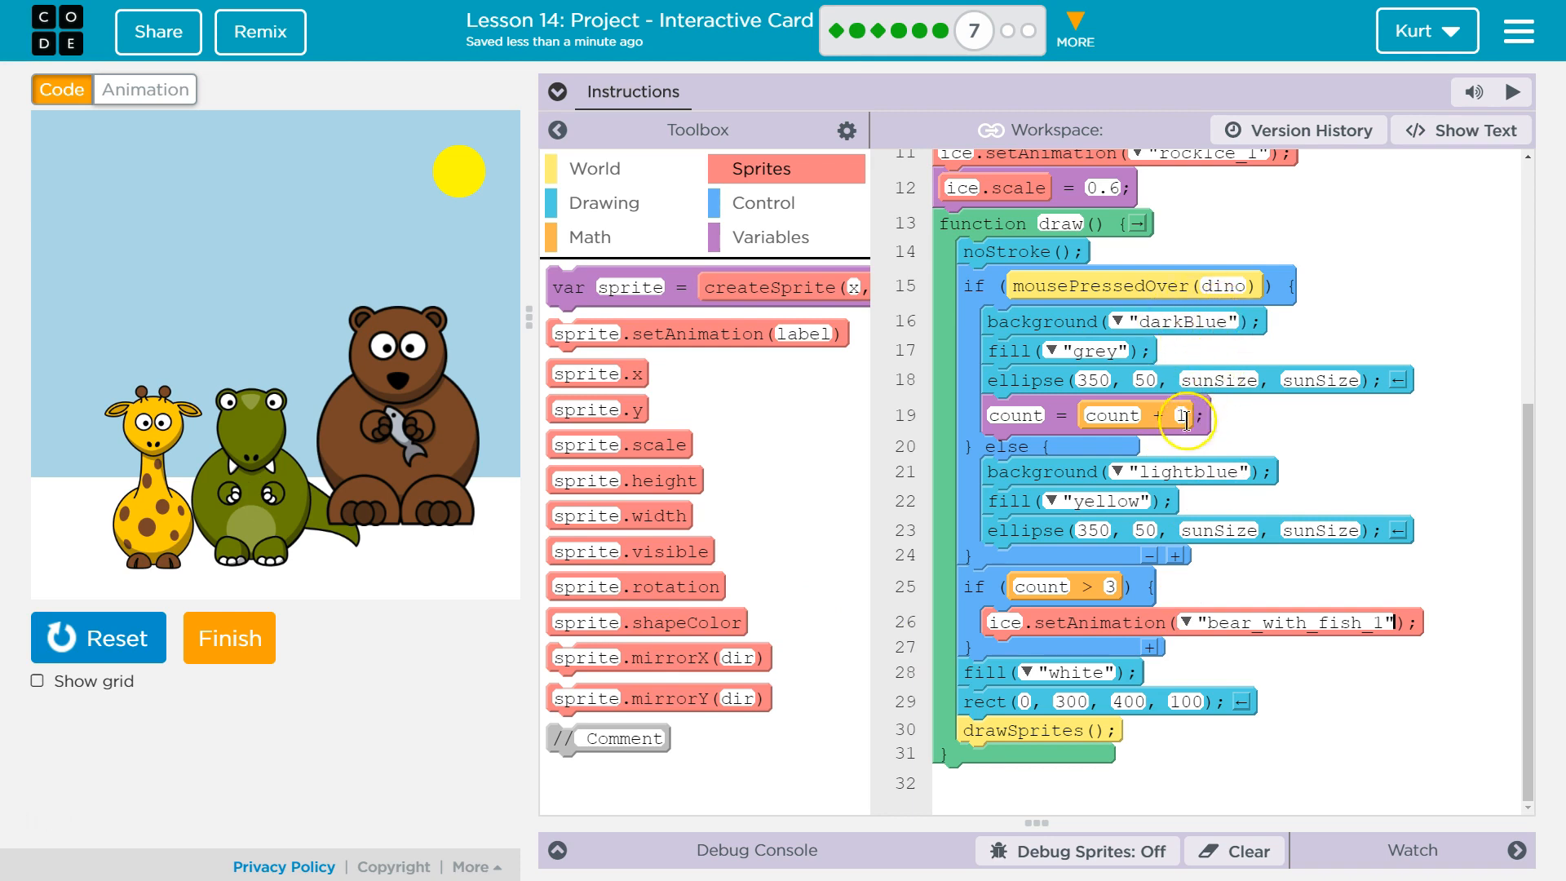
{"action": "mouse_move", "coordinate": [1078, 424]}
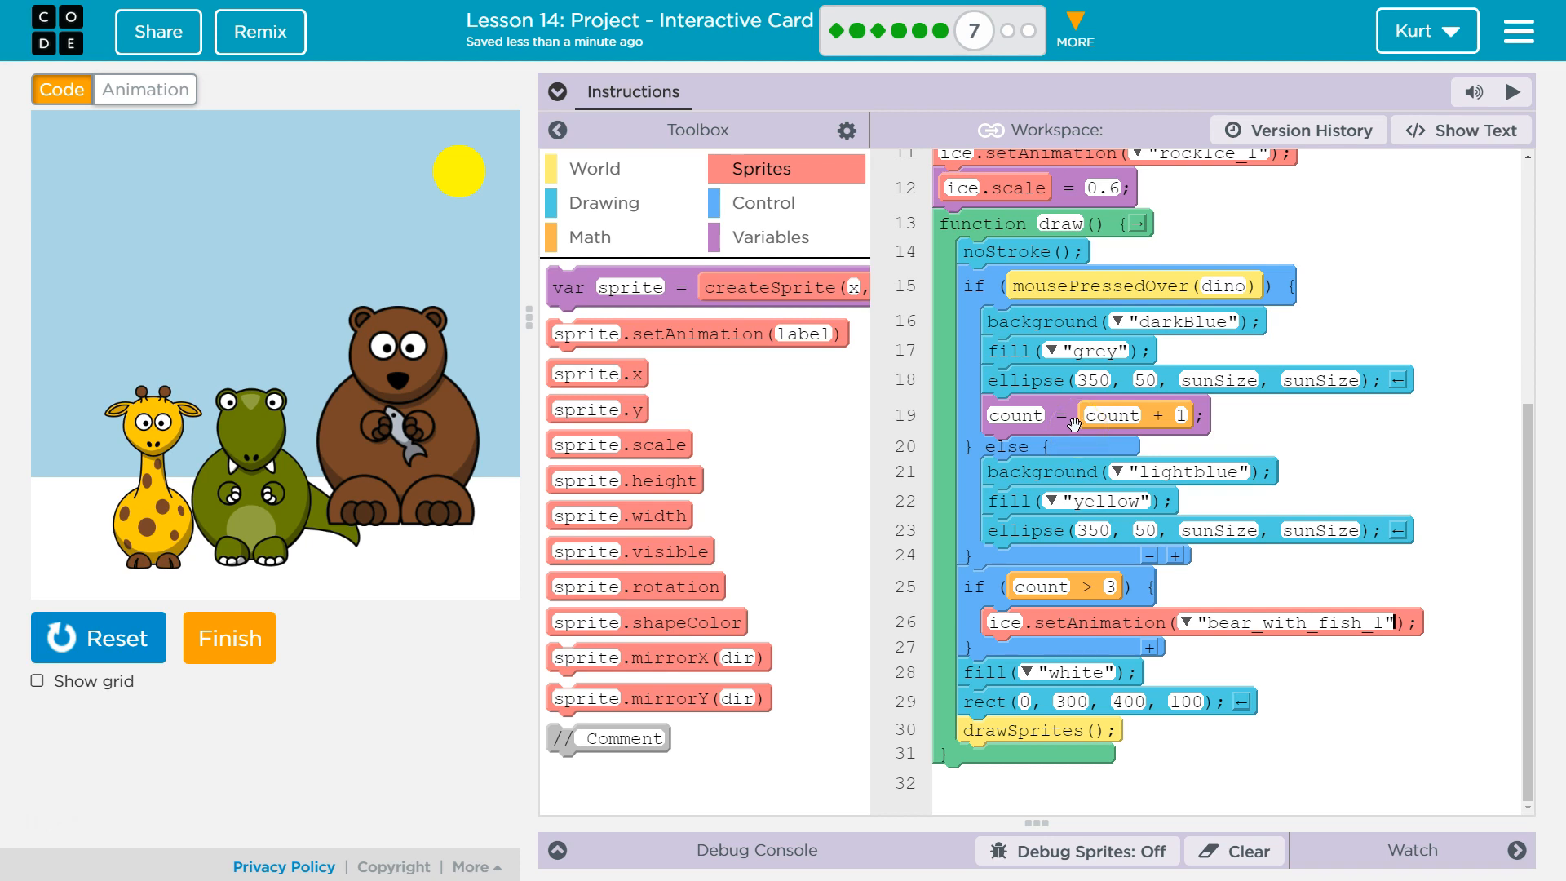
{"action": "mouse_move", "coordinate": [1147, 418]}
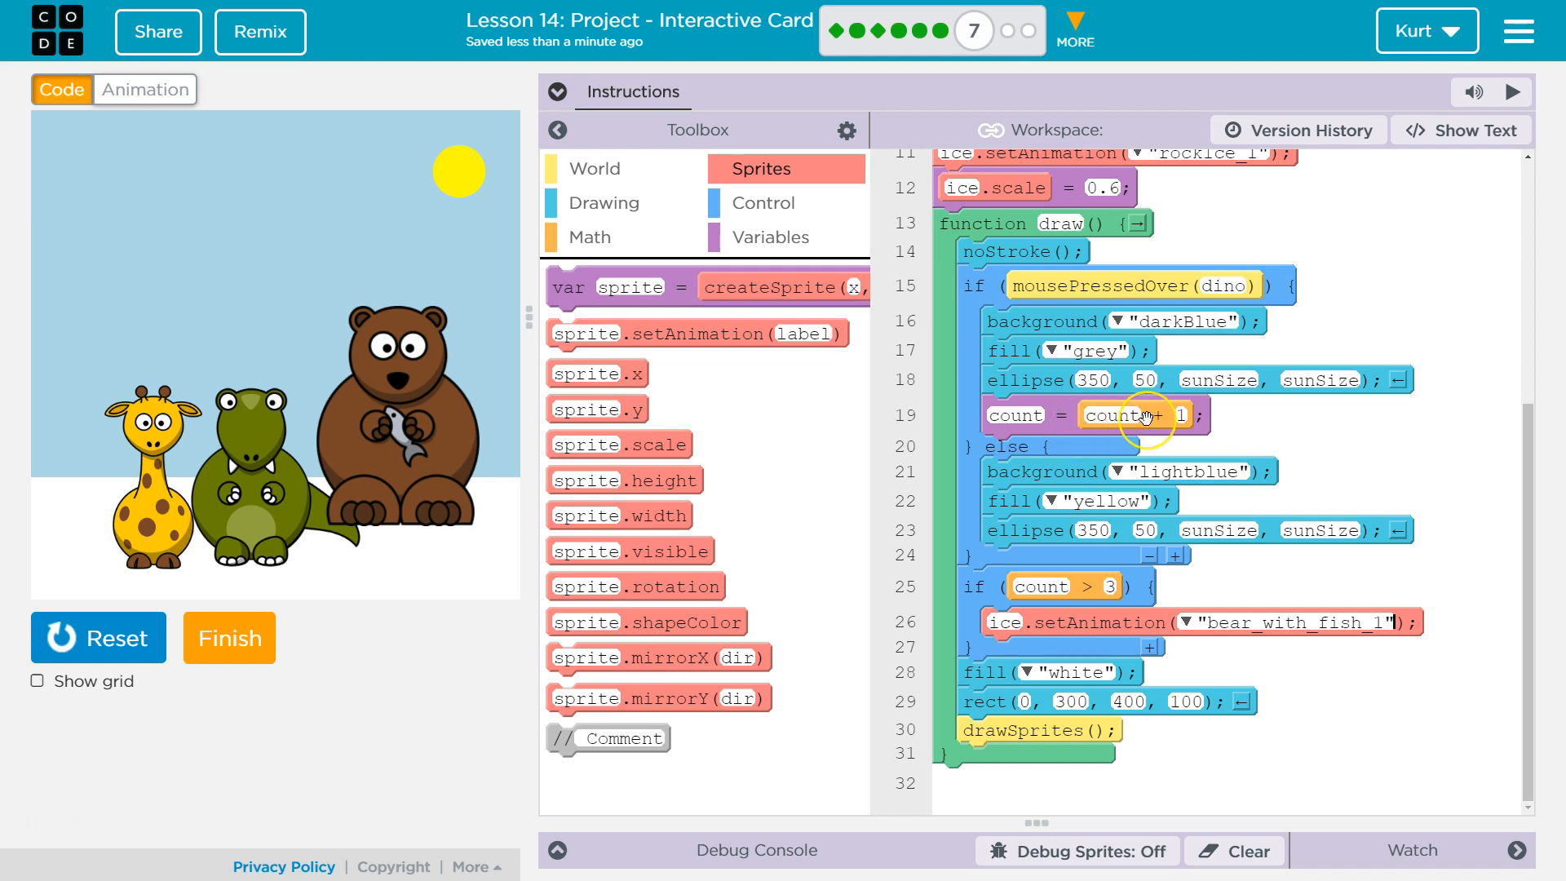
{"action": "mouse_move", "coordinate": [424, 155]}
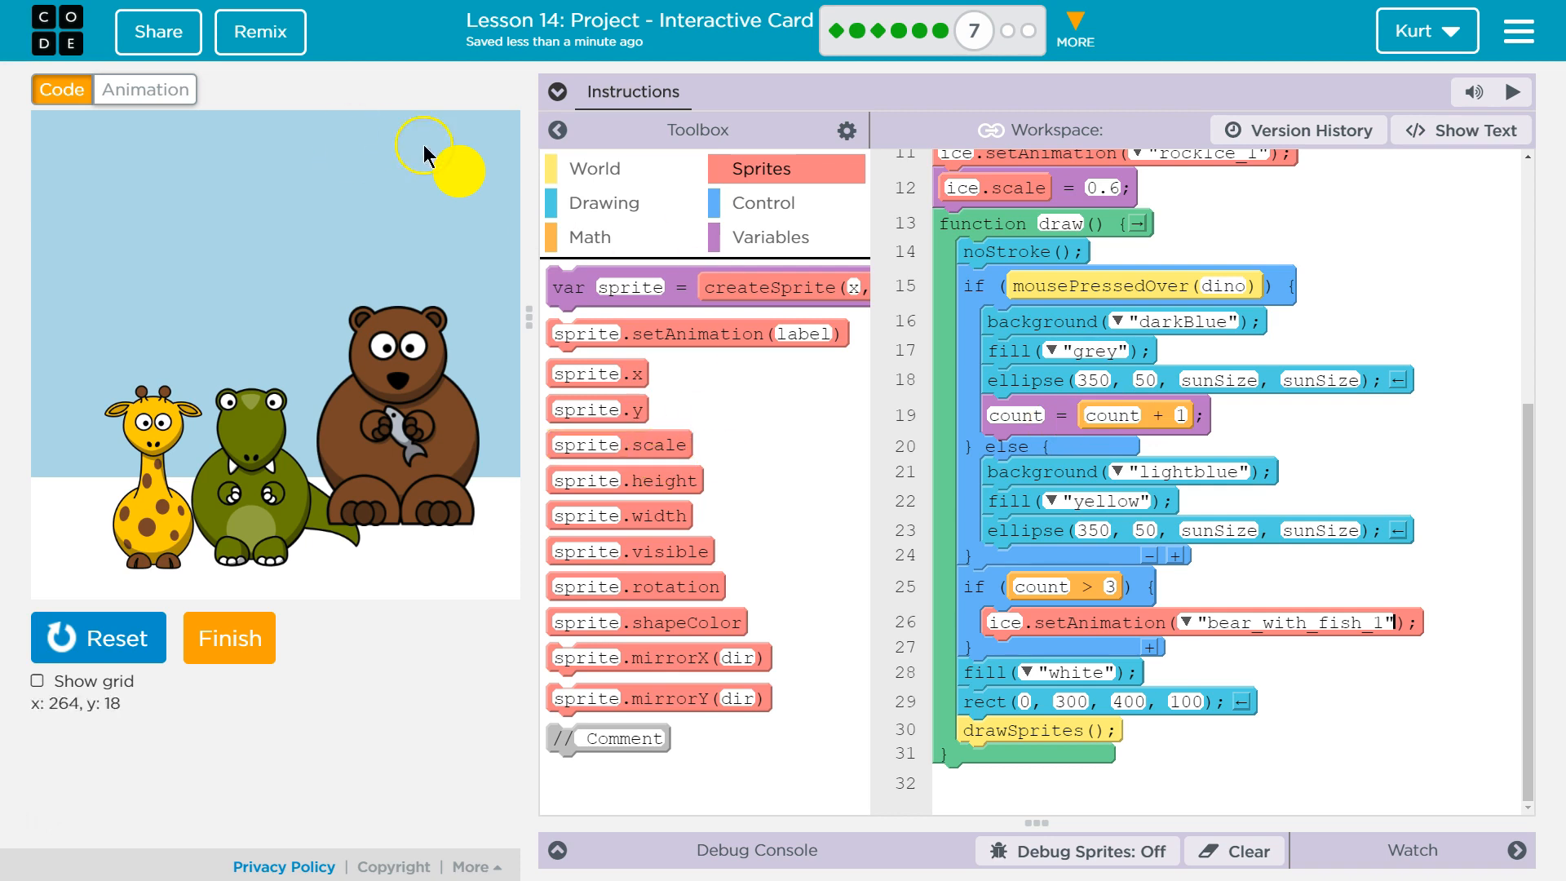
{"action": "mouse_move", "coordinate": [1153, 417]}
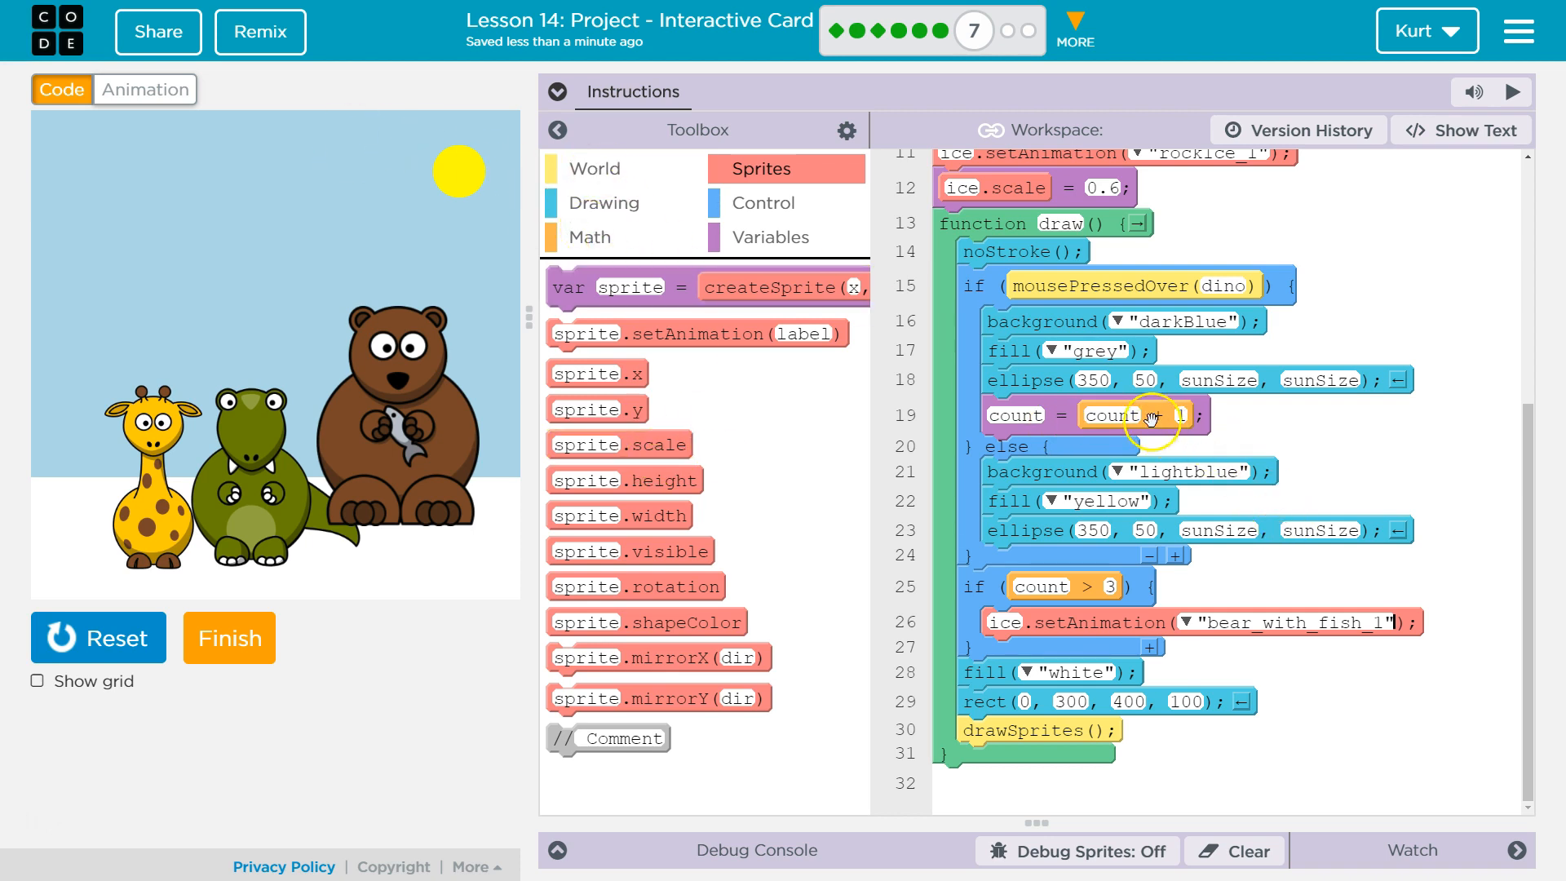
{"action": "mouse_move", "coordinate": [652, 178]}
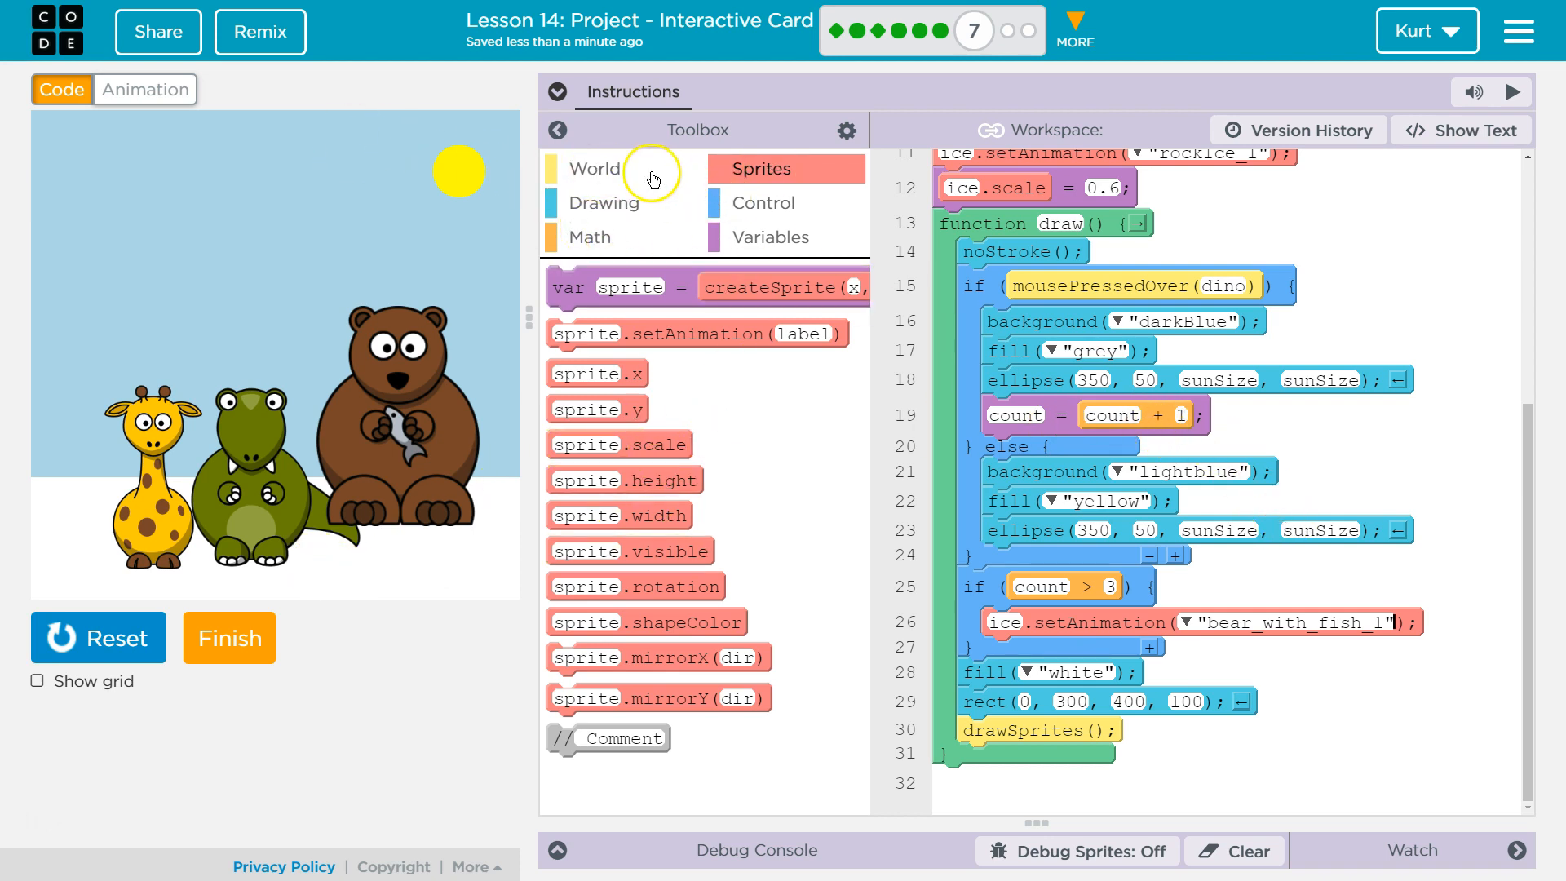
Browse the World input blocks such as mousePressedOver
{"action": "left_click", "coordinate": [593, 168]}
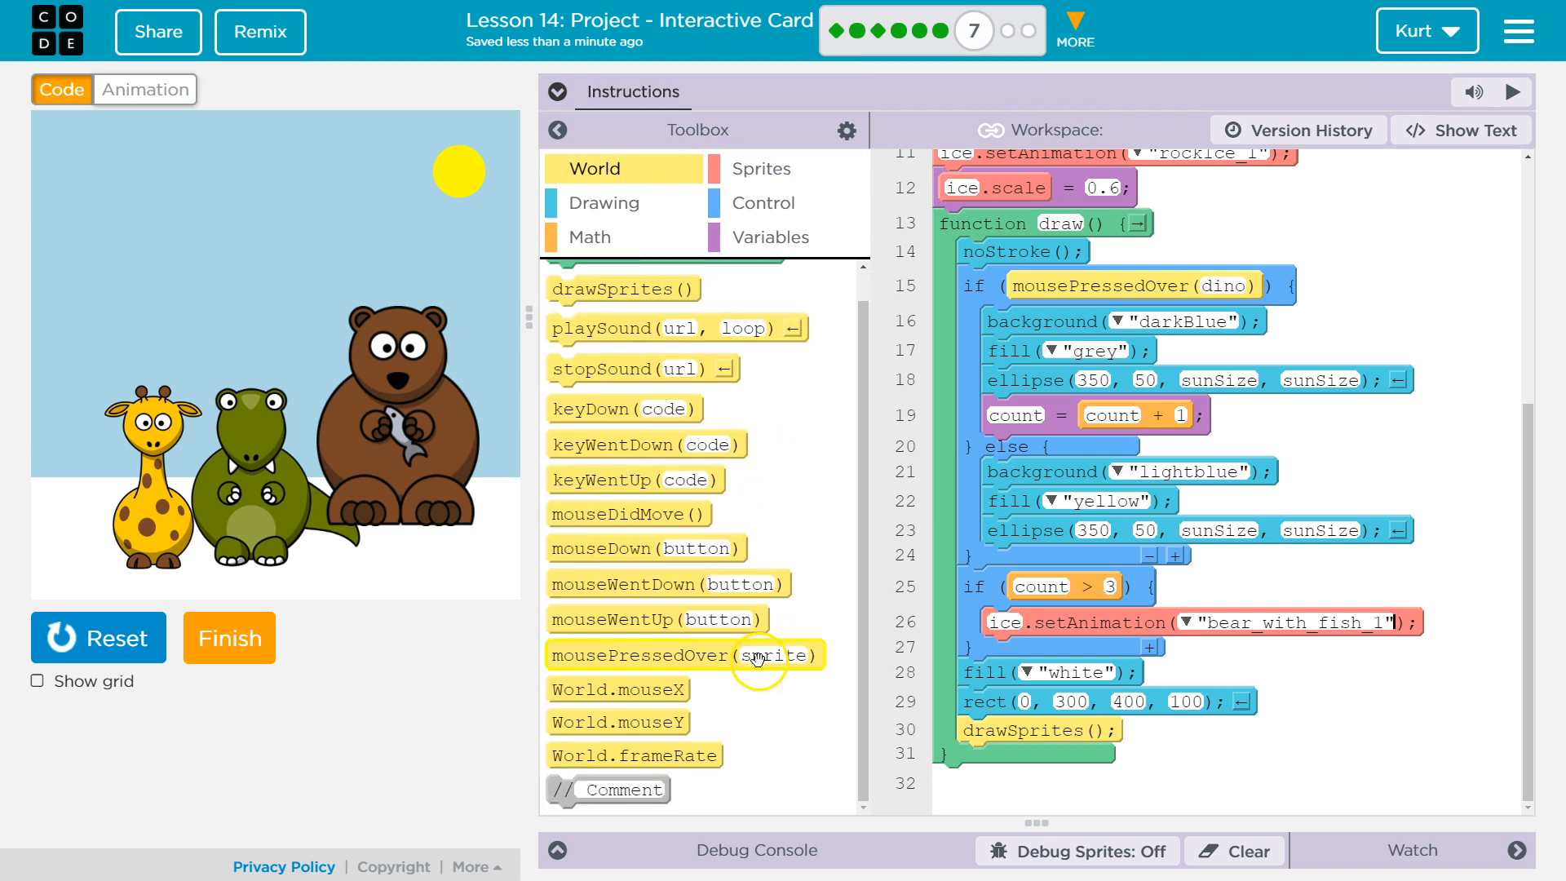
{"action": "mouse_move", "coordinate": [684, 654]}
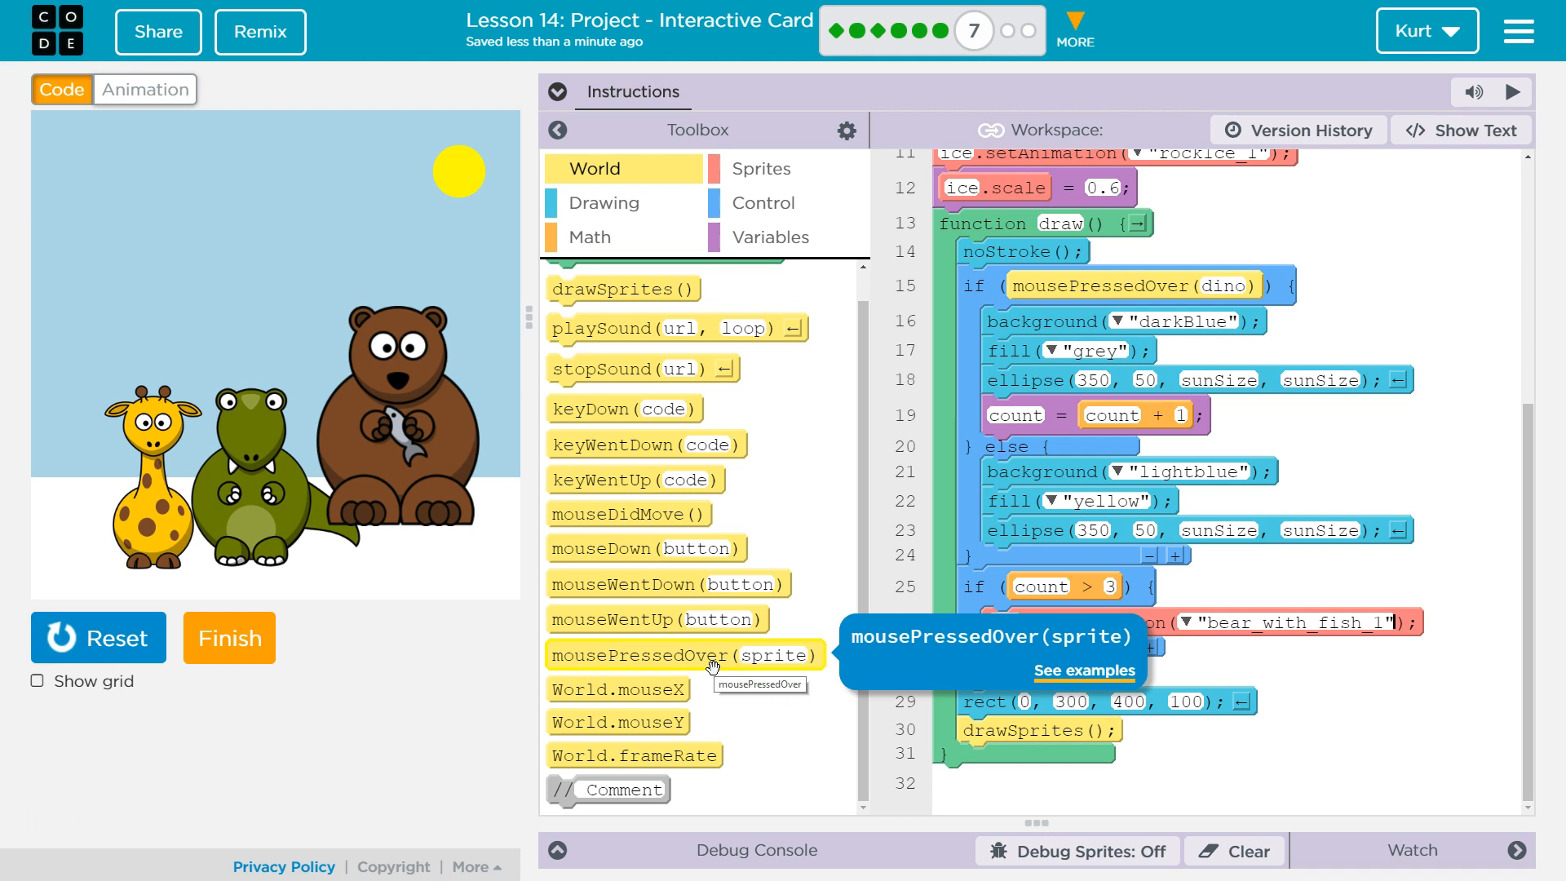
{"action": "mouse_move", "coordinate": [645, 548]}
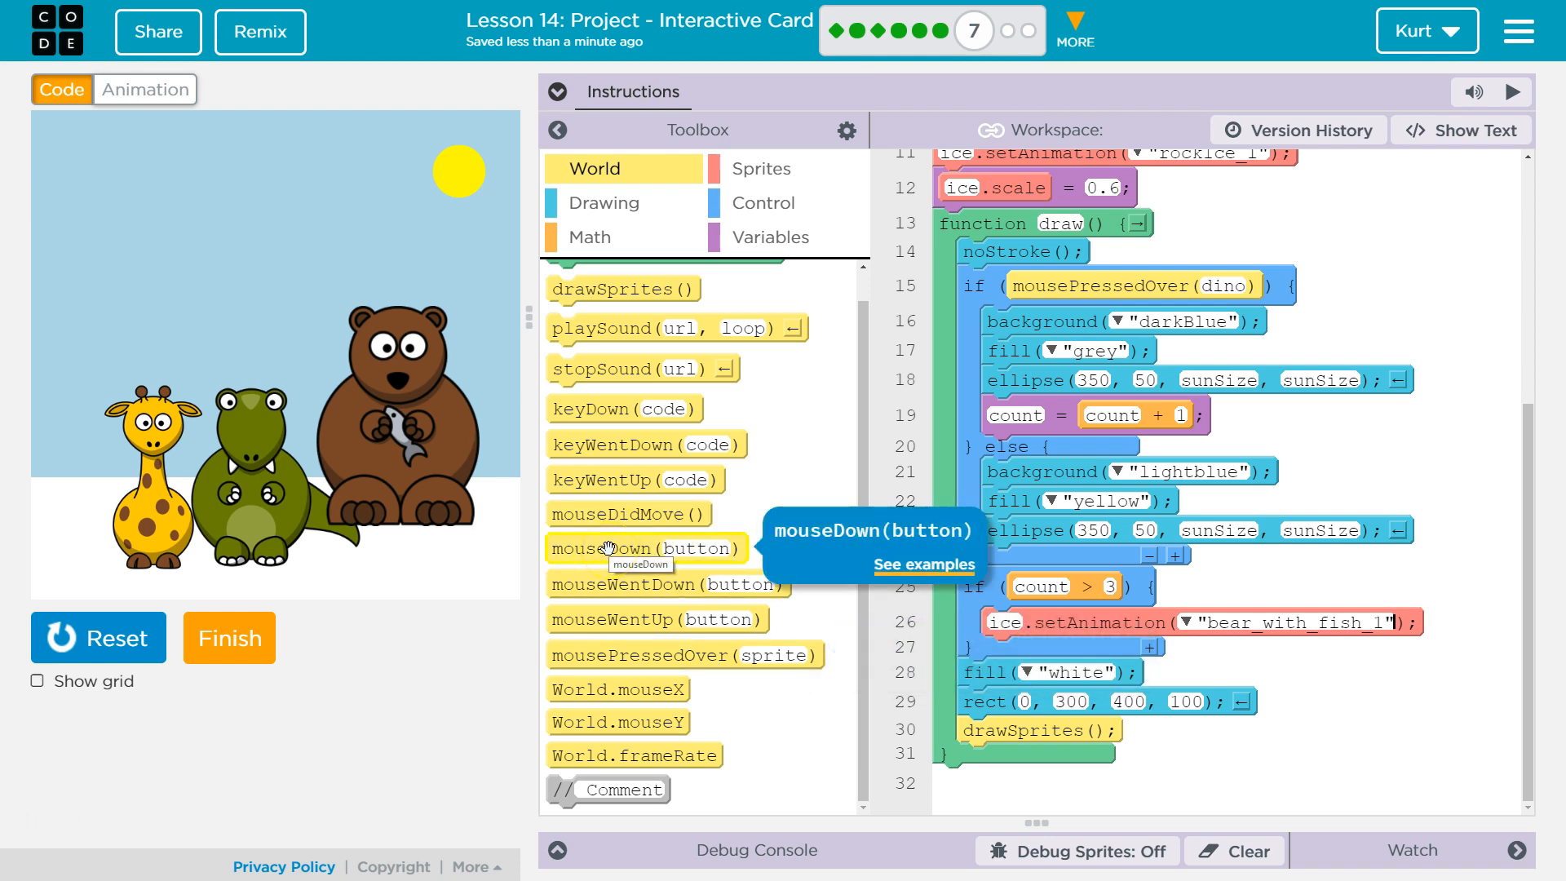
{"action": "mouse_move", "coordinate": [669, 584]}
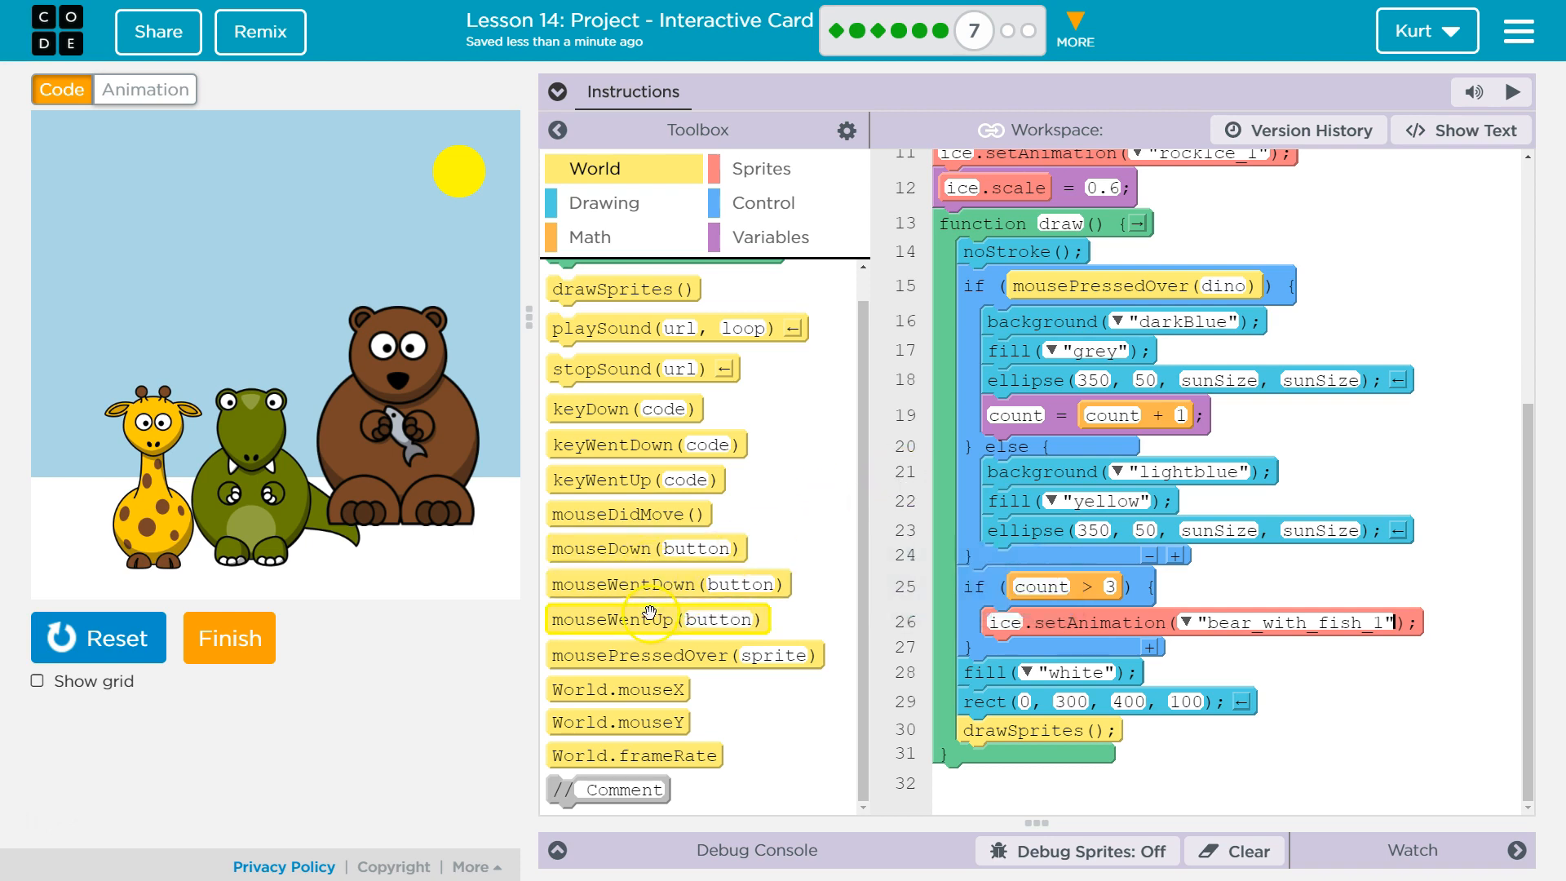
{"action": "mouse_move", "coordinate": [1132, 281]}
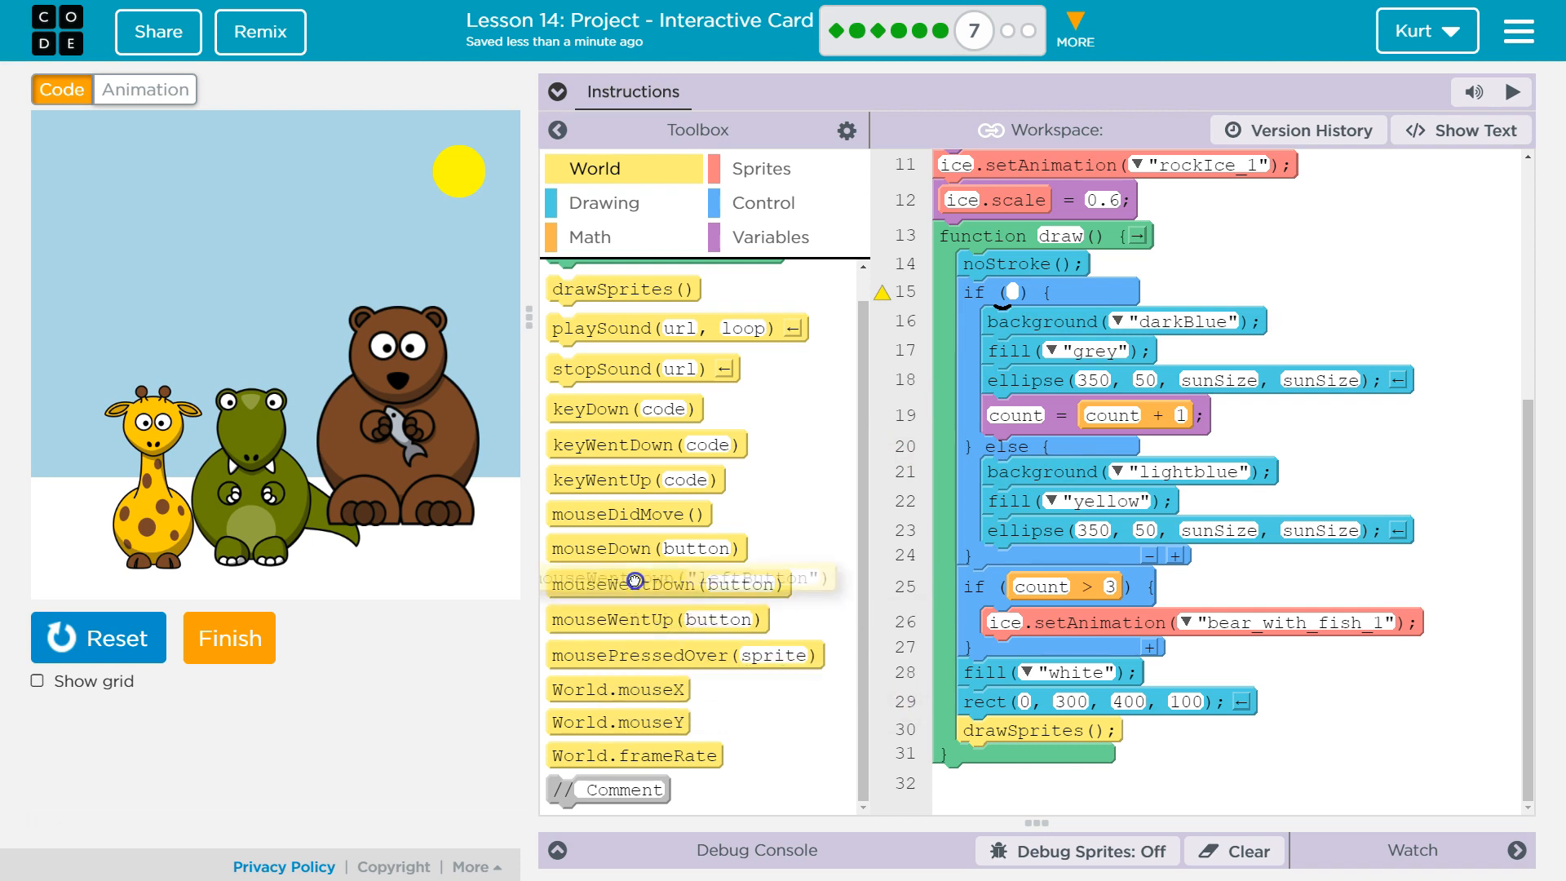
{"action": "mouse_move", "coordinate": [626, 512]}
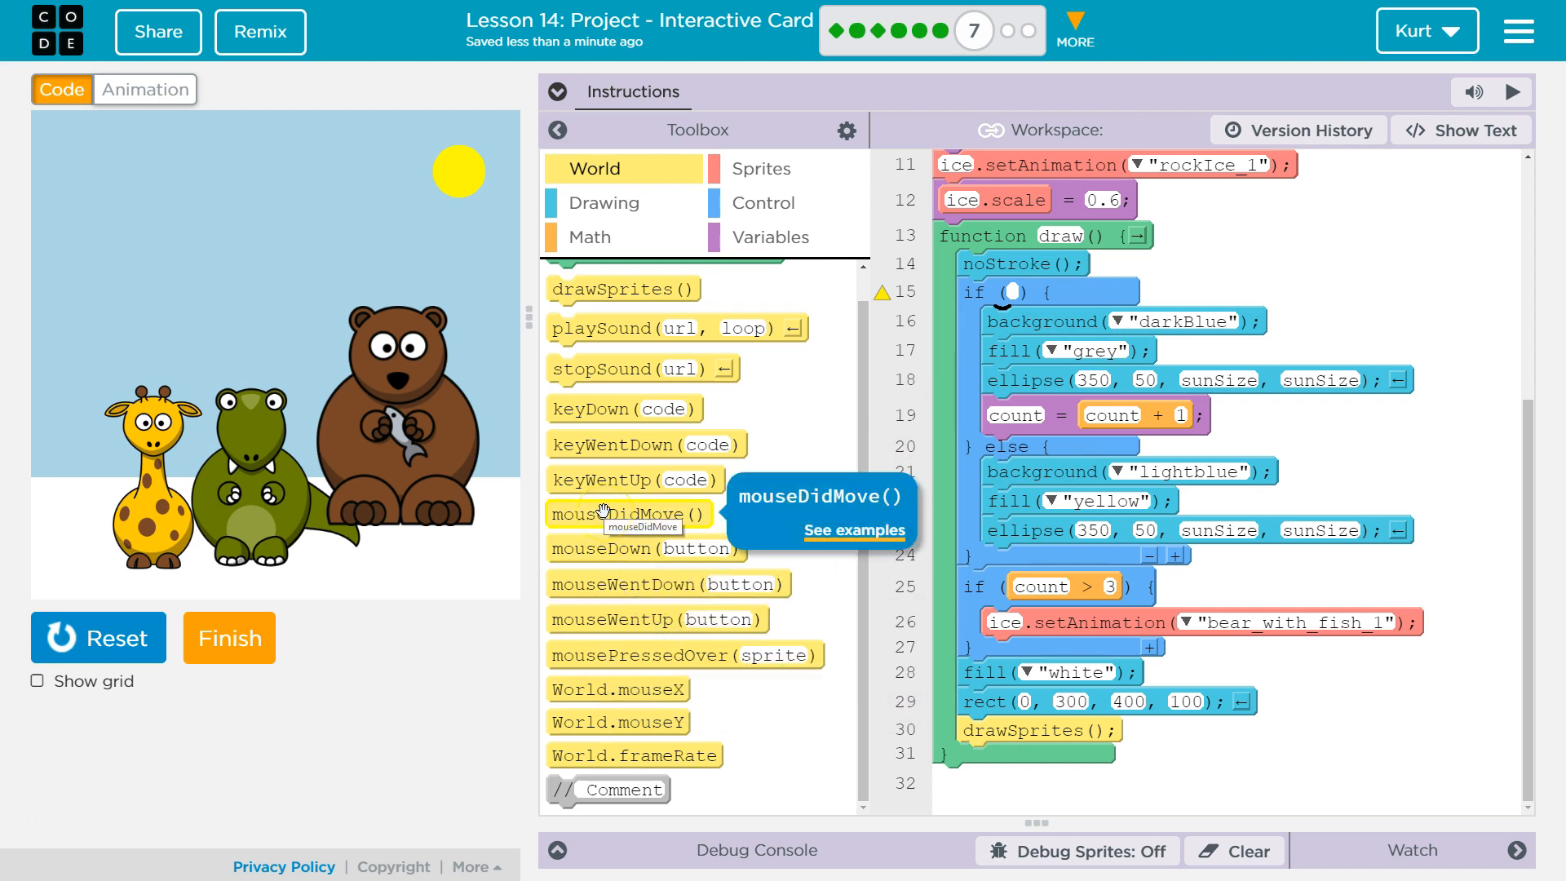
{"action": "mouse_move", "coordinate": [760, 568]}
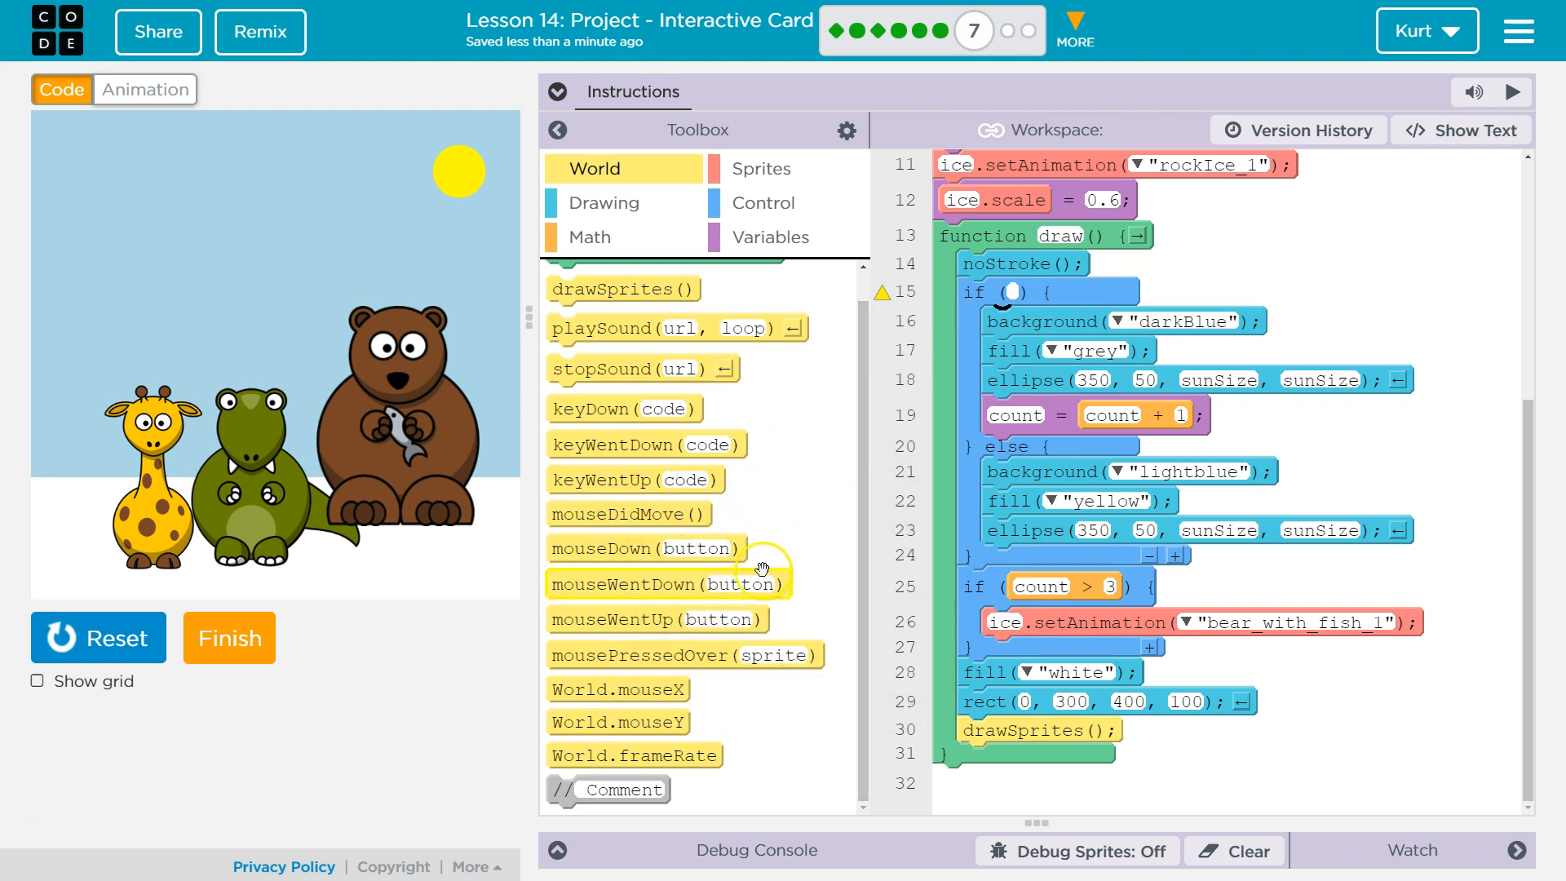
{"action": "mouse_move", "coordinate": [1414, 248]}
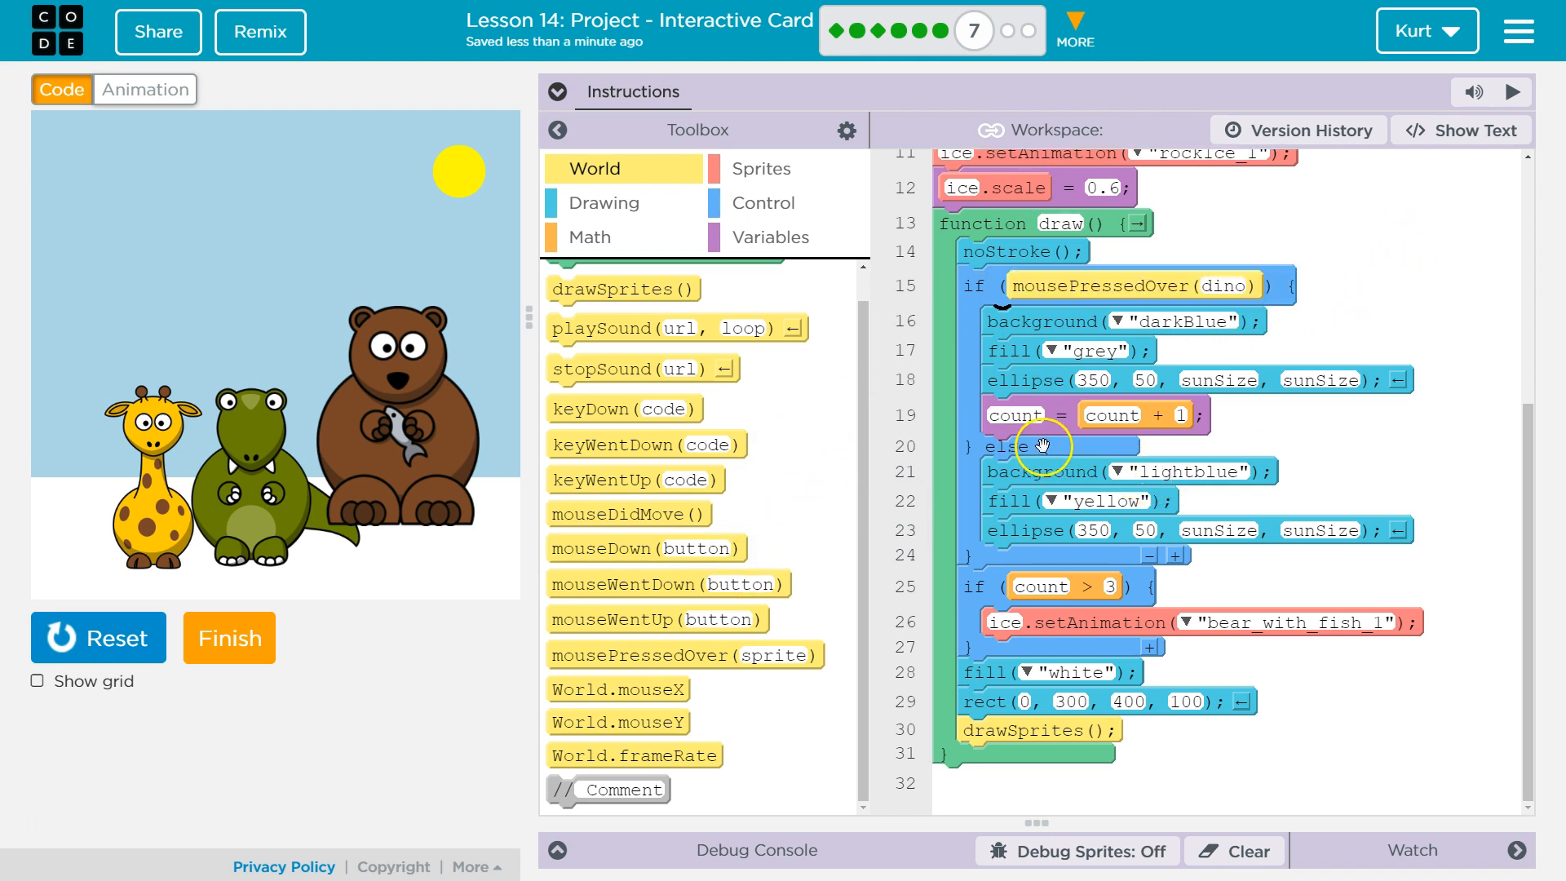
{"action": "mouse_move", "coordinate": [1154, 279]}
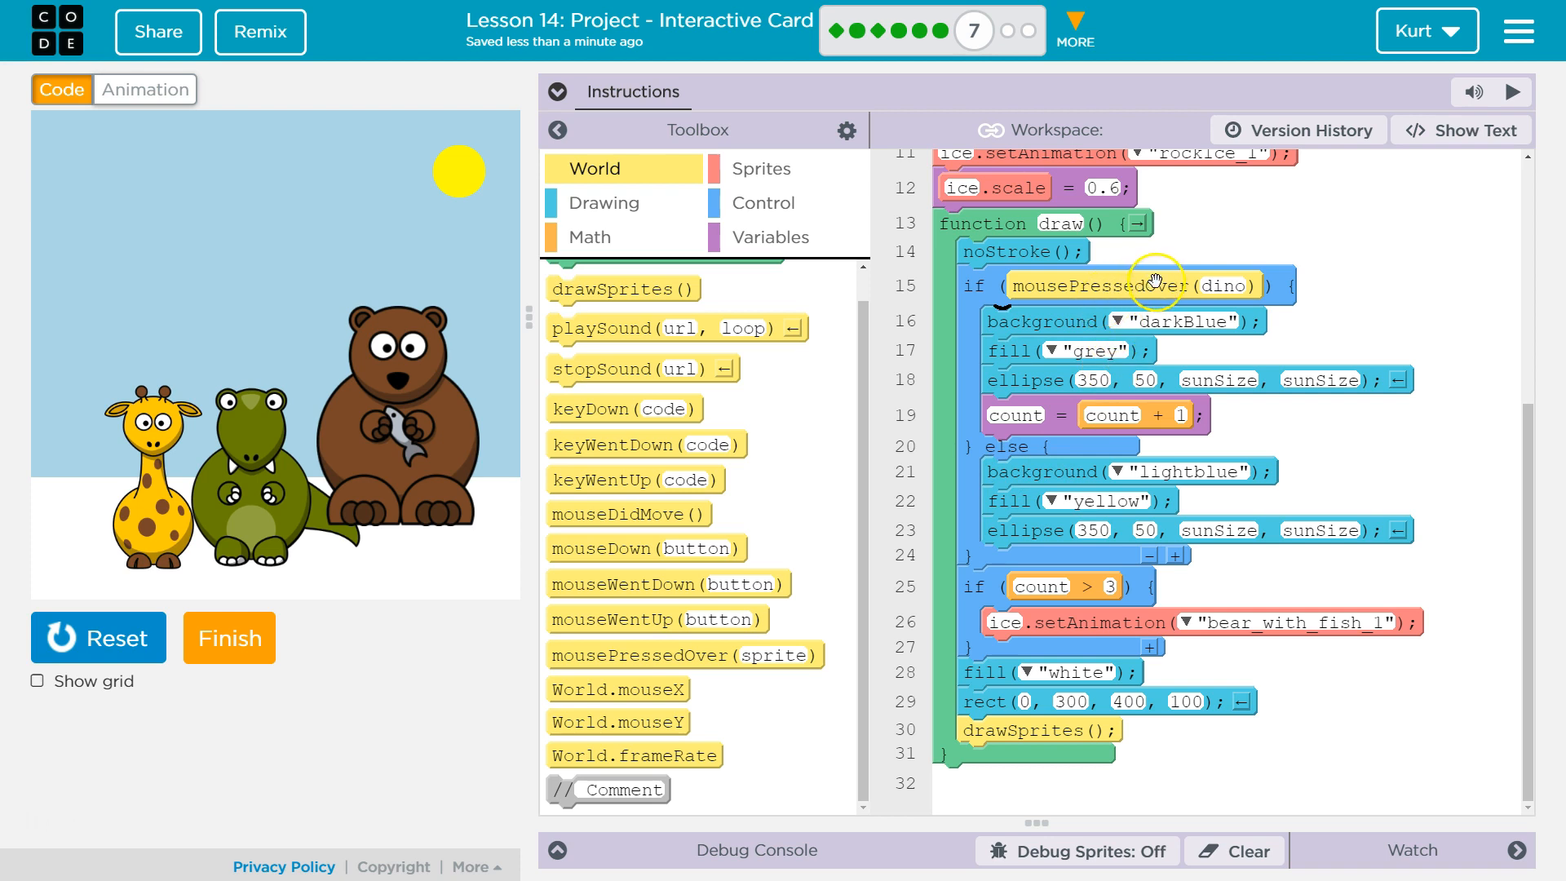
{"action": "mouse_move", "coordinate": [1241, 278]}
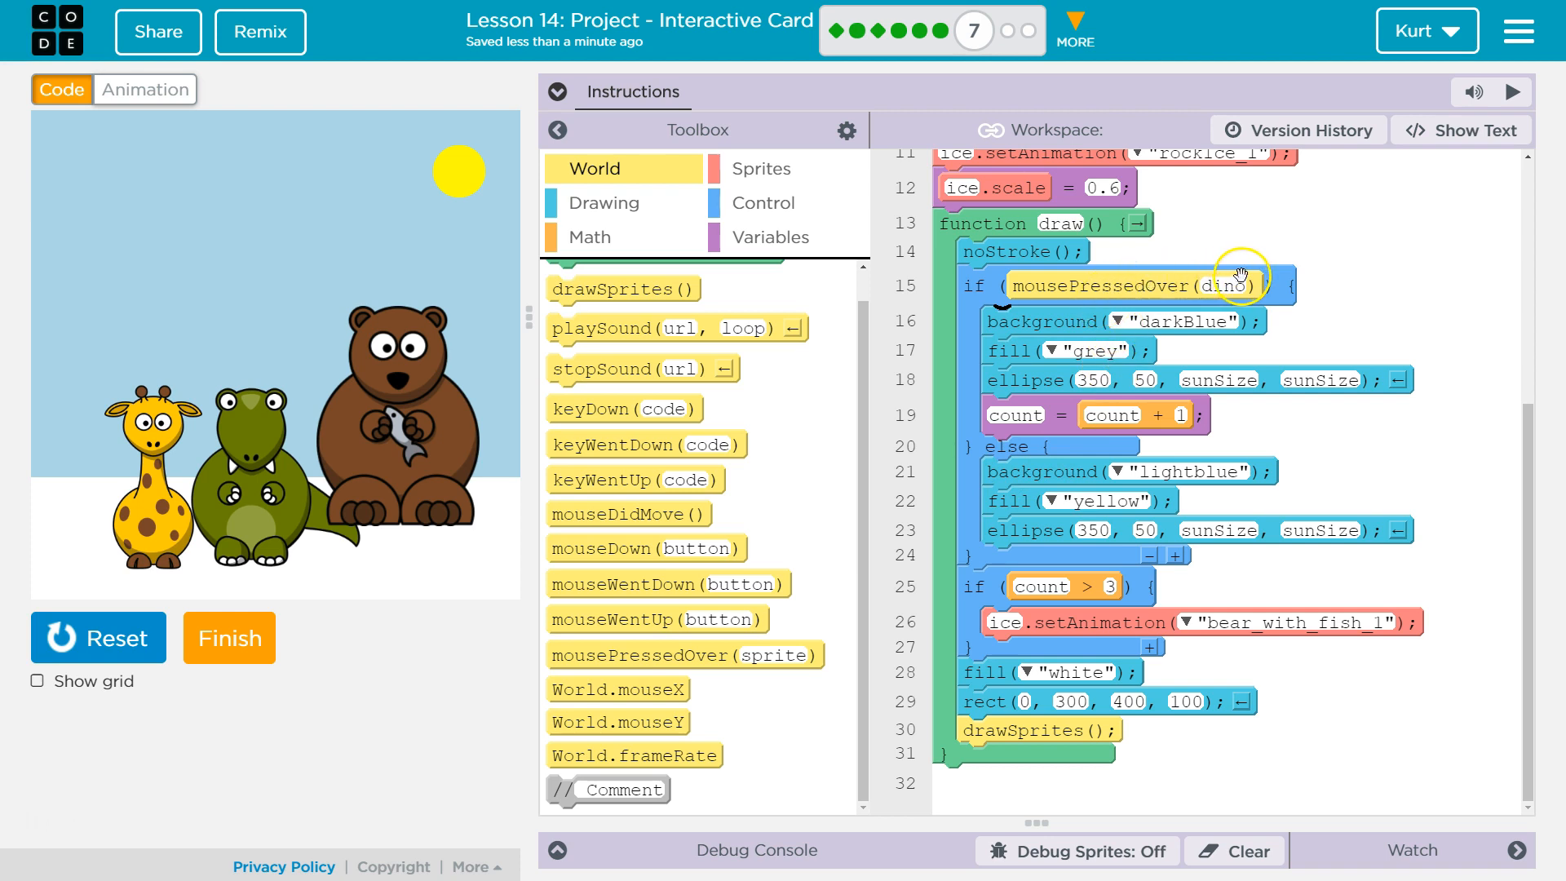
{"action": "mouse_move", "coordinate": [1158, 597]}
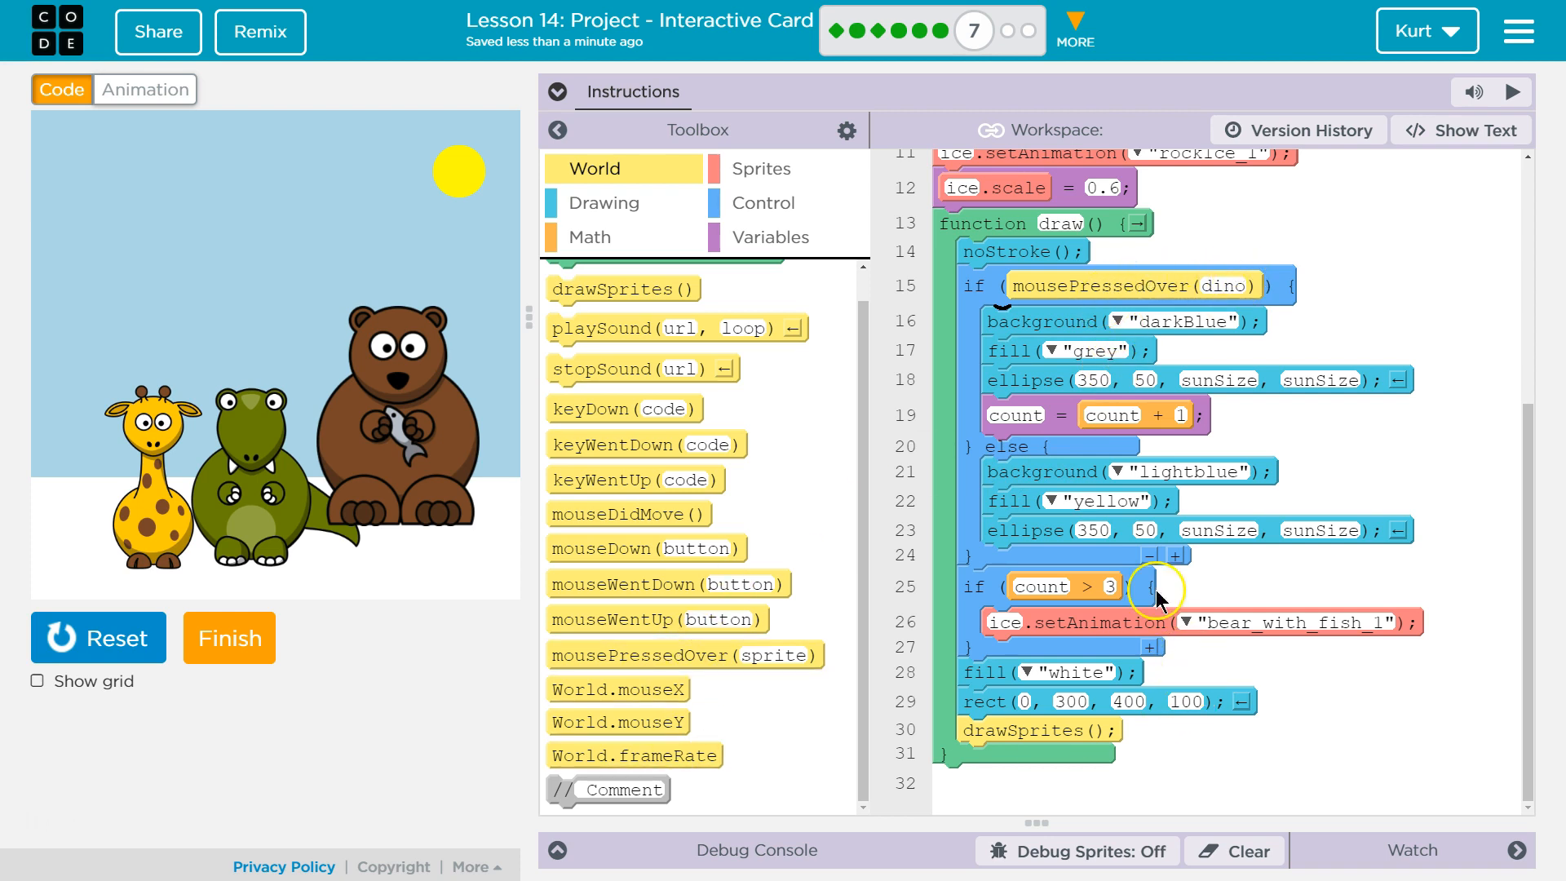
{"action": "mouse_move", "coordinate": [1122, 322]}
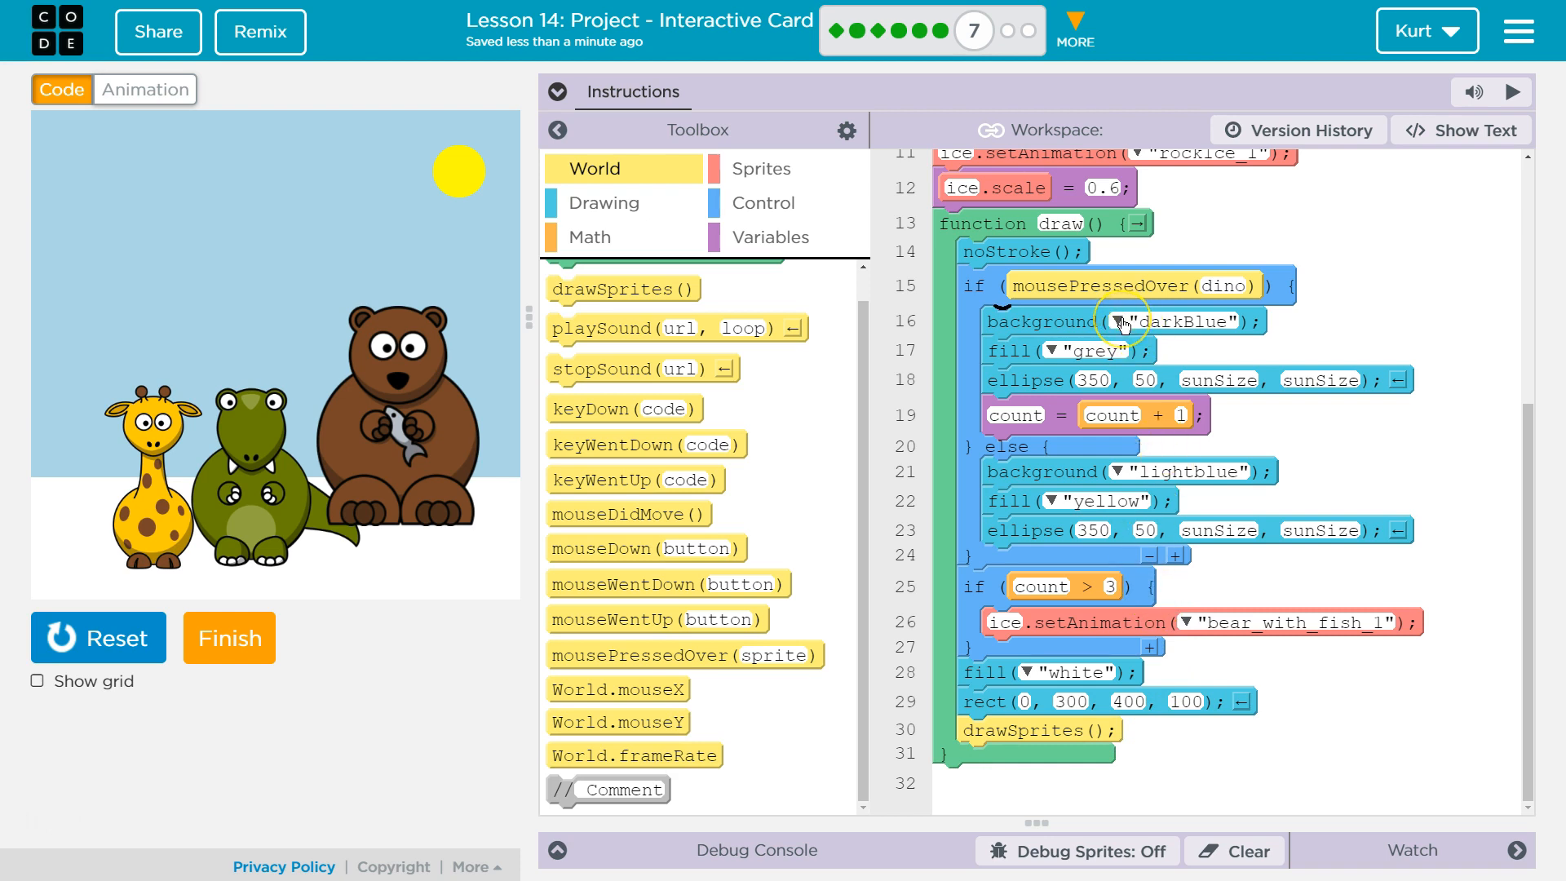
{"action": "mouse_move", "coordinate": [1114, 306]}
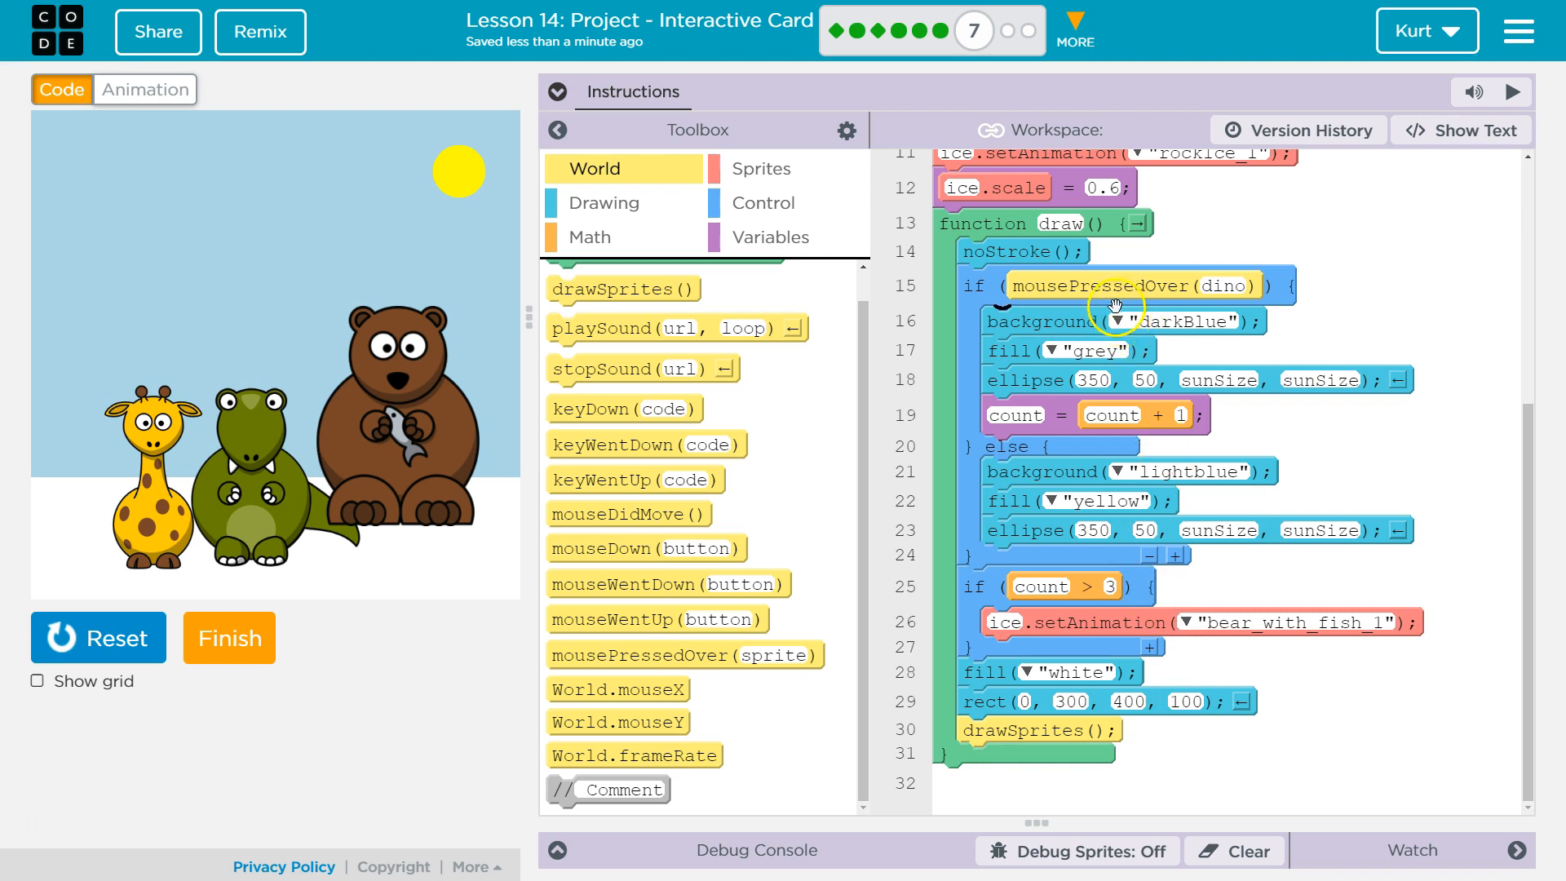
{"action": "mouse_move", "coordinate": [1091, 290]}
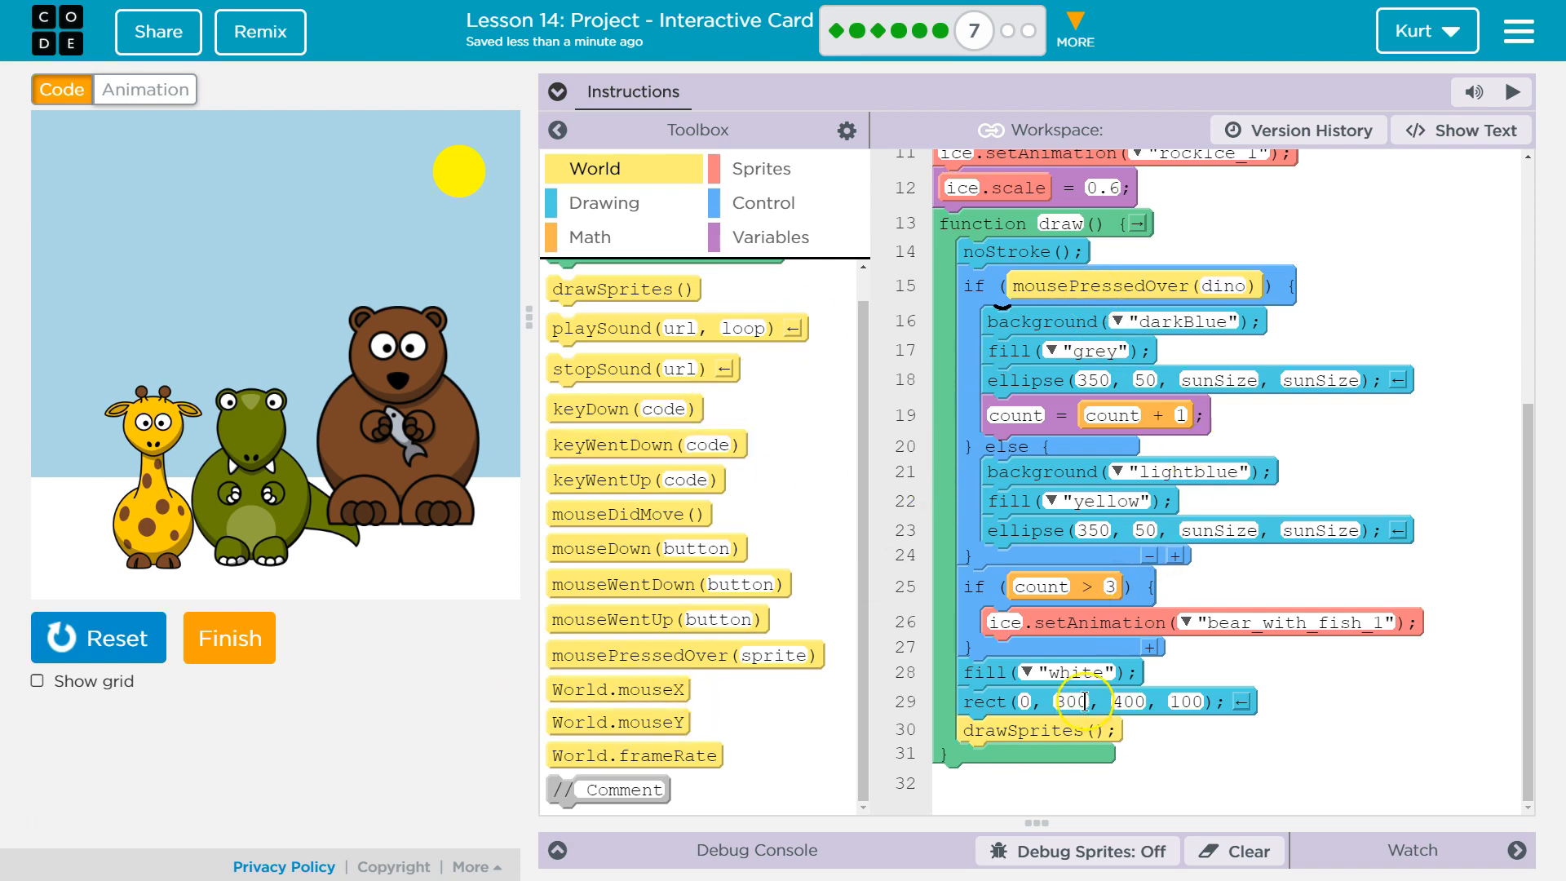
{"action": "mouse_move", "coordinate": [1189, 275]}
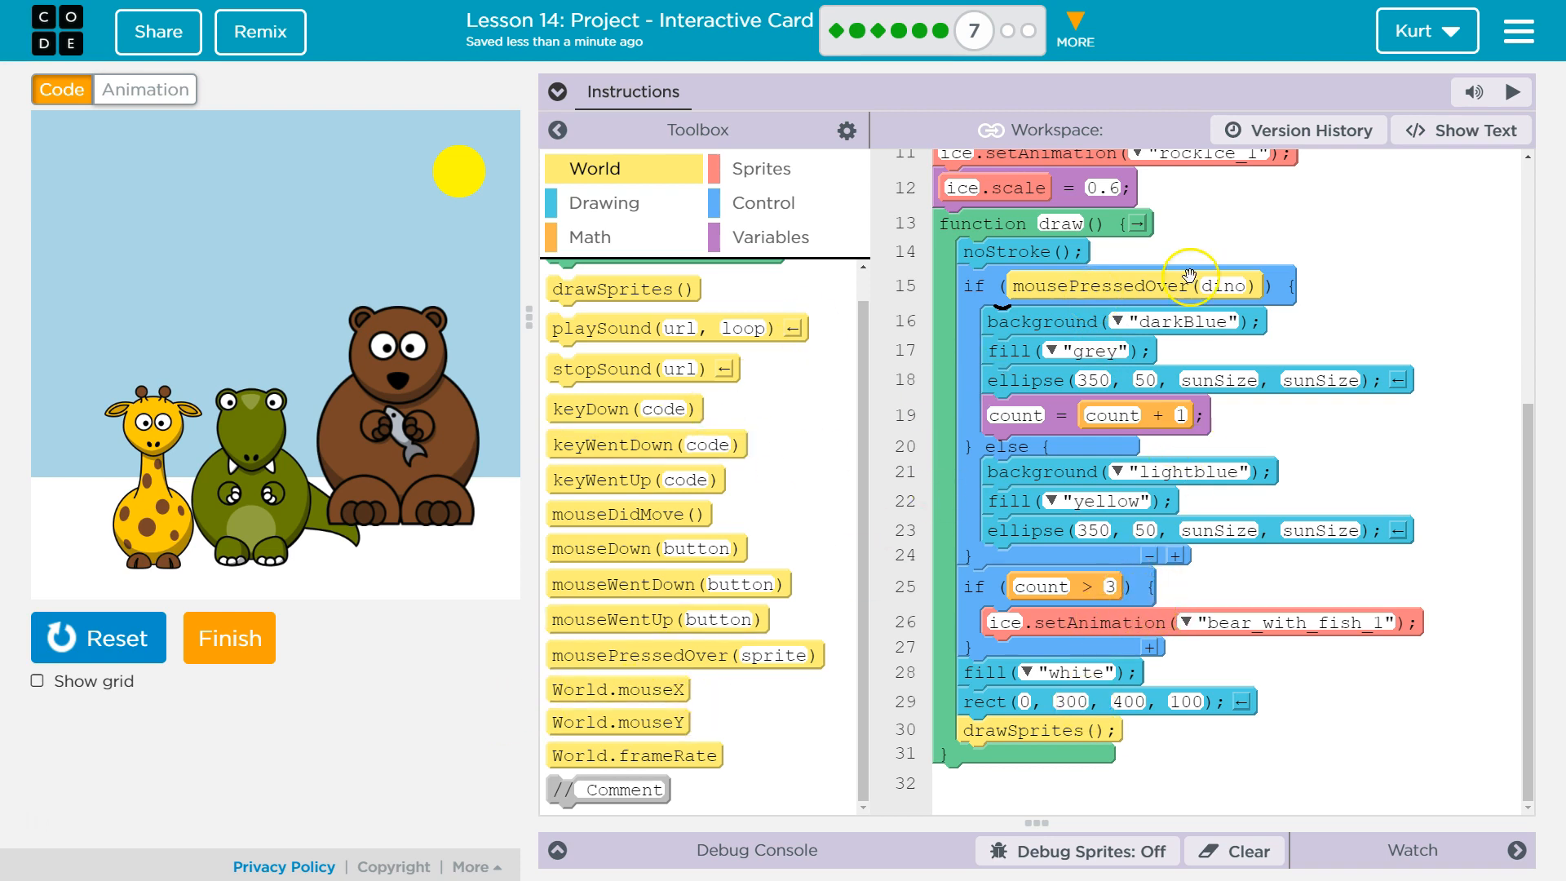
{"action": "mouse_move", "coordinate": [1069, 416]}
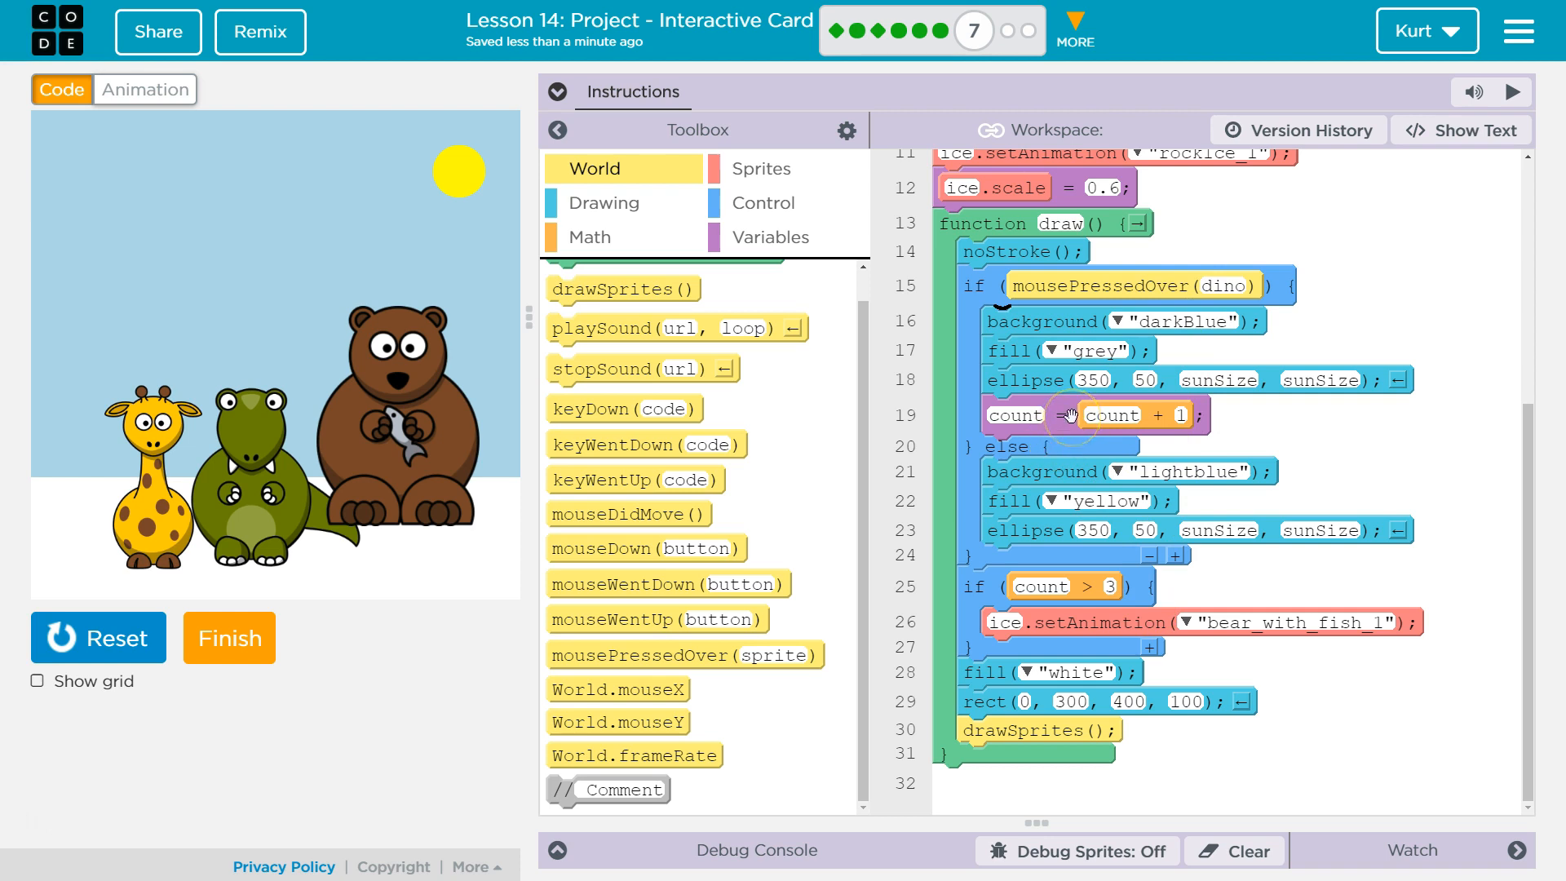
{"action": "mouse_move", "coordinate": [749, 198]}
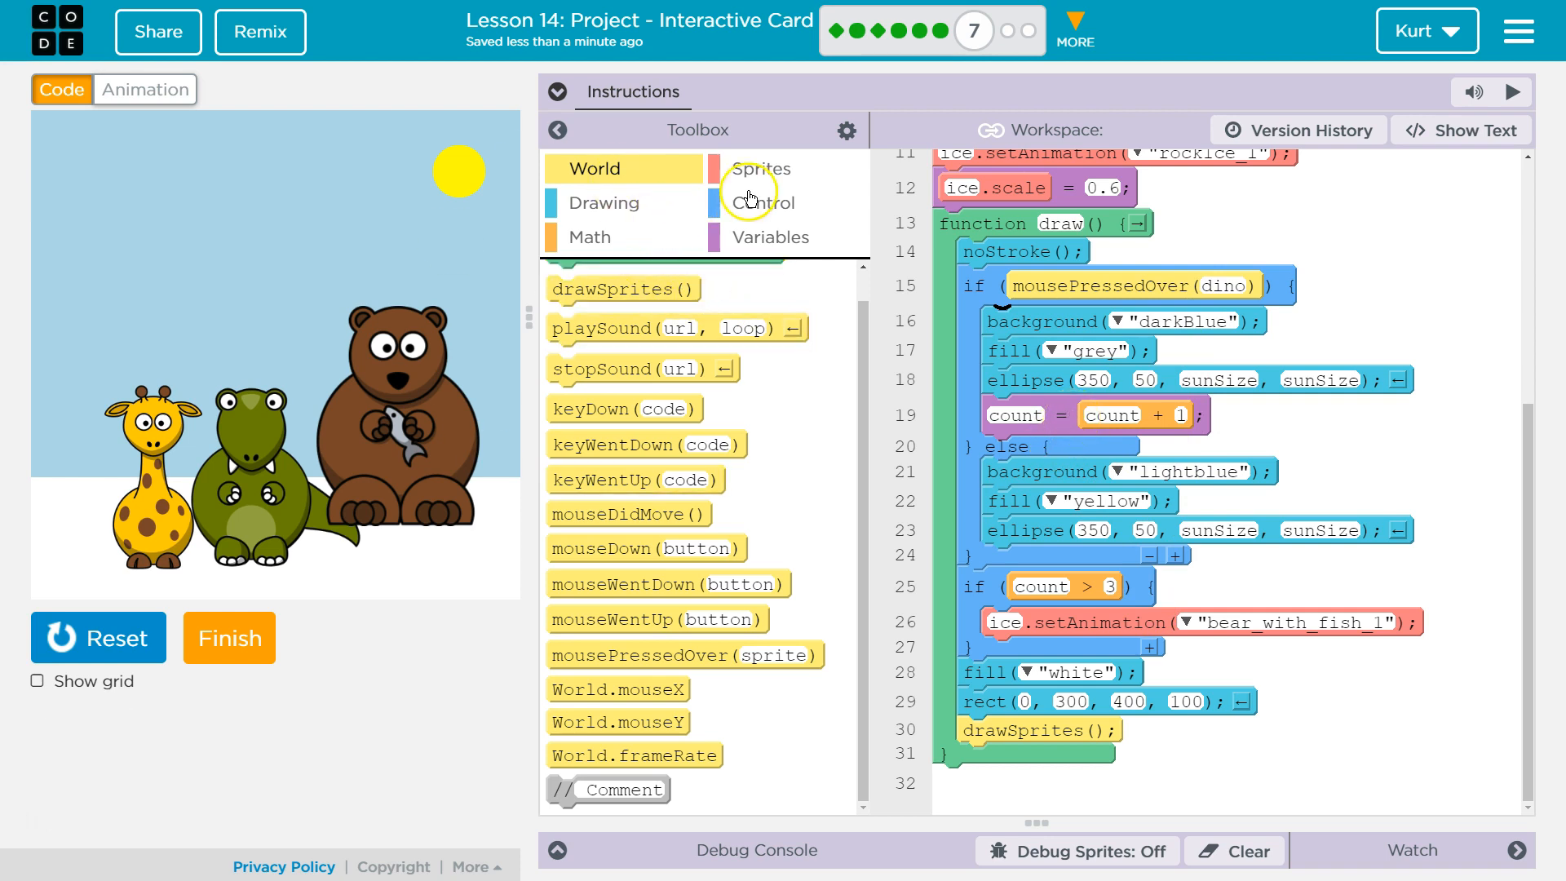
Move count = count + 1 into its own if block checking mouseWentDown("leftButton")
{"action": "left_click", "coordinate": [765, 202]}
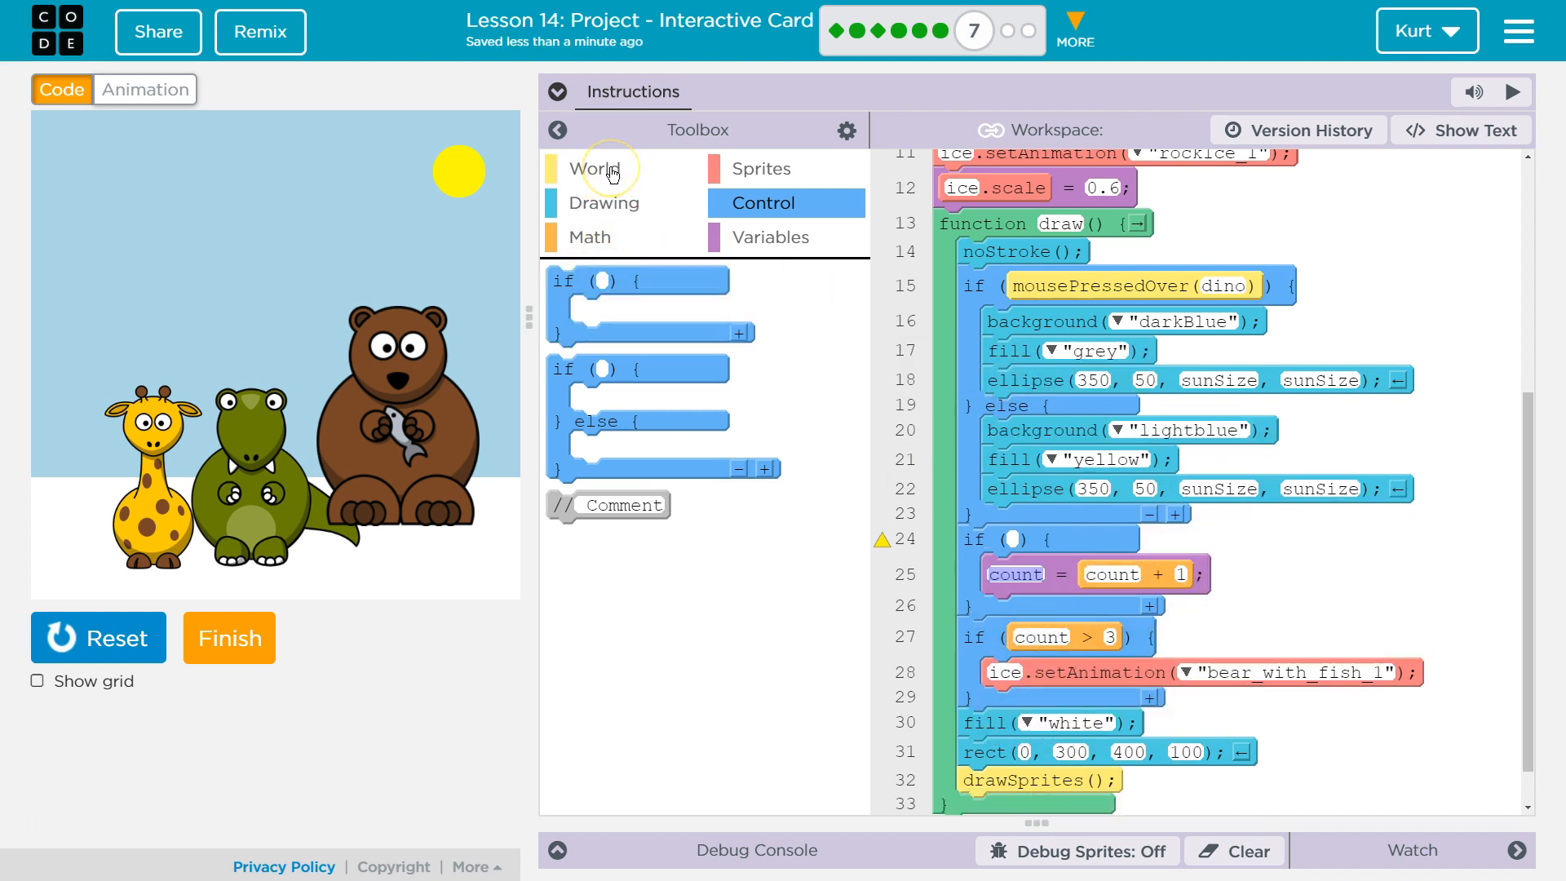
{"action": "mouse_move", "coordinate": [642, 227]}
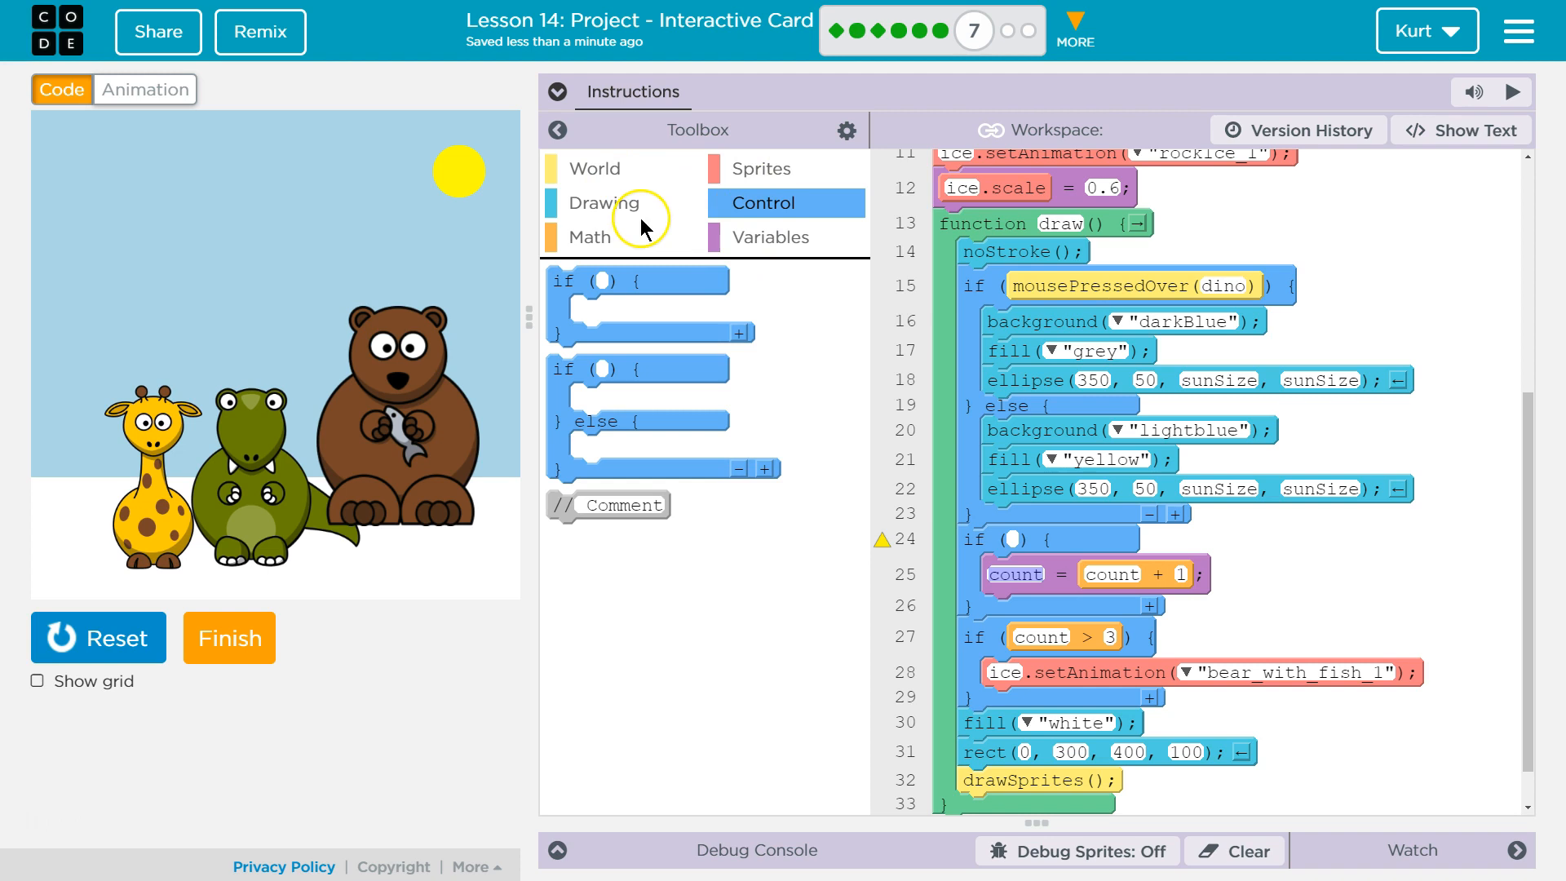
{"action": "left_click", "coordinate": [762, 168]}
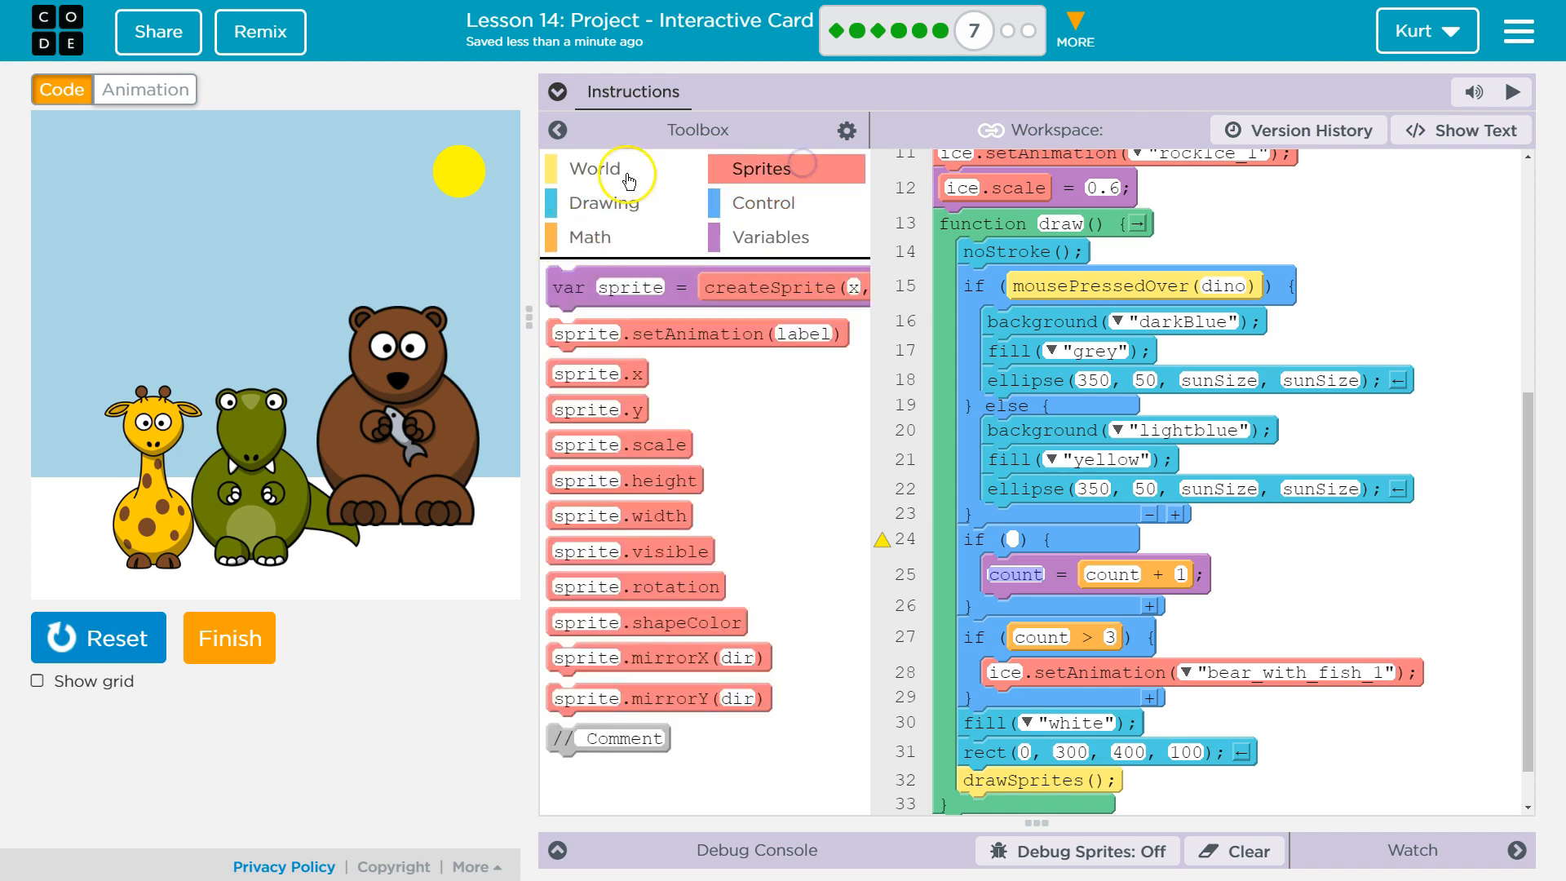
{"action": "left_click", "coordinate": [597, 168]}
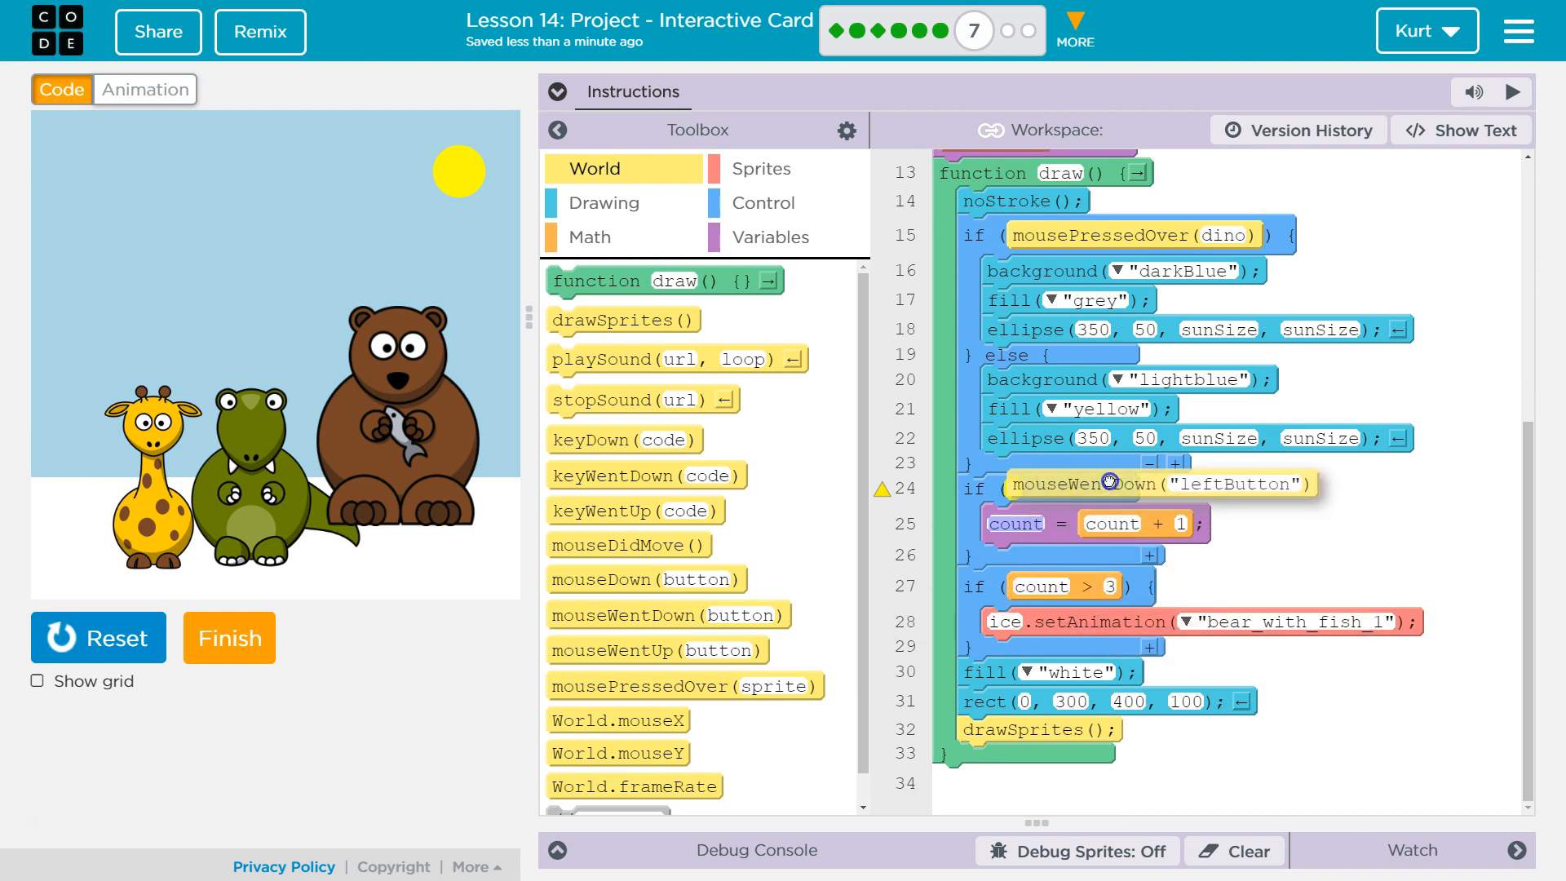
{"action": "left_click", "coordinate": [1185, 494]}
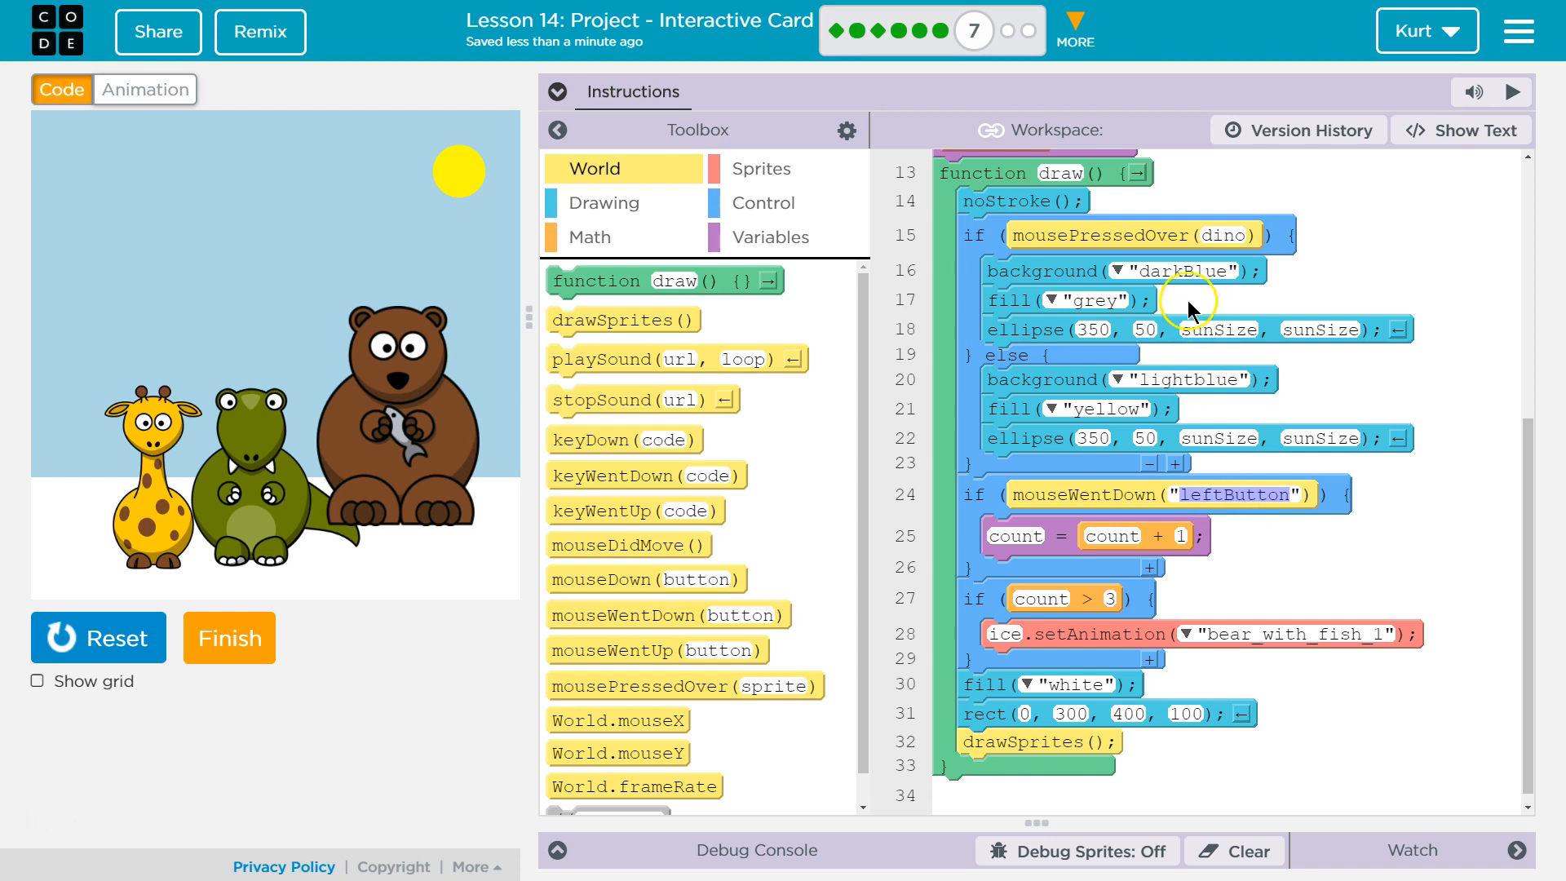
{"action": "mouse_move", "coordinate": [1148, 238]}
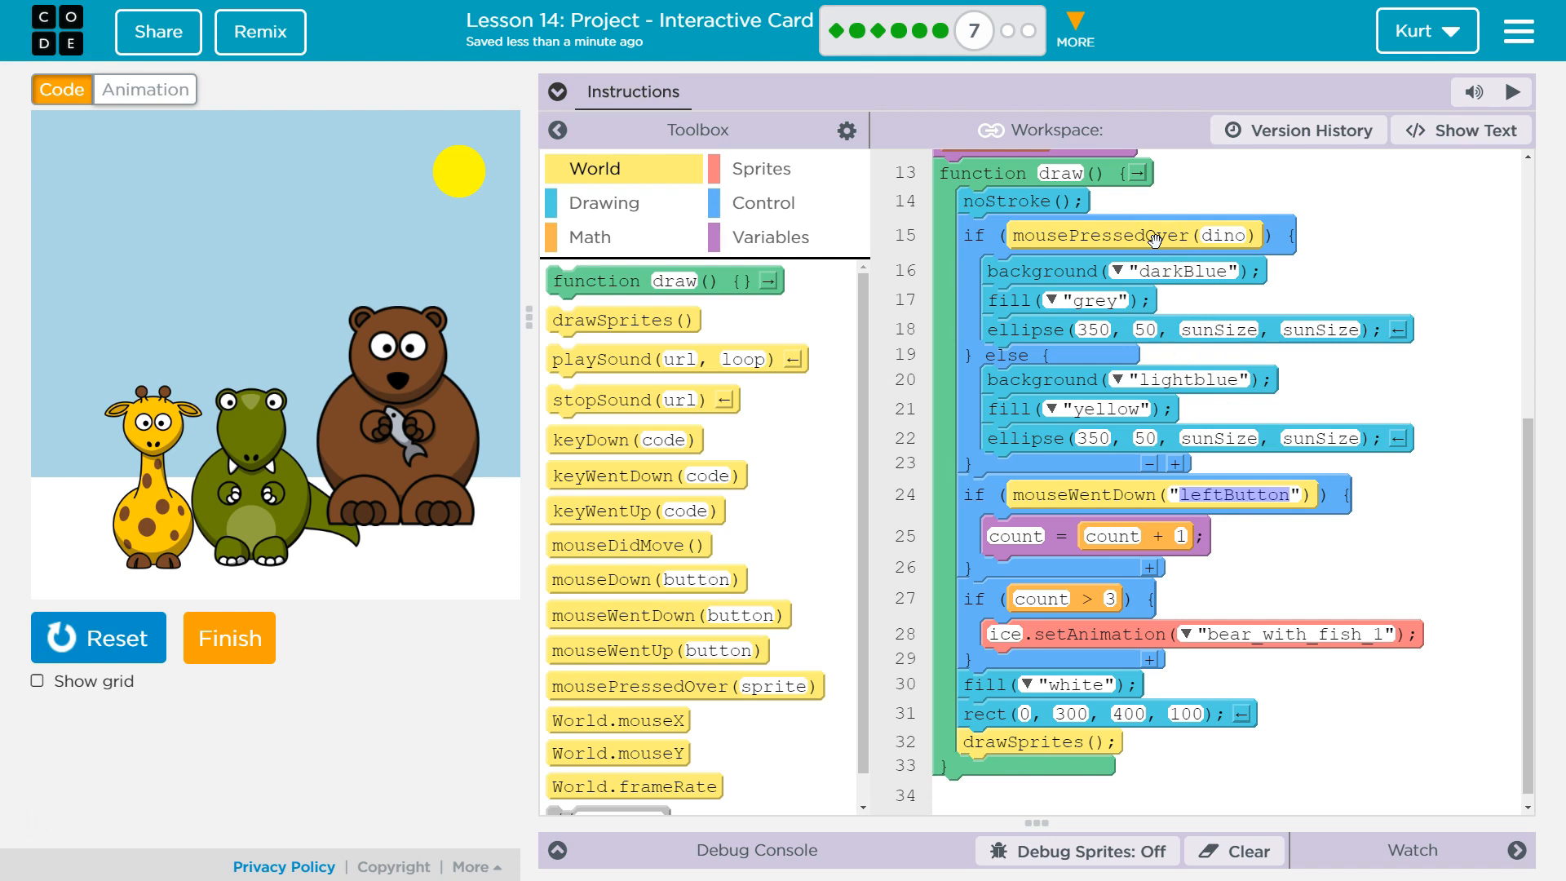
{"action": "mouse_move", "coordinate": [1011, 523]}
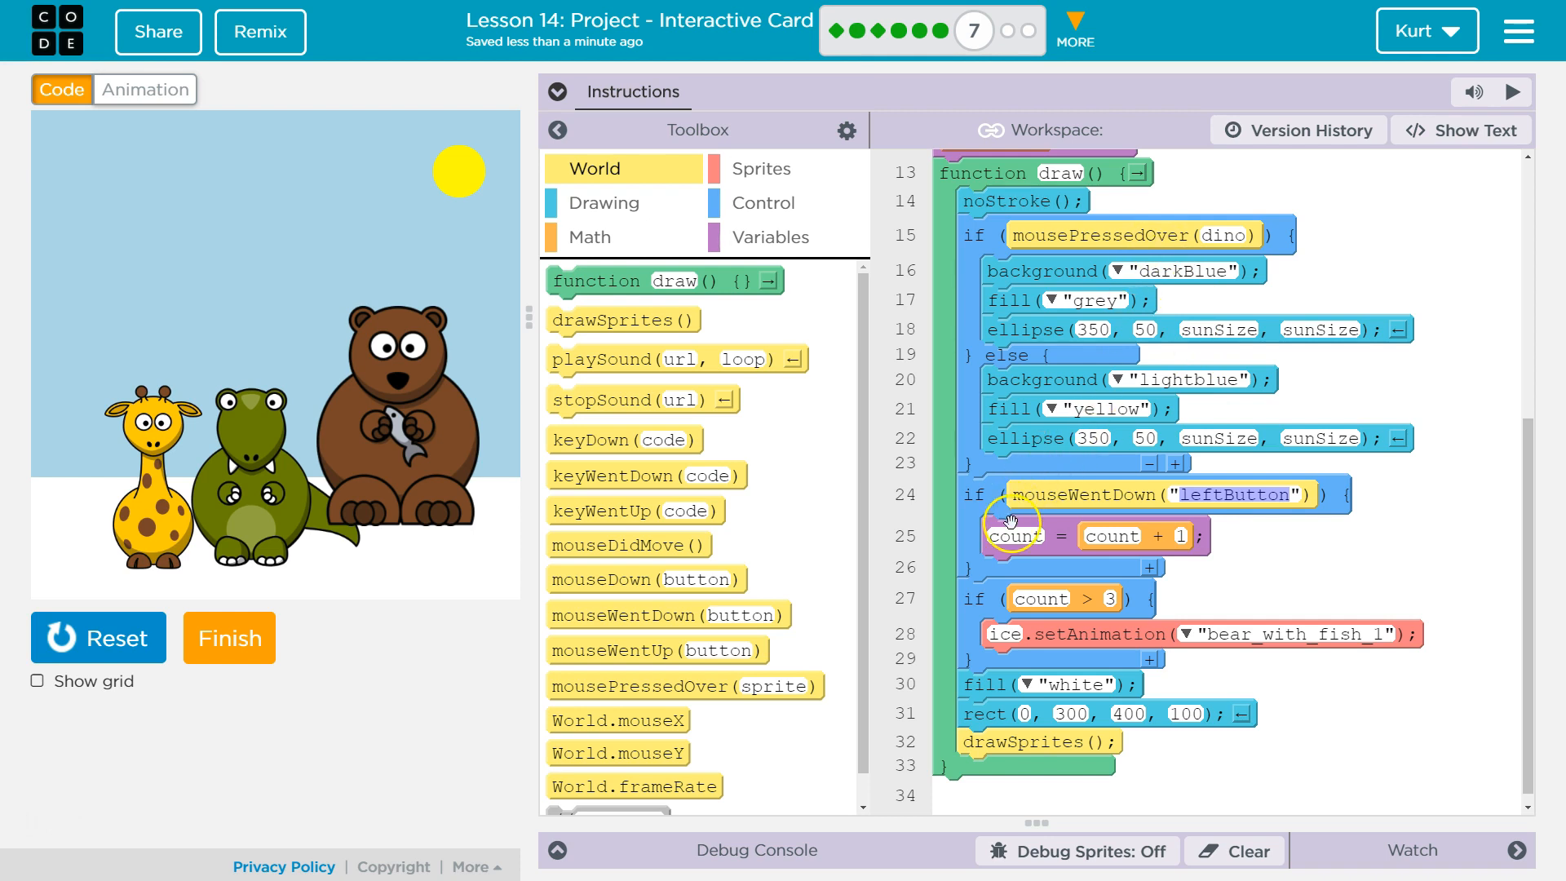
{"action": "mouse_move", "coordinate": [1217, 504]}
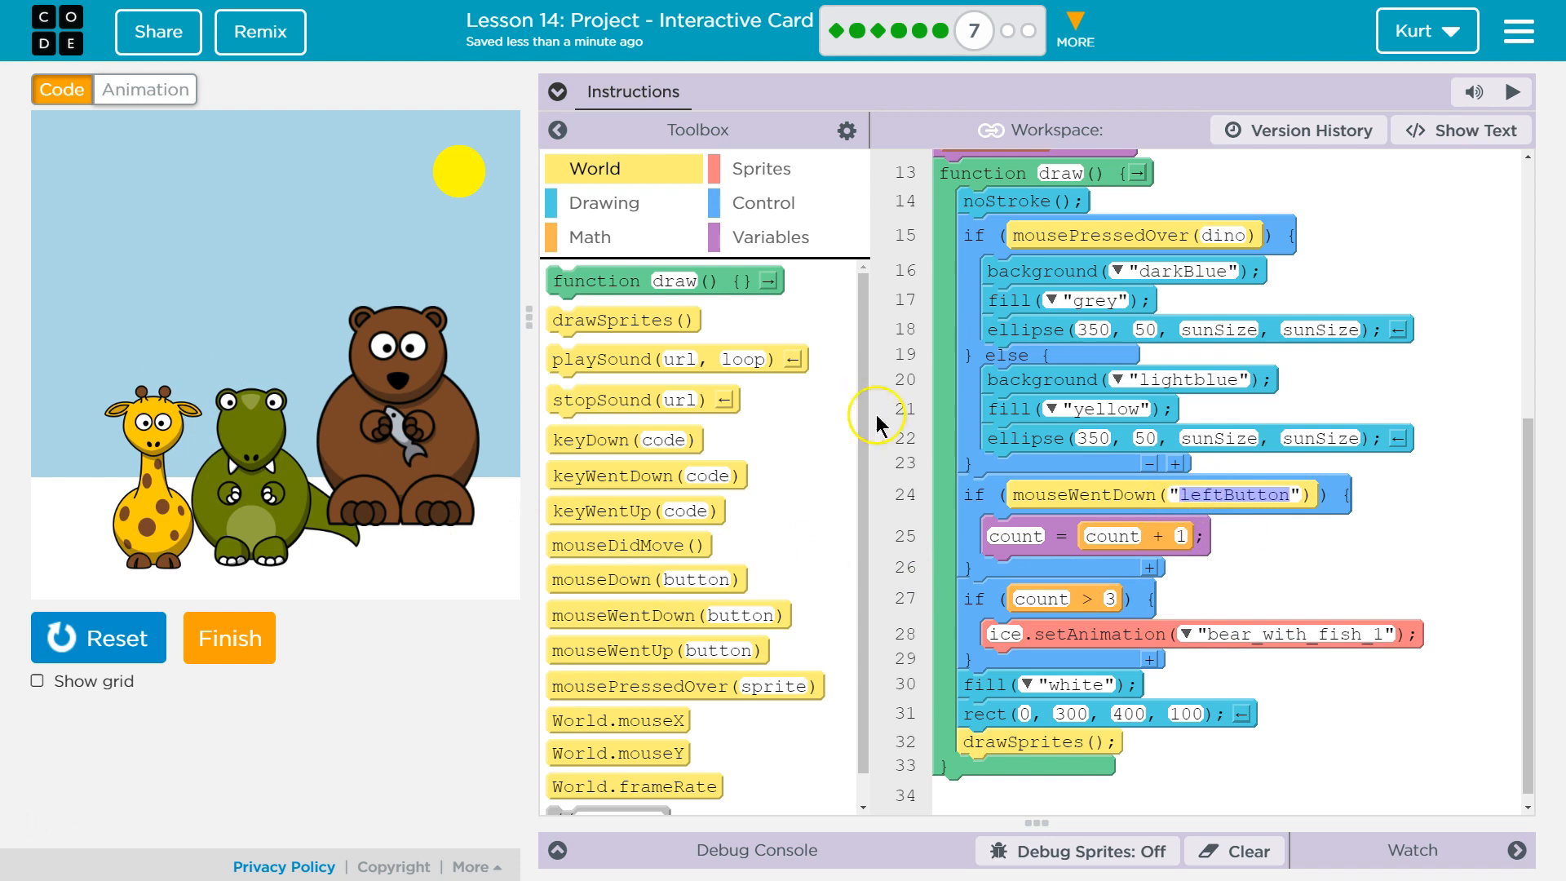
{"action": "mouse_move", "coordinate": [1258, 609]}
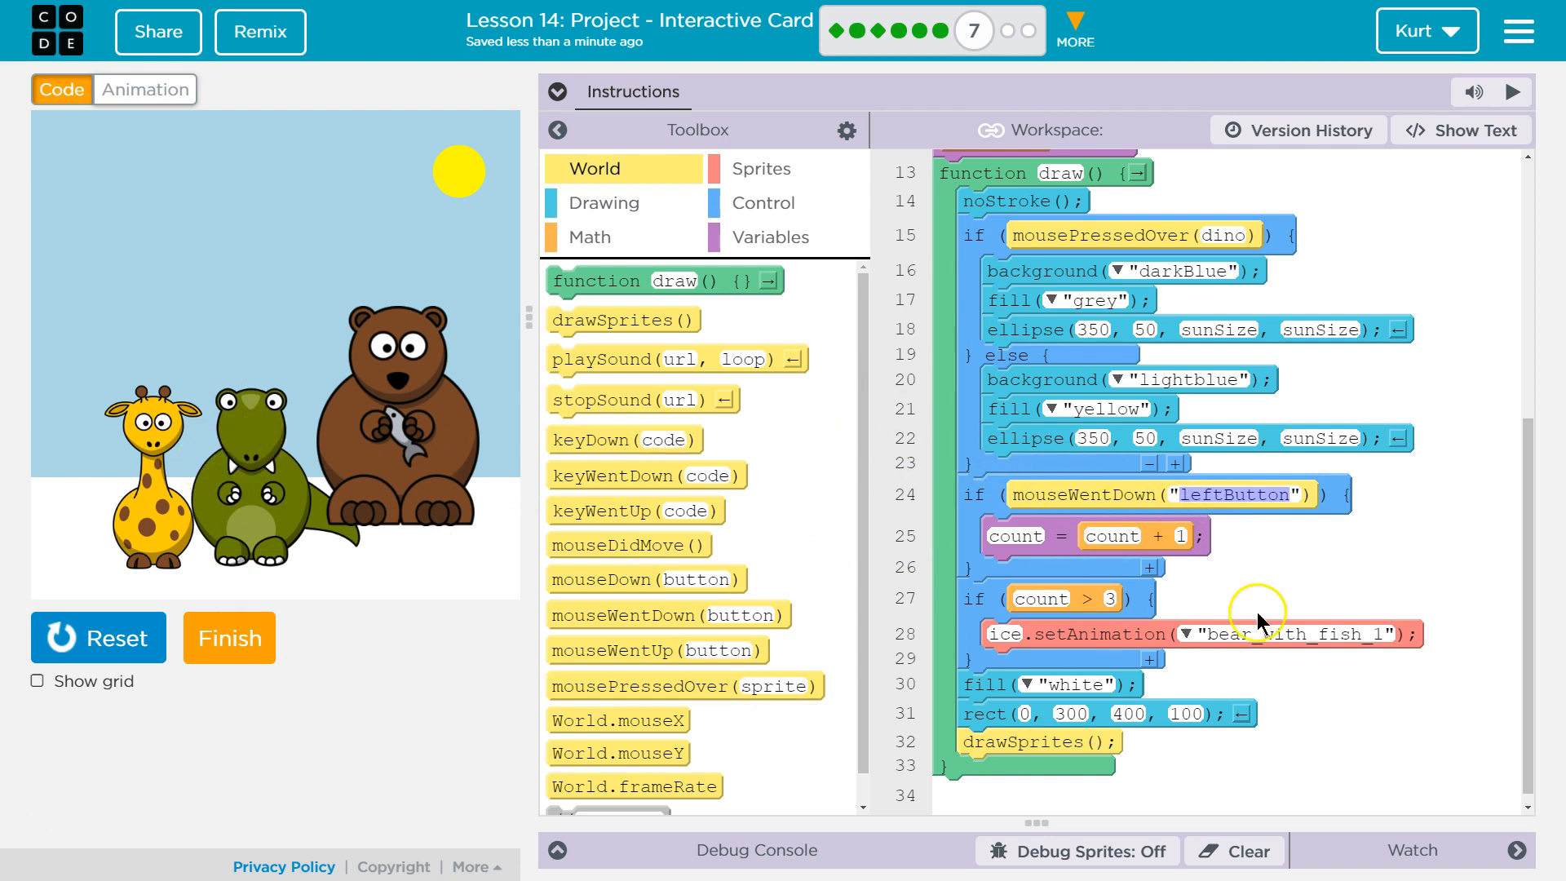
{"action": "left_click", "coordinate": [98, 638]}
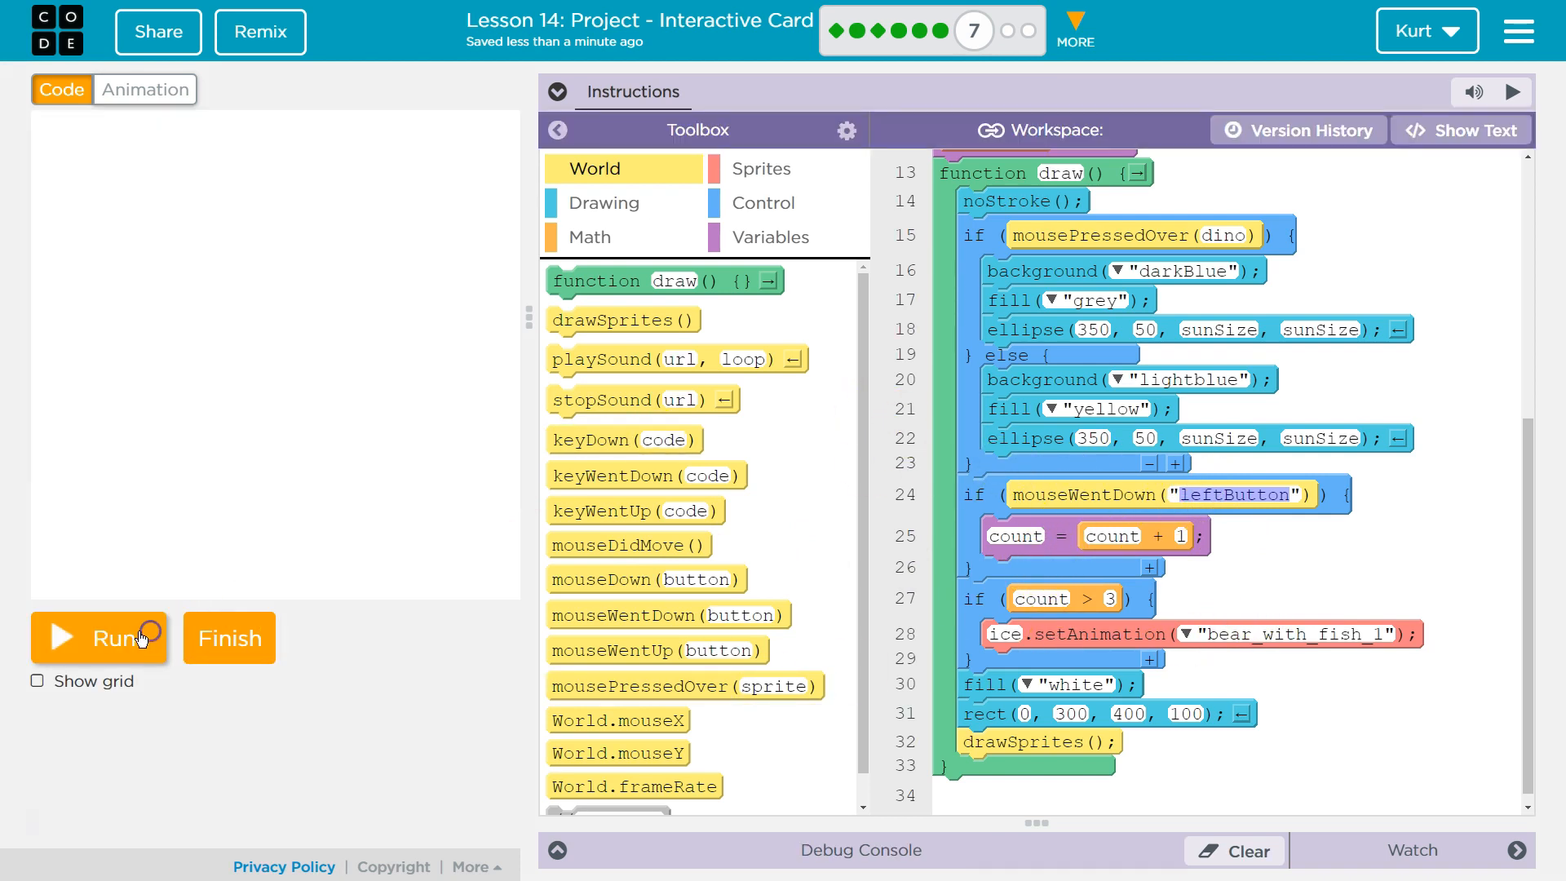
{"action": "left_click", "coordinate": [98, 638]}
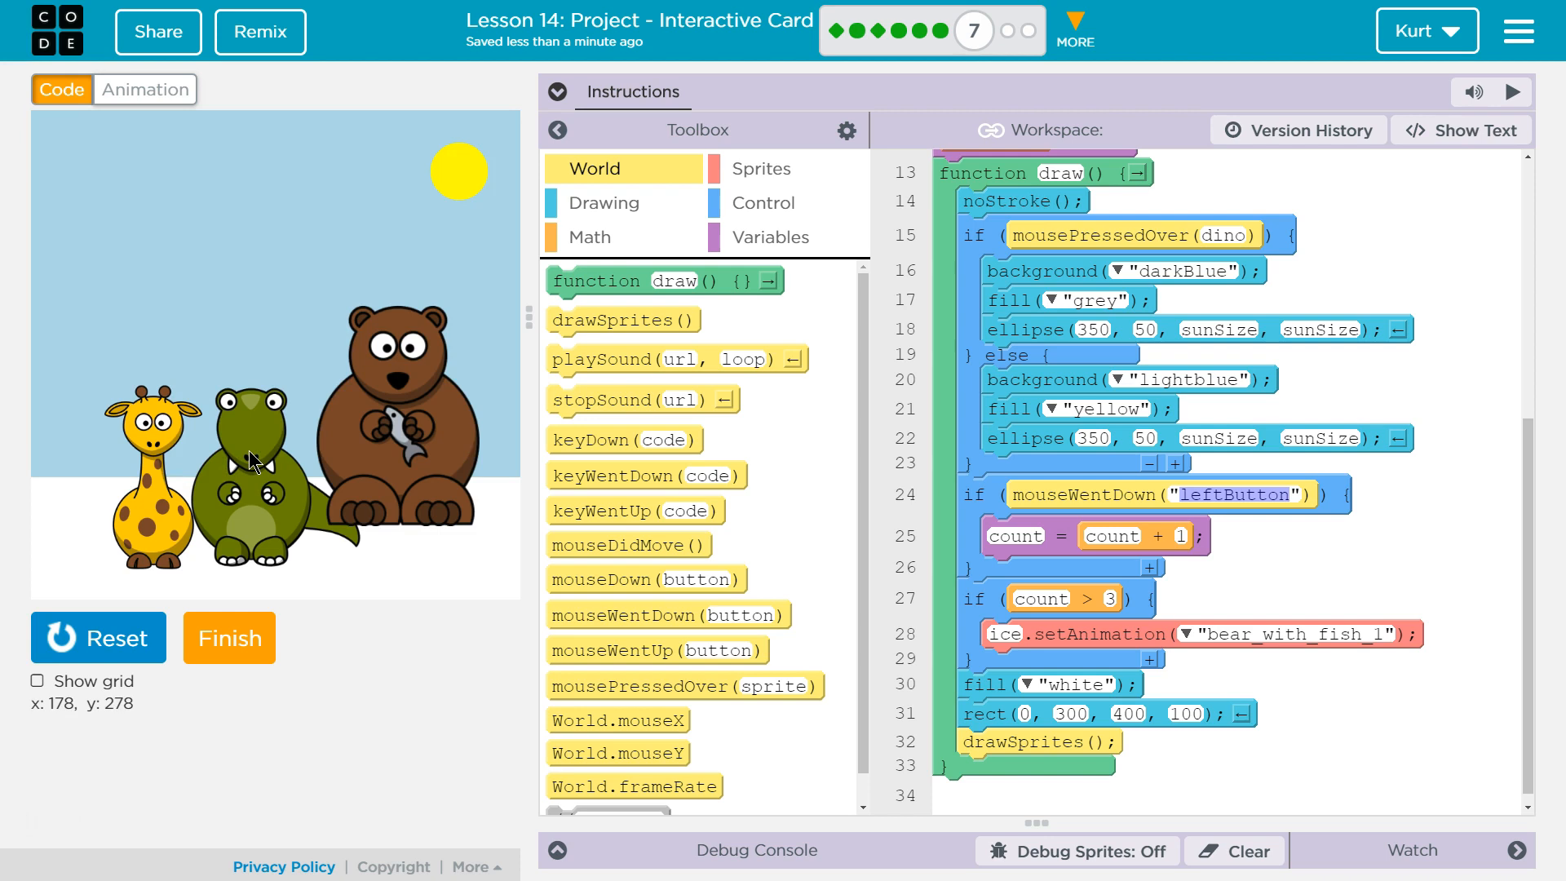
{"action": "left_click", "coordinate": [98, 638]}
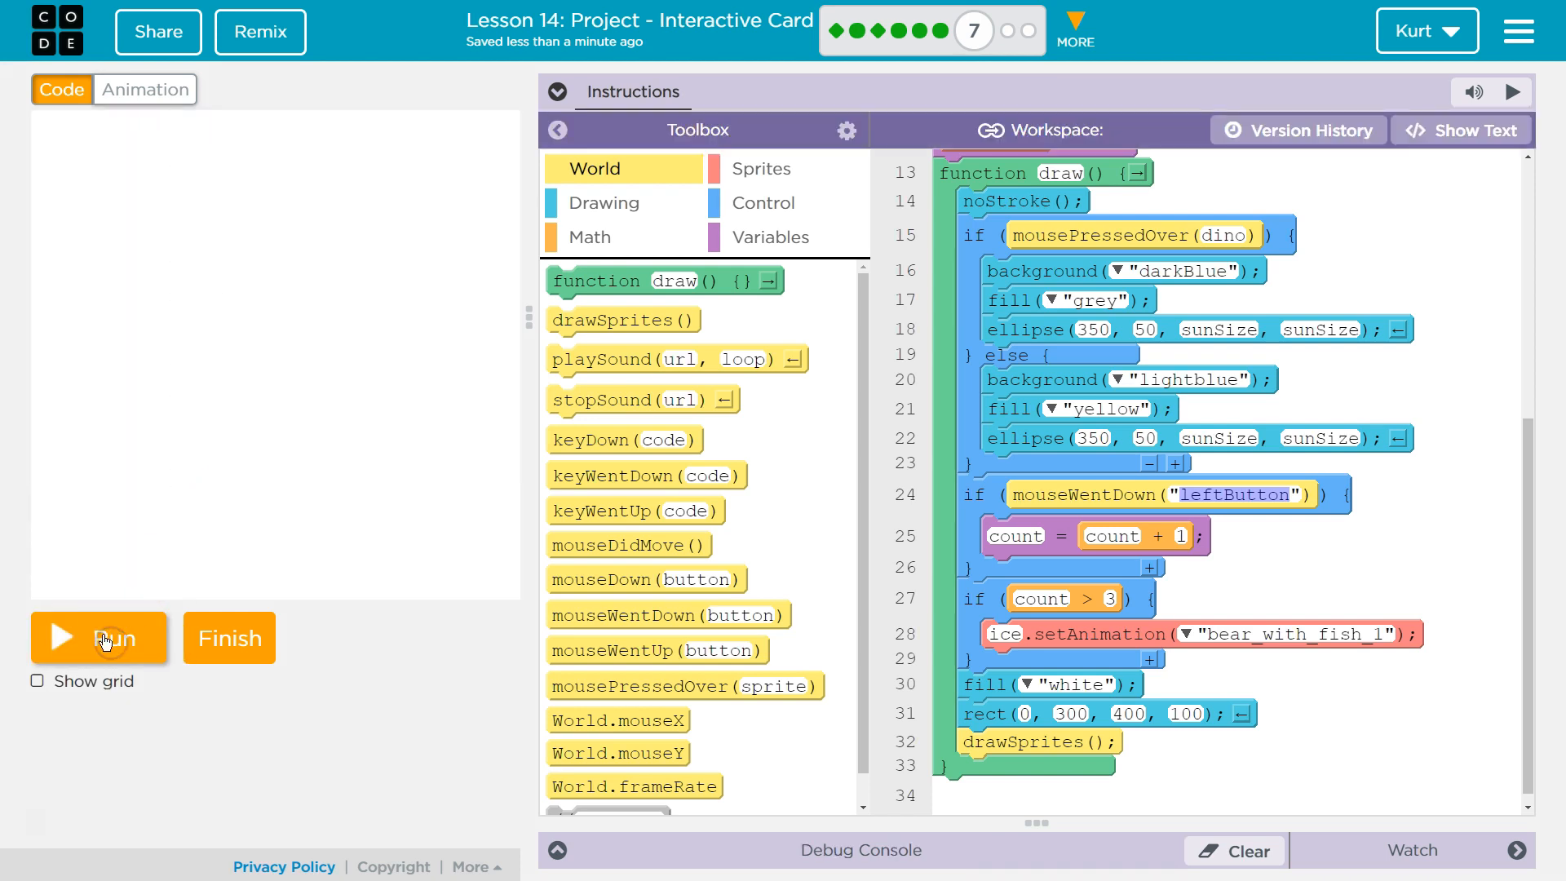
{"action": "left_click", "coordinate": [98, 638]}
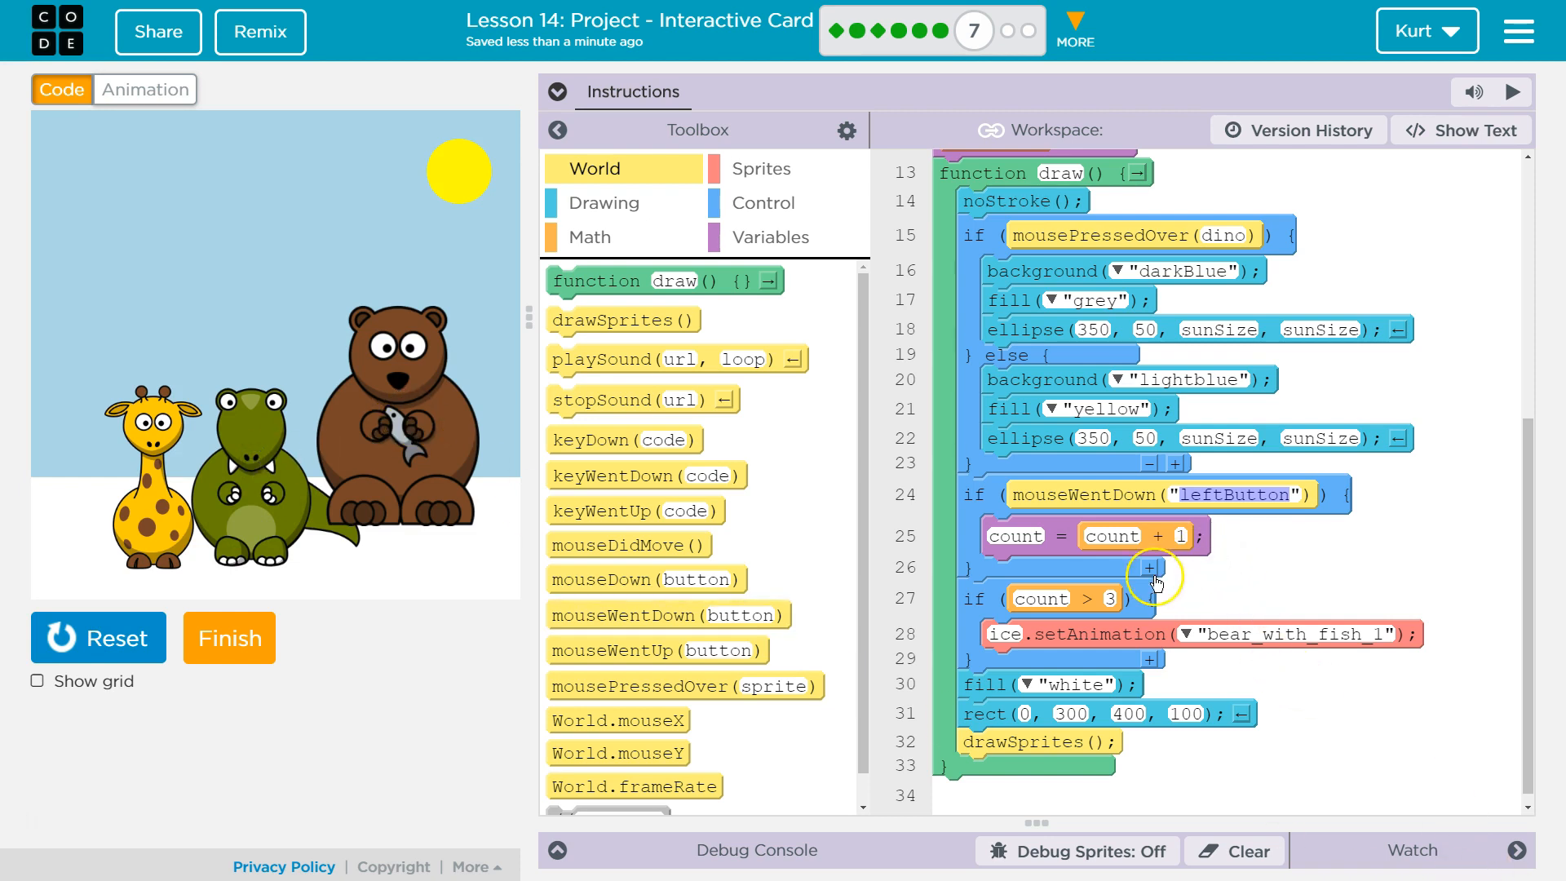
Add ice.scale in the count > 3 block, trying 0.7 then setting it to 0.4
{"action": "left_click", "coordinate": [762, 168]}
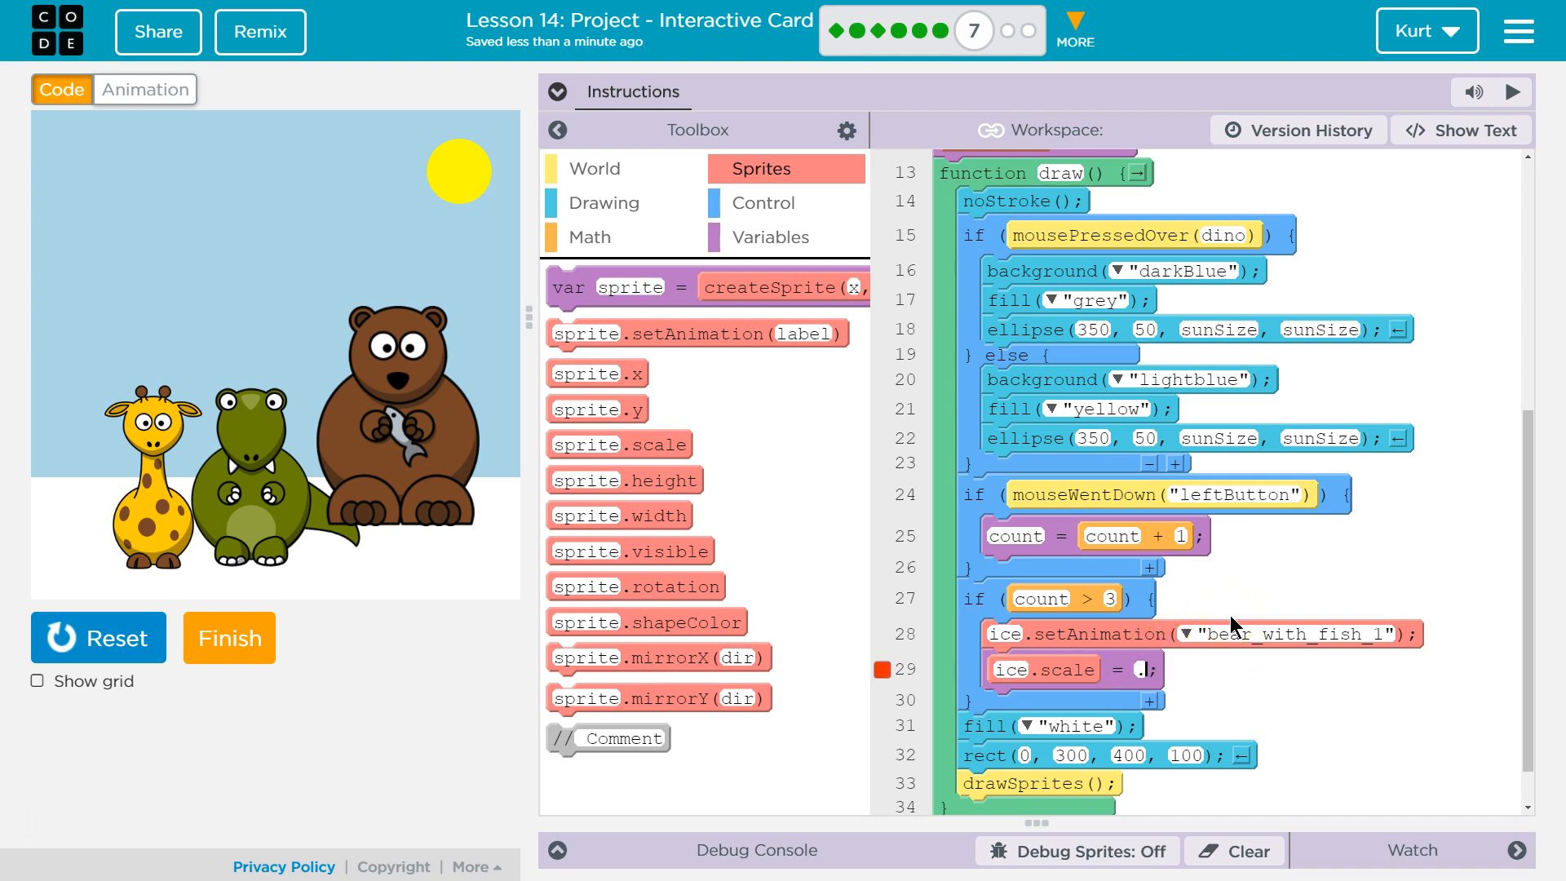
{"action": "type", "text": "0.7"}
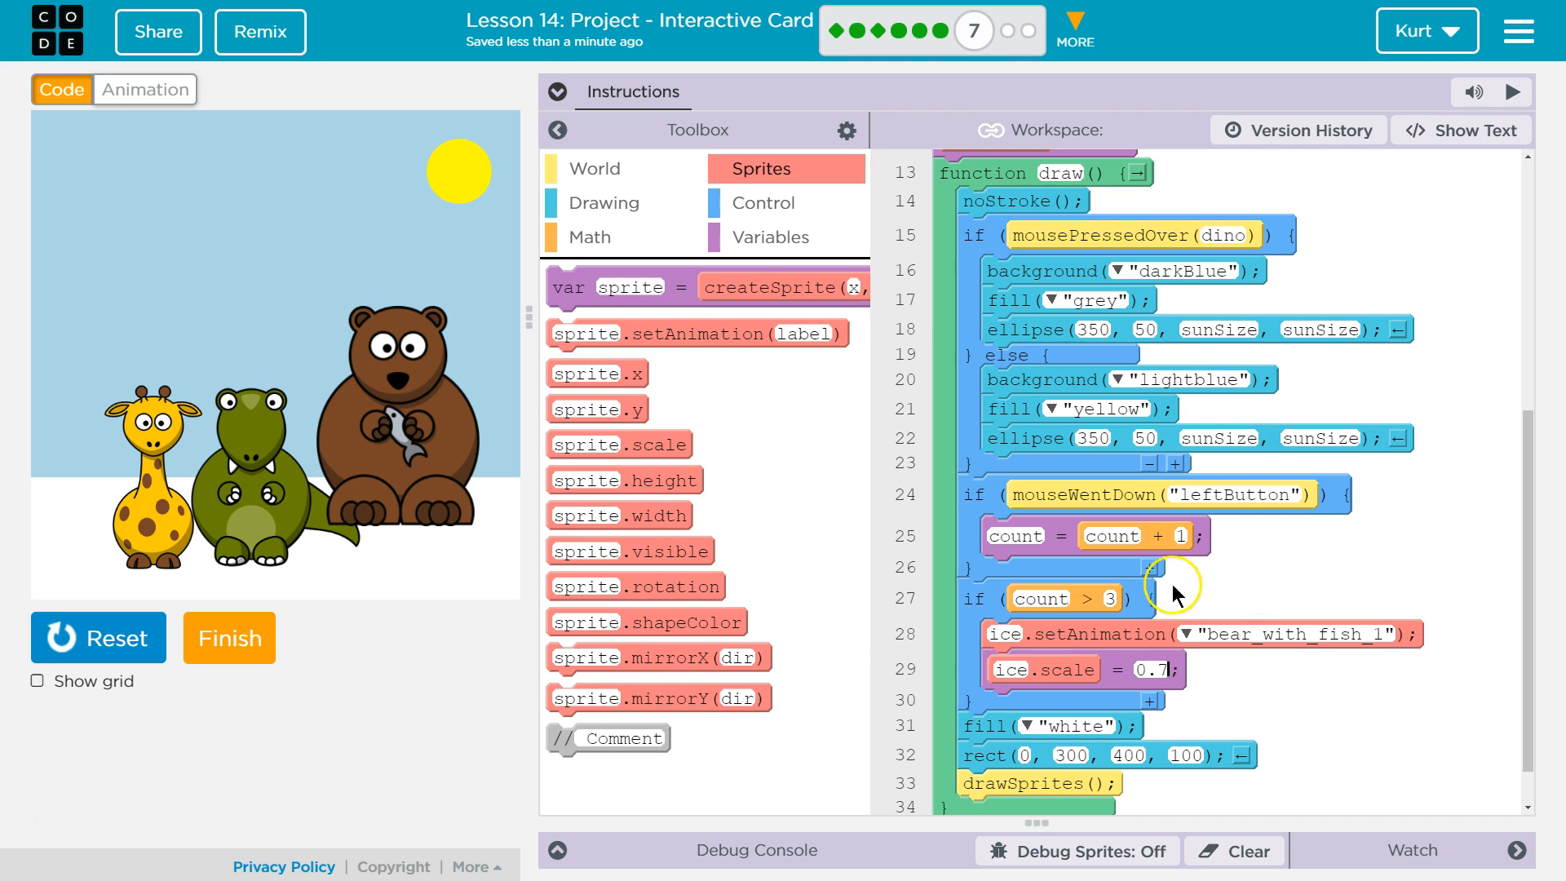
{"action": "left_click", "coordinate": [277, 460]}
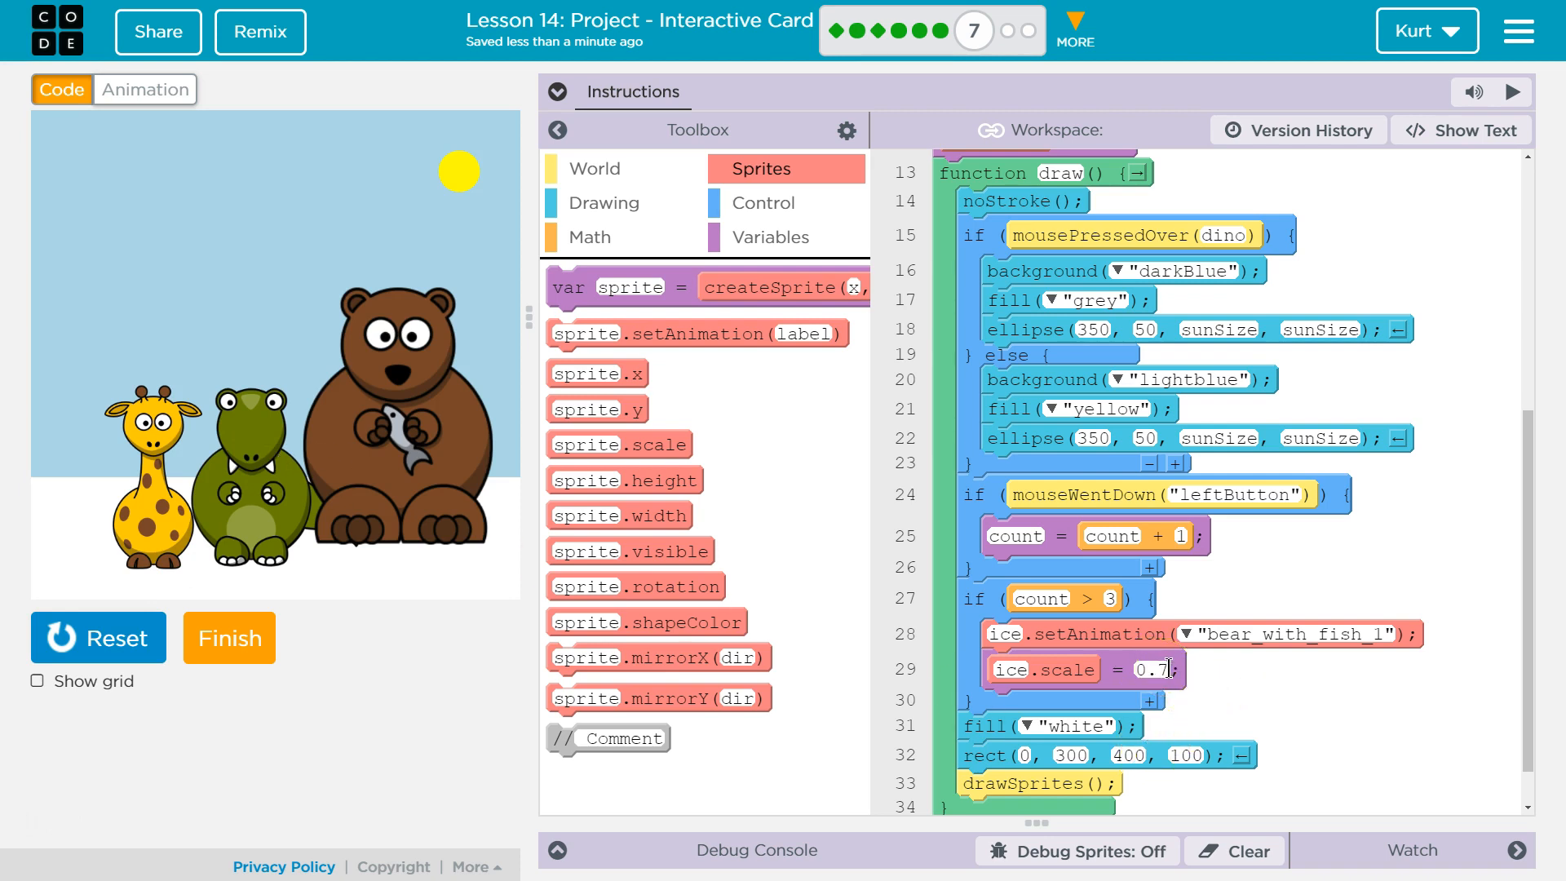
{"action": "scroll", "scroll_direction": "up", "scroll_amount": 3}
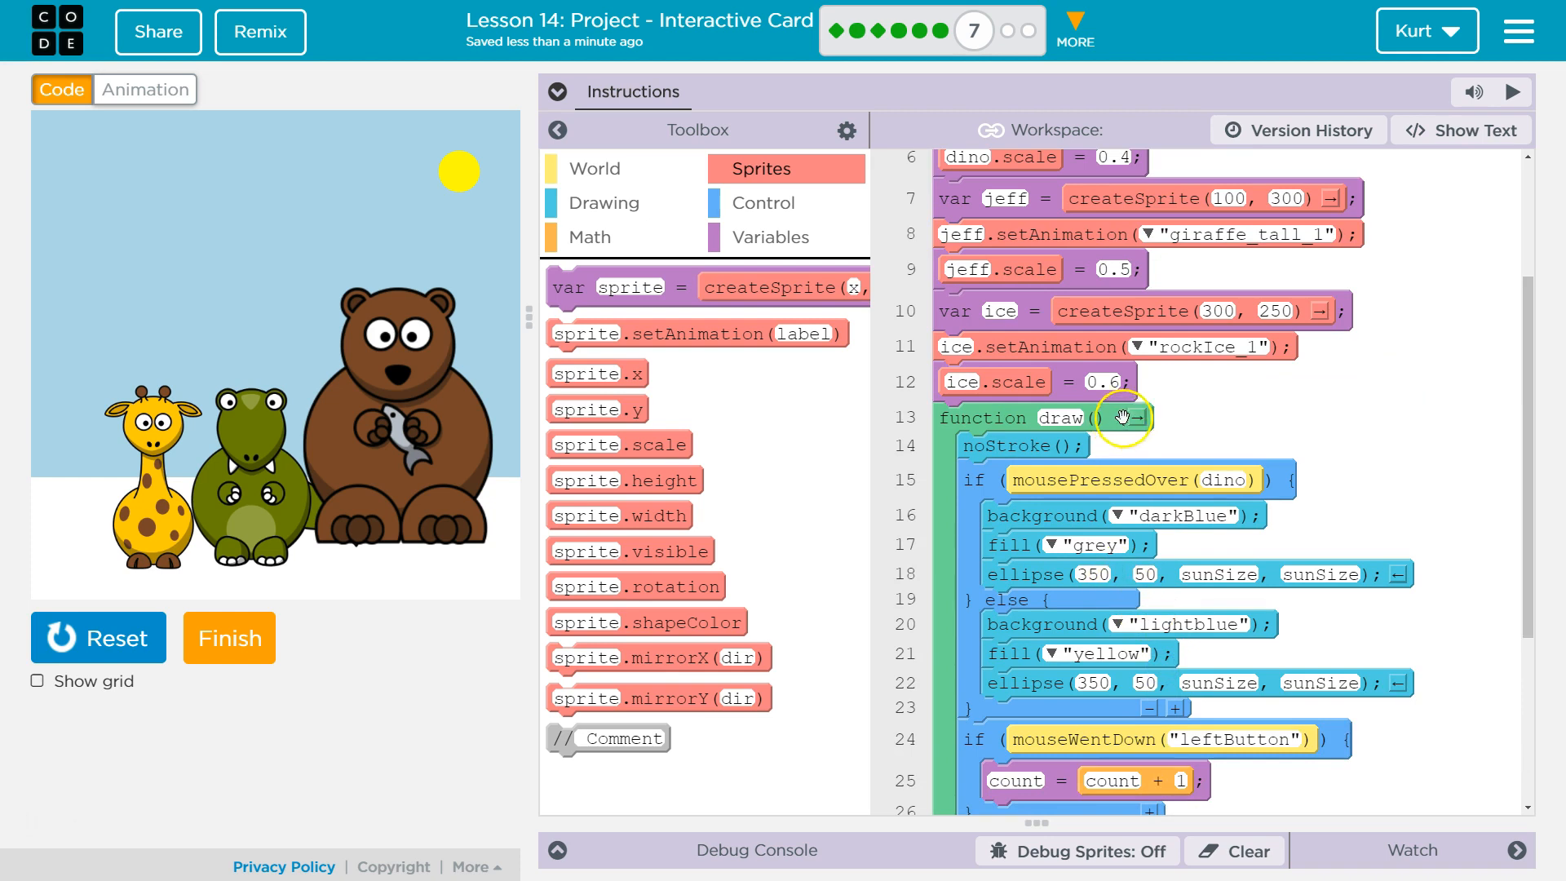
{"action": "scroll", "scroll_direction": "down", "scroll_amount": 3}
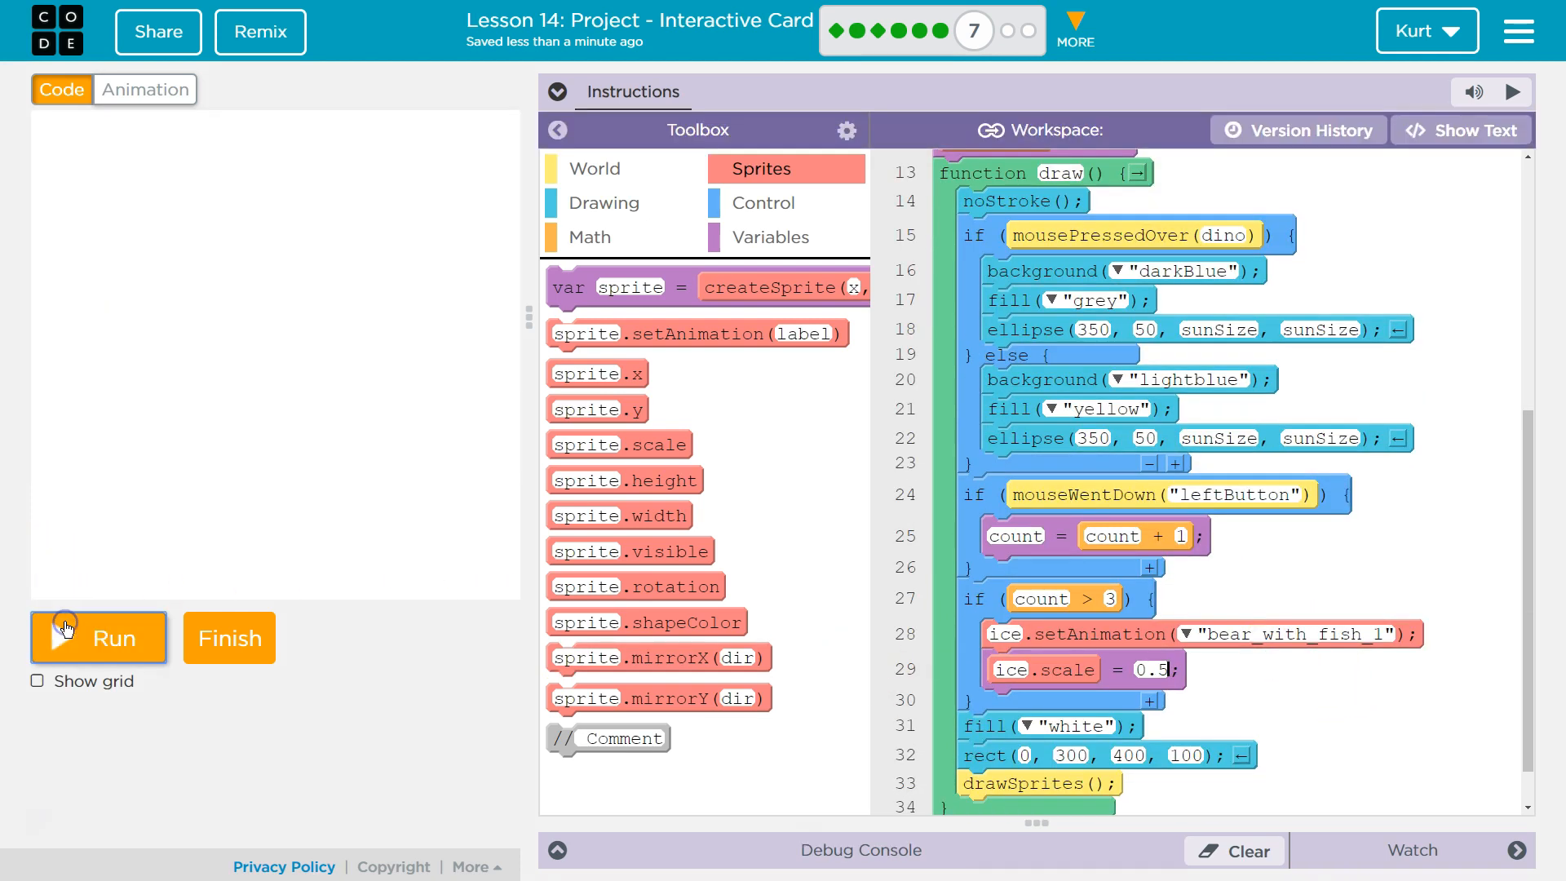
{"action": "left_click", "coordinate": [97, 638]}
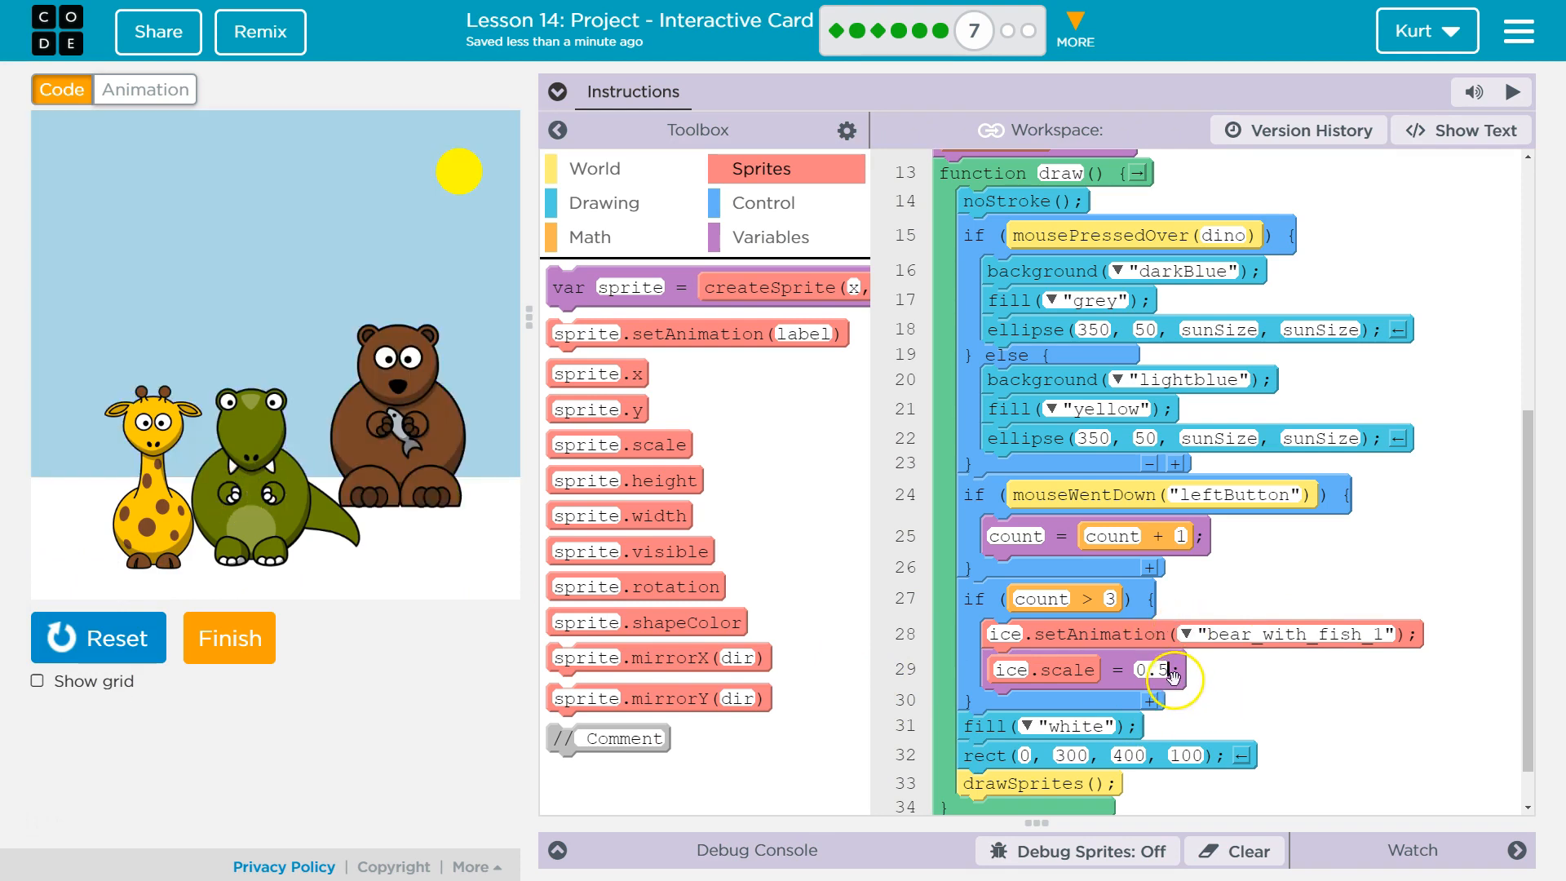
{"action": "type", "text": "0.4"}
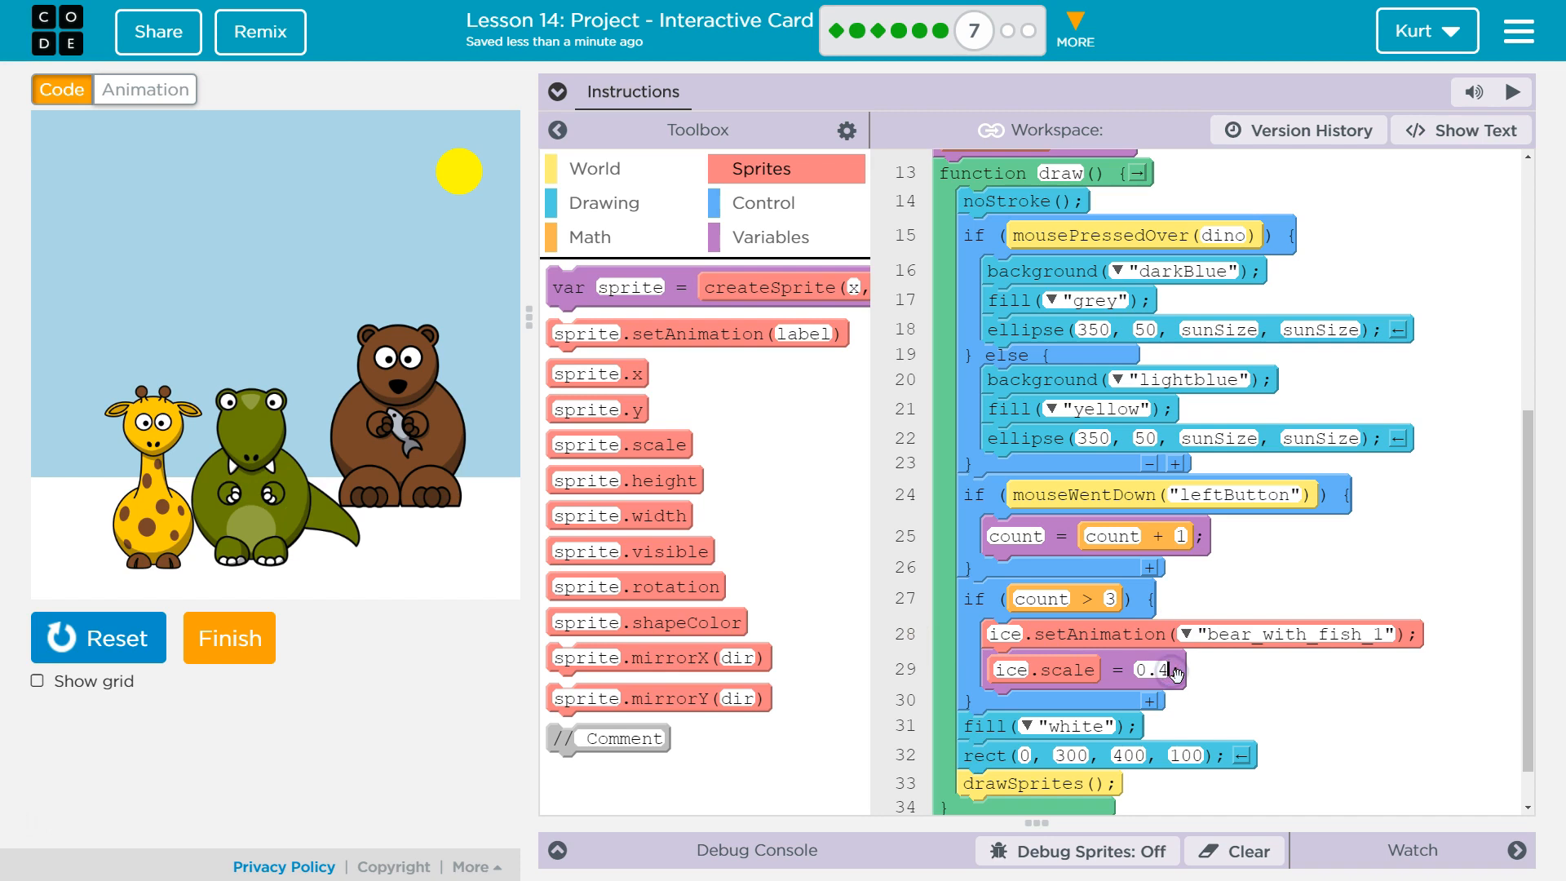
{"action": "mouse_move", "coordinate": [1349, 804]}
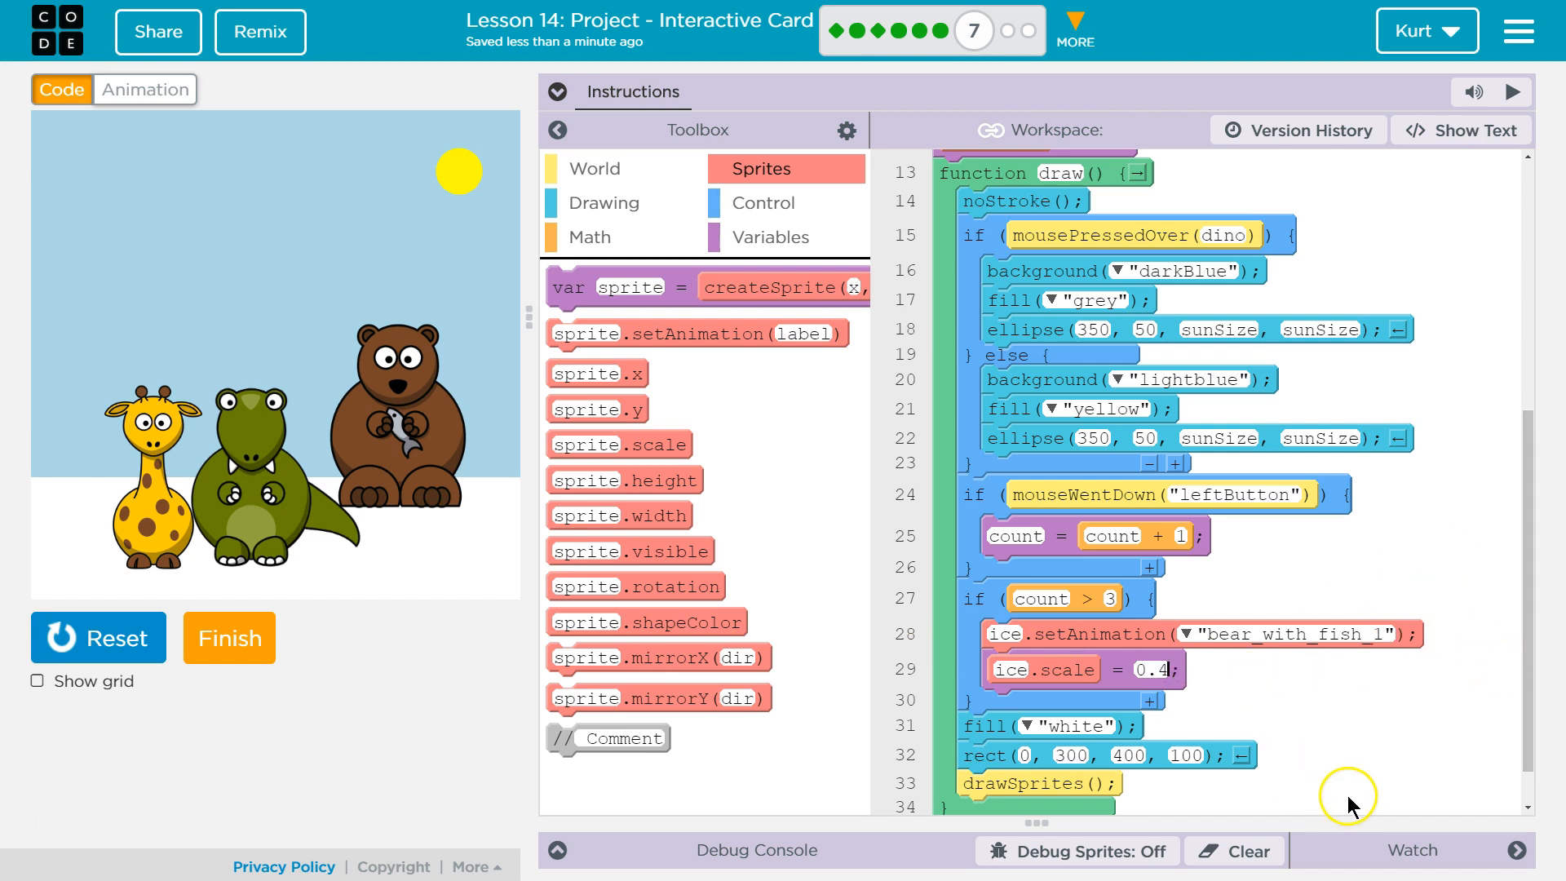
{"action": "mouse_move", "coordinate": [1154, 739]}
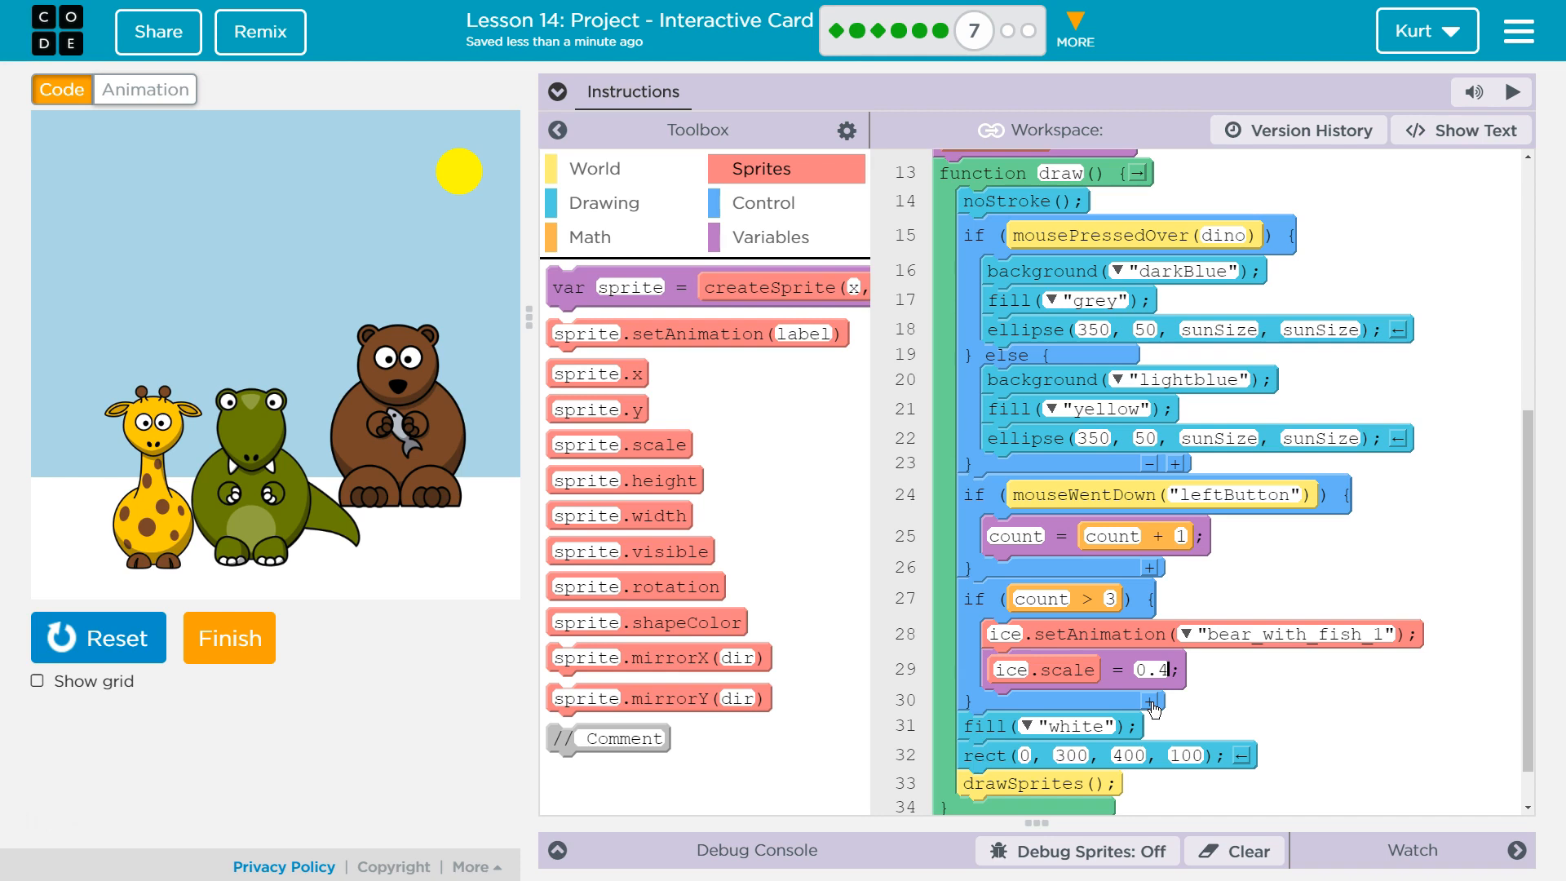
{"action": "mouse_move", "coordinate": [443, 385]}
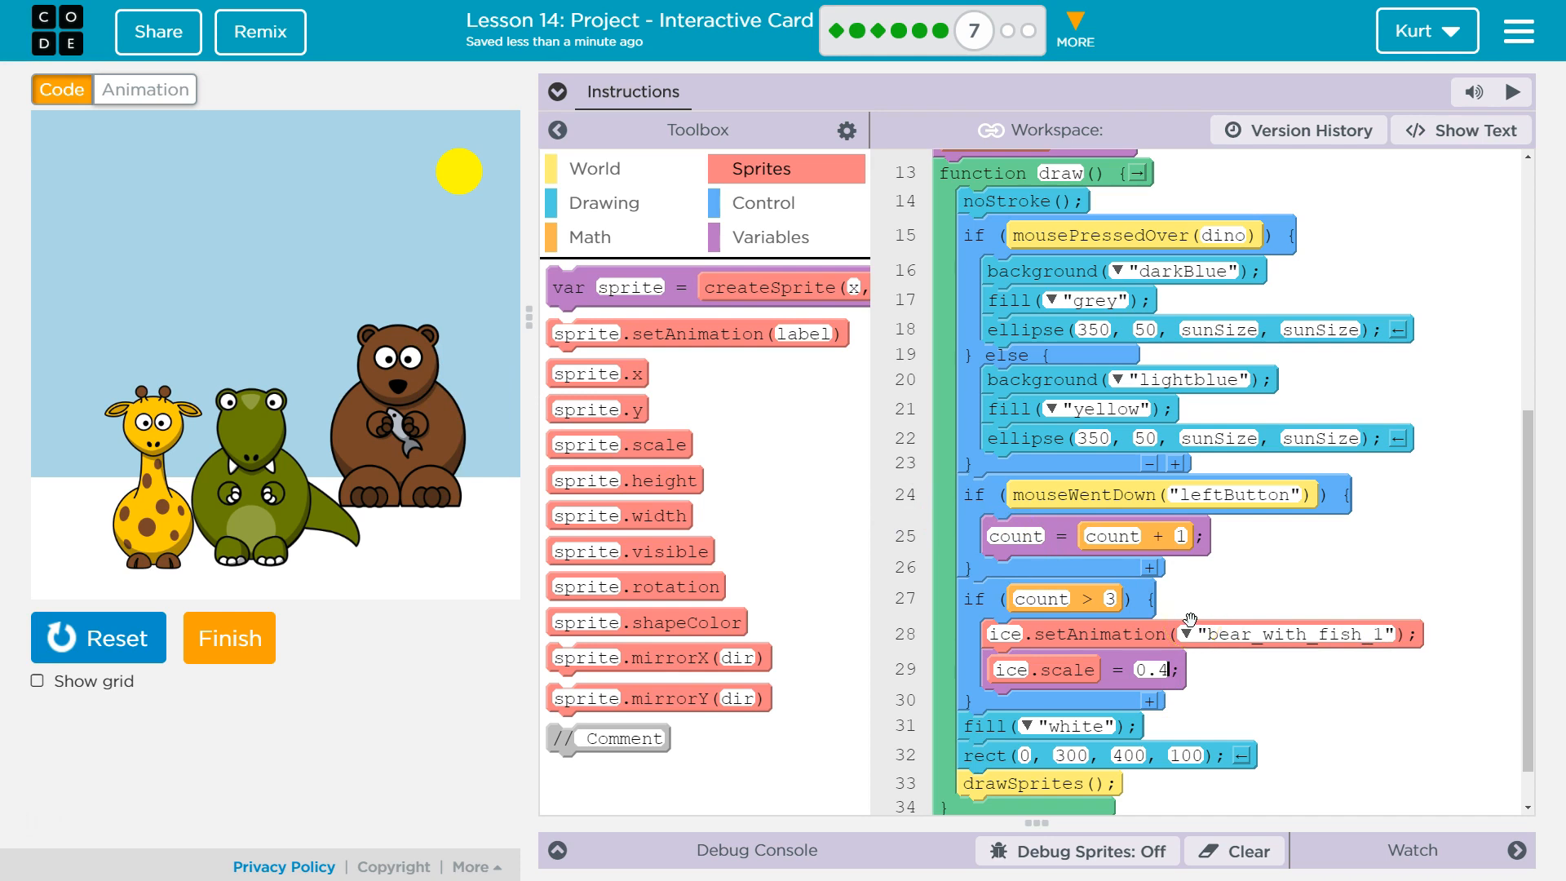
Drop a new if block with a > comparison inside the count > 3 branch
{"action": "left_click", "coordinate": [553, 91]}
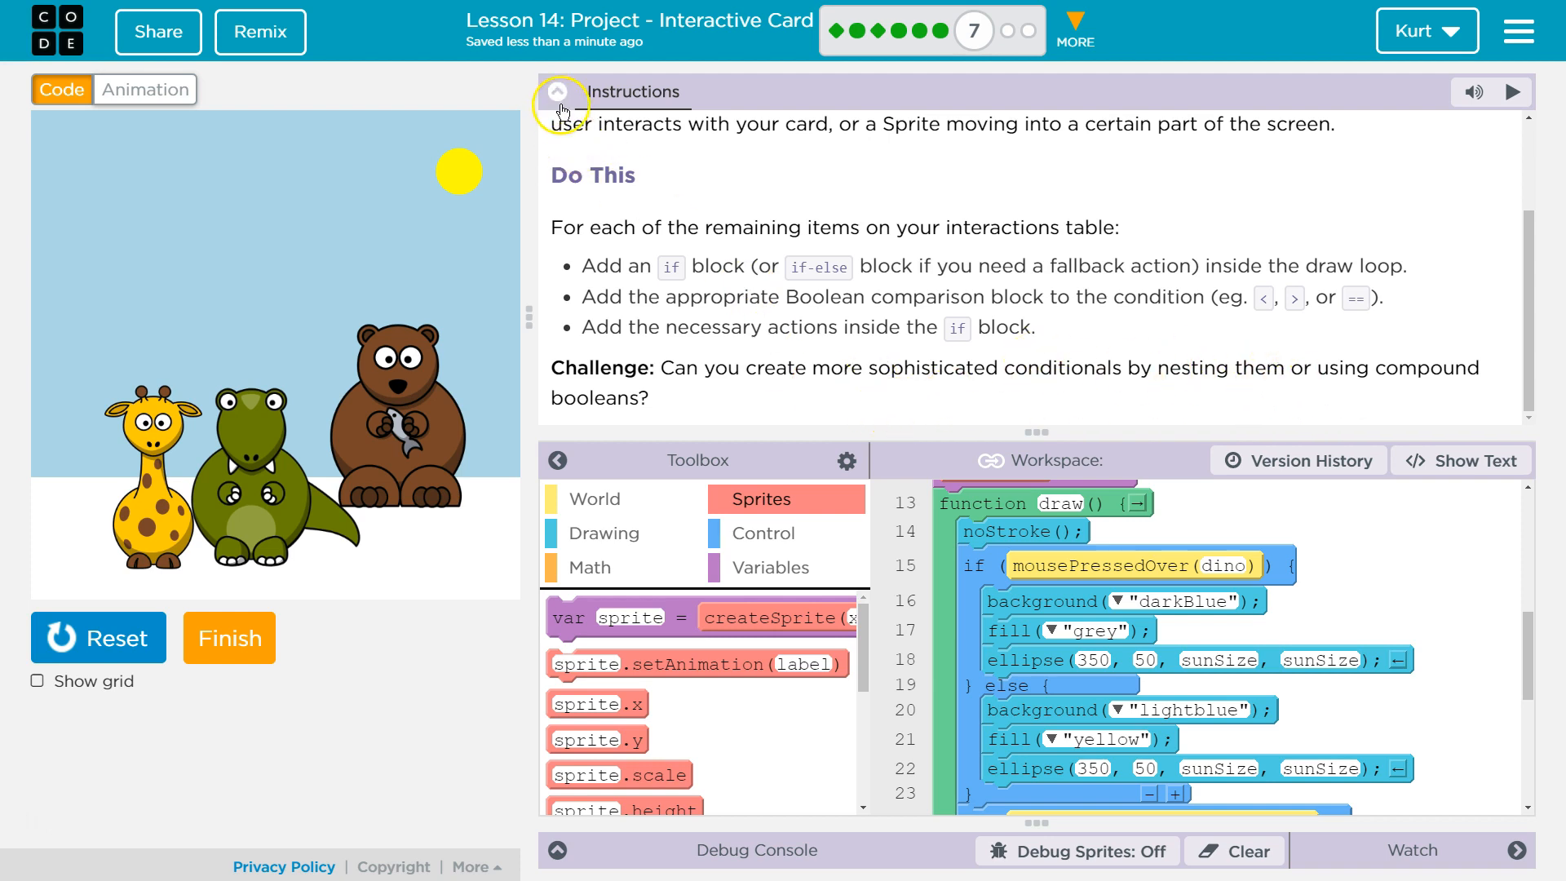
{"action": "left_click", "coordinate": [558, 92]}
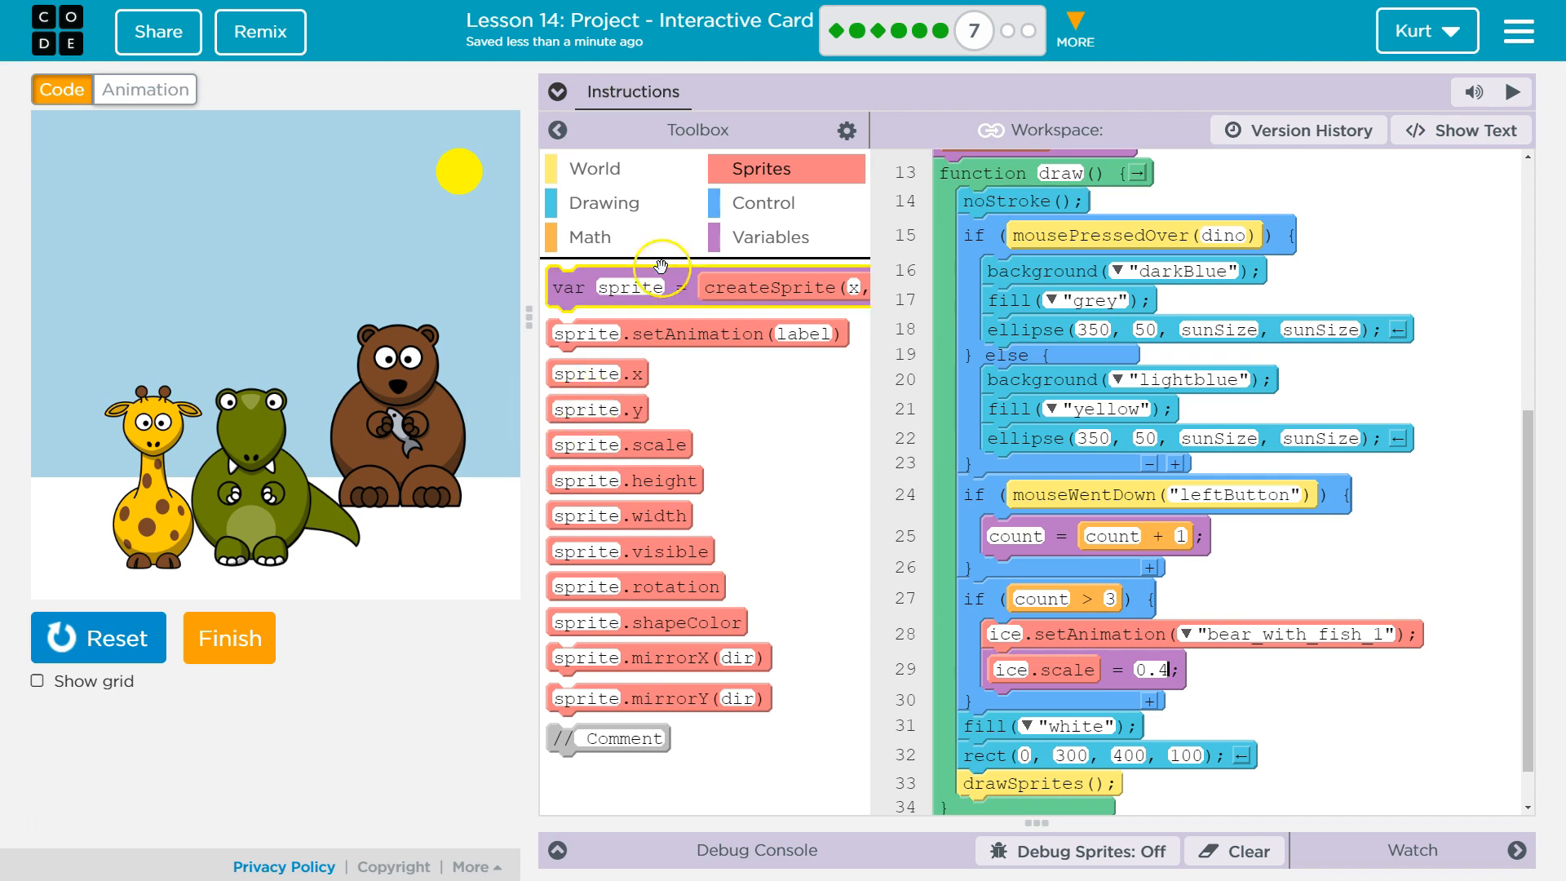
{"action": "left_click", "coordinate": [769, 202]}
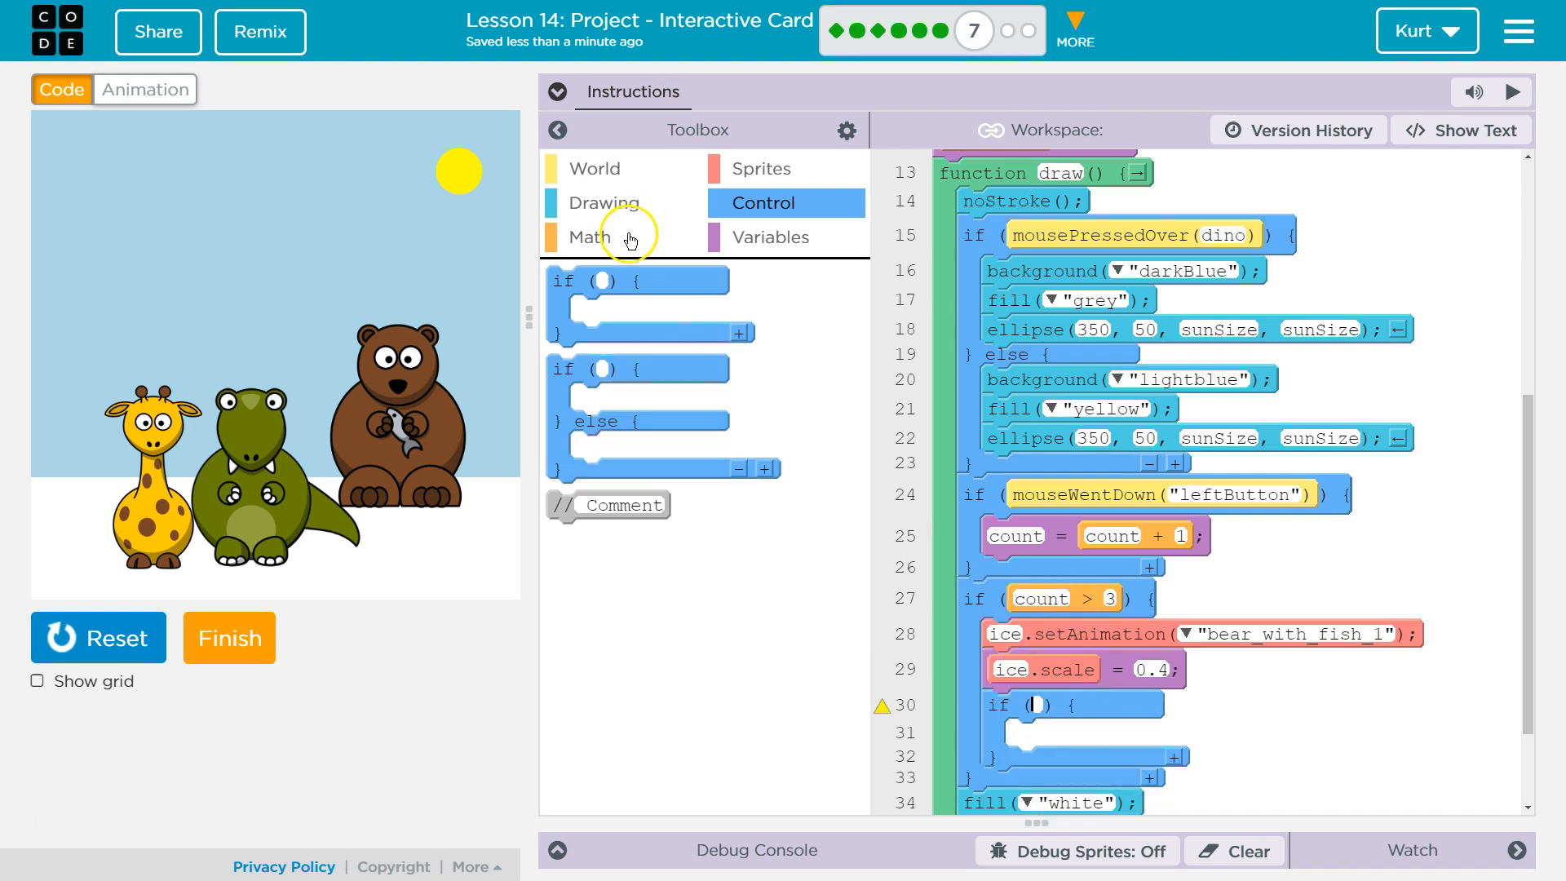
{"action": "left_click", "coordinate": [587, 236]}
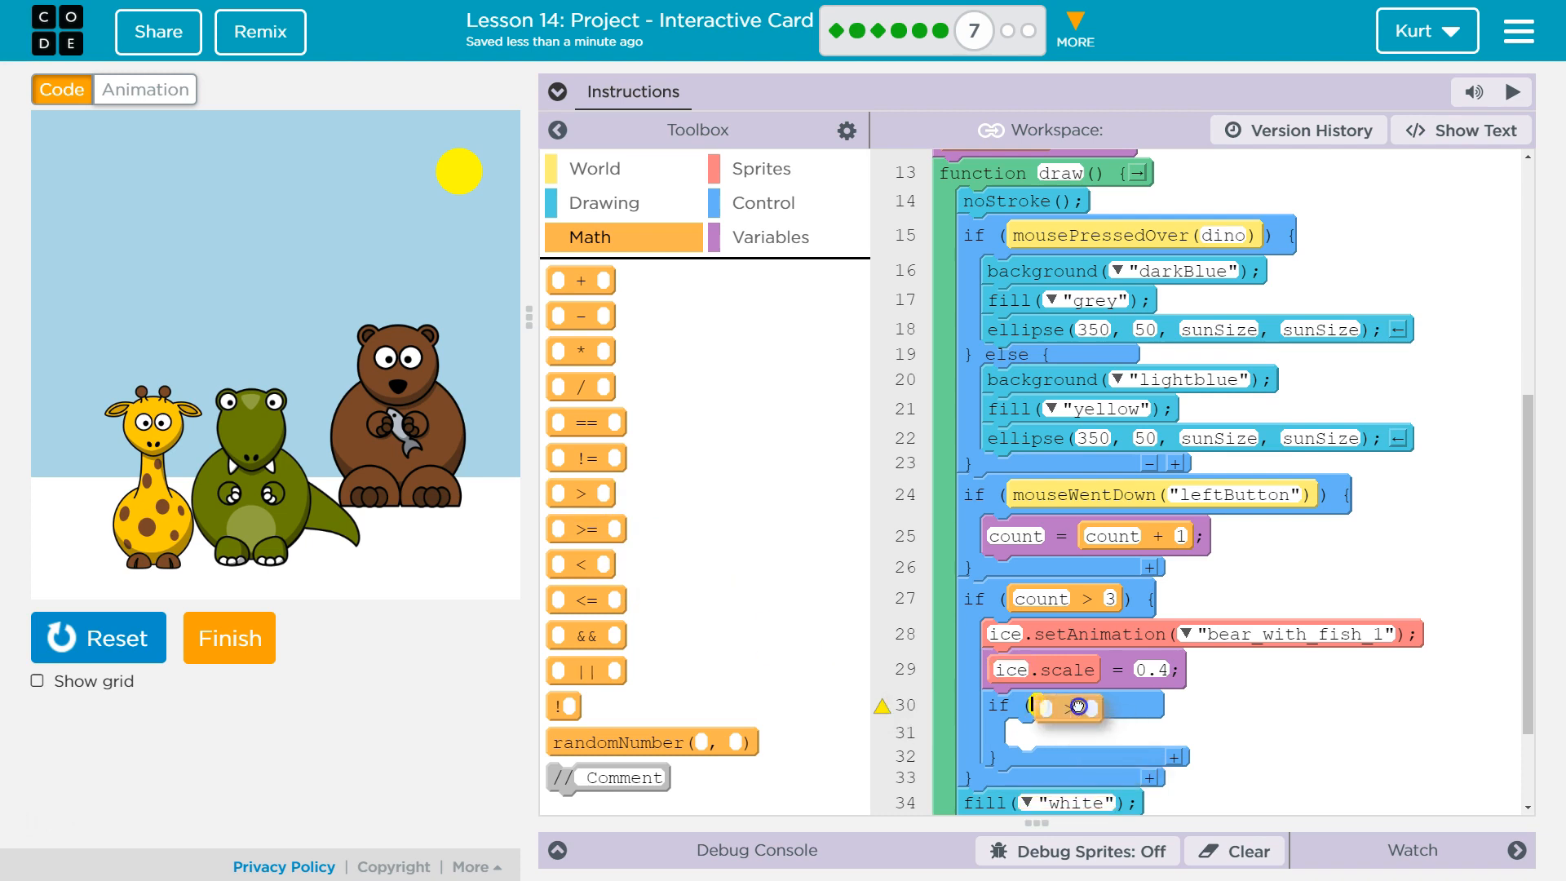
{"action": "scroll", "scroll_direction": "down", "scroll_amount": 3}
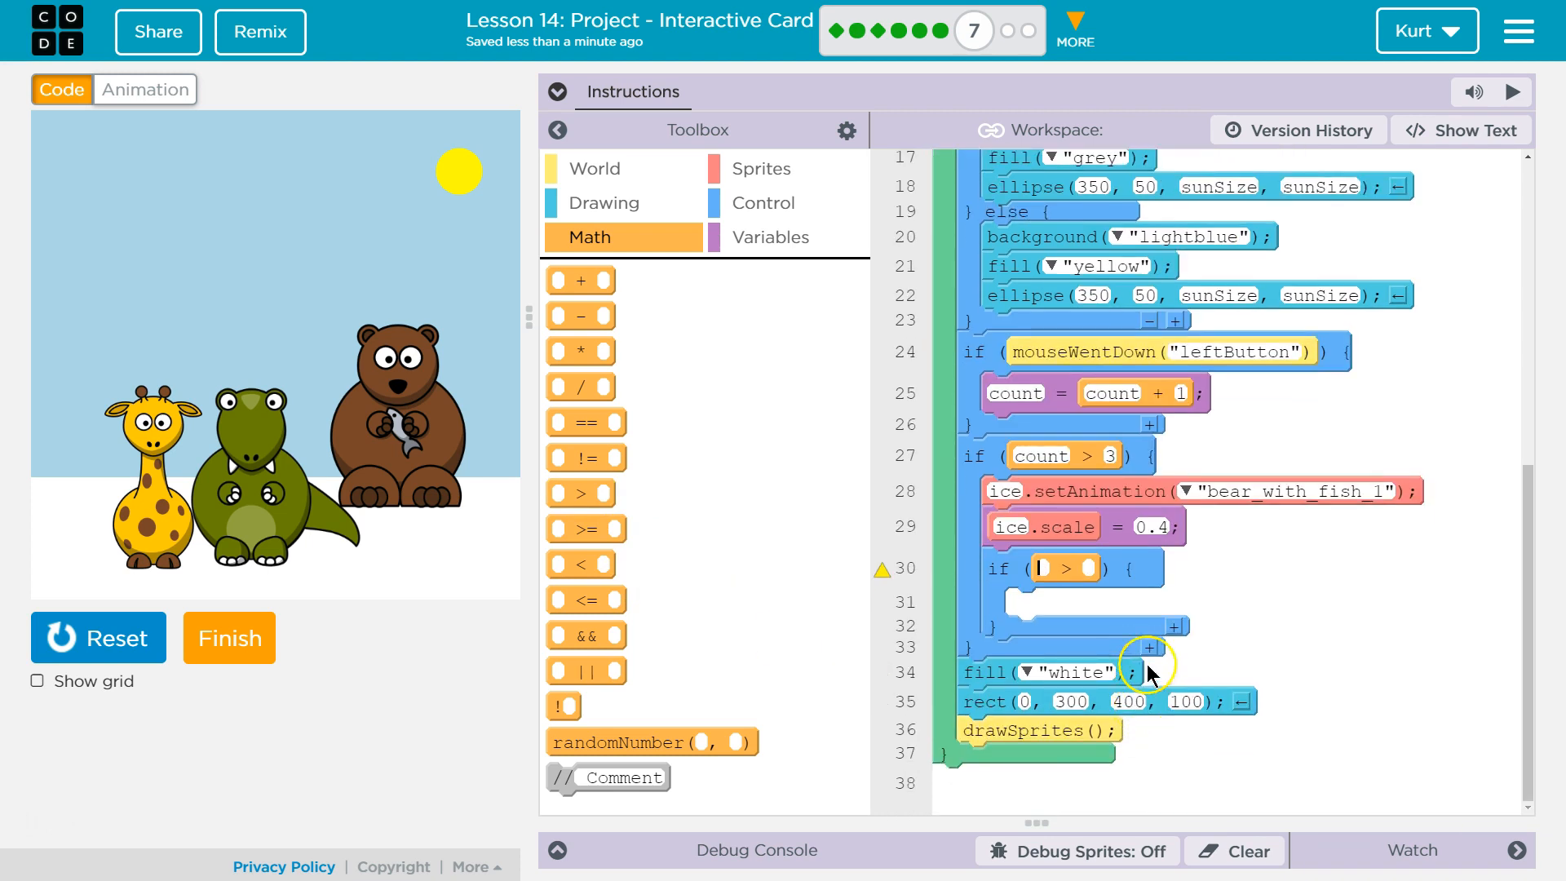
{"action": "mouse_move", "coordinate": [810, 180]}
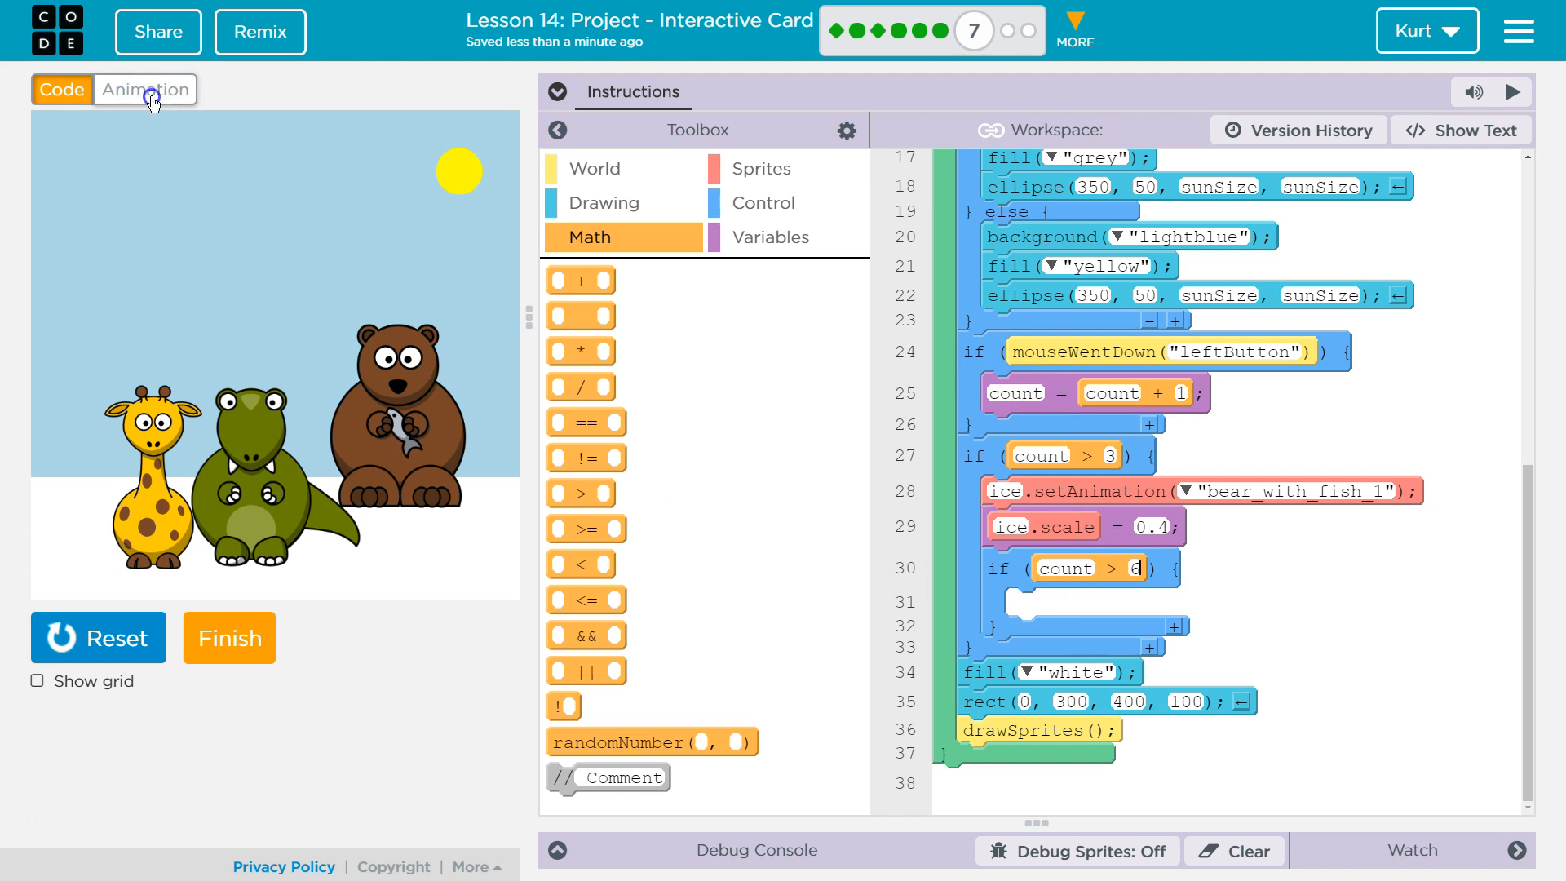
Add the polar_bear animation from the Animals library to the card
{"action": "left_click", "coordinate": [145, 88]}
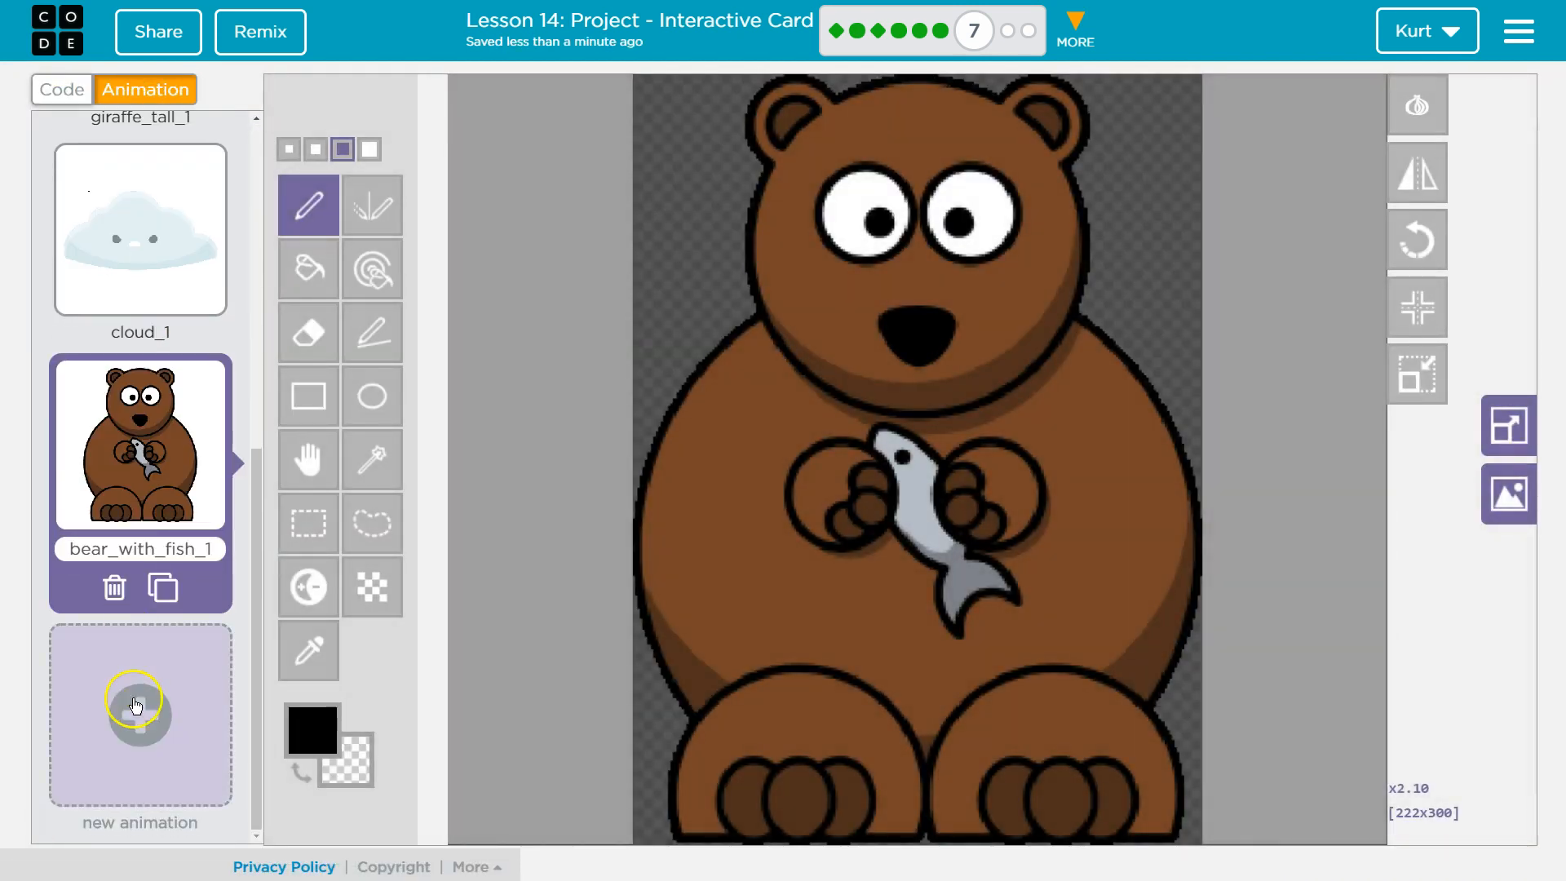
{"action": "left_click", "coordinate": [139, 713]}
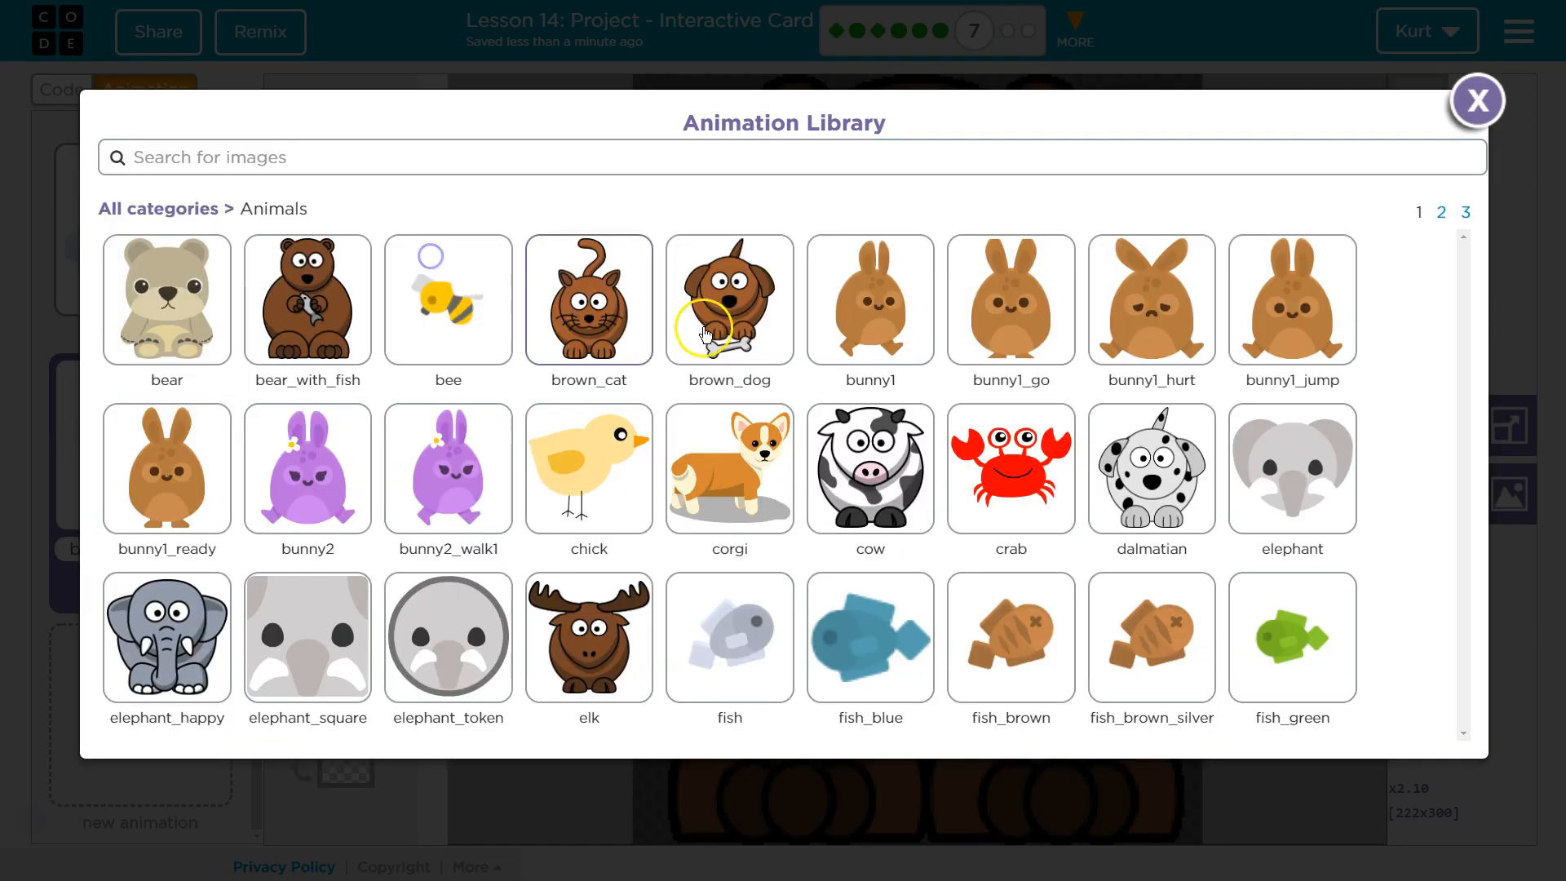
{"action": "left_click", "coordinate": [1465, 212]}
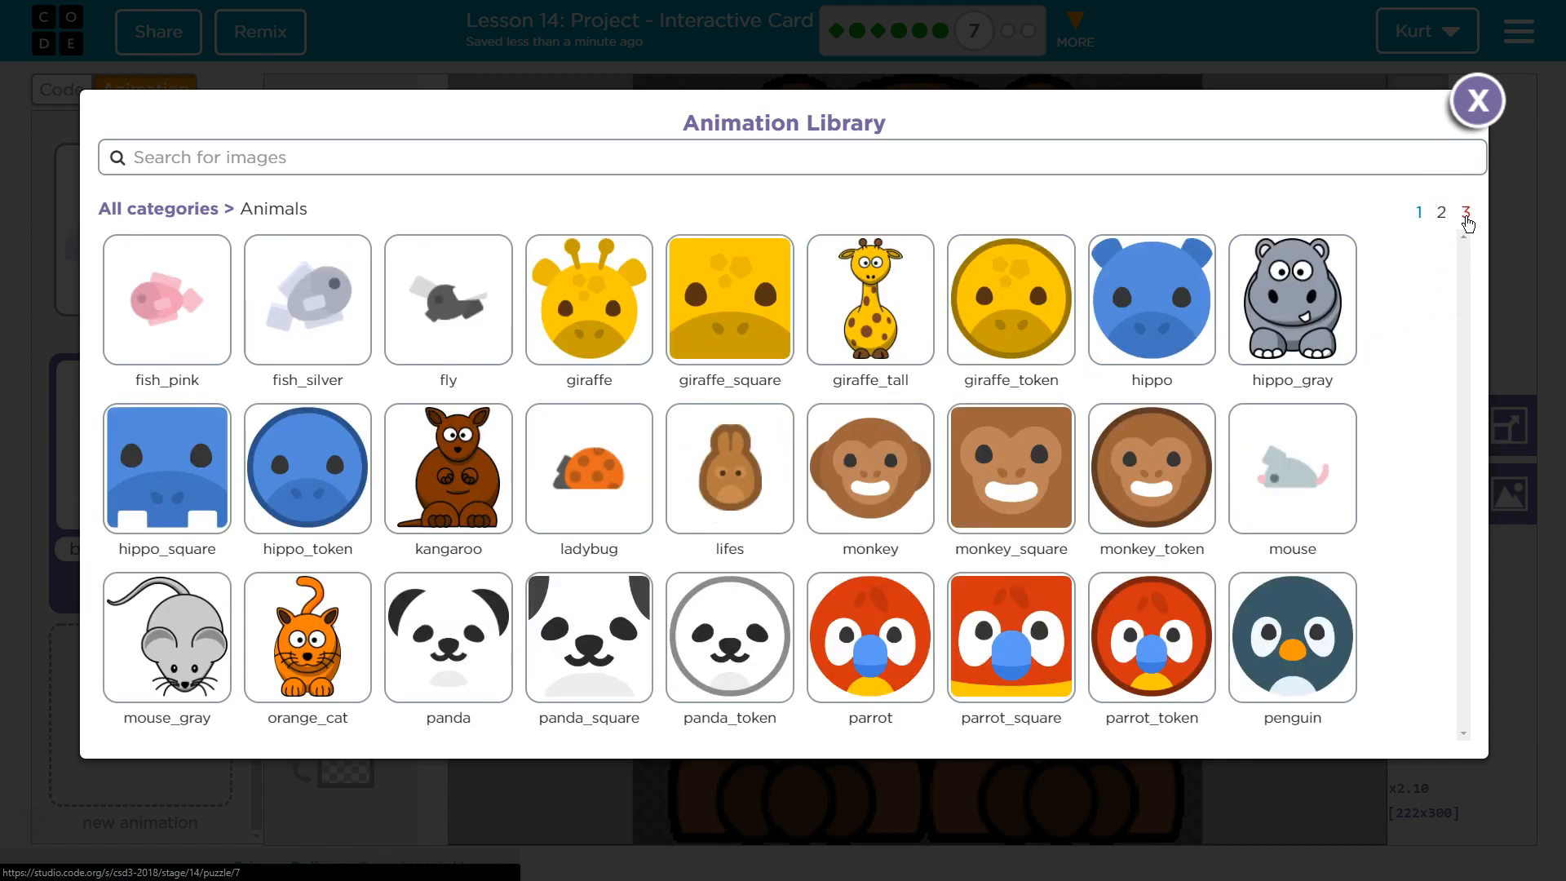
{"action": "left_click", "coordinate": [1476, 100]}
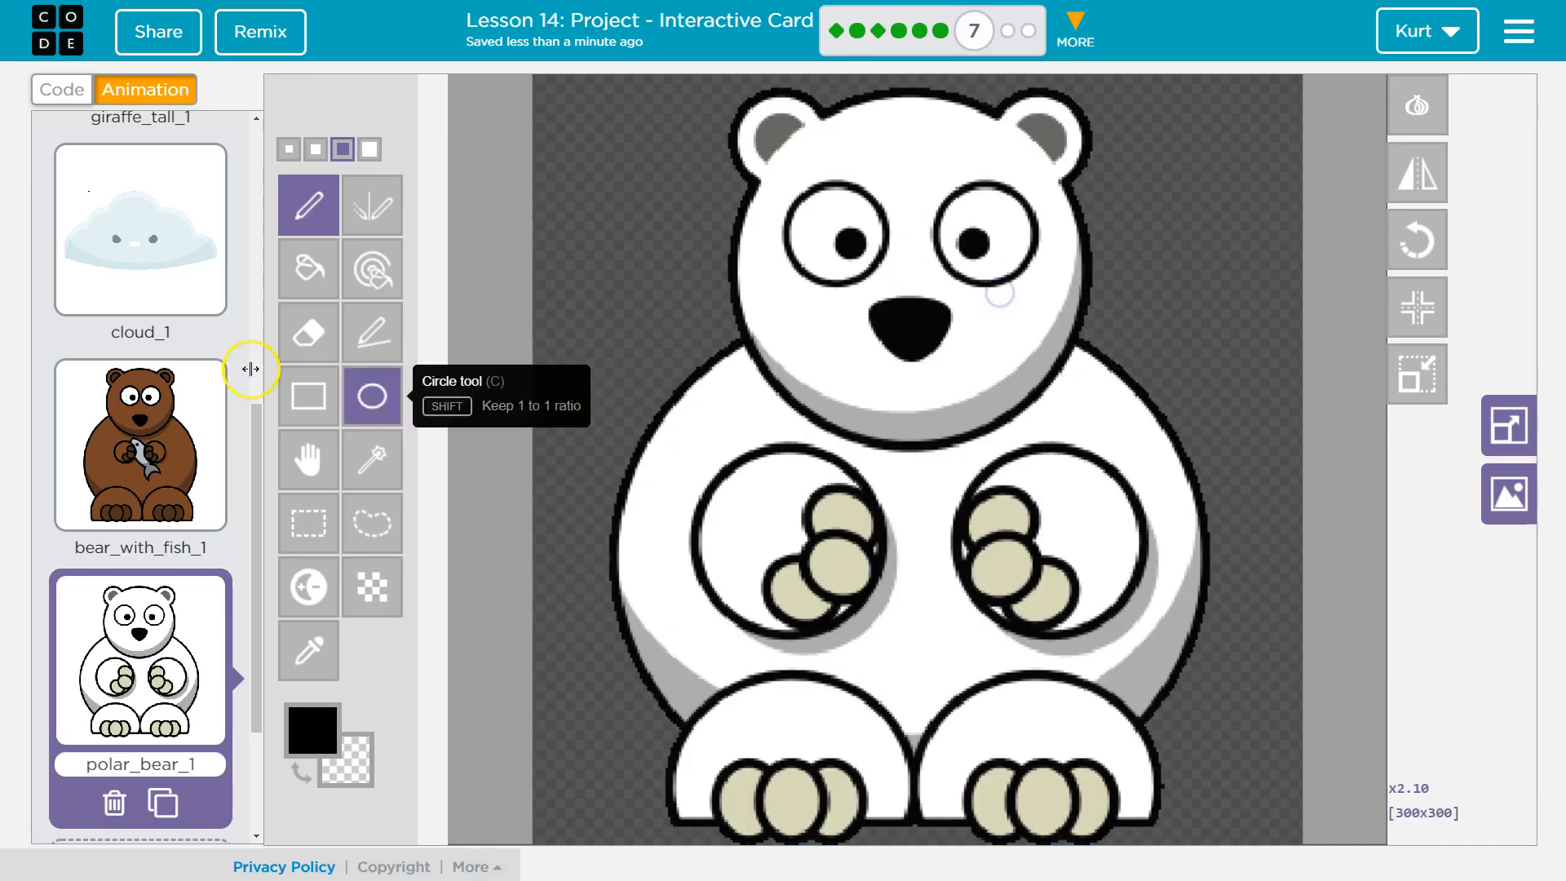
Inside the count > 6 check, set ice's animation to polar_bear_1
{"action": "left_click", "coordinate": [60, 90]}
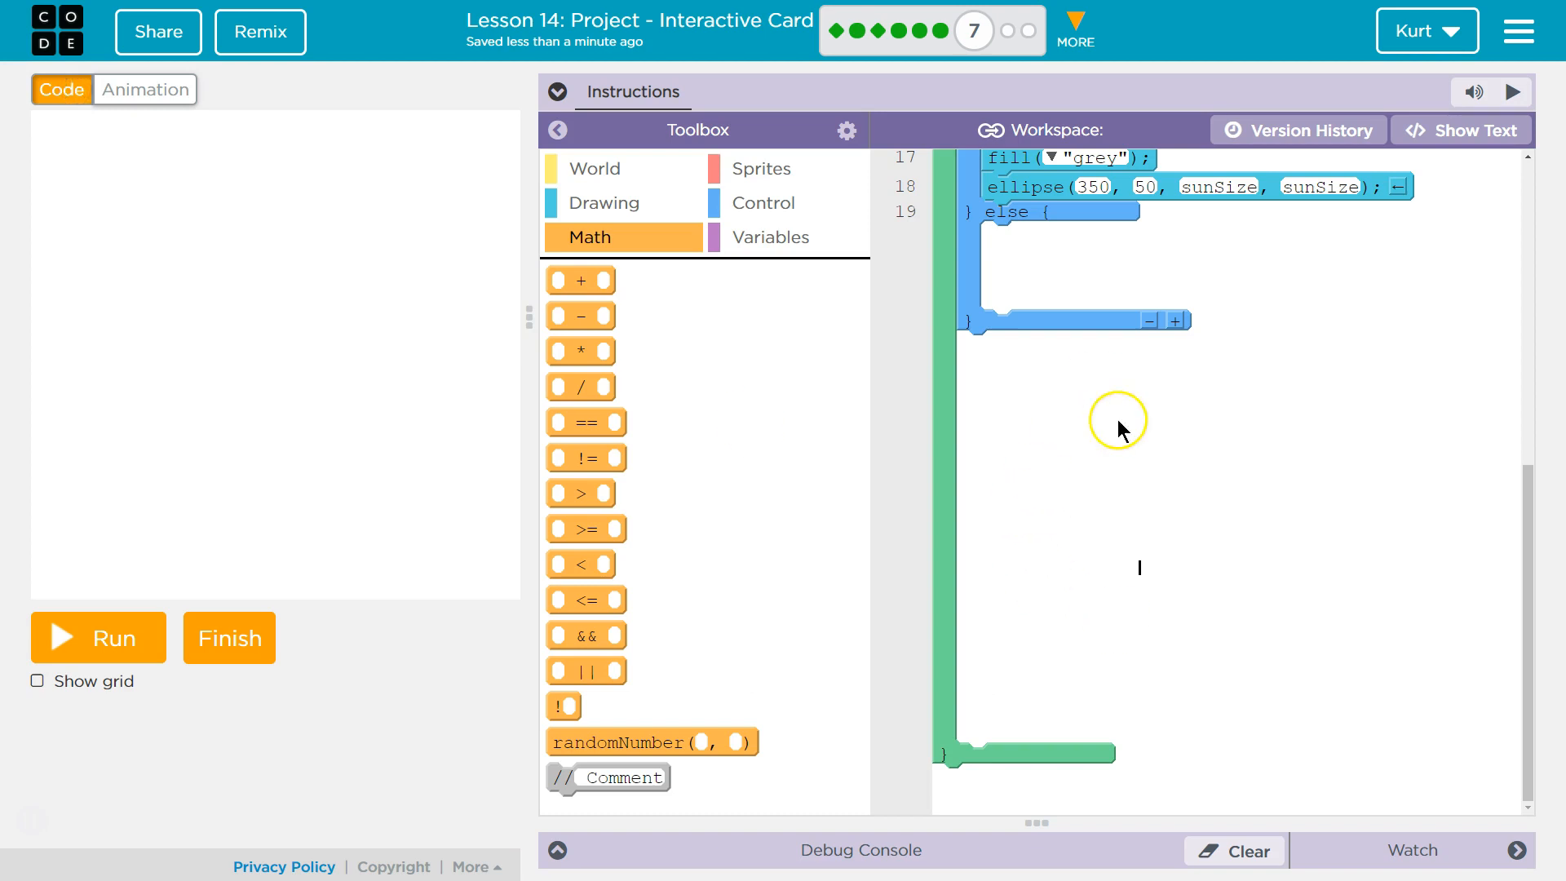
{"action": "scroll", "scroll_direction": "down", "scroll_amount": 3}
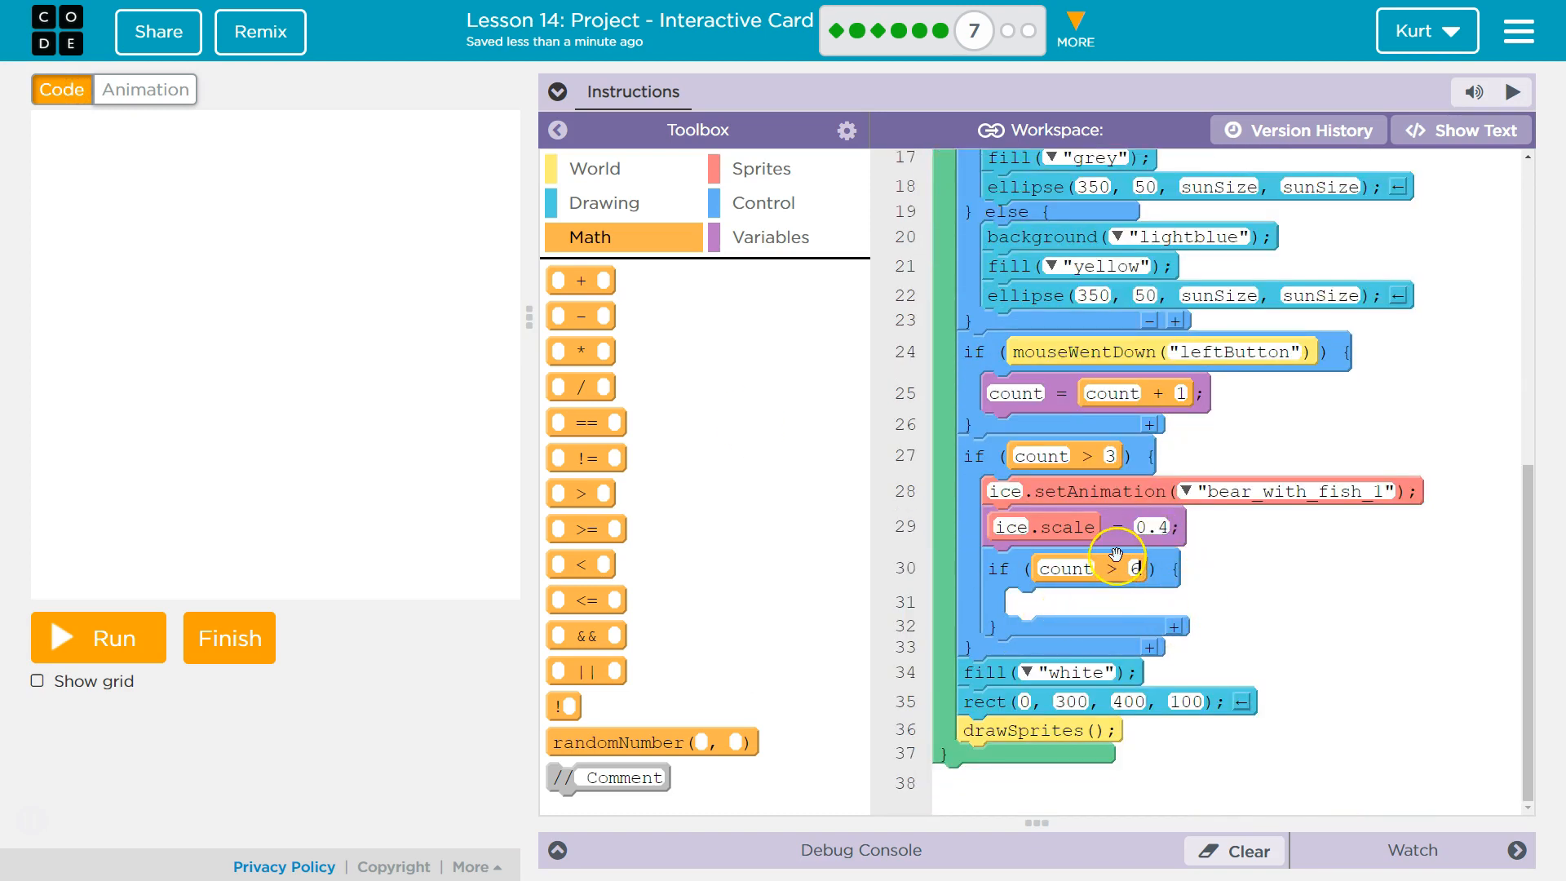
{"action": "mouse_move", "coordinate": [1091, 466]}
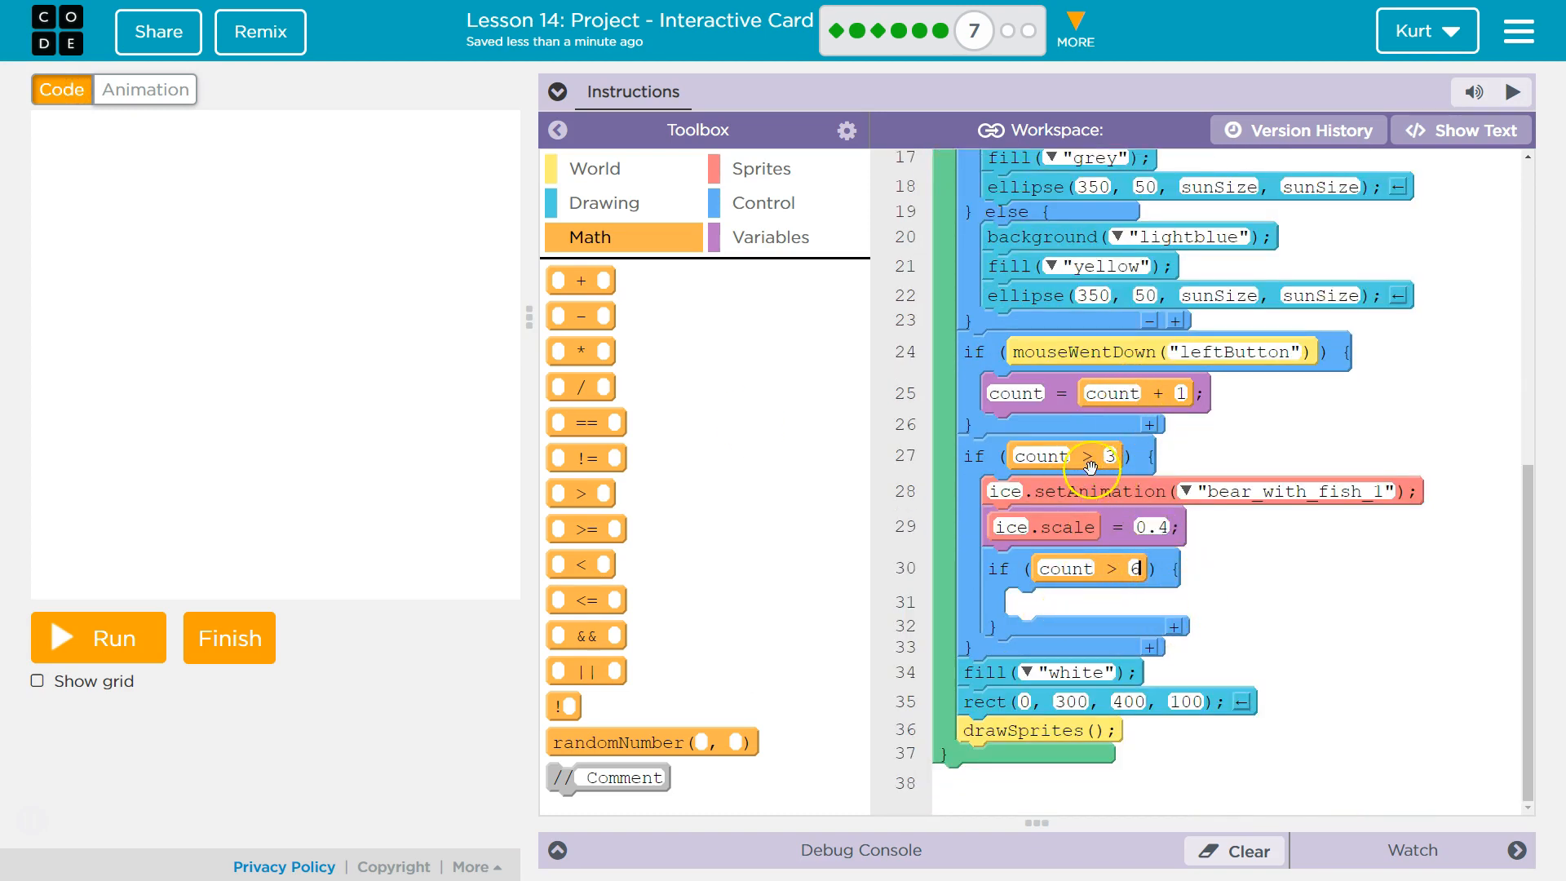
{"action": "mouse_move", "coordinate": [1102, 528]}
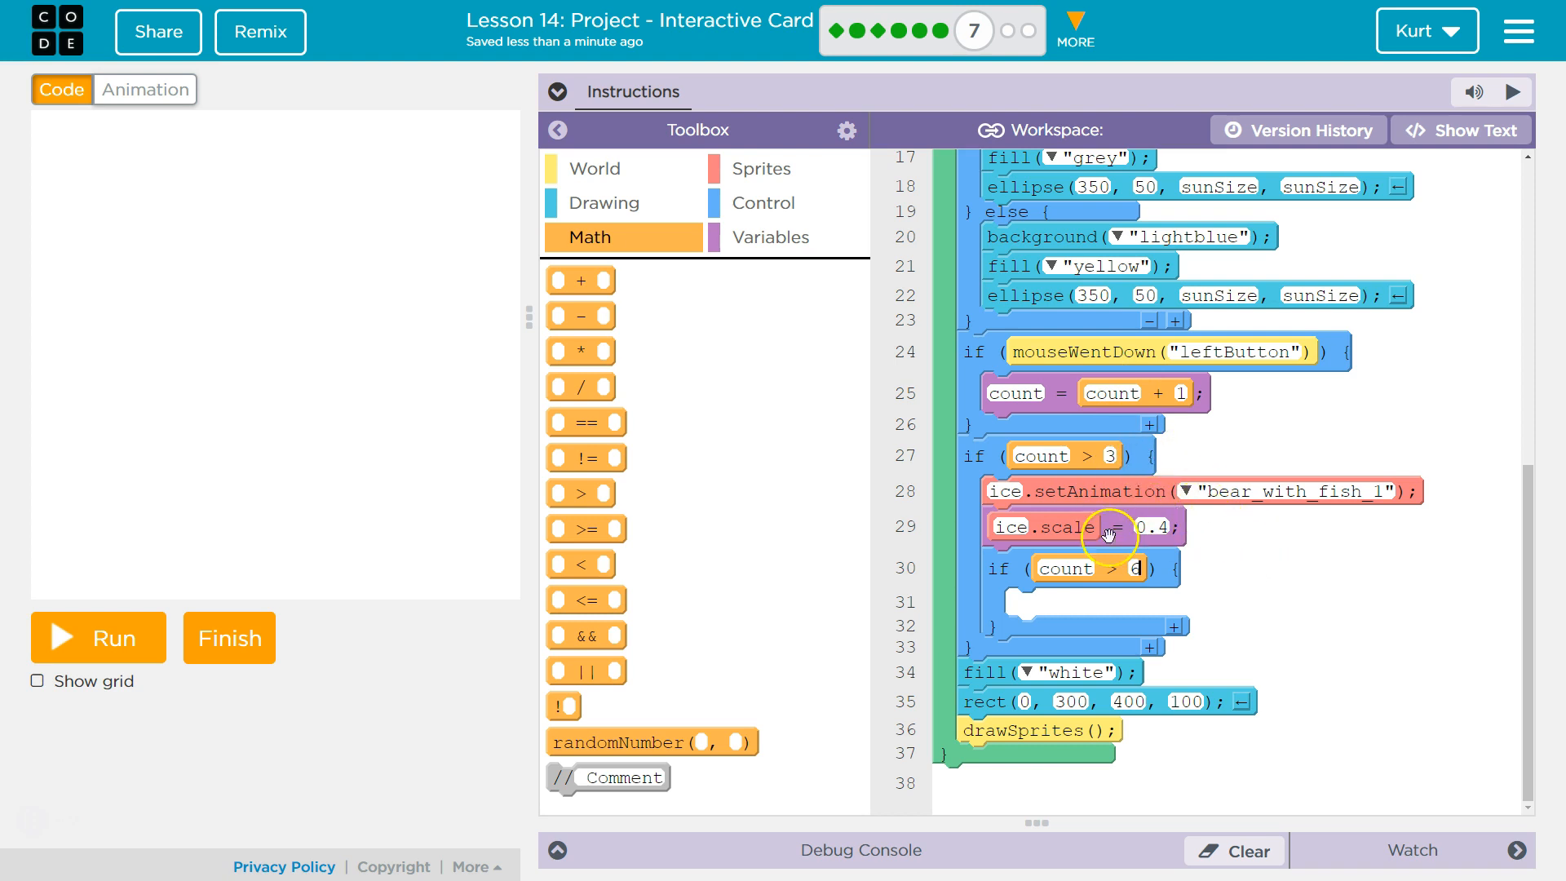
{"action": "mouse_move", "coordinate": [772, 194]}
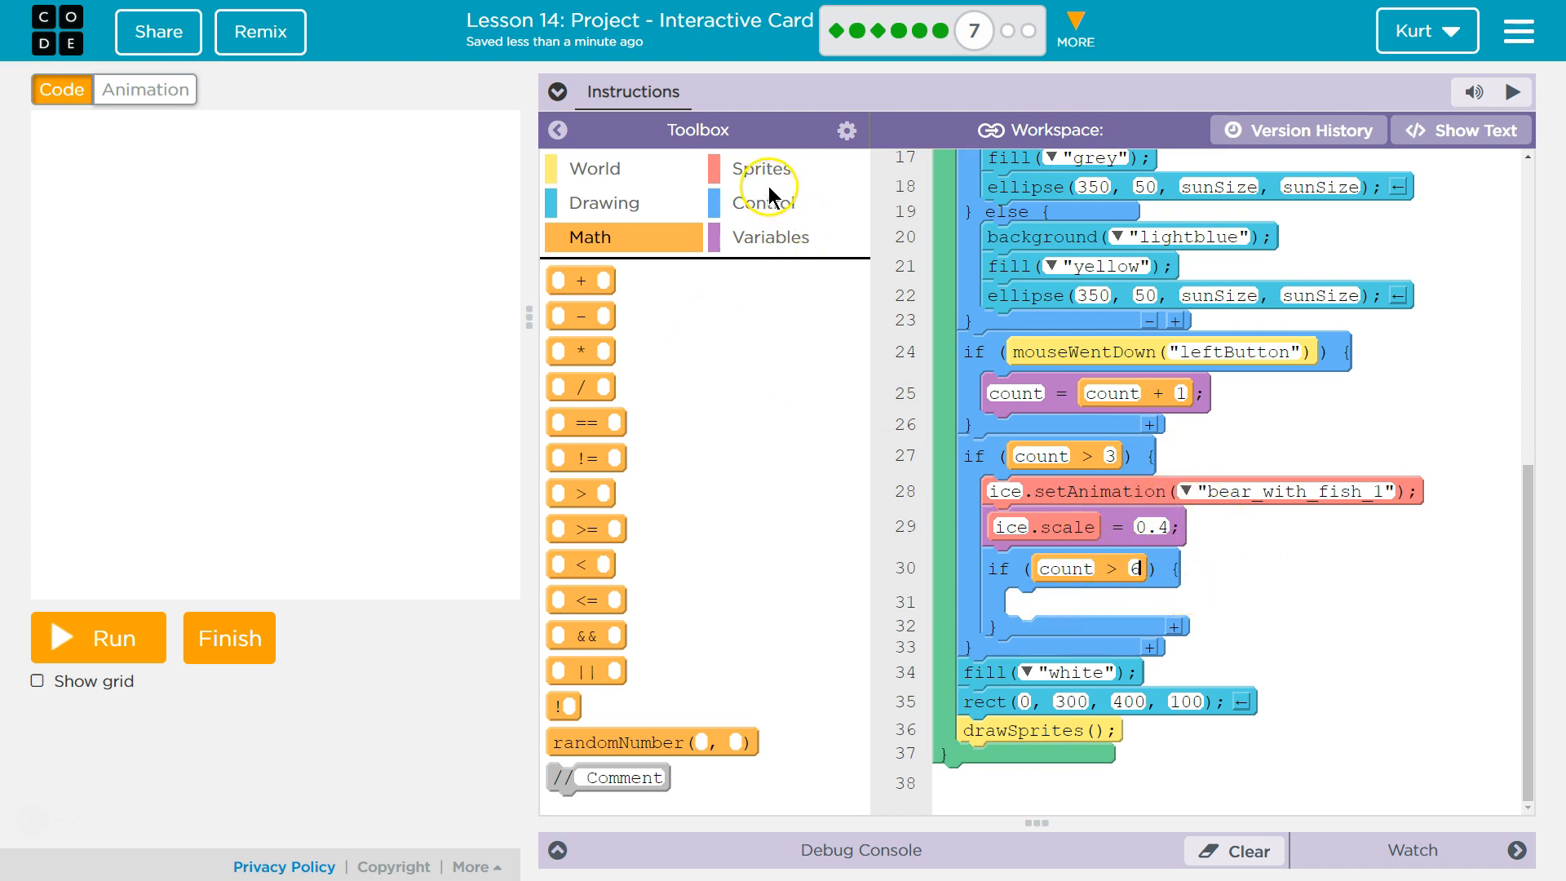
{"action": "left_click", "coordinate": [764, 168]}
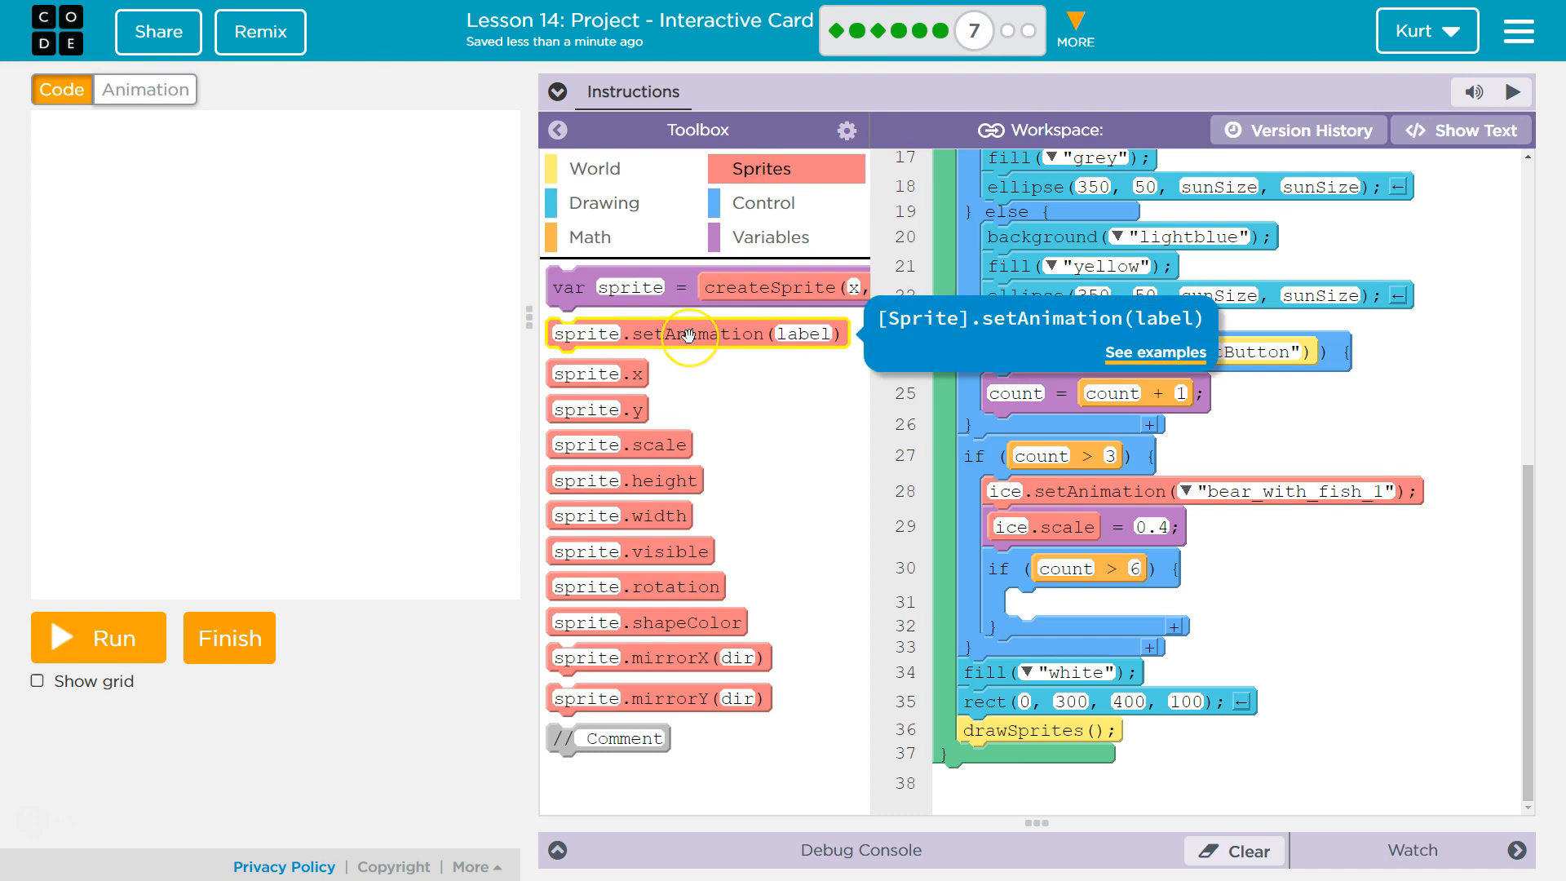
{"action": "mouse_move", "coordinate": [725, 395]}
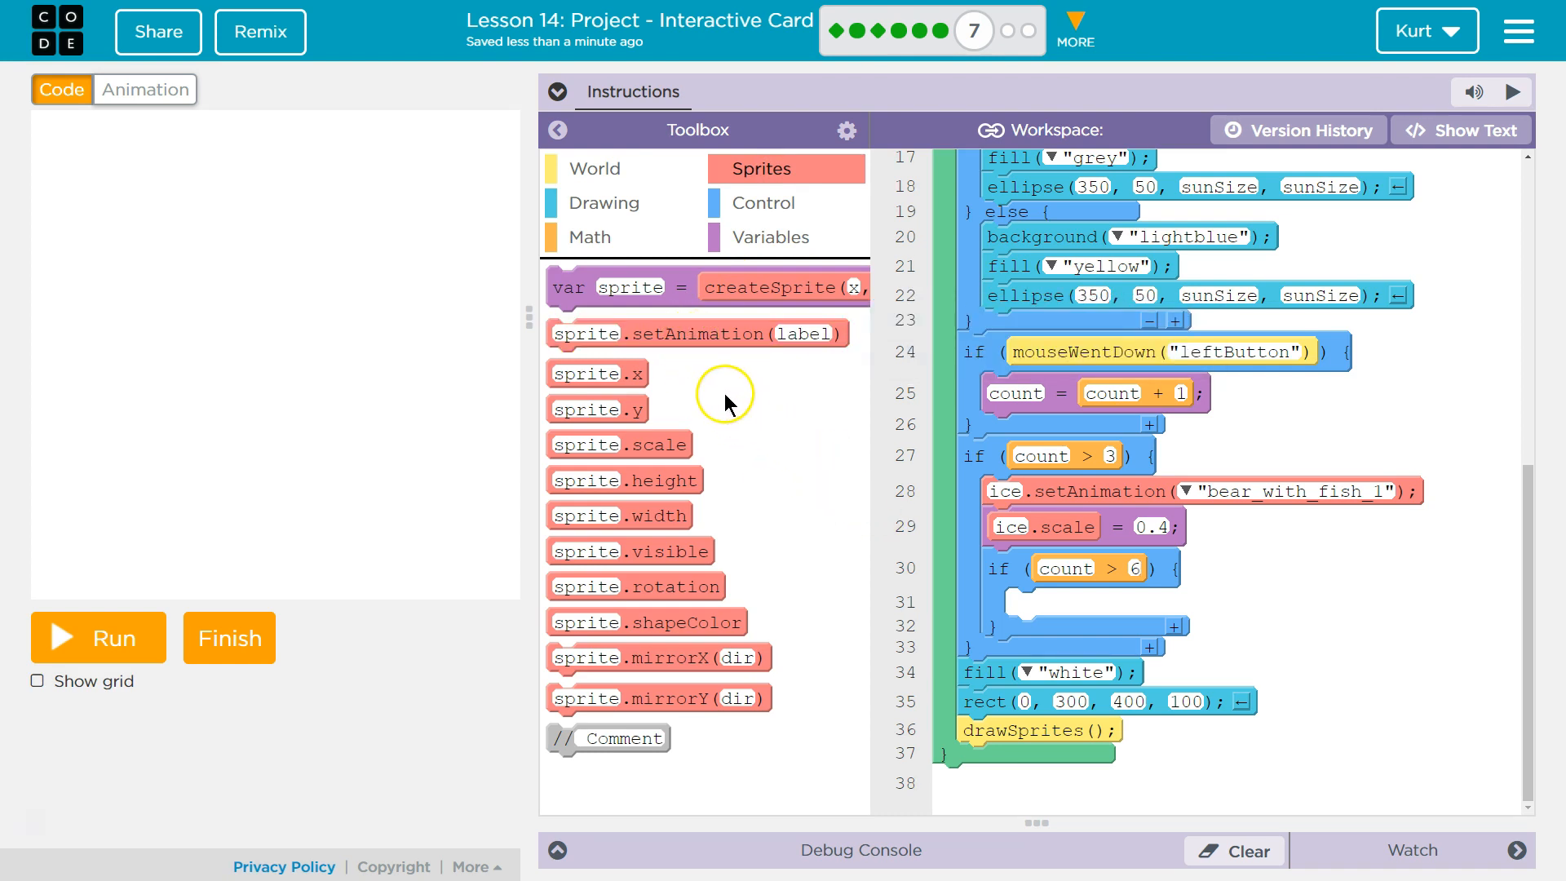
{"action": "mouse_move", "coordinate": [668, 333]}
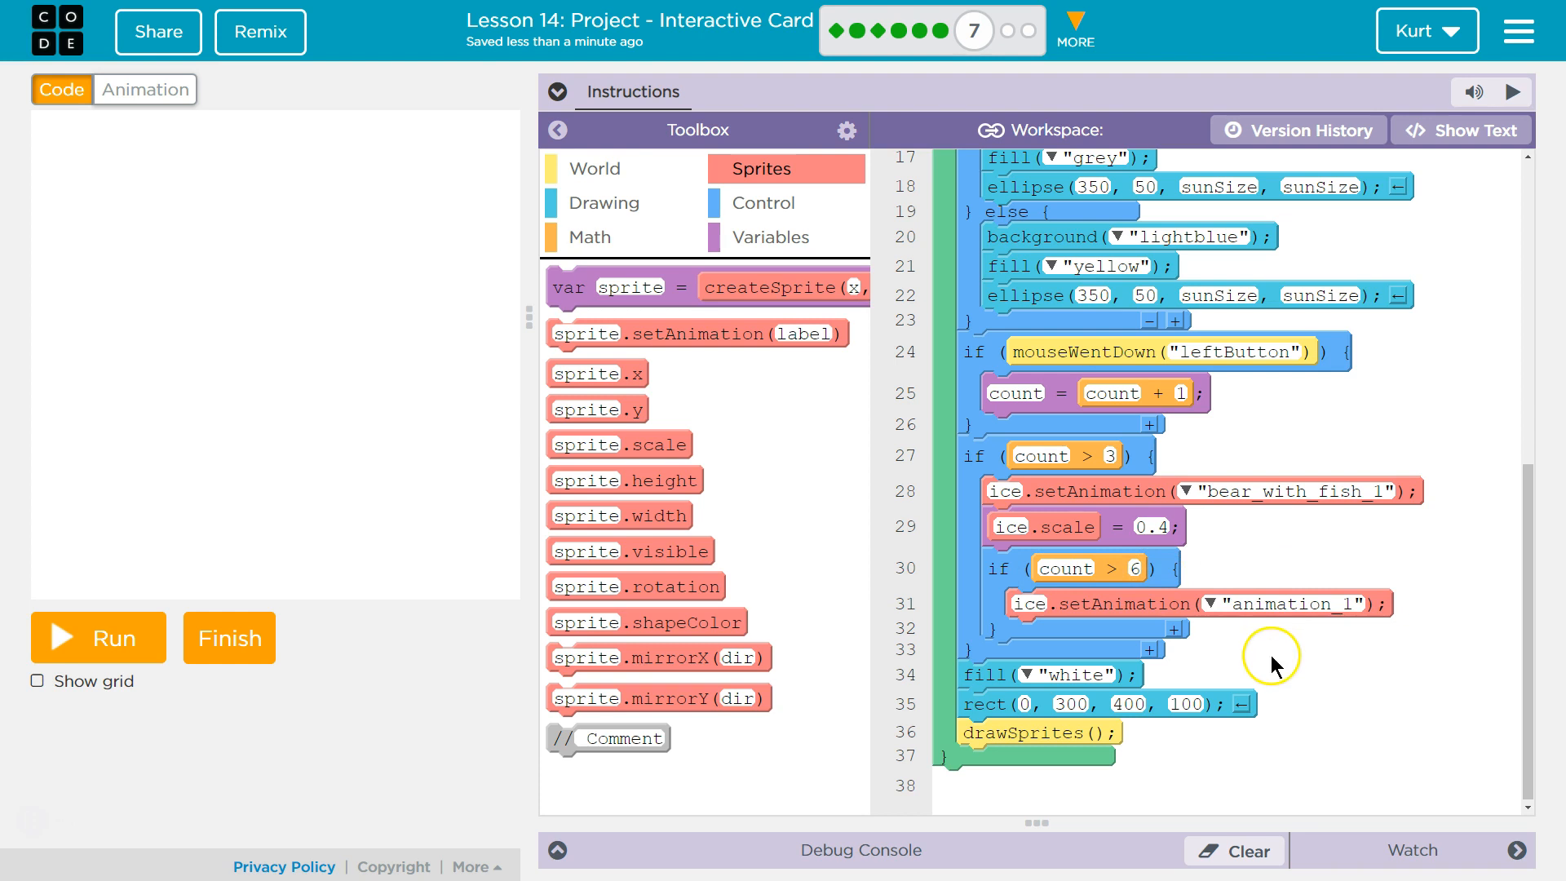
{"action": "left_click", "coordinate": [1214, 604]}
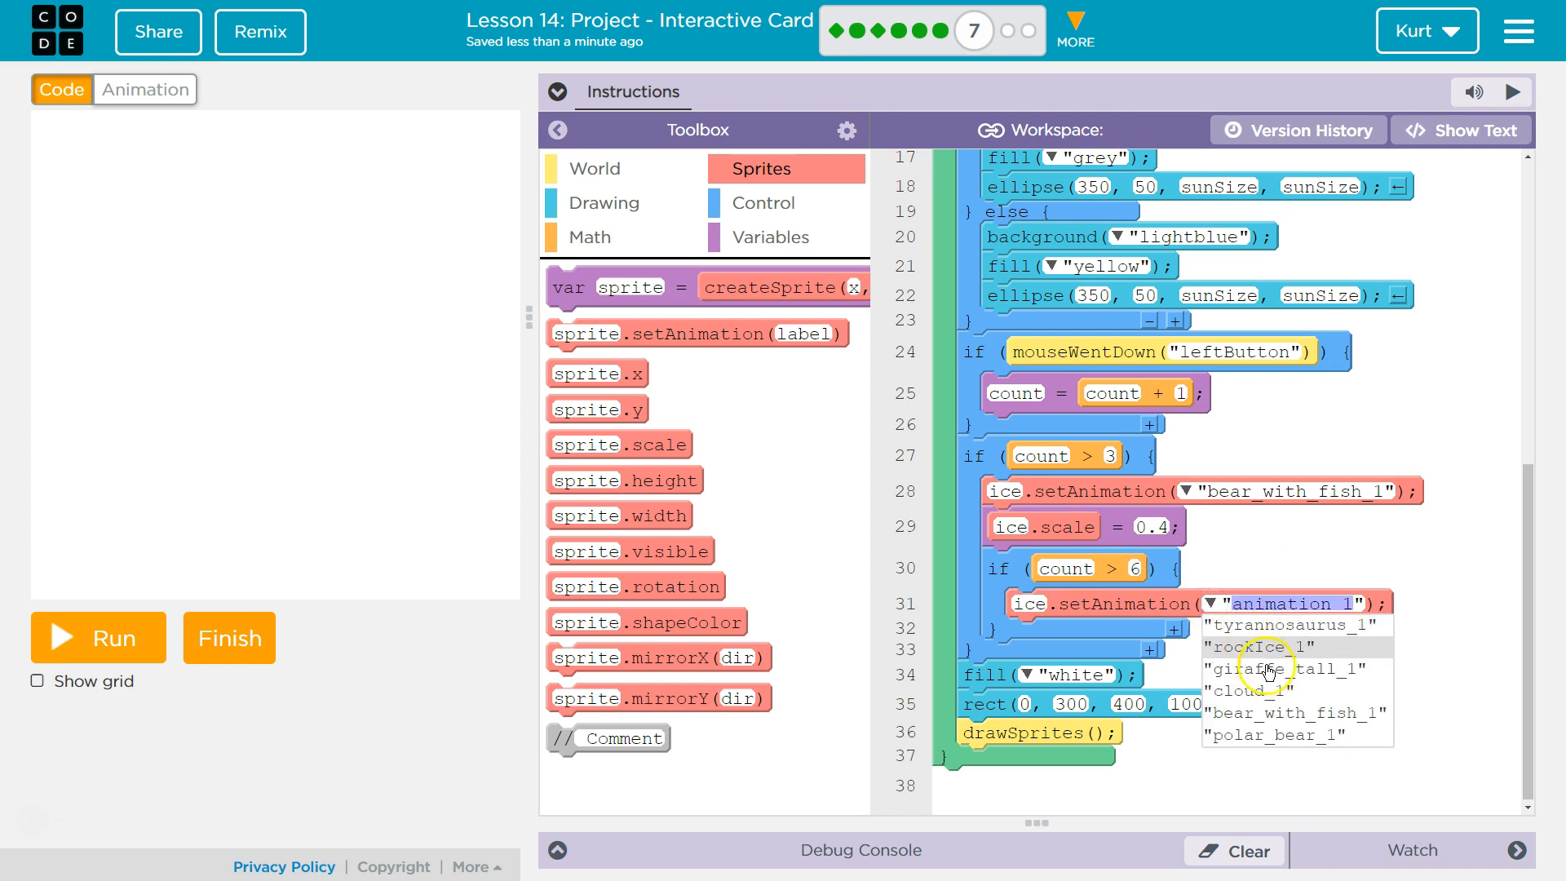
{"action": "left_click", "coordinate": [1273, 736]}
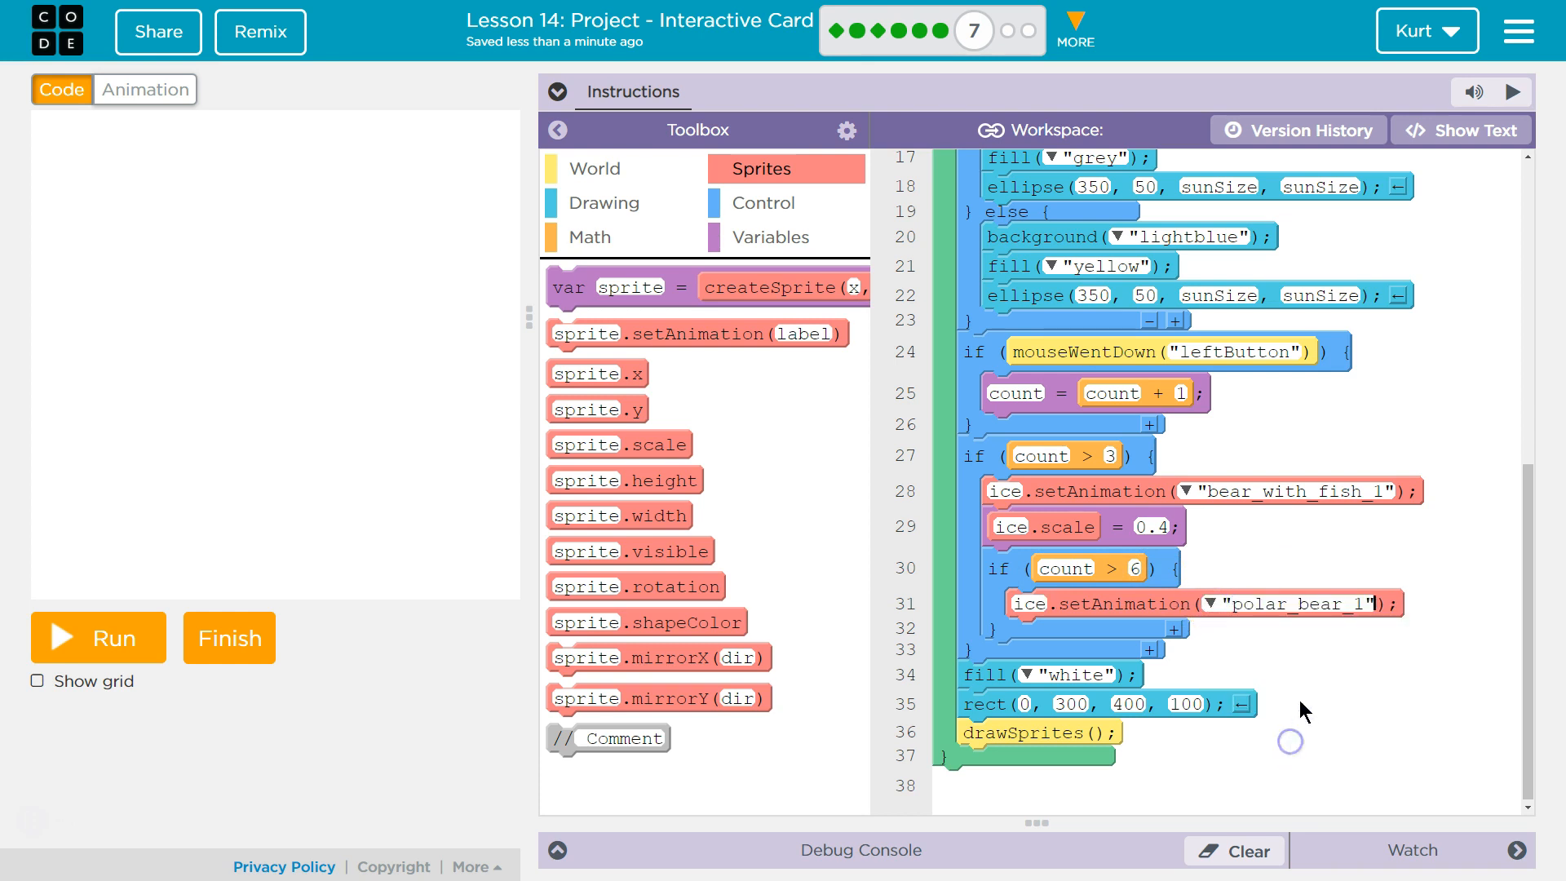
Run the card and click until the ice becomes the bear, then the polar bear
{"action": "left_click", "coordinate": [96, 638]}
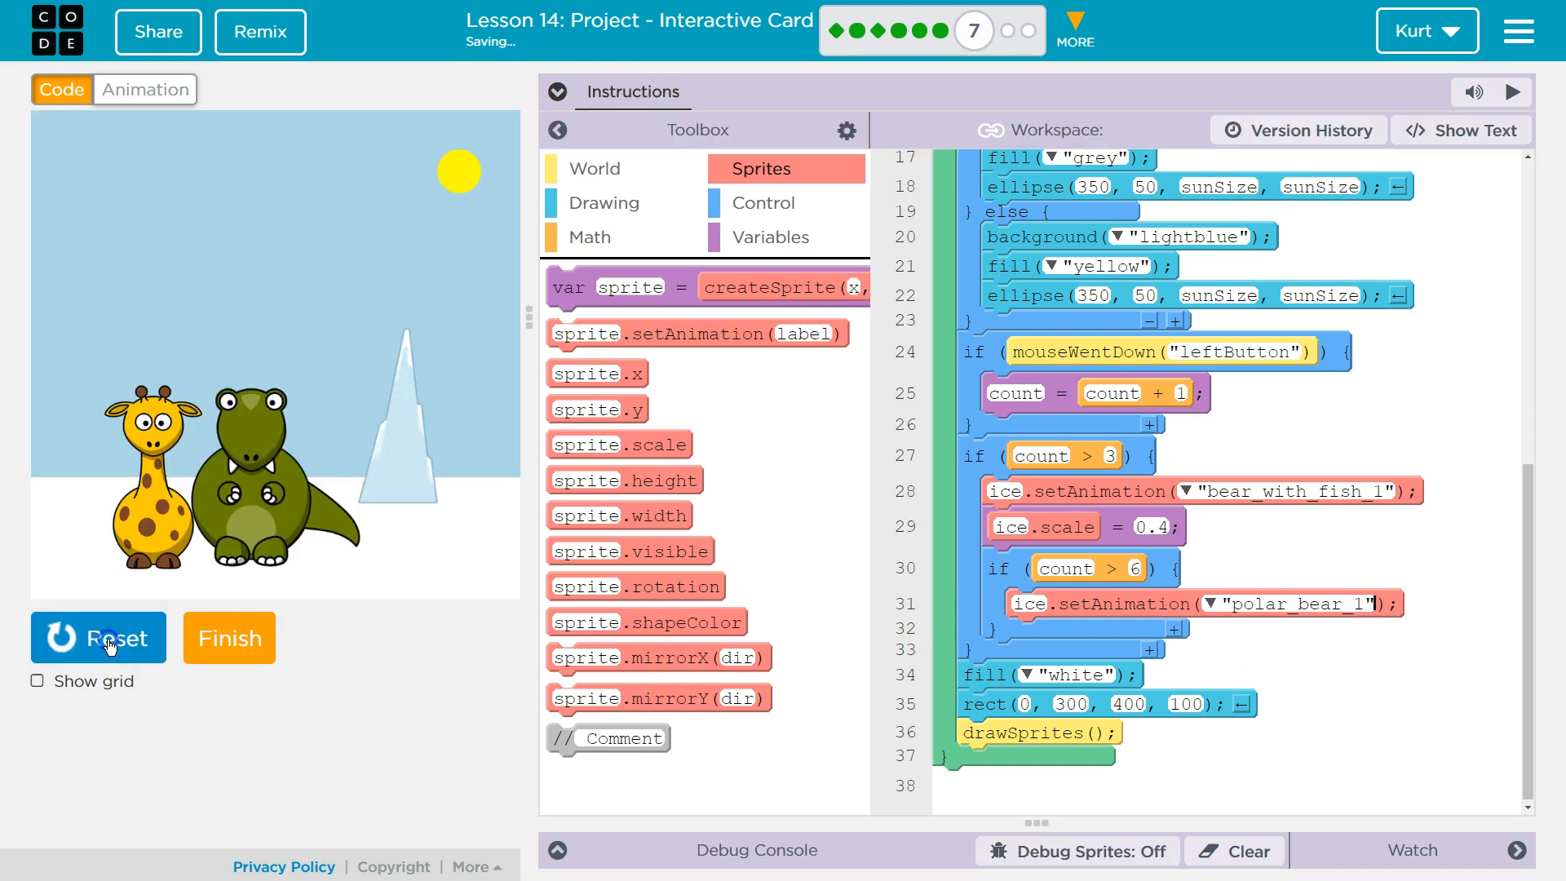
{"action": "left_click", "coordinate": [97, 638]}
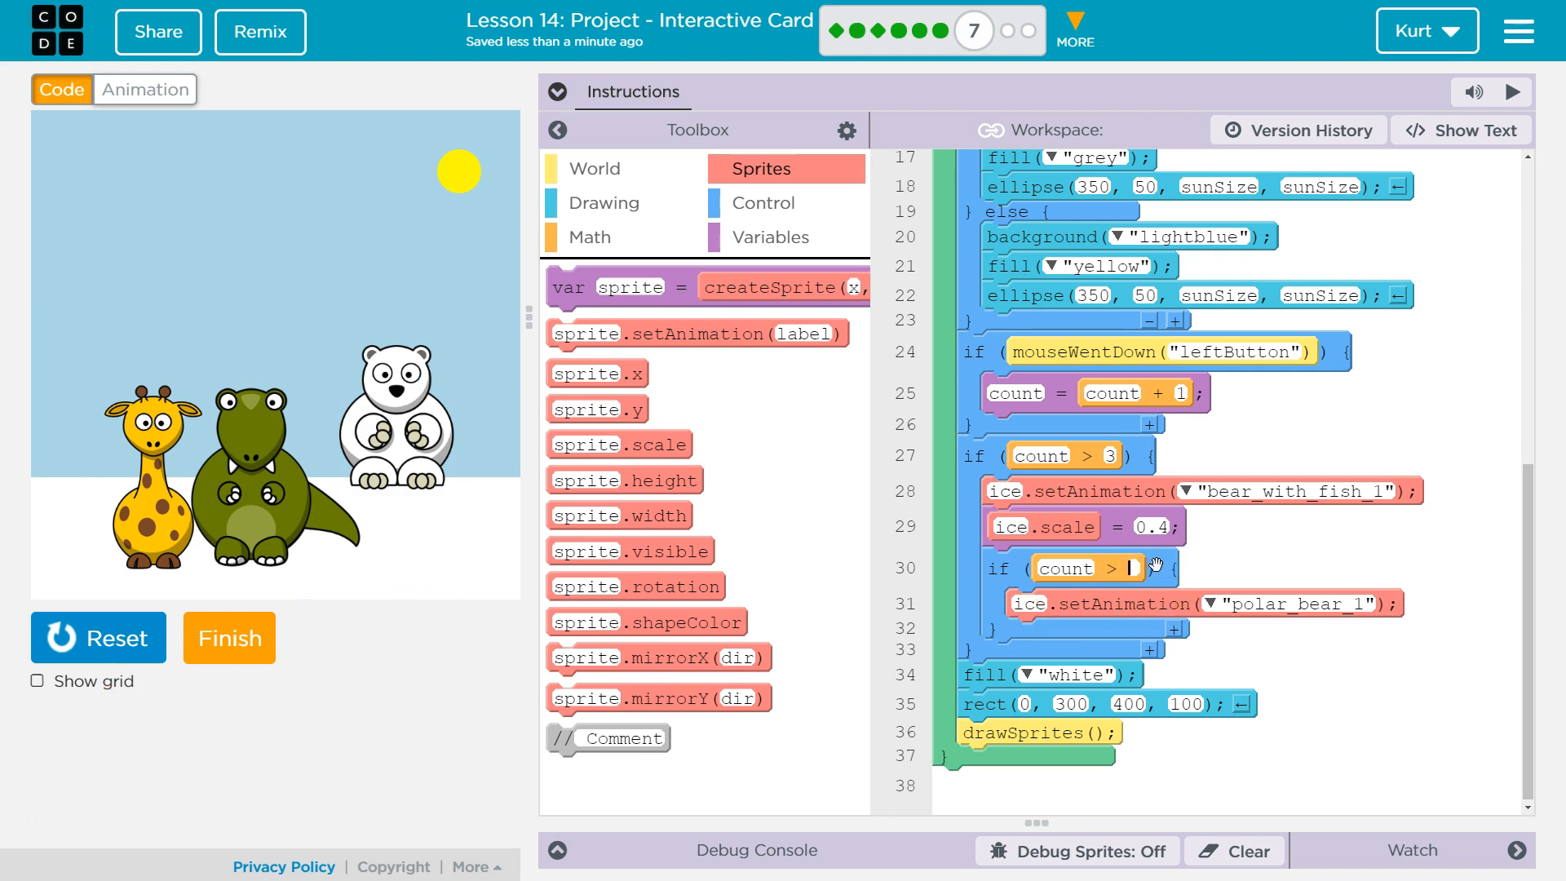
{"action": "type", "text": "d"}
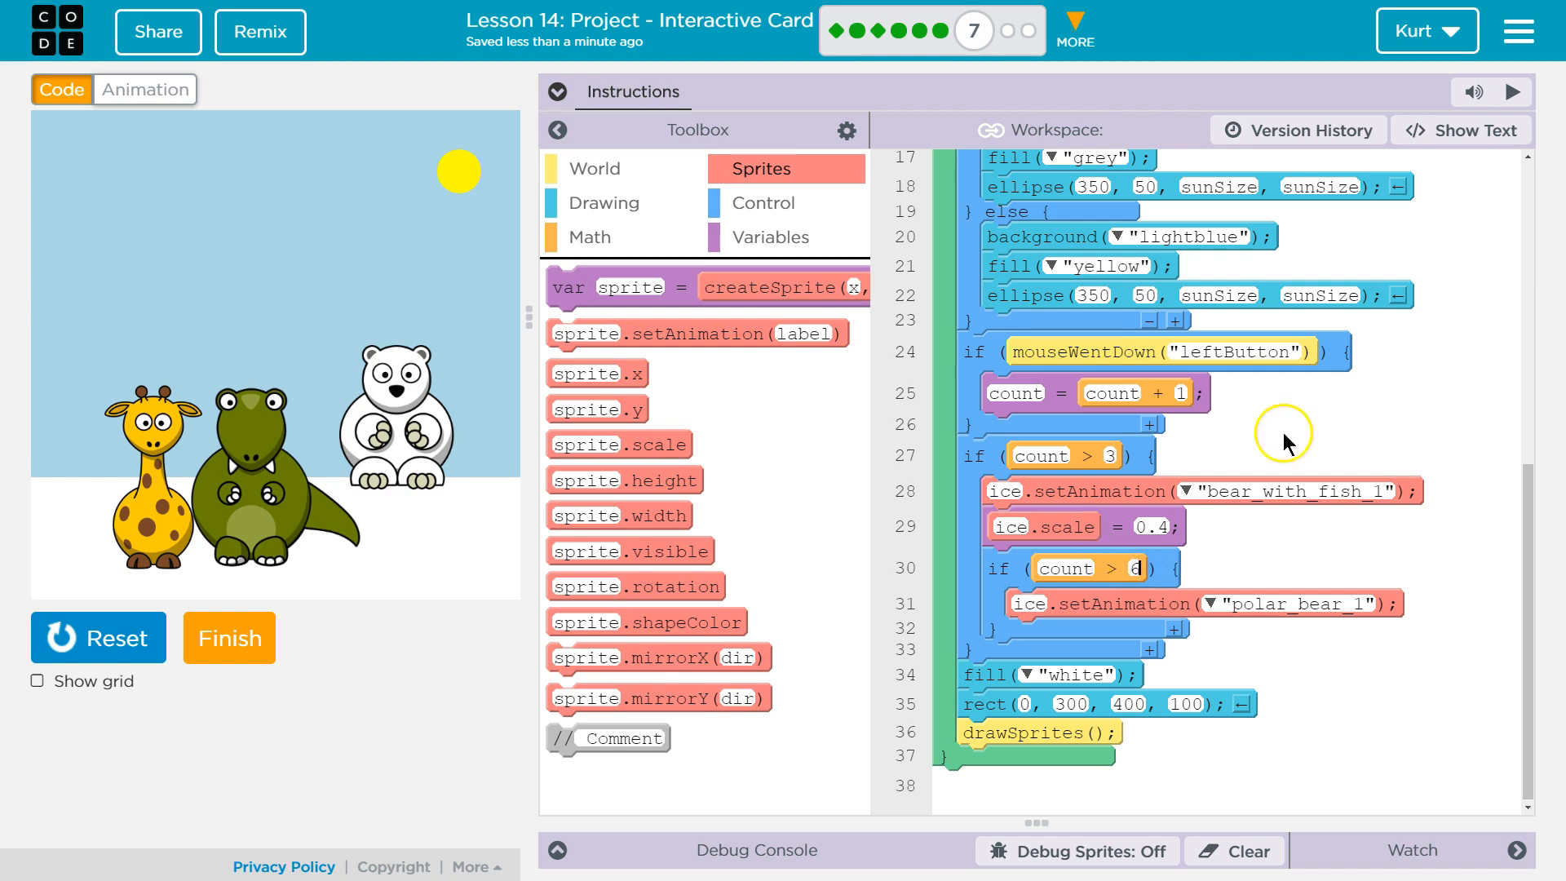
{"action": "mouse_move", "coordinate": [576, 90]}
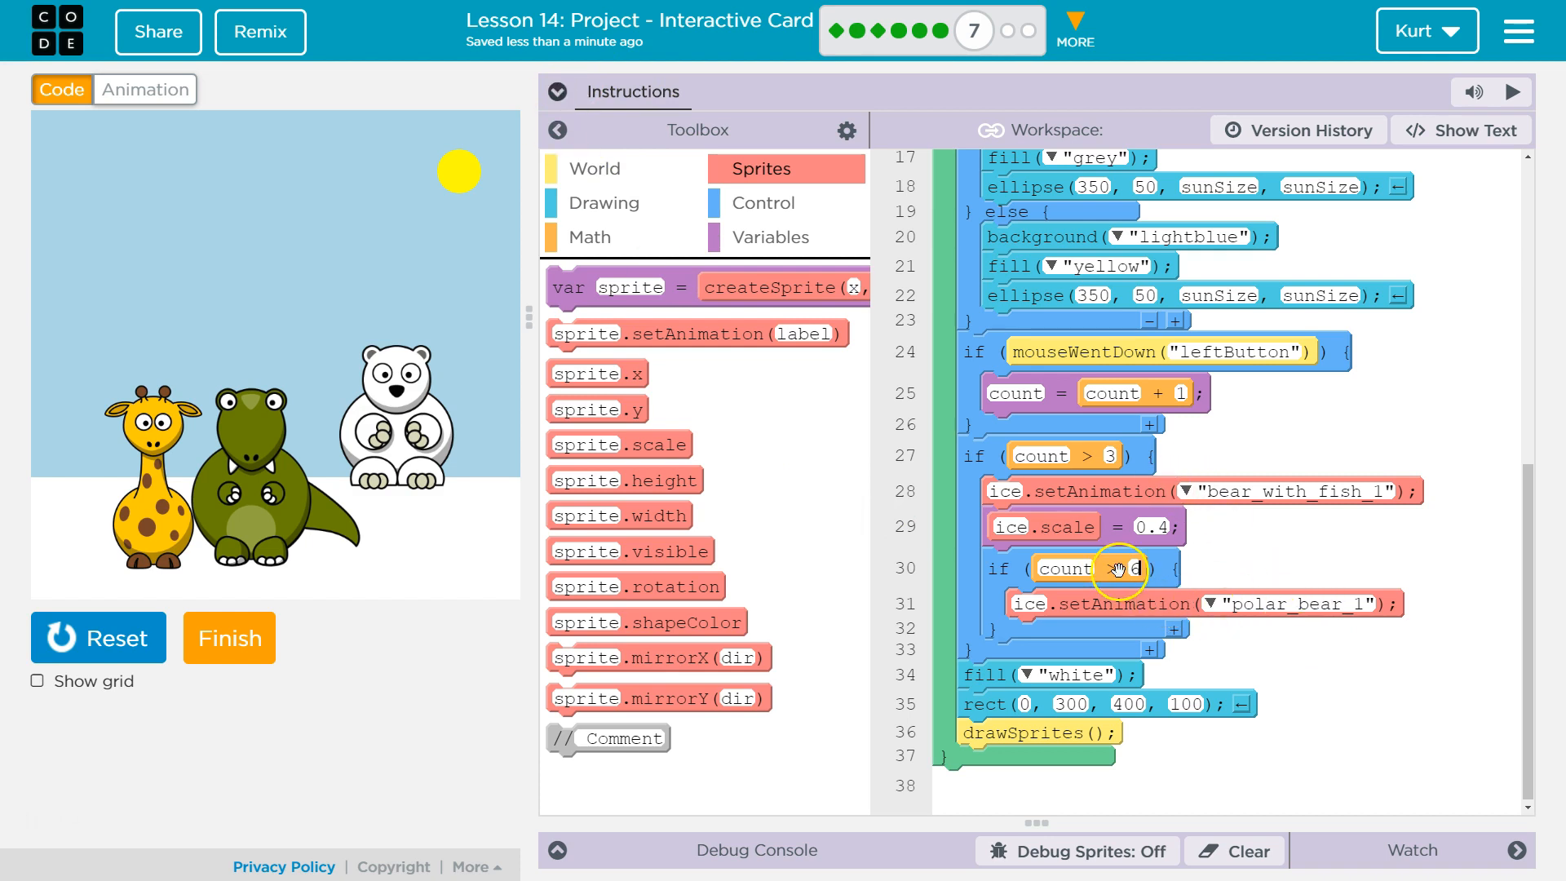
{"action": "mouse_move", "coordinate": [1196, 605]}
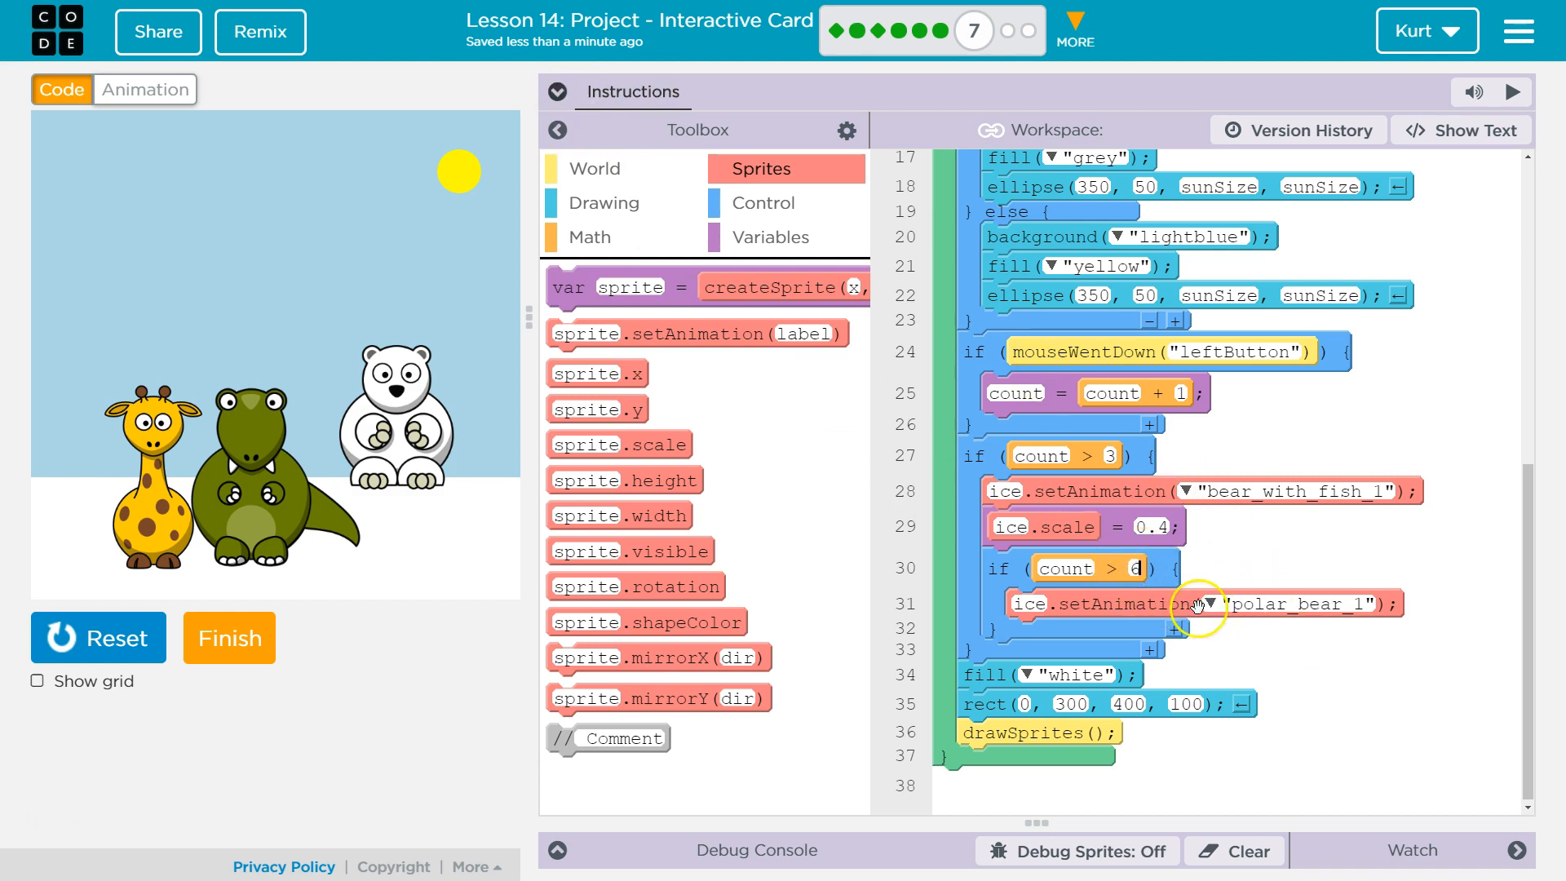
{"action": "left_click", "coordinate": [563, 91]}
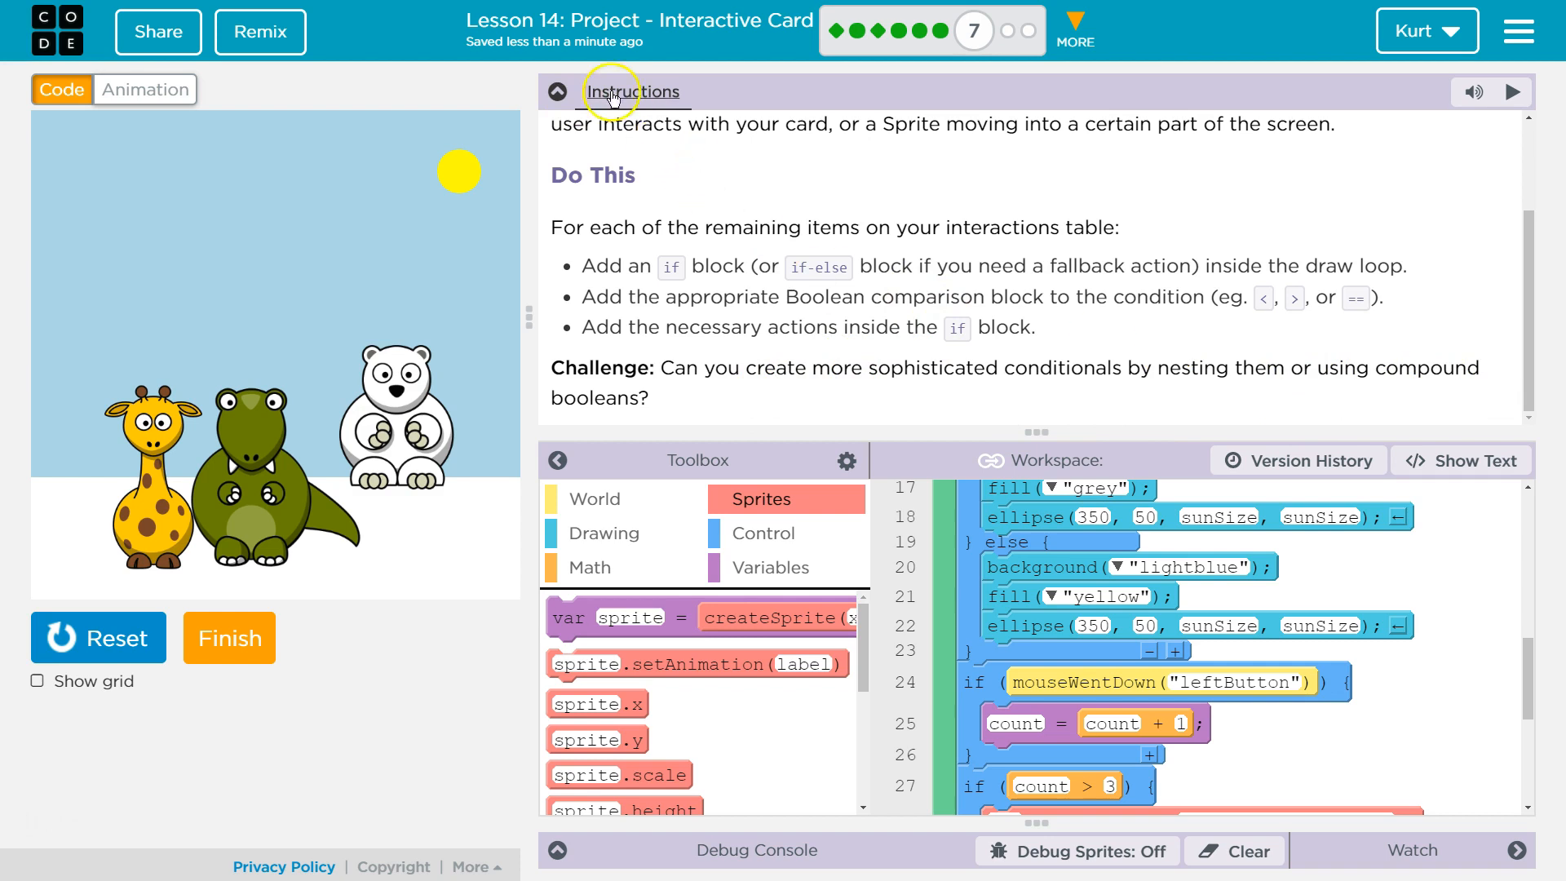
{"action": "mouse_move", "coordinate": [651, 580]}
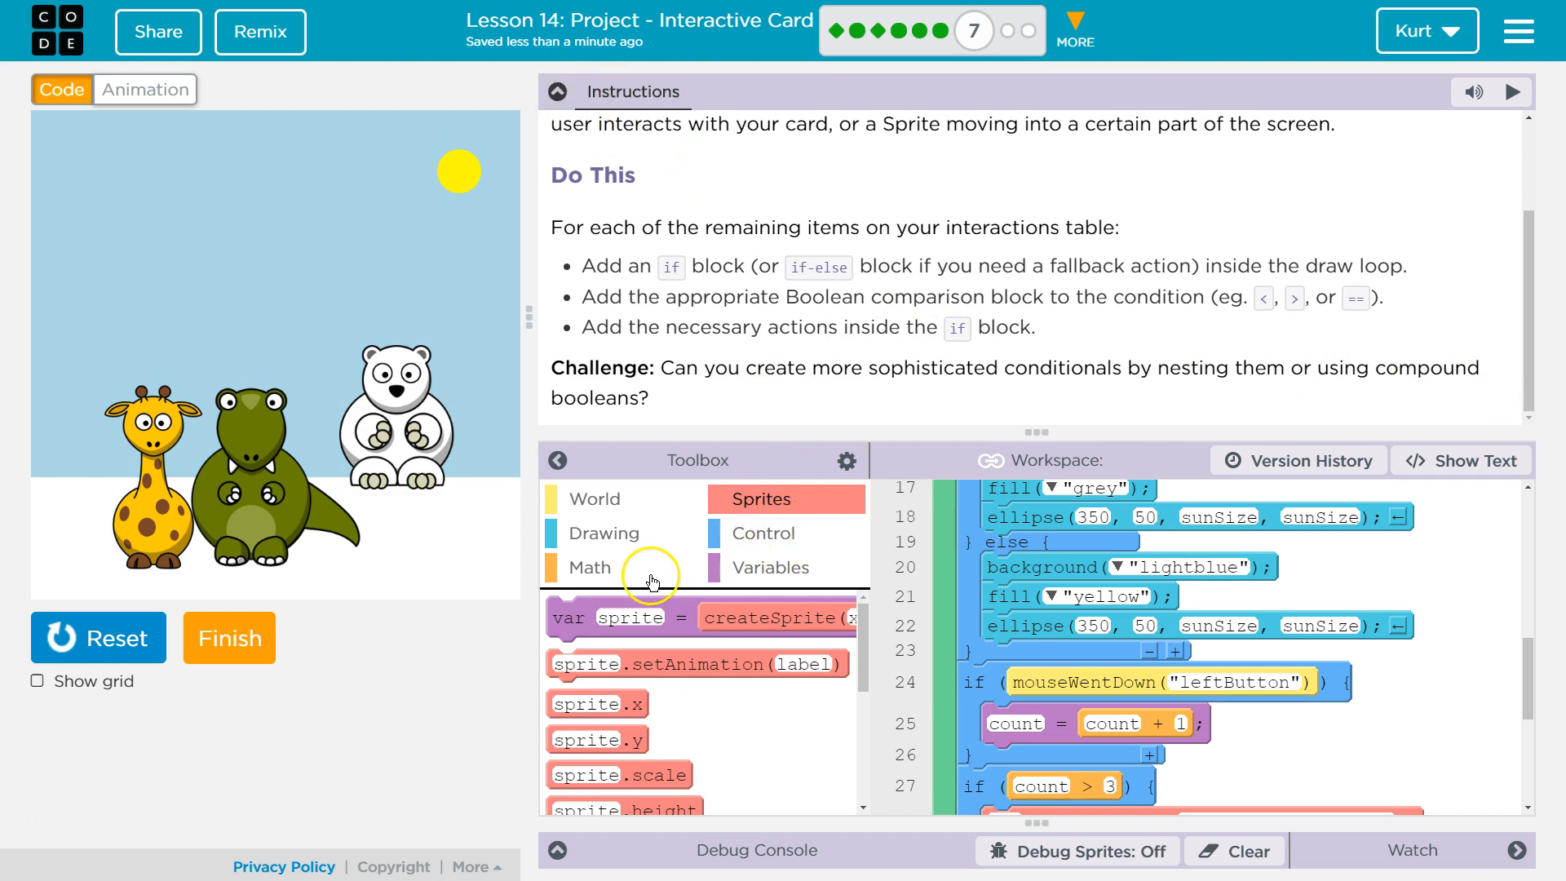
Show the Math comparison and && / || logic blocks and collapse the instructions
{"action": "left_click", "coordinate": [594, 568]}
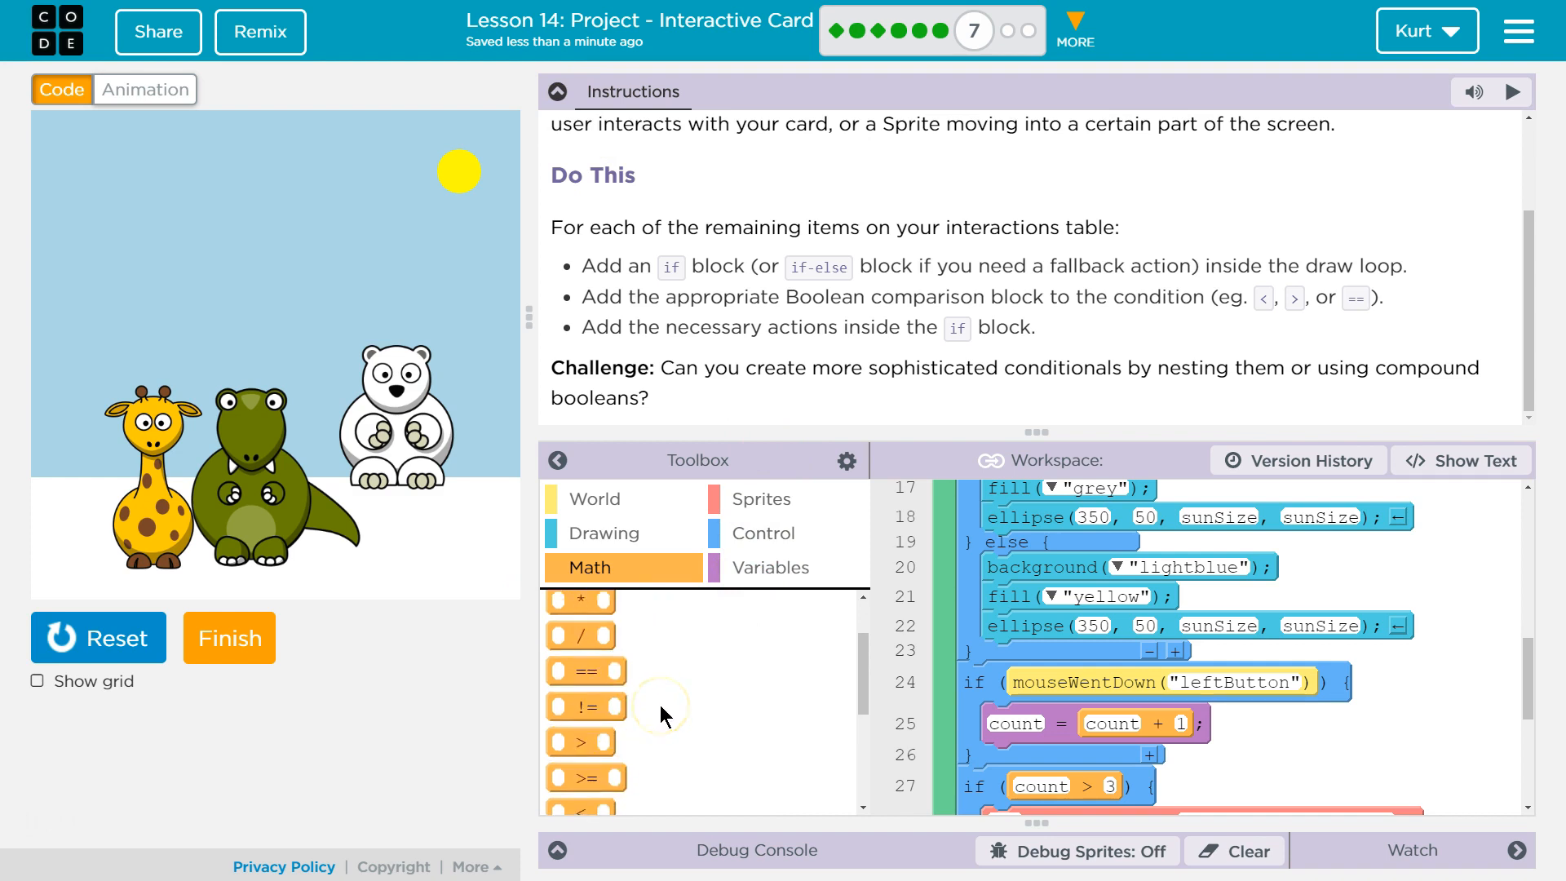
{"action": "mouse_move", "coordinate": [579, 743]}
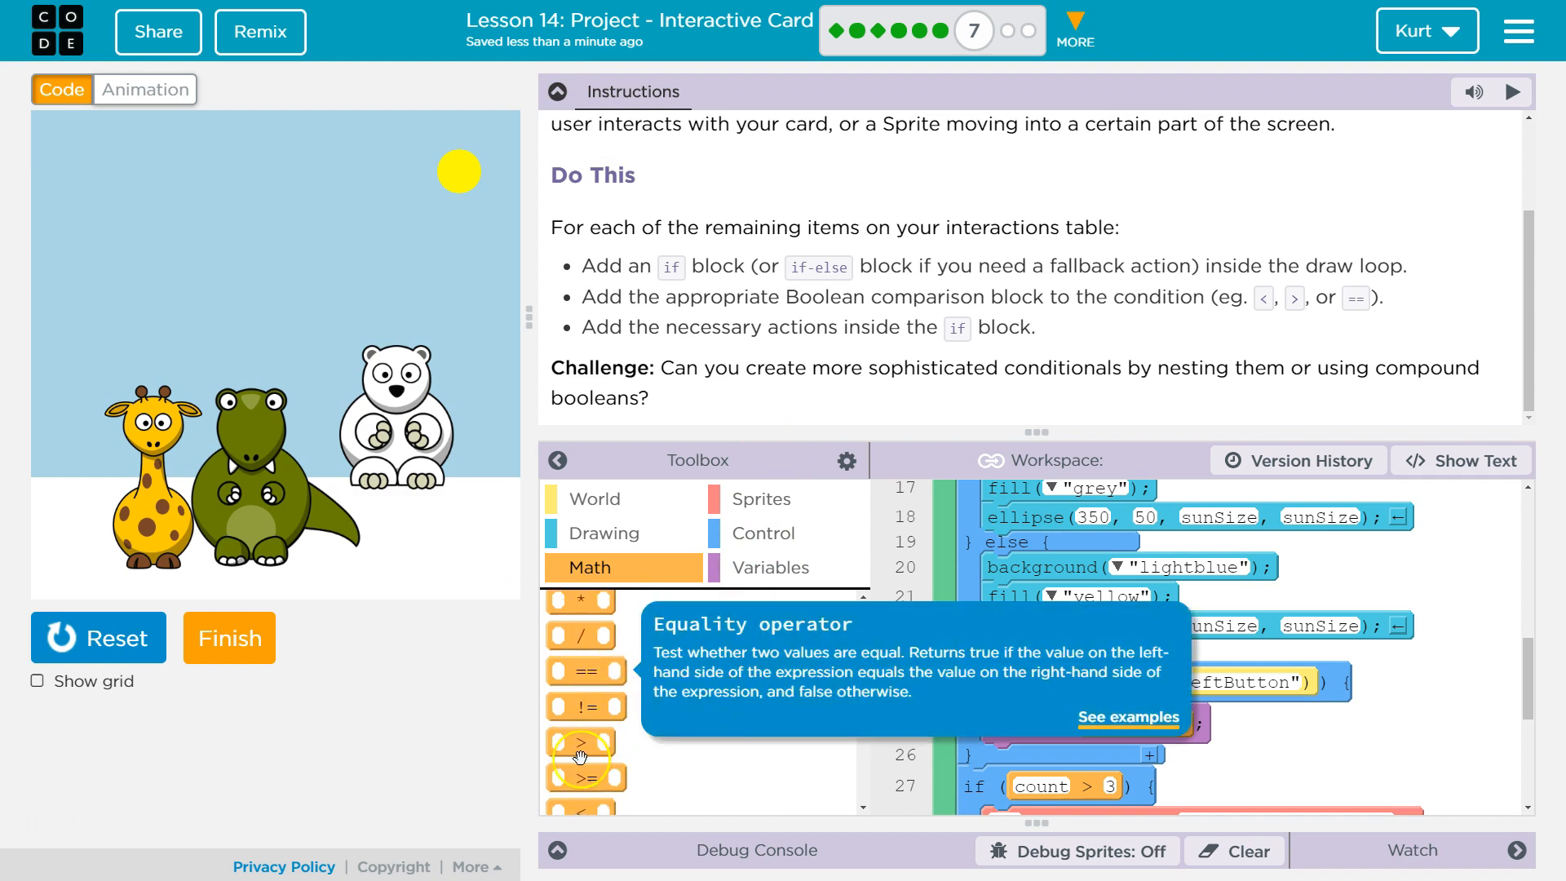
{"action": "scroll", "scroll_direction": "down", "scroll_amount": 3}
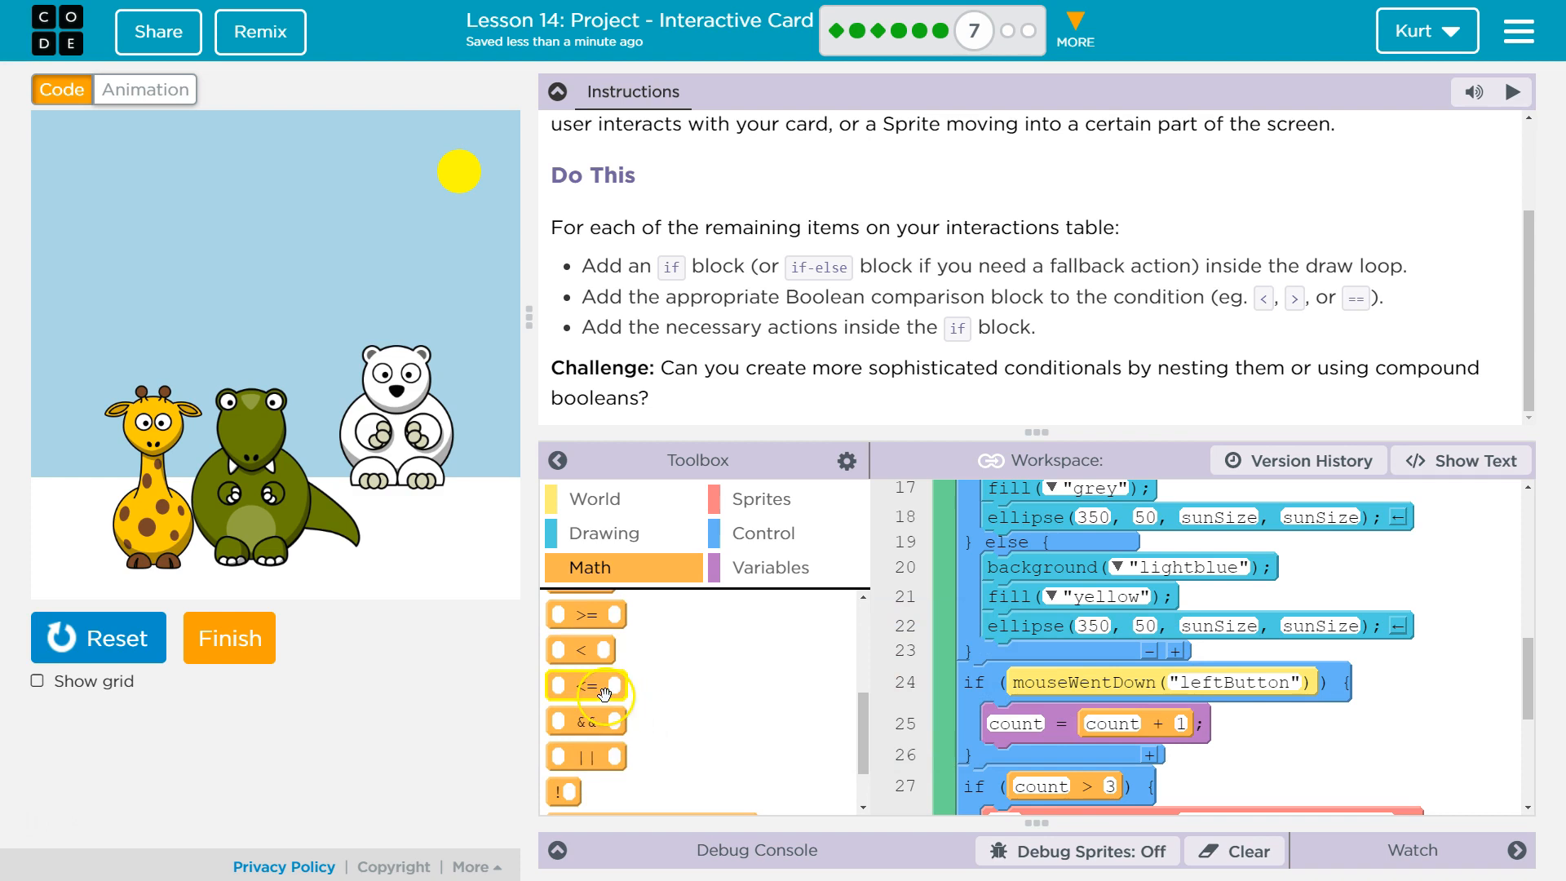
{"action": "left_click", "coordinate": [556, 91]}
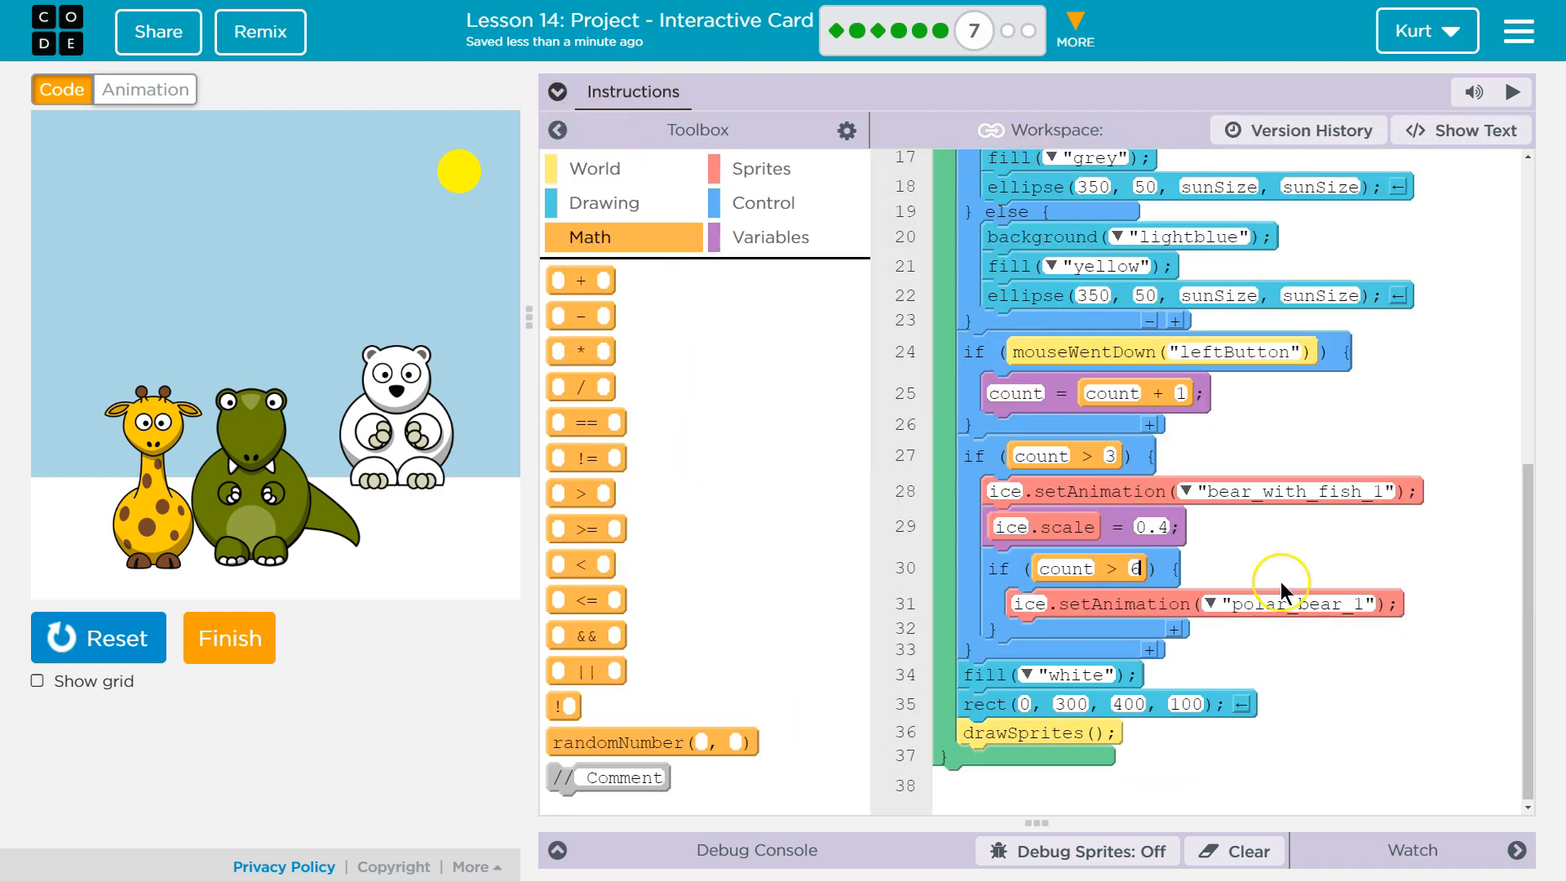
{"action": "mouse_move", "coordinate": [582, 565]}
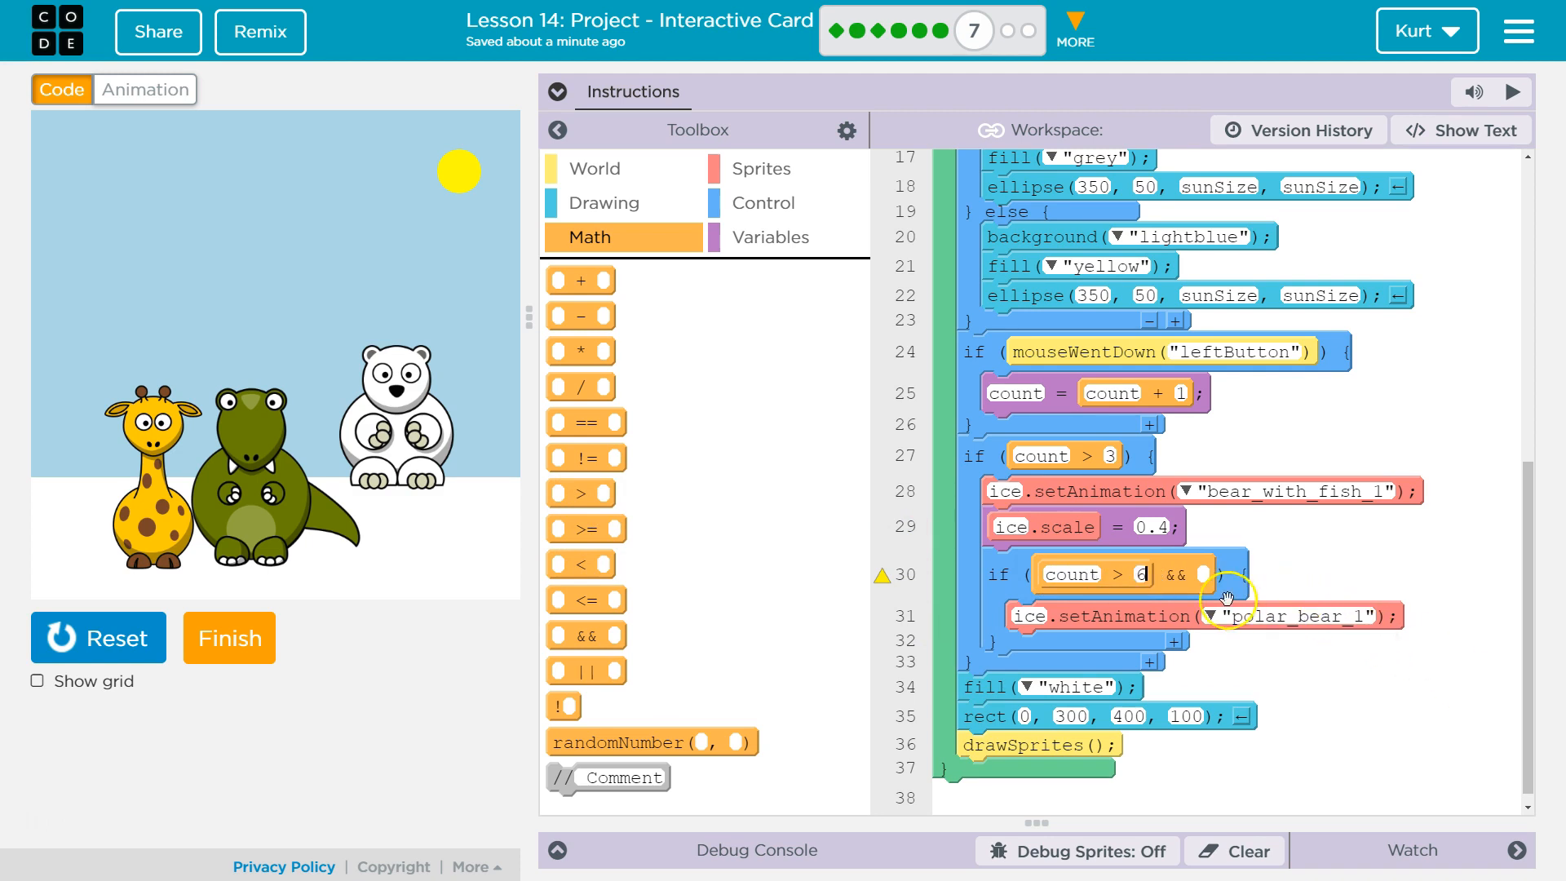
{"action": "mouse_move", "coordinate": [1008, 573]}
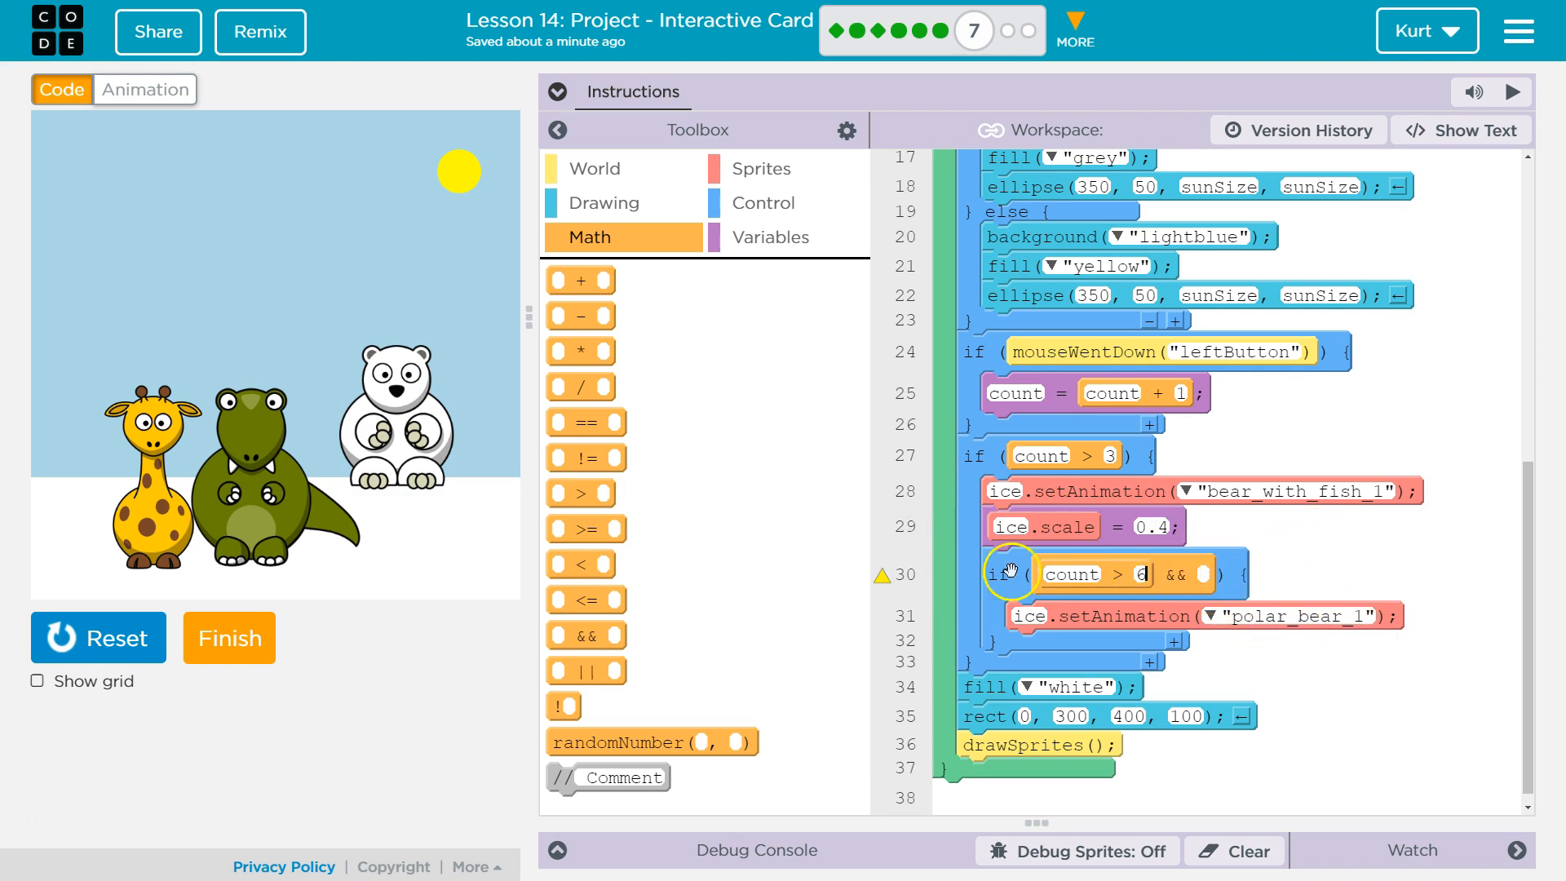
{"action": "mouse_move", "coordinate": [649, 545]}
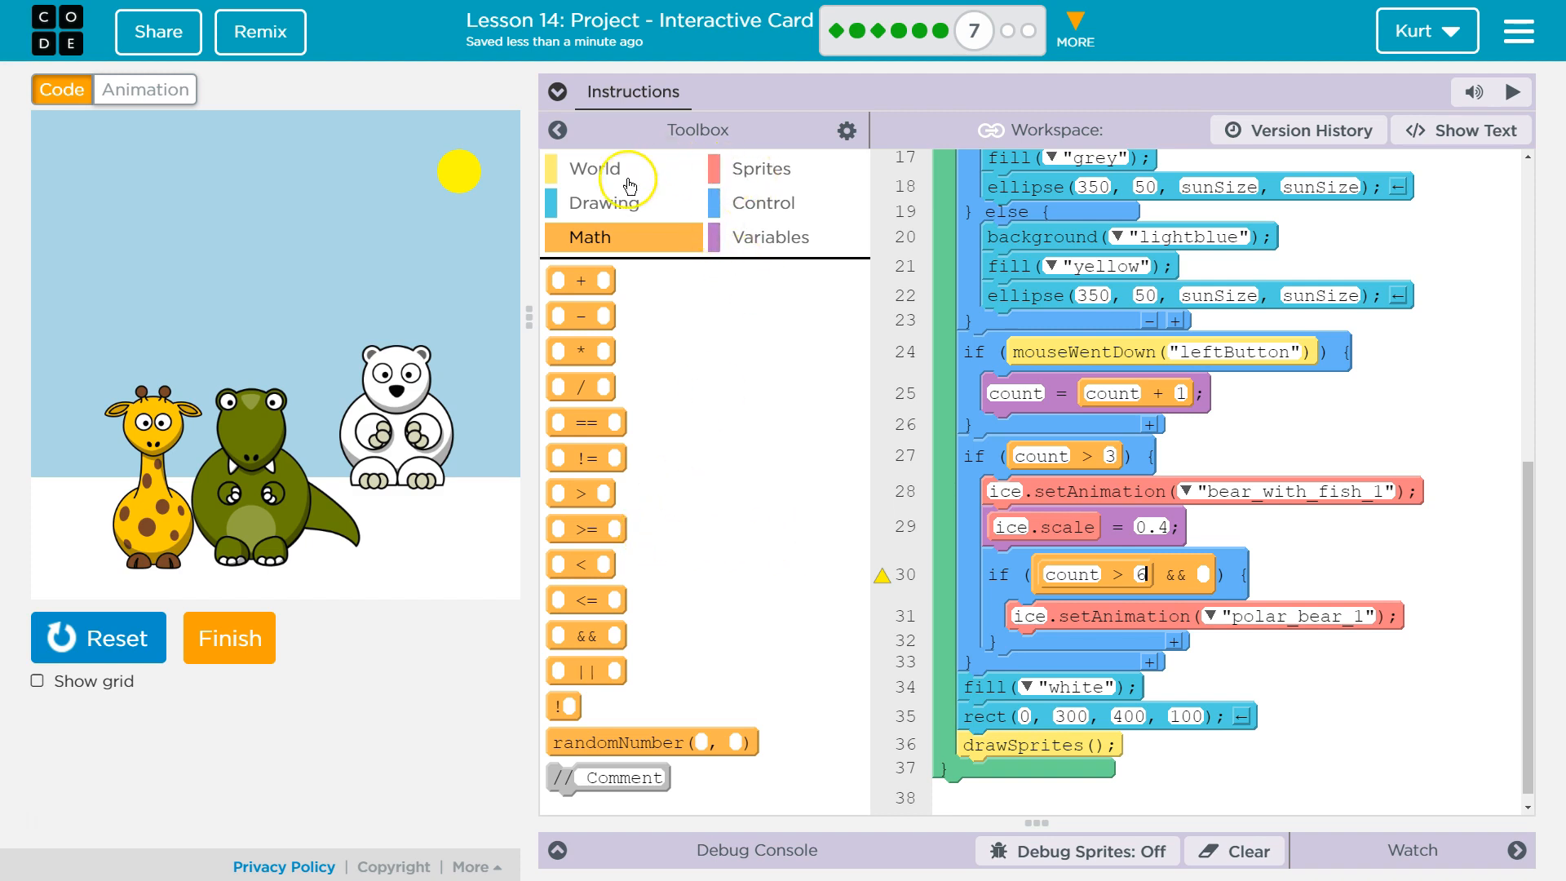
Join count > 6 with && to a new, still-empty < comparison in the inner if
{"action": "left_click", "coordinate": [596, 168]}
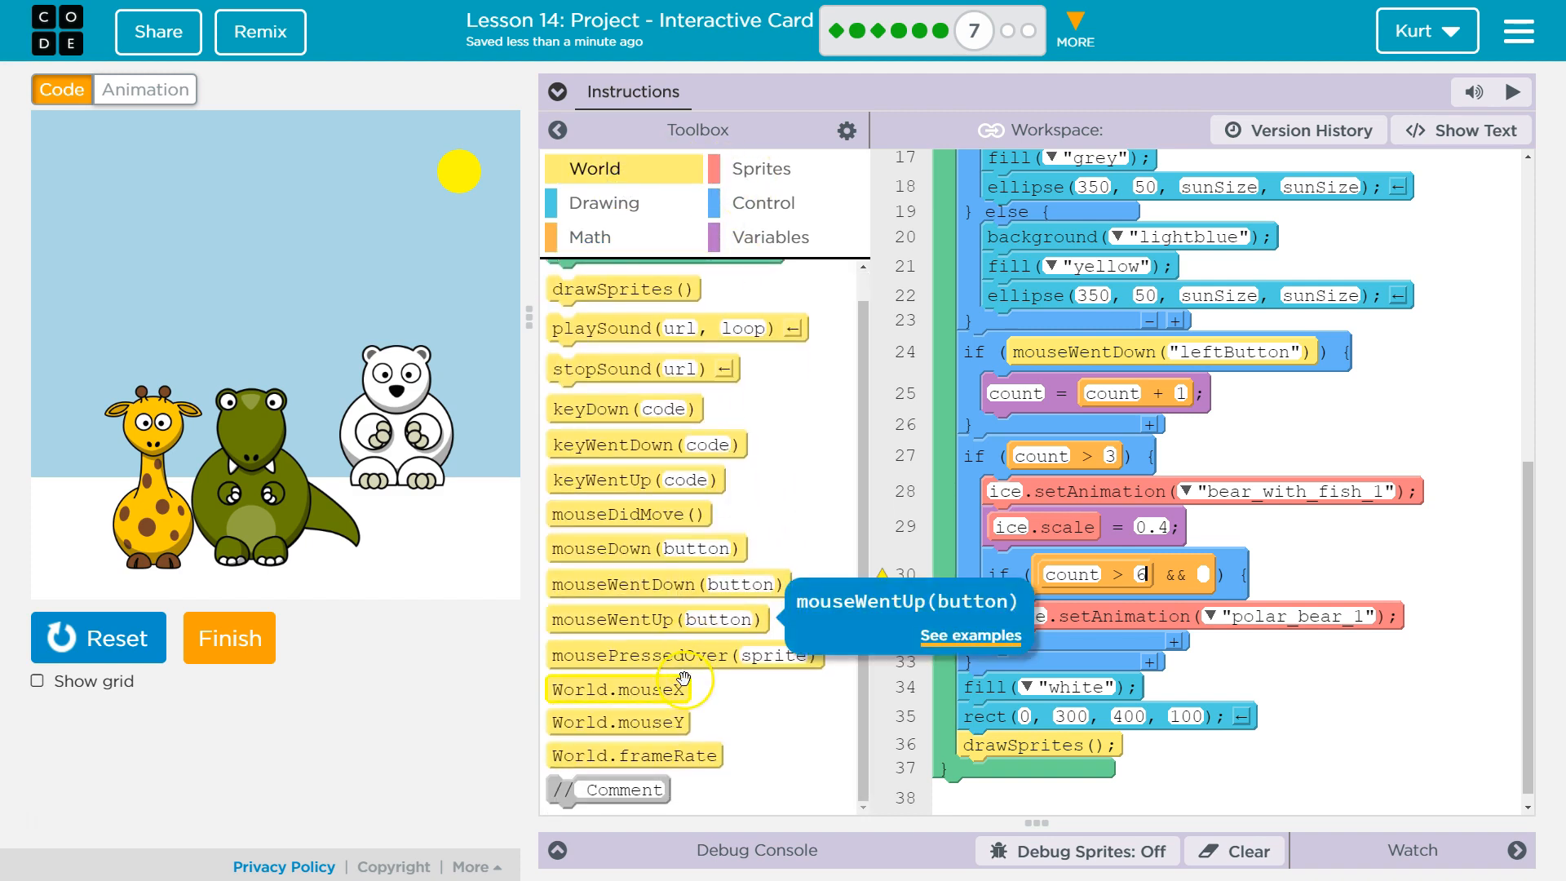
{"action": "mouse_move", "coordinate": [684, 656]}
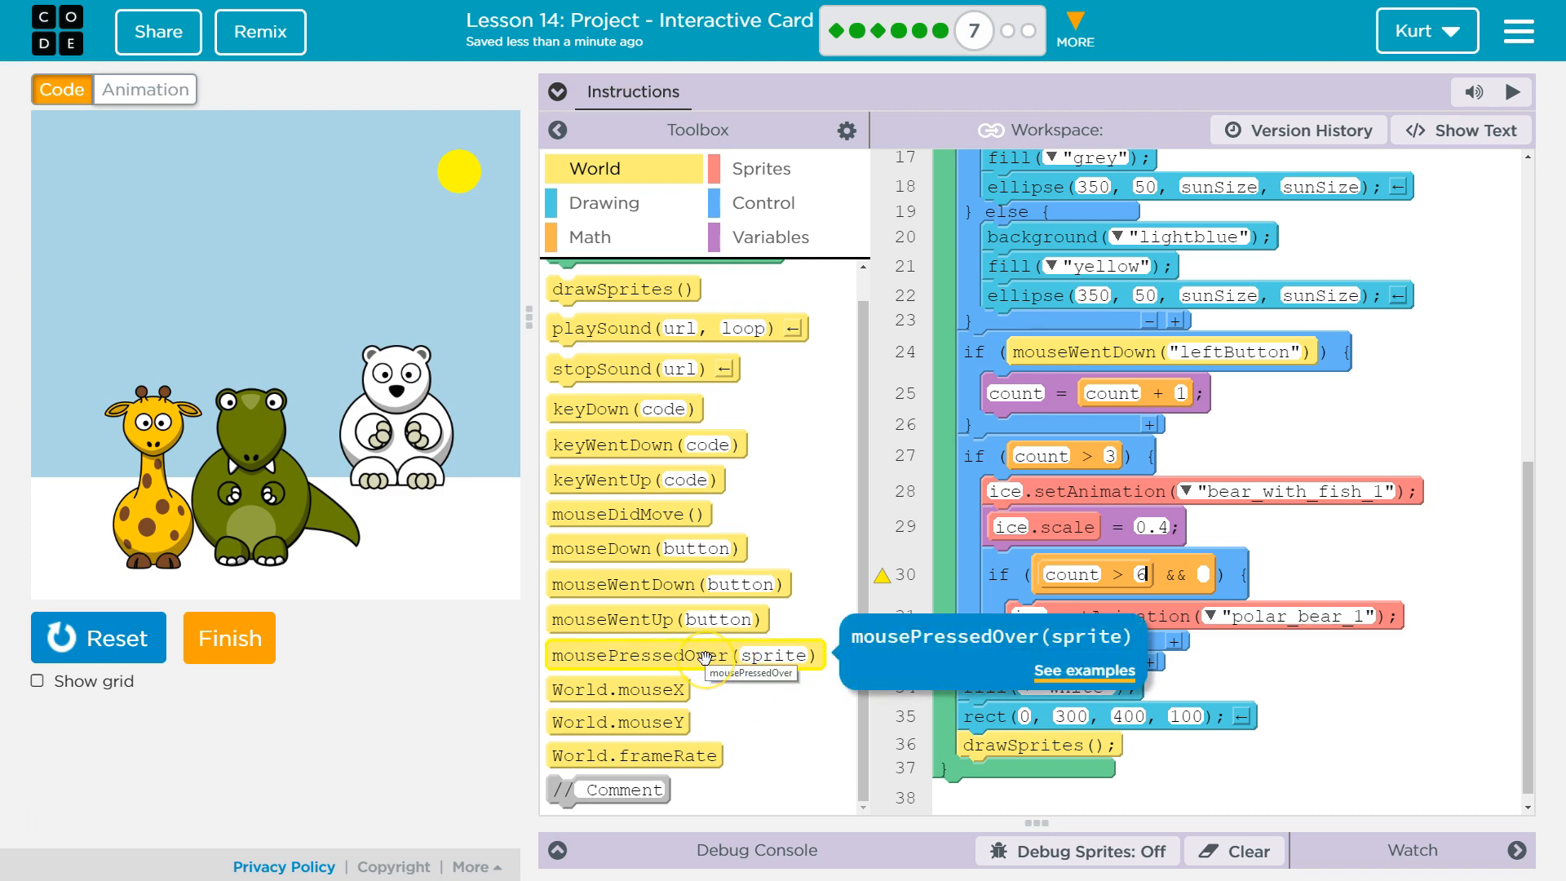
{"action": "mouse_move", "coordinate": [692, 639]}
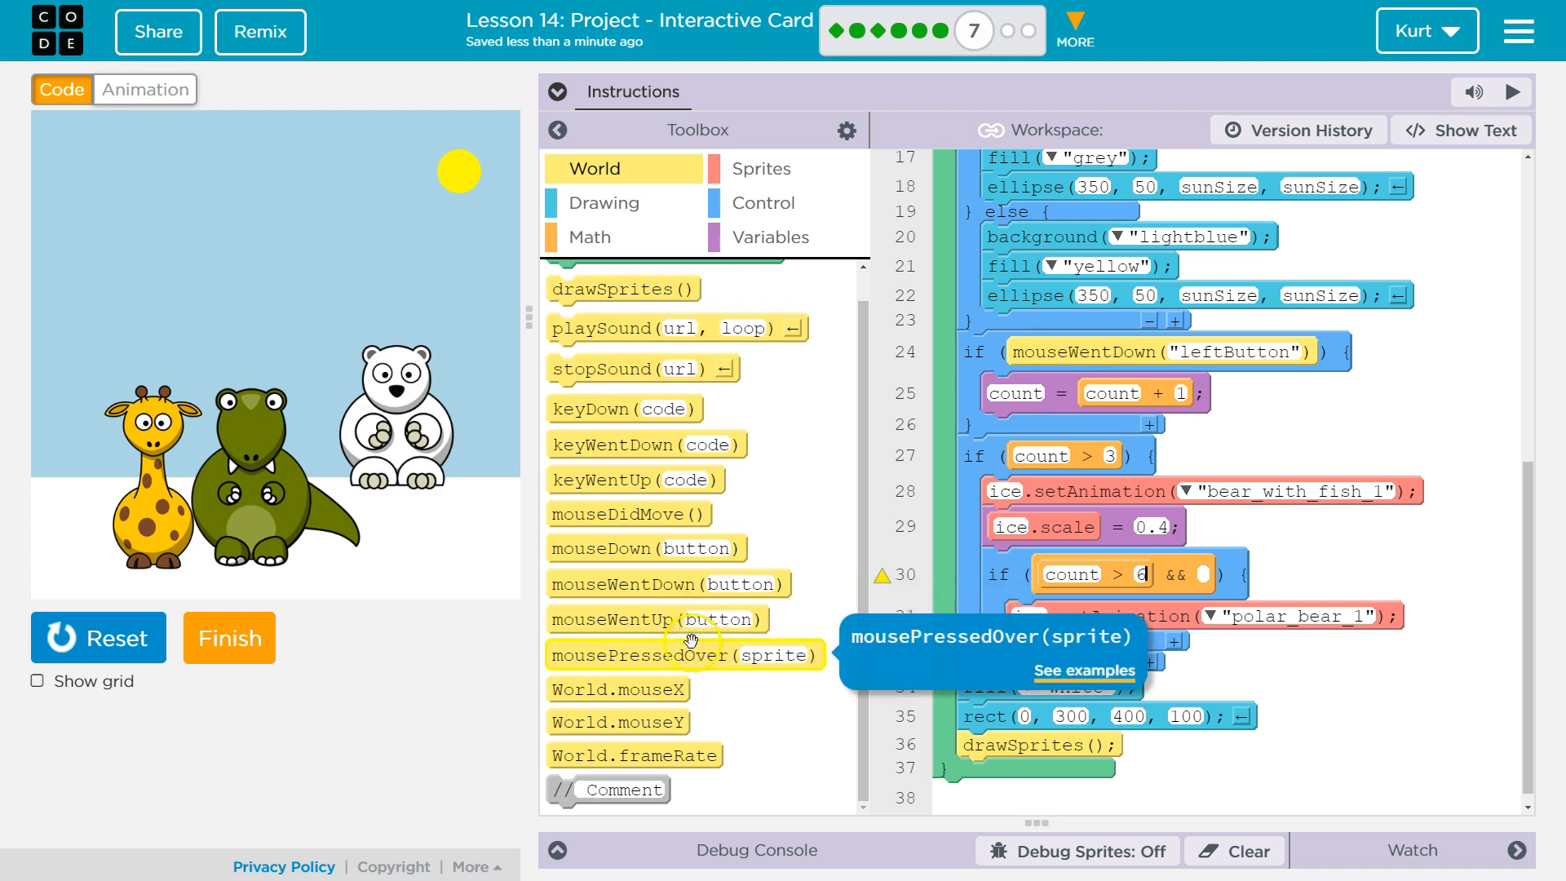
{"action": "mouse_move", "coordinate": [646, 549]}
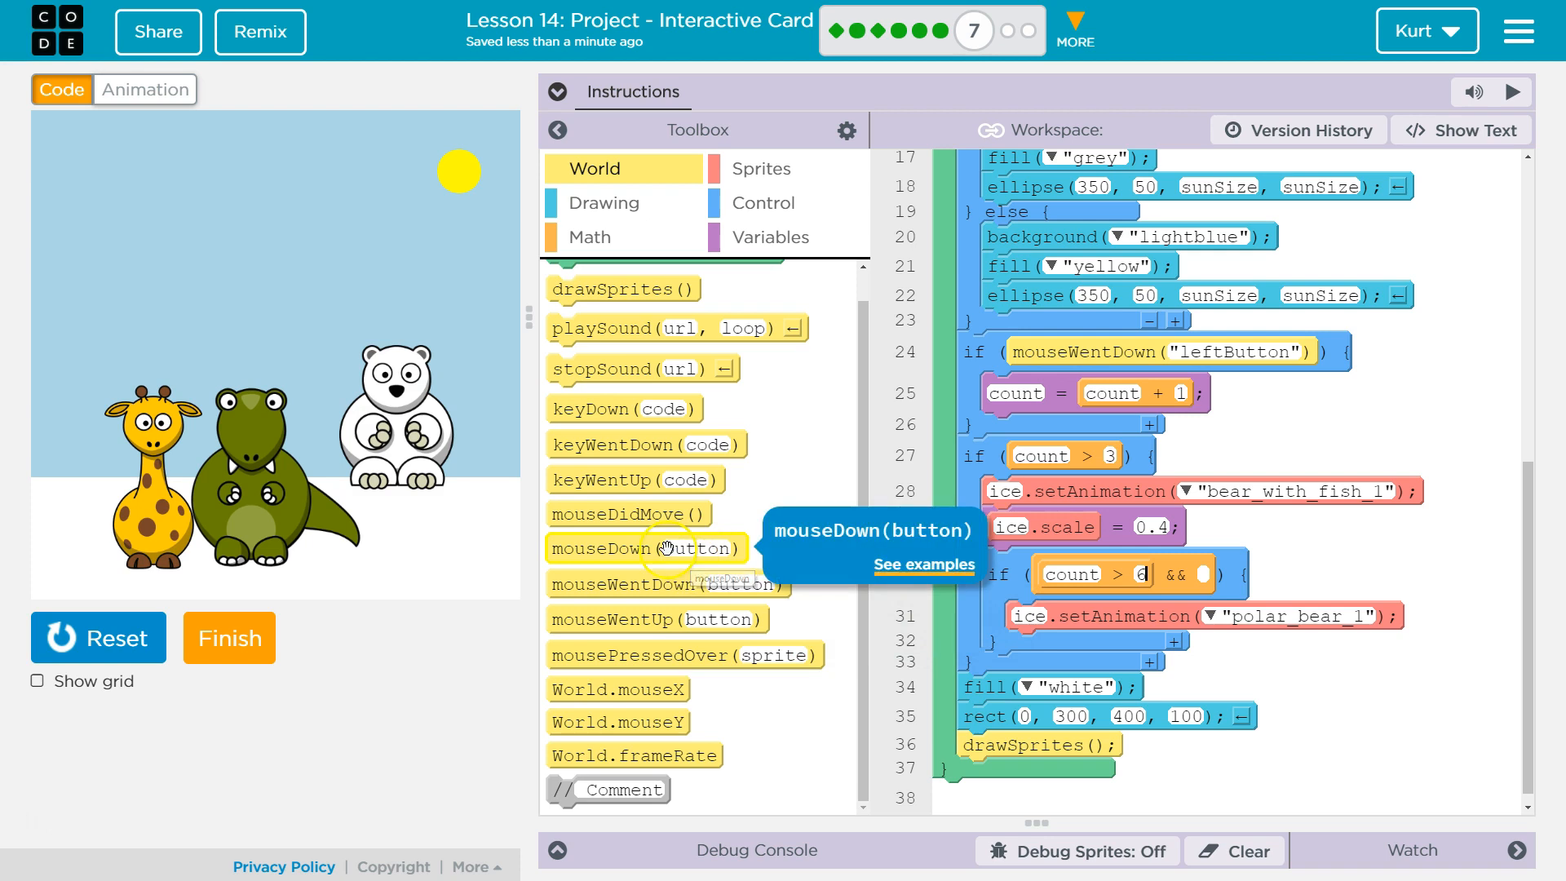
{"action": "mouse_move", "coordinate": [678, 688]}
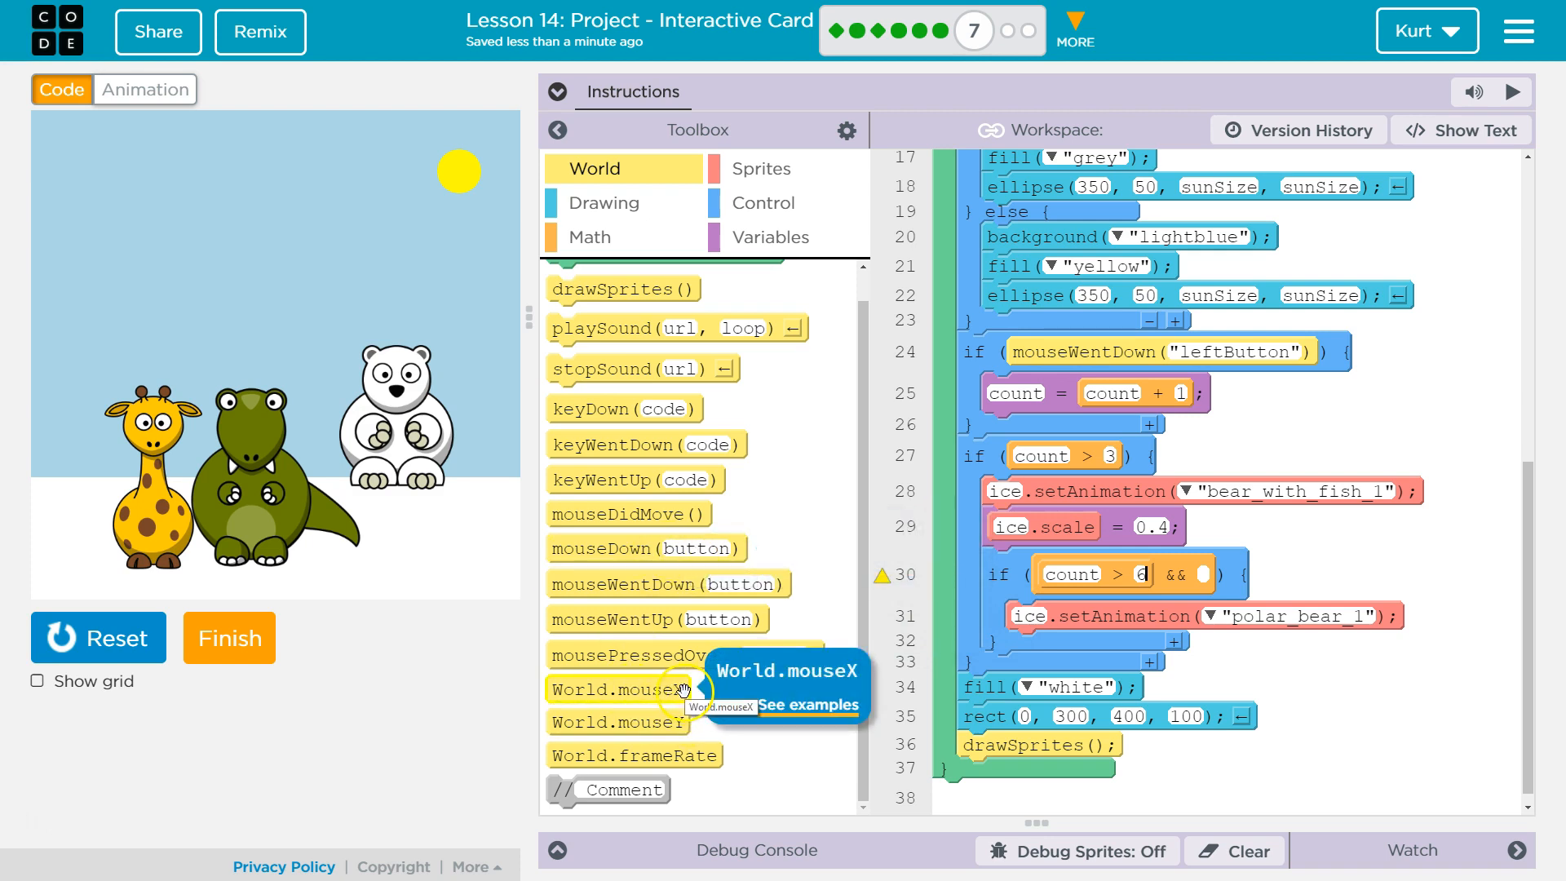
{"action": "mouse_move", "coordinate": [667, 584]}
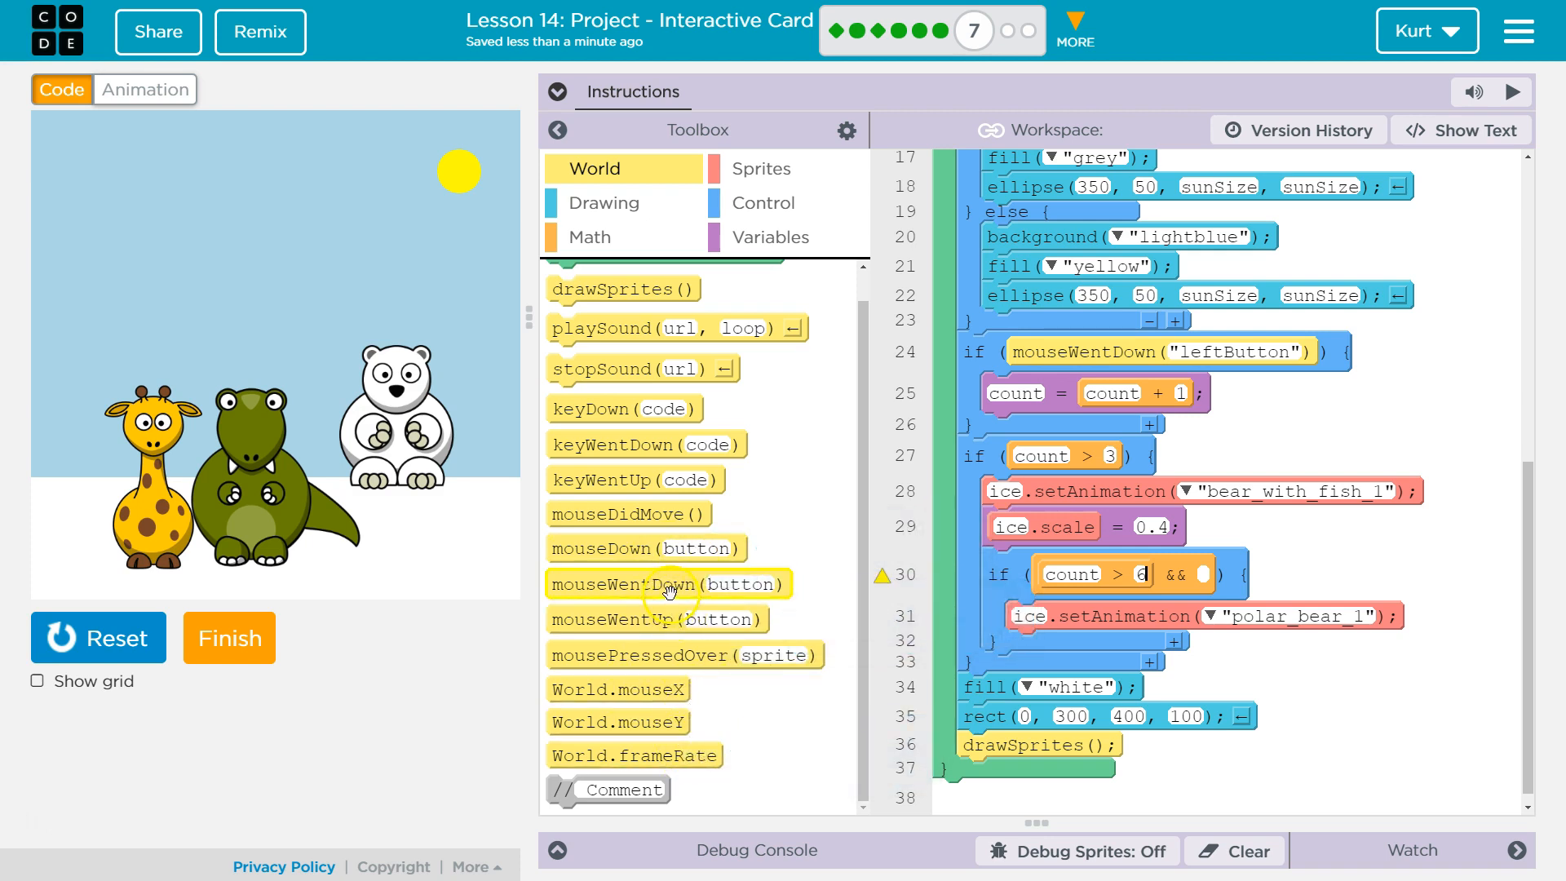
{"action": "mouse_move", "coordinate": [687, 654]}
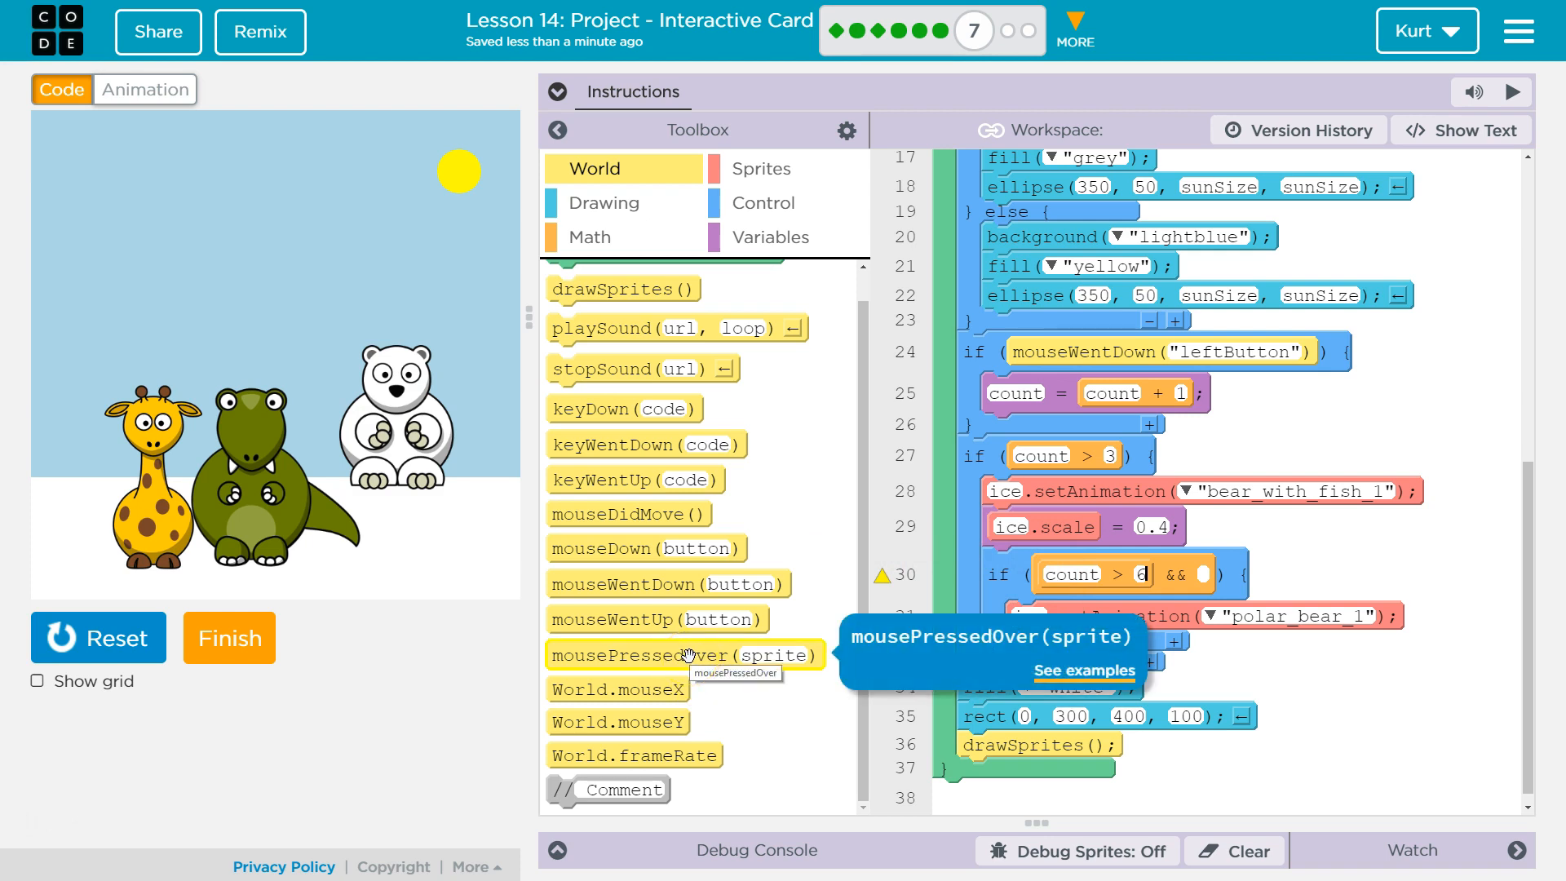
{"action": "mouse_move", "coordinate": [656, 620]}
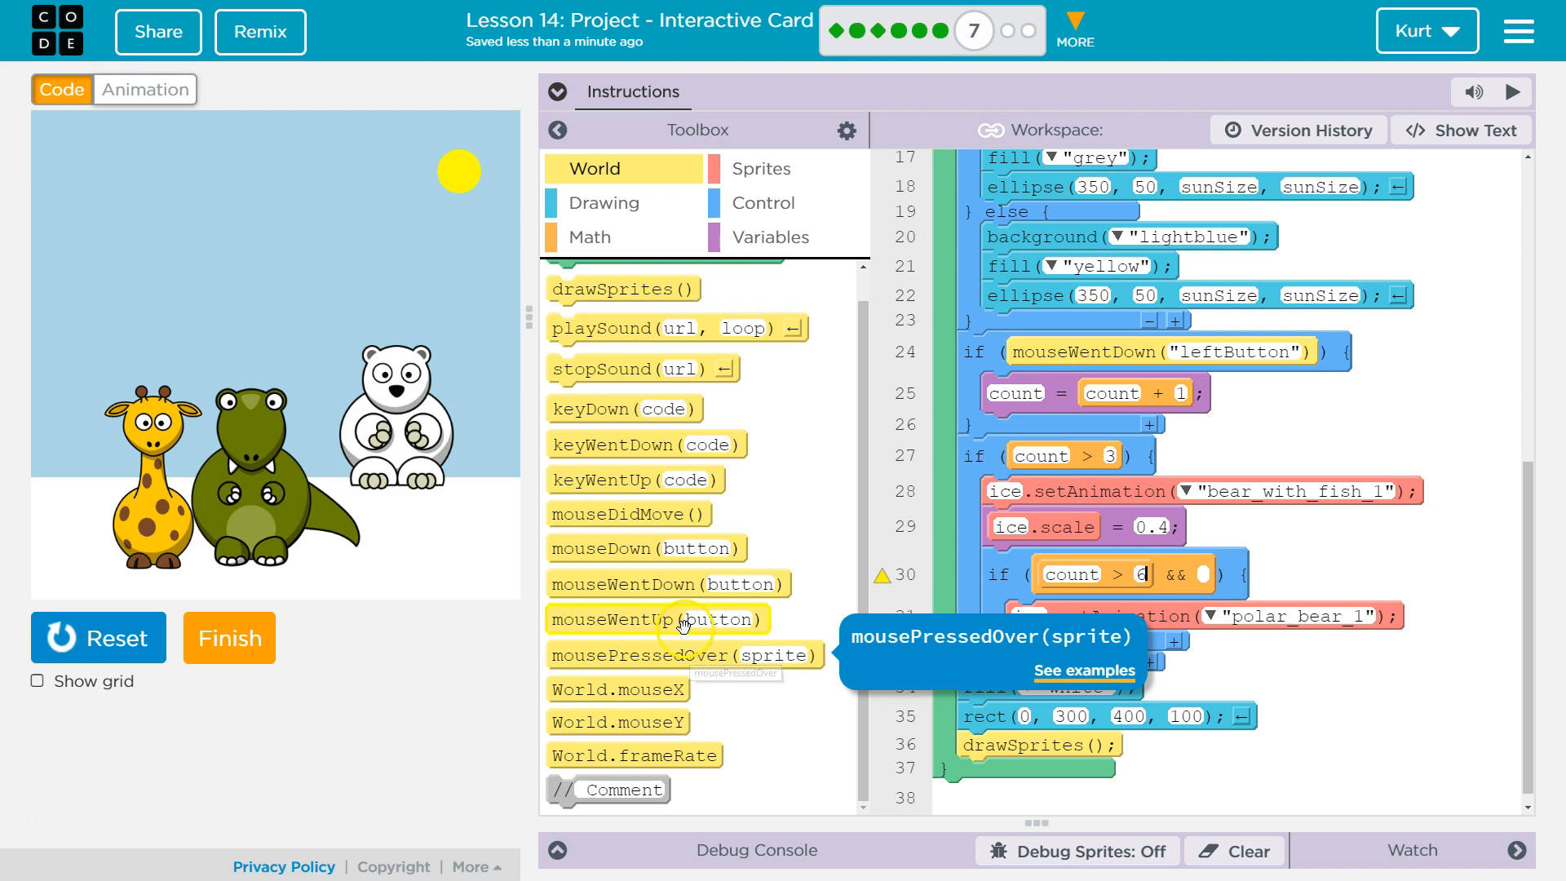
{"action": "mouse_move", "coordinate": [679, 781]}
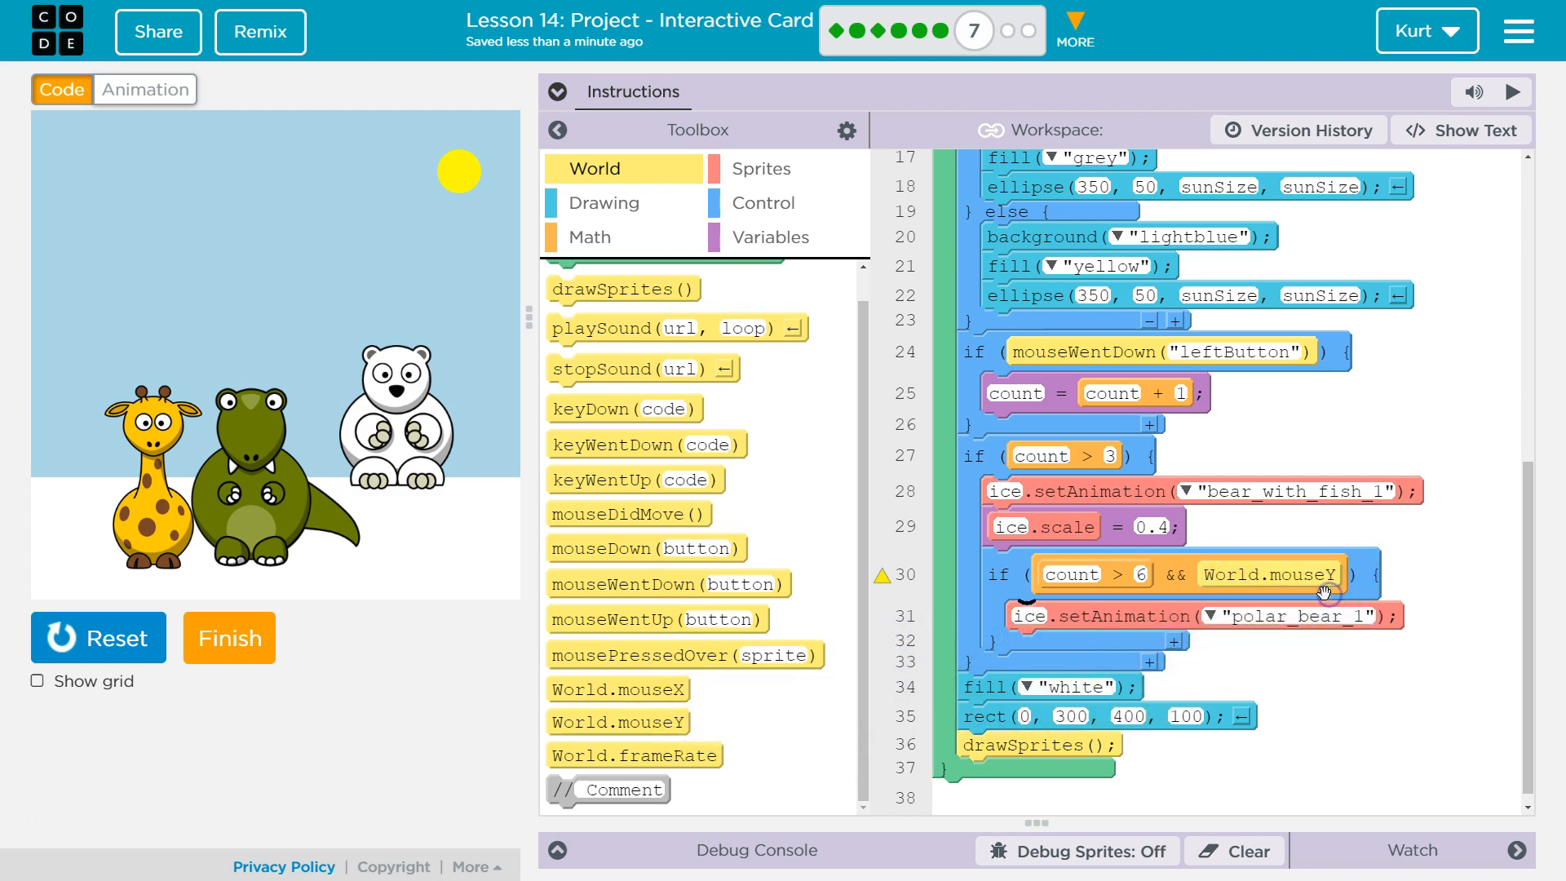
{"action": "mouse_move", "coordinate": [349, 315]}
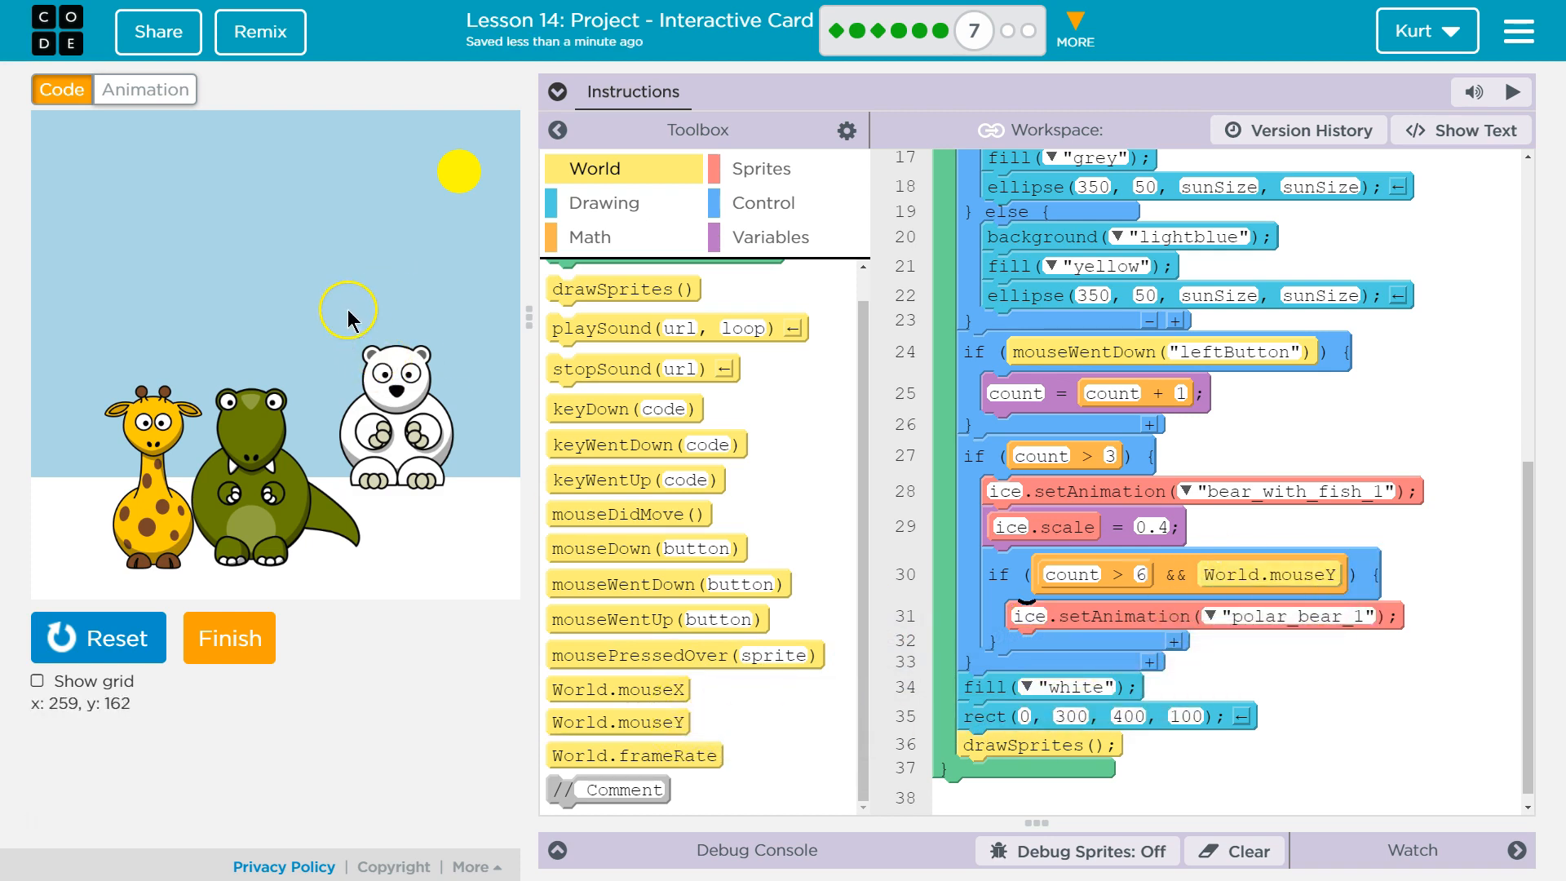
{"action": "mouse_move", "coordinate": [336, 305]}
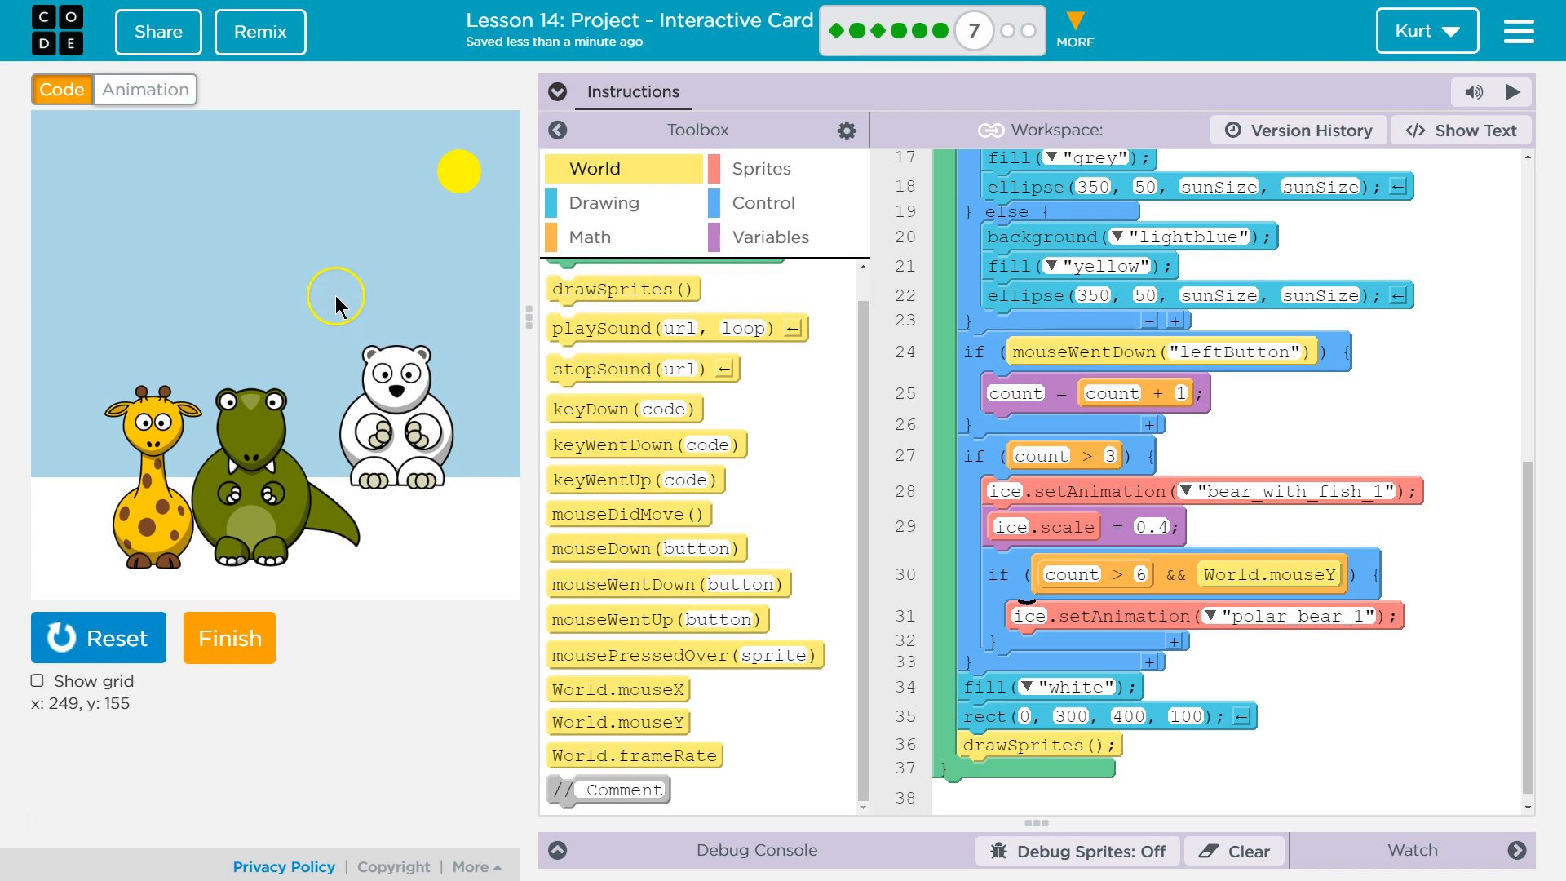
{"action": "mouse_move", "coordinate": [1246, 584]}
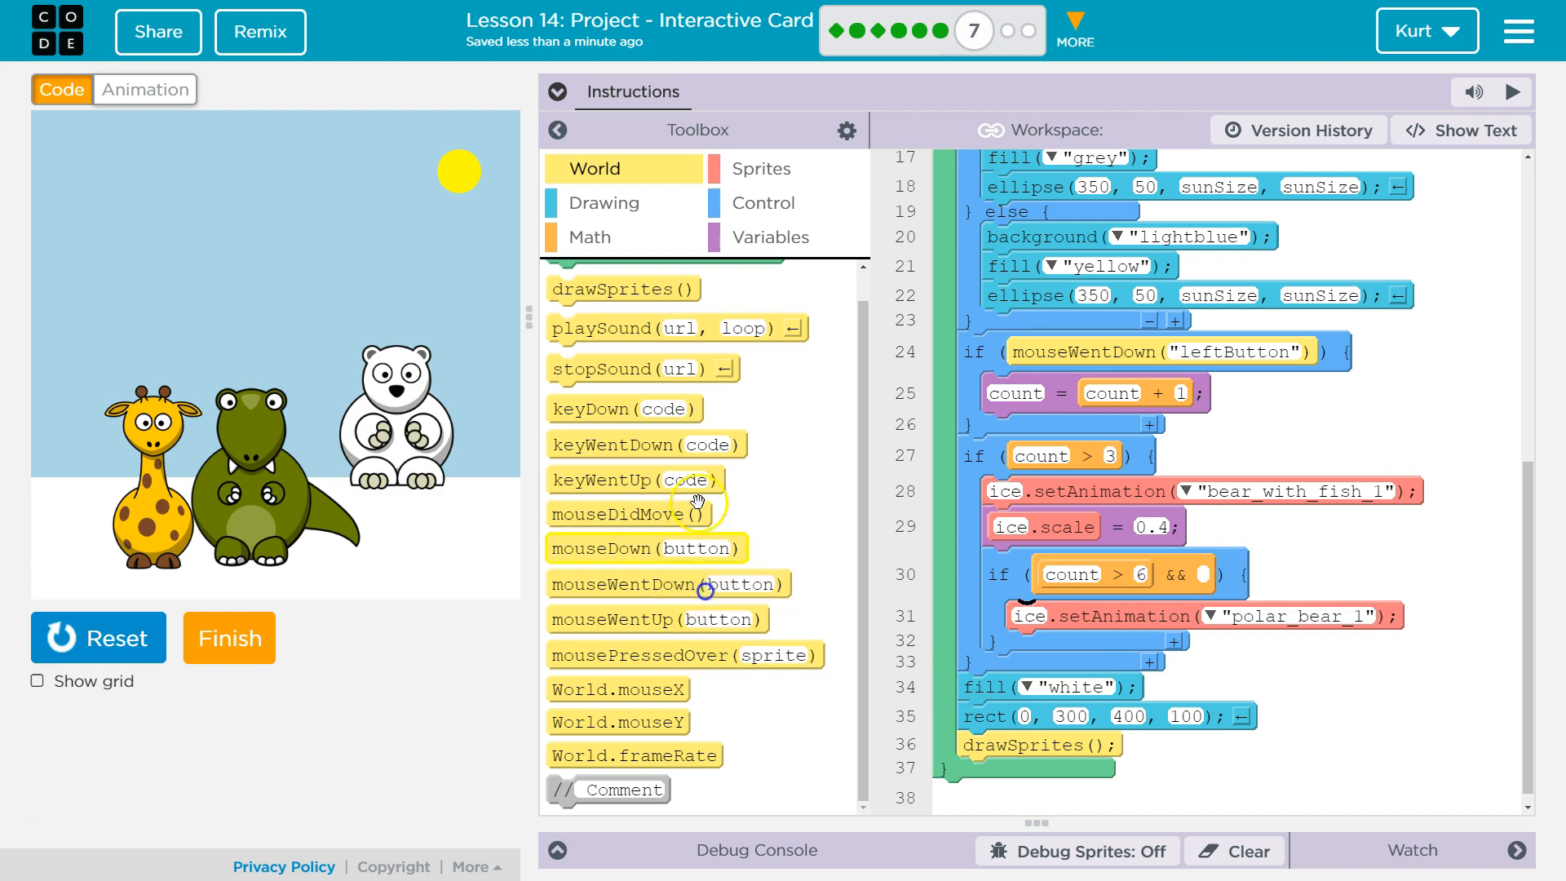
{"action": "left_click", "coordinate": [590, 236]}
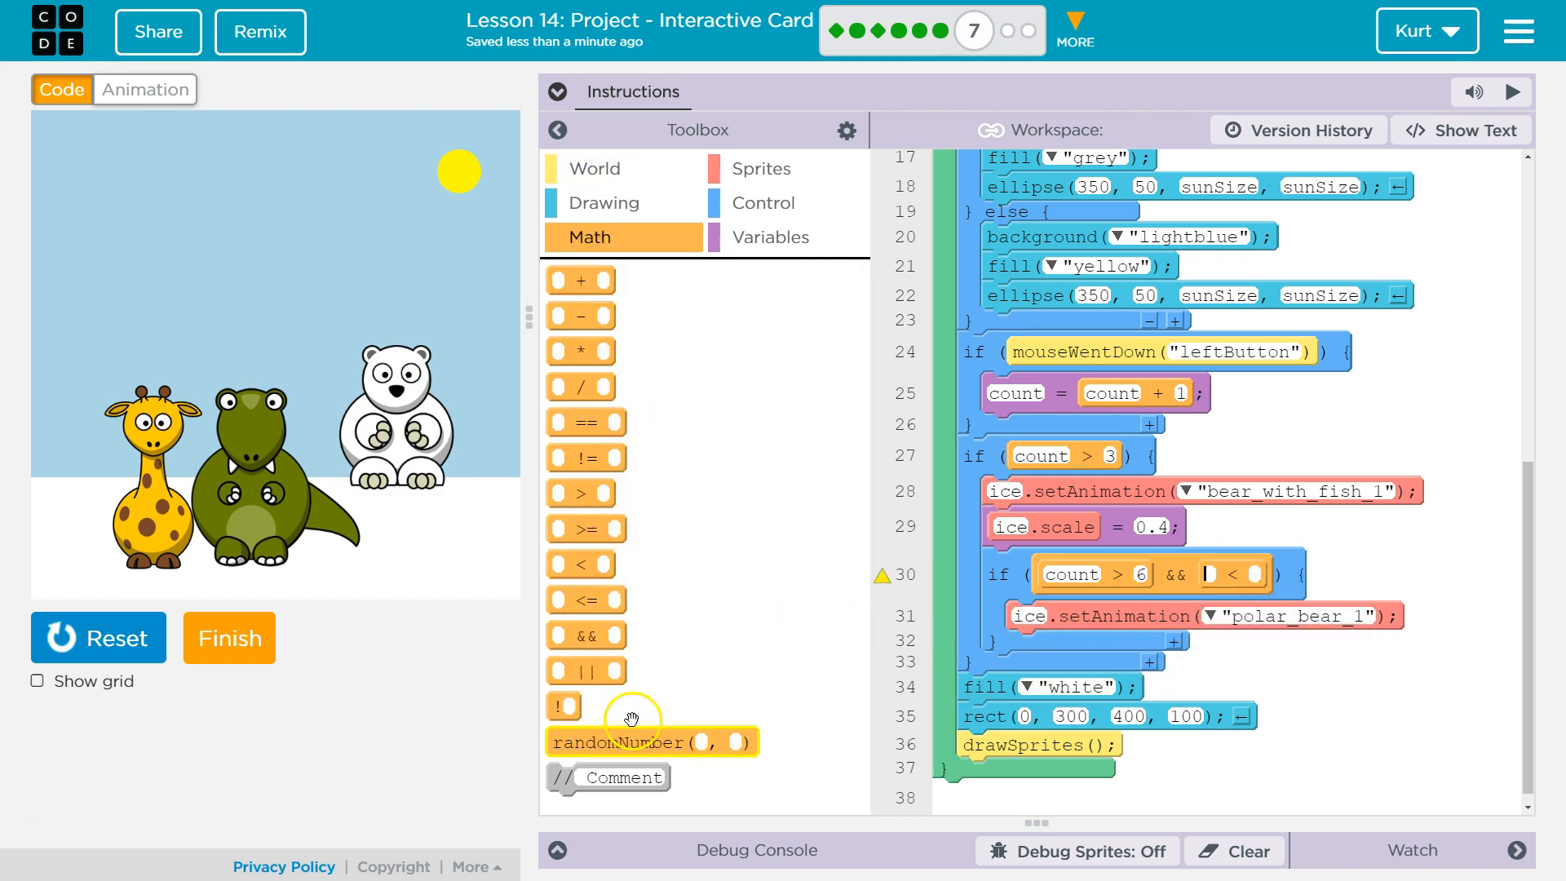
Complete the condition as count > 6 && World.mouseY < 200 and rerun the card
{"action": "left_click", "coordinate": [593, 168]}
{"action": "type", "text": "200"}
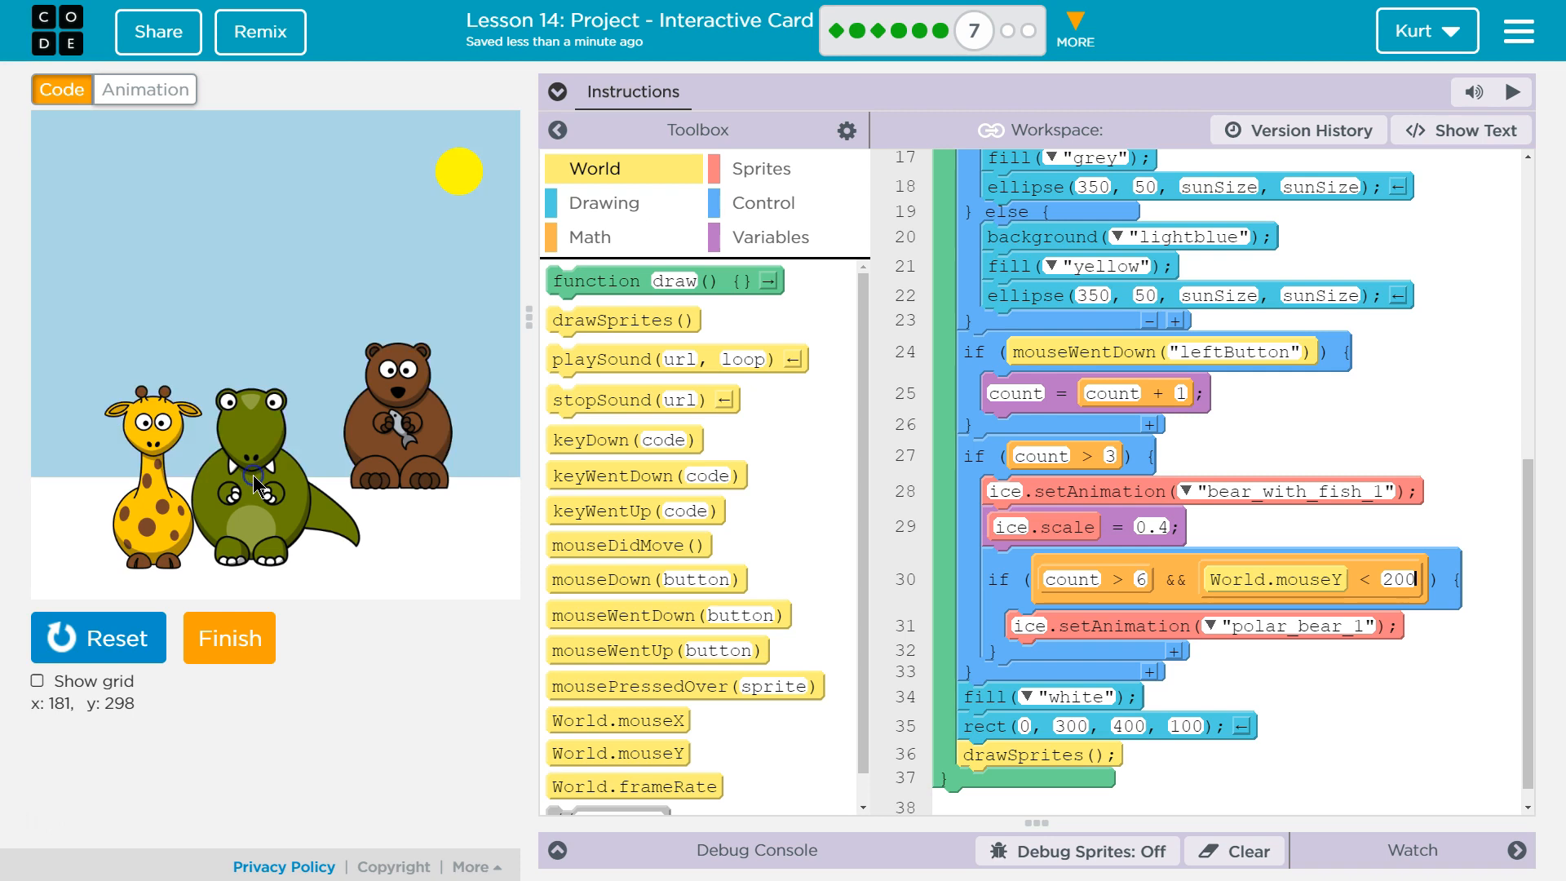
{"action": "mouse_move", "coordinate": [258, 484]}
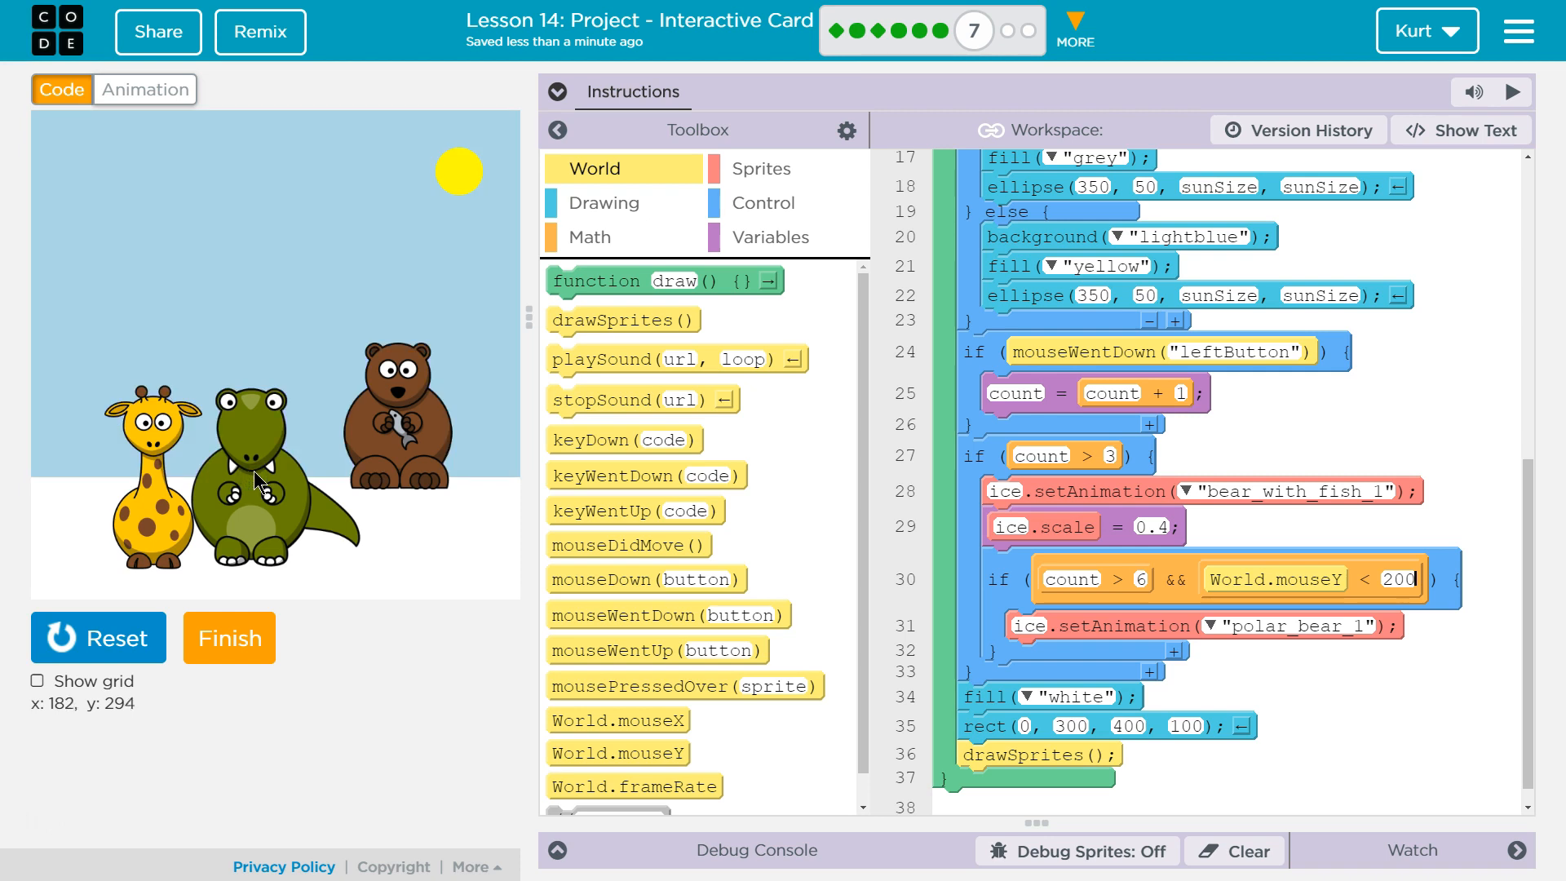
{"action": "mouse_move", "coordinate": [256, 460]}
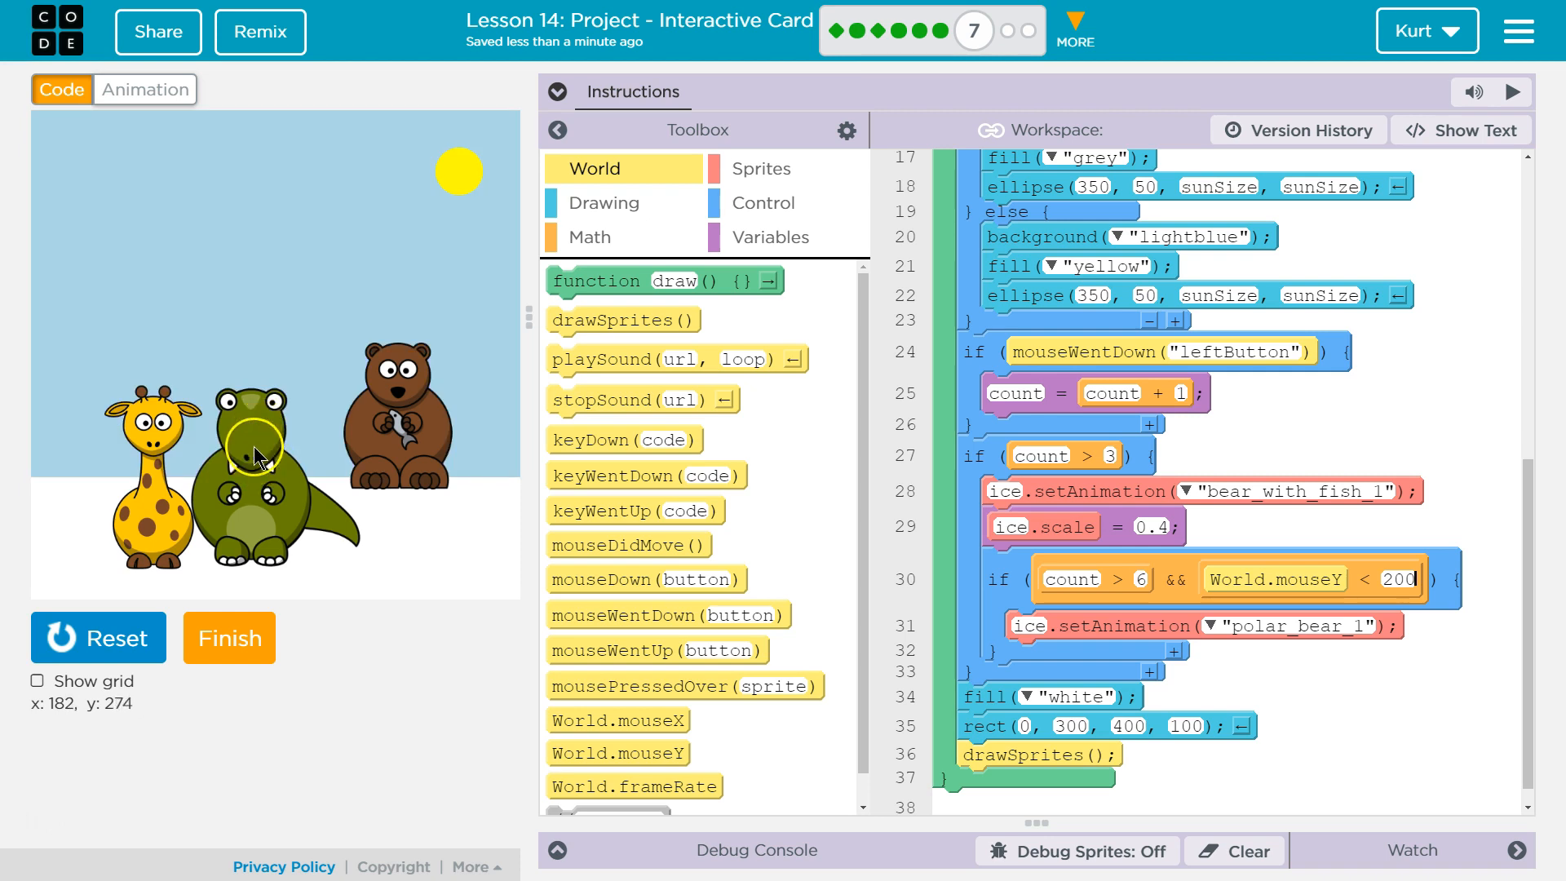
{"action": "mouse_move", "coordinate": [258, 192]}
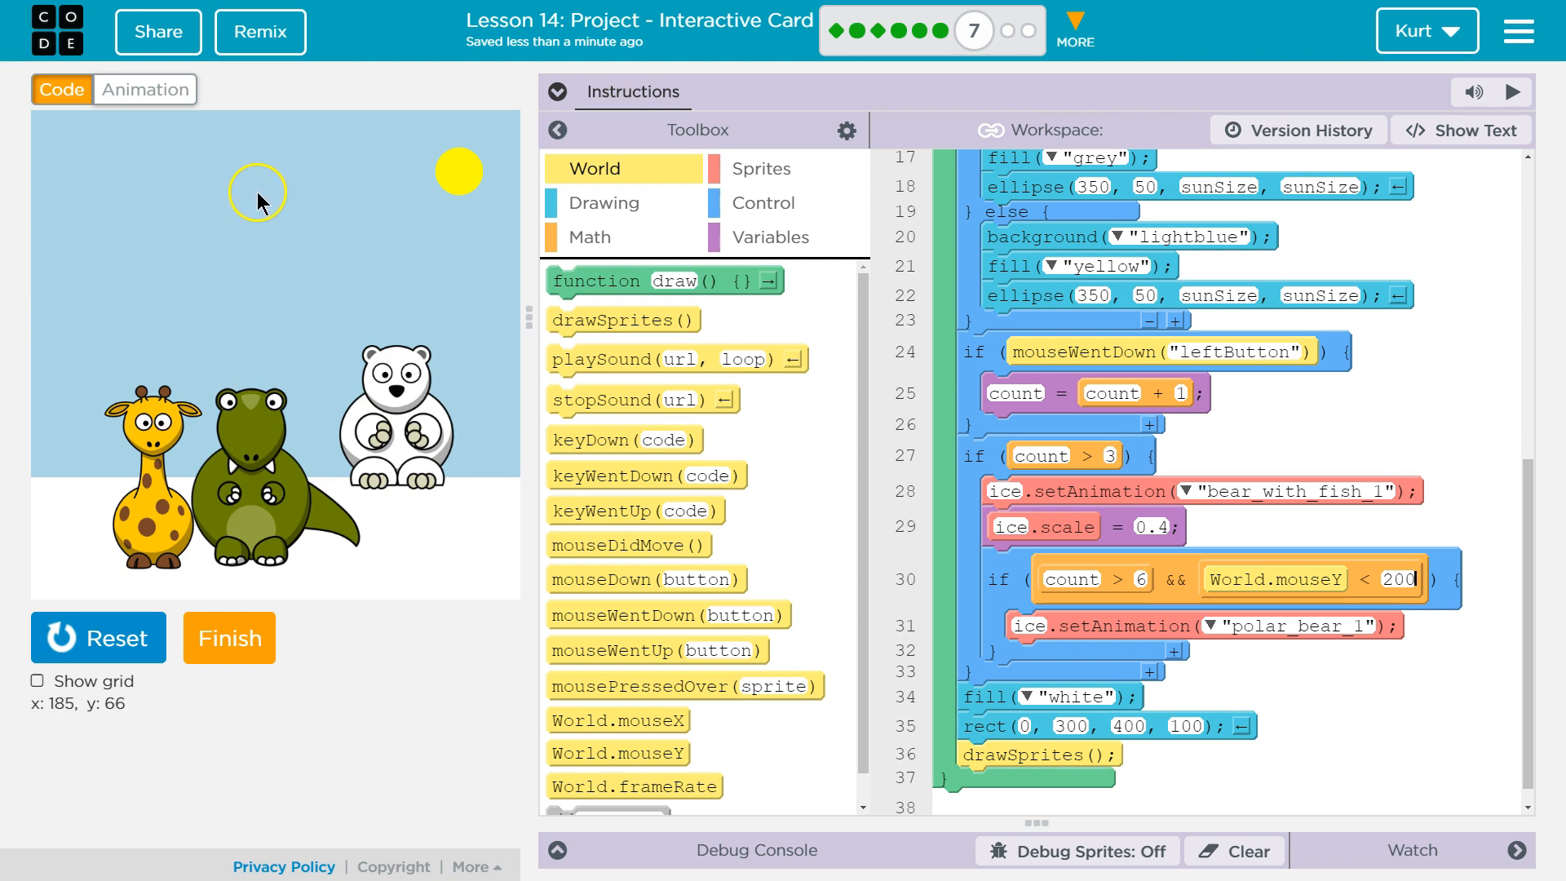
{"action": "mouse_move", "coordinate": [250, 535]}
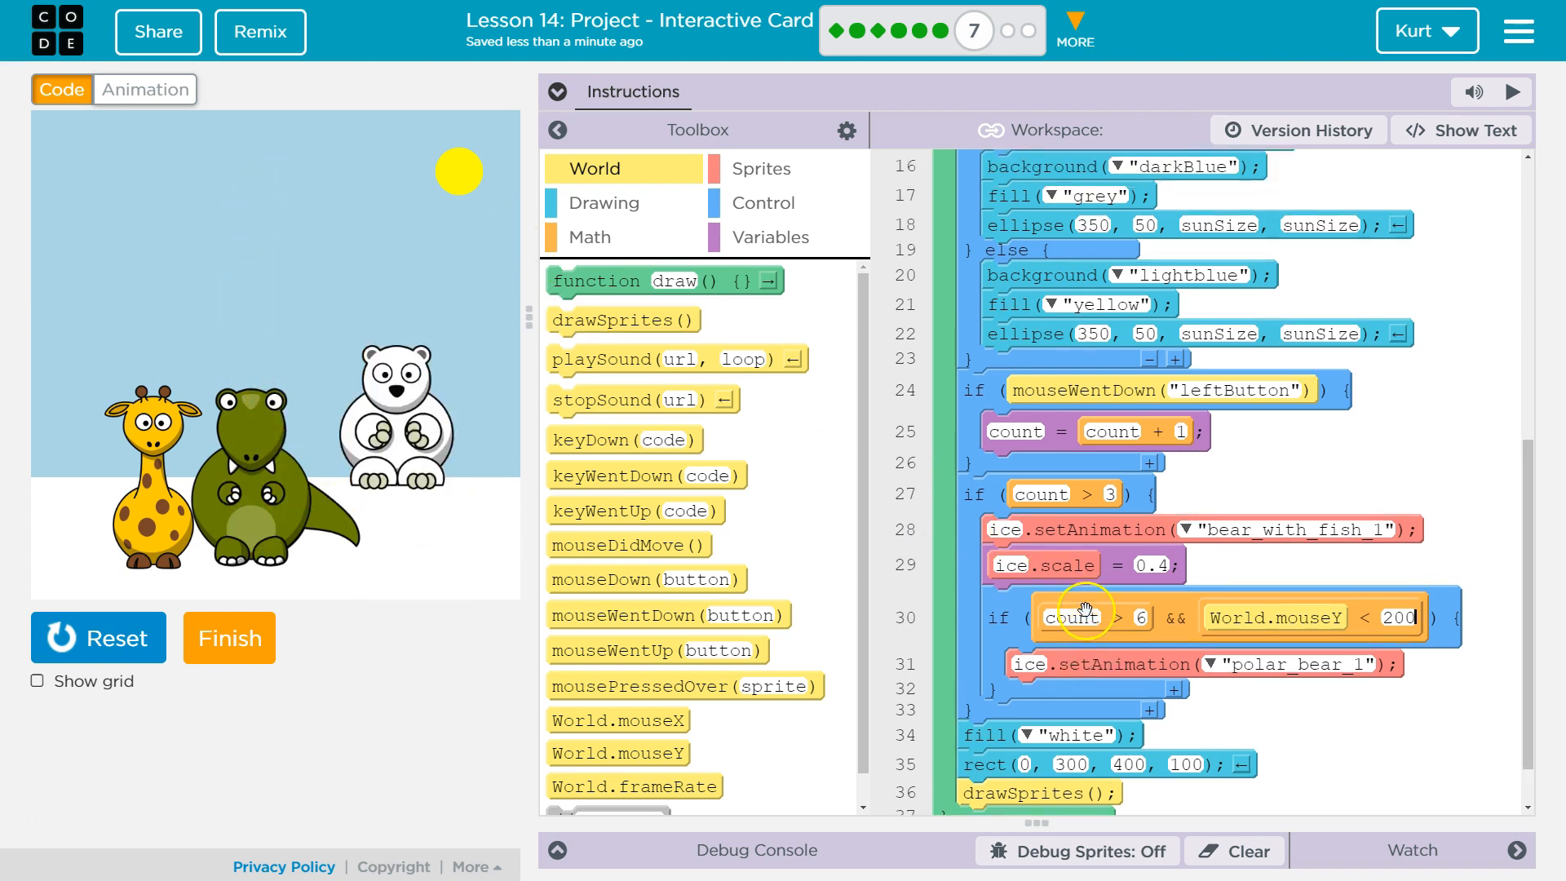
{"action": "scroll", "scroll_direction": "up", "scroll_amount": 3}
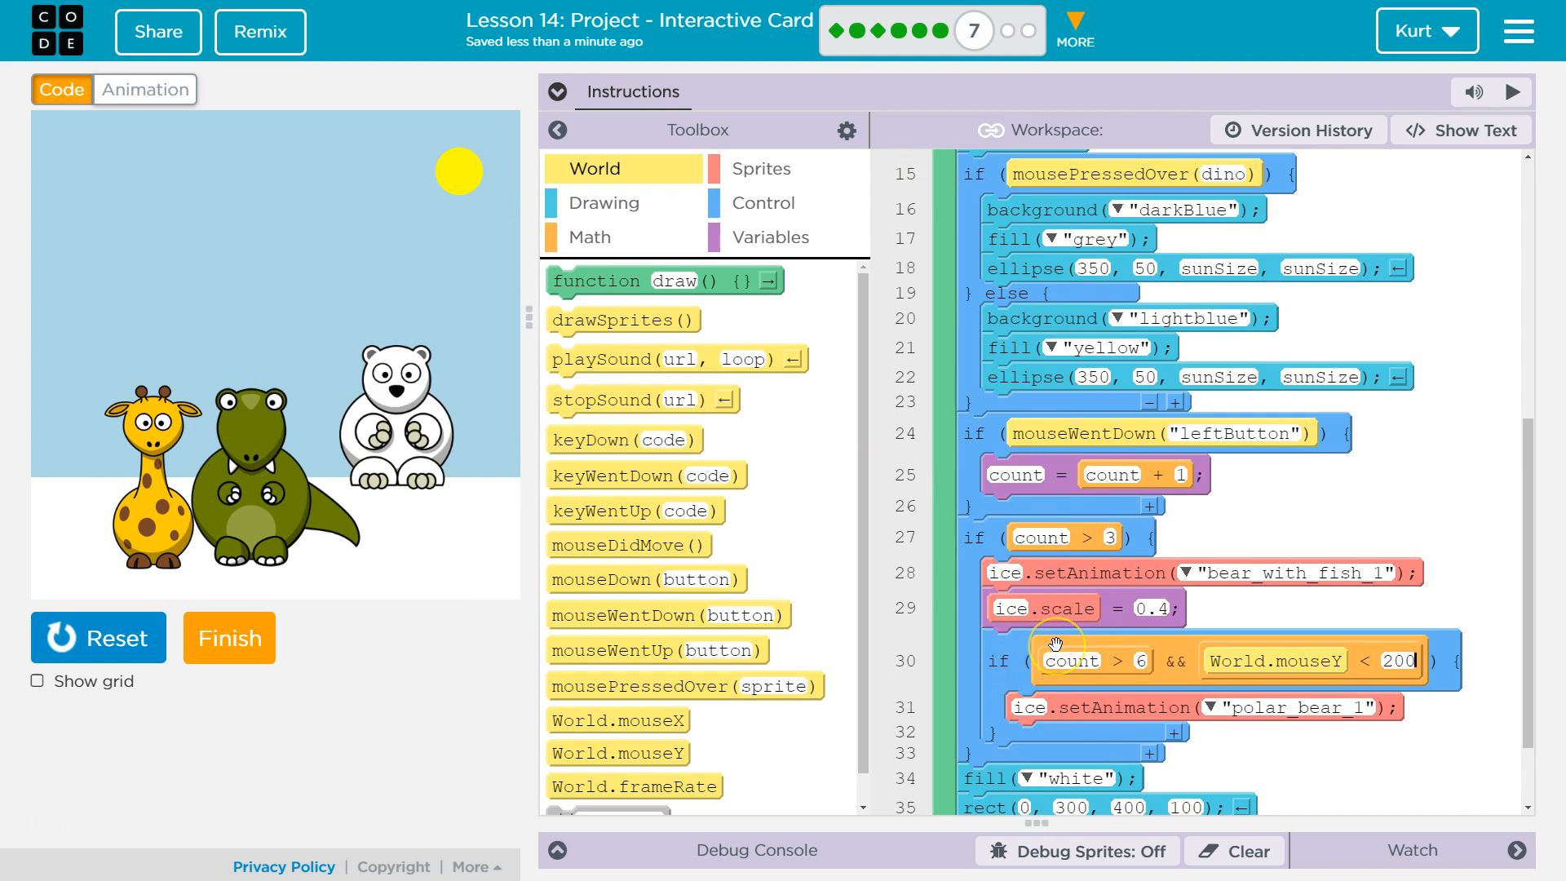